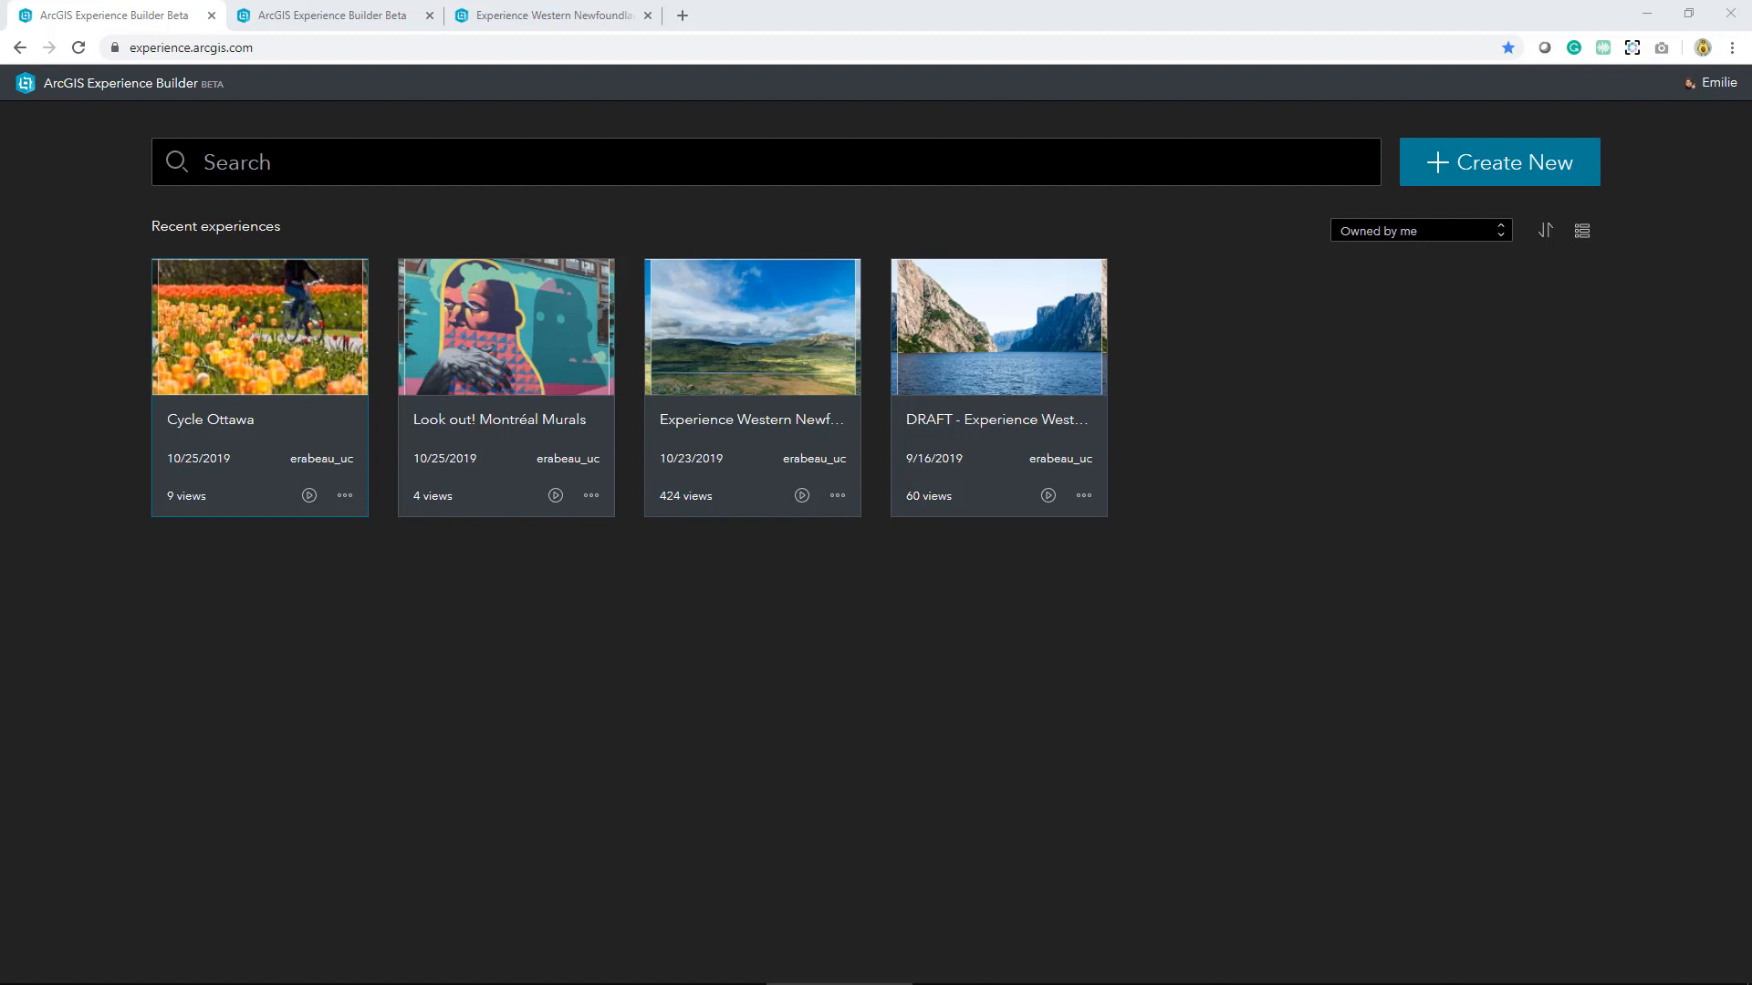
mouse_move(1294, 496)
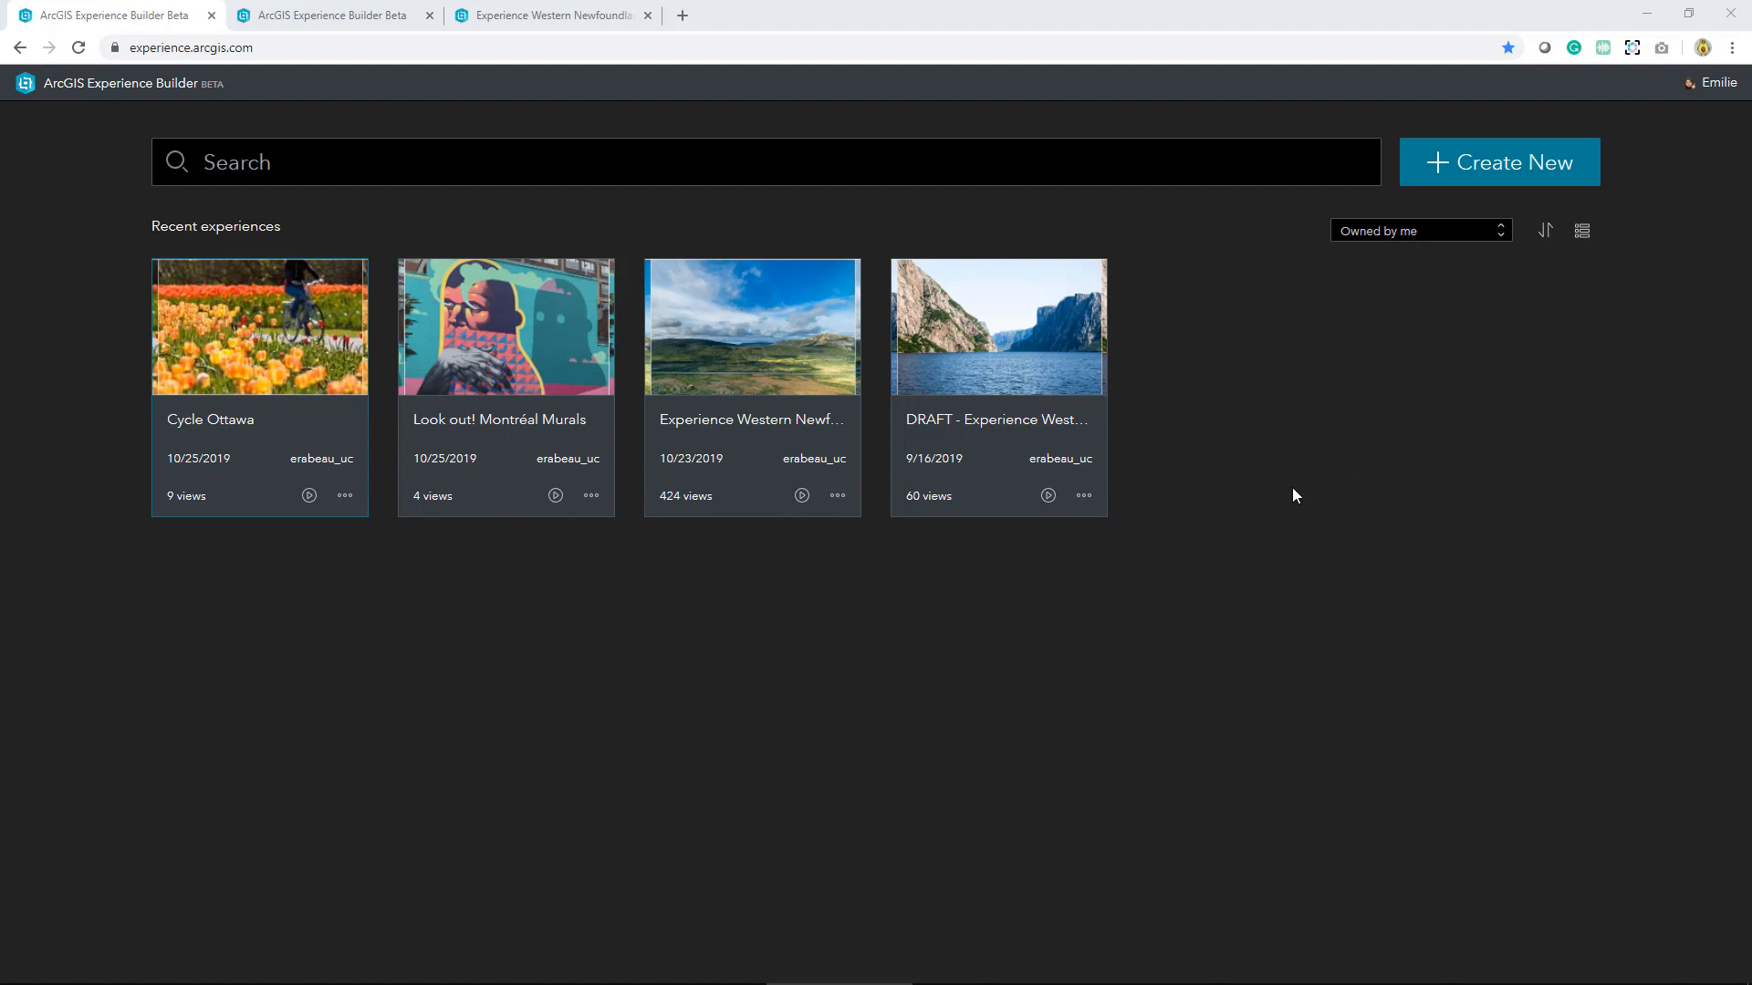
mouse_move(395, 422)
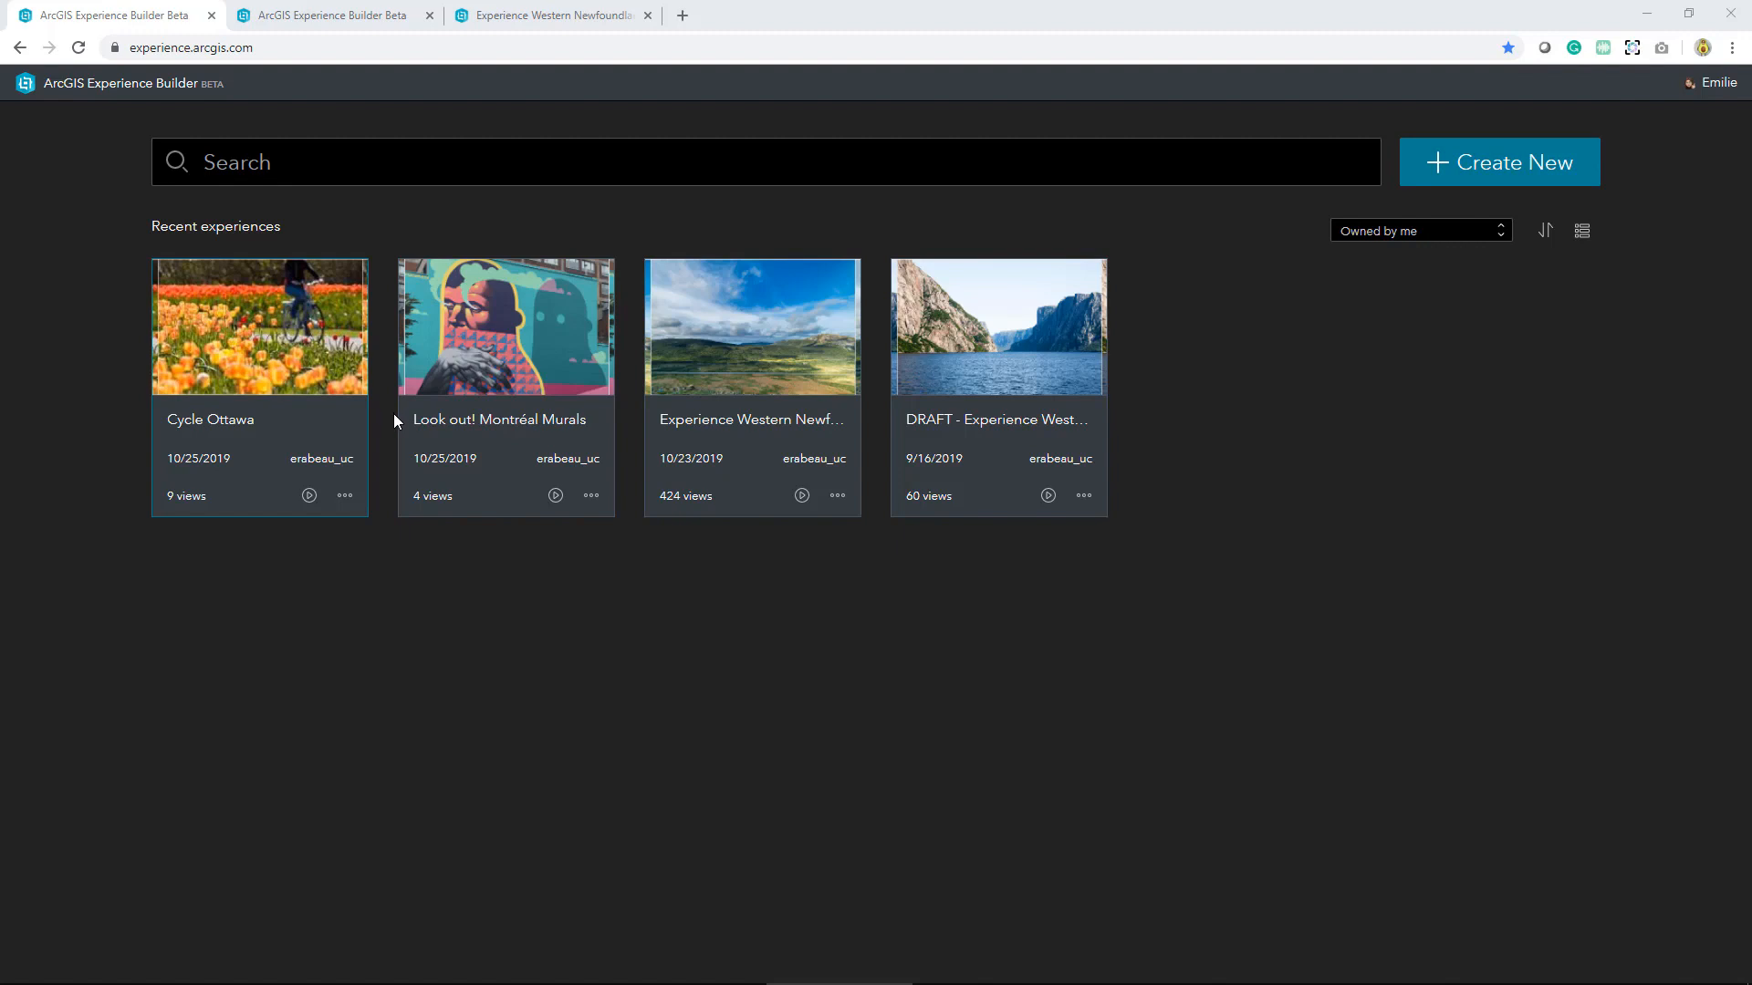
mouse_move(767, 337)
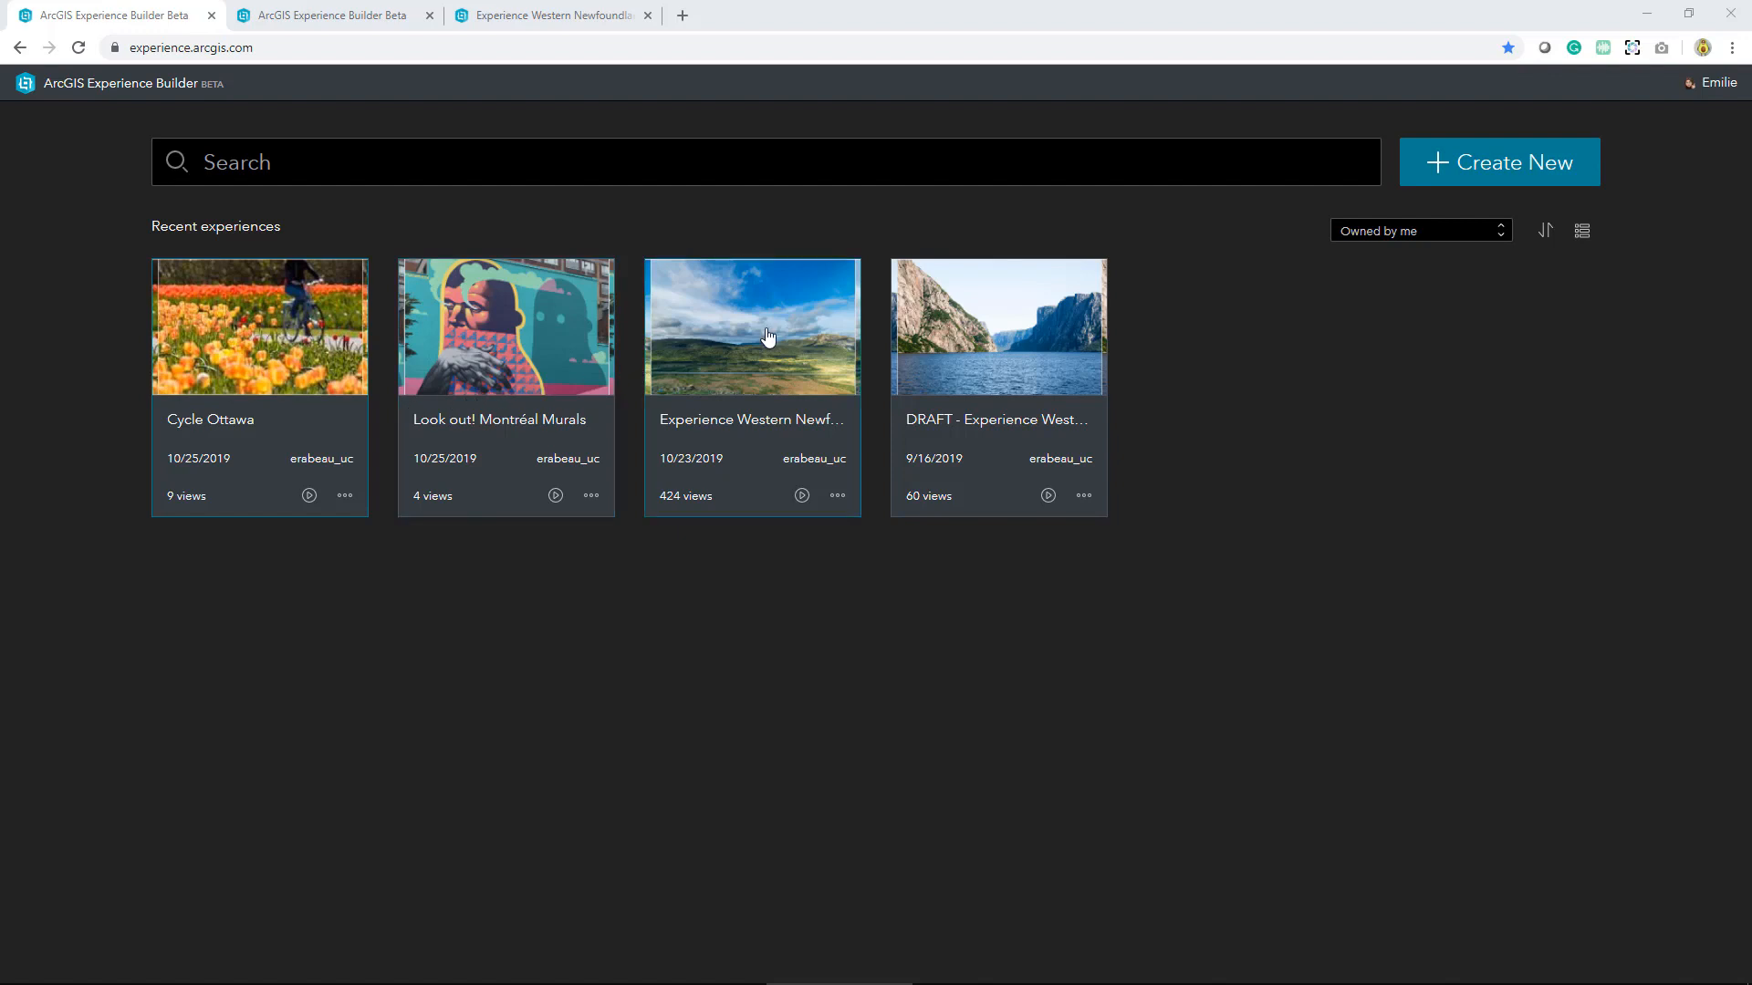
mouse_move(801, 496)
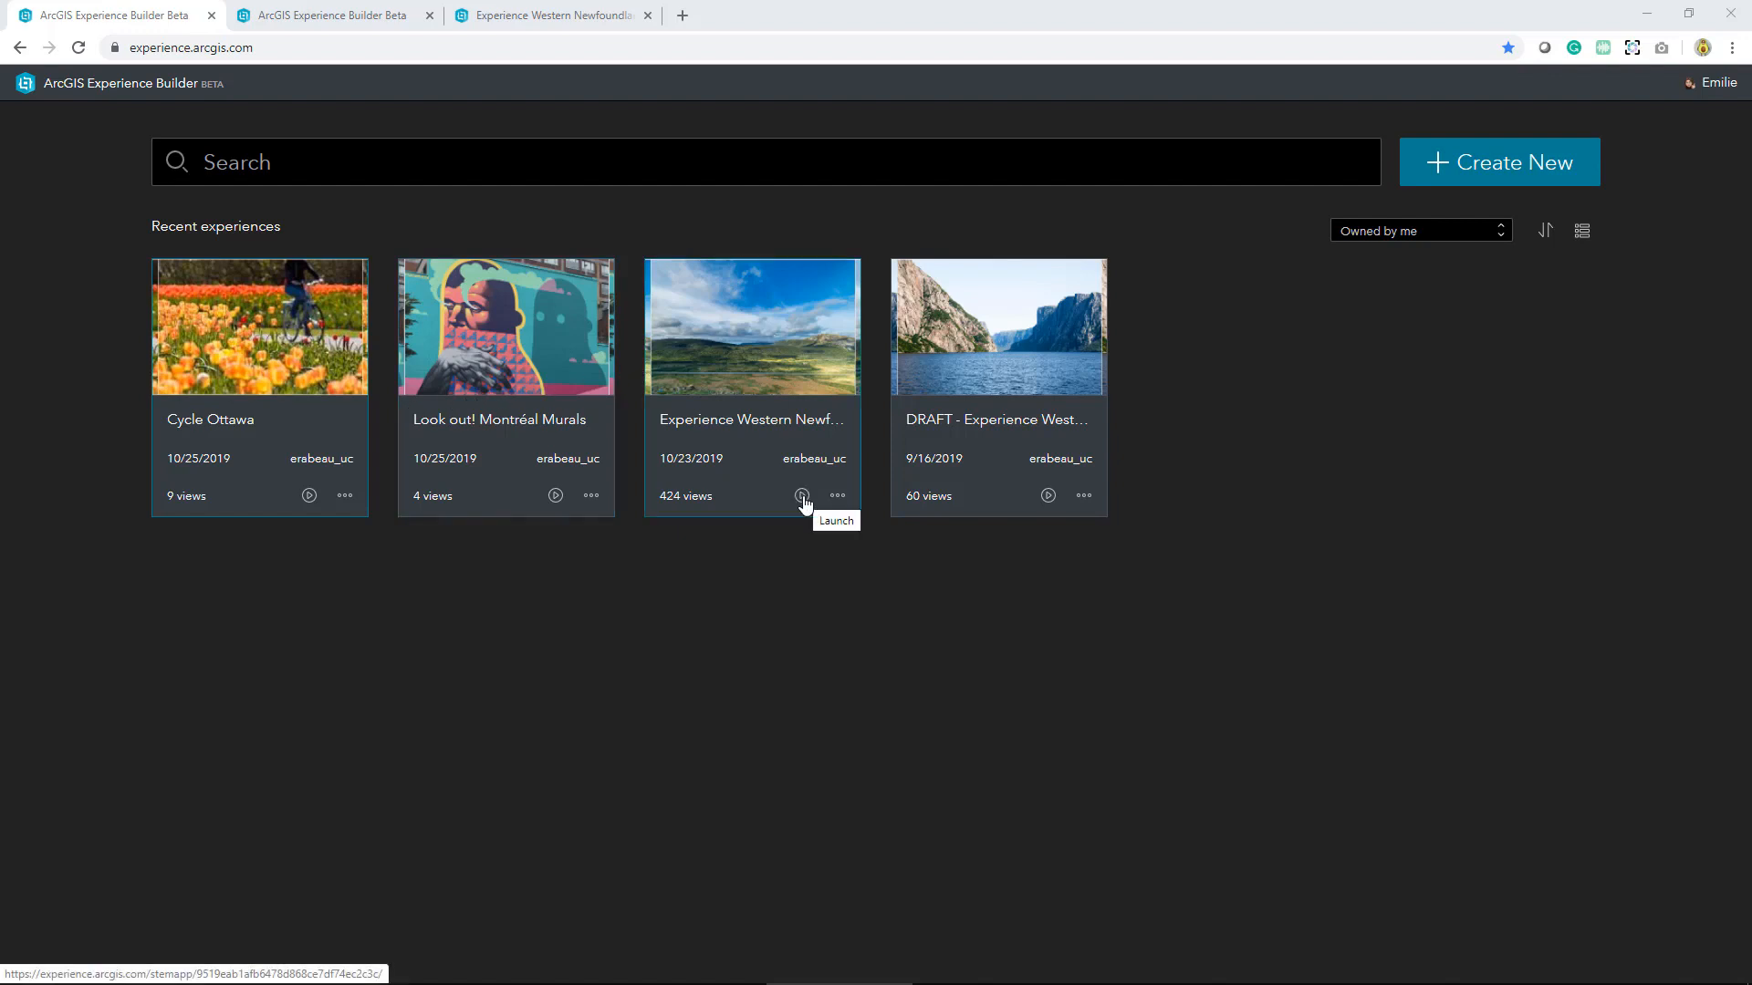
mouse_move(831, 582)
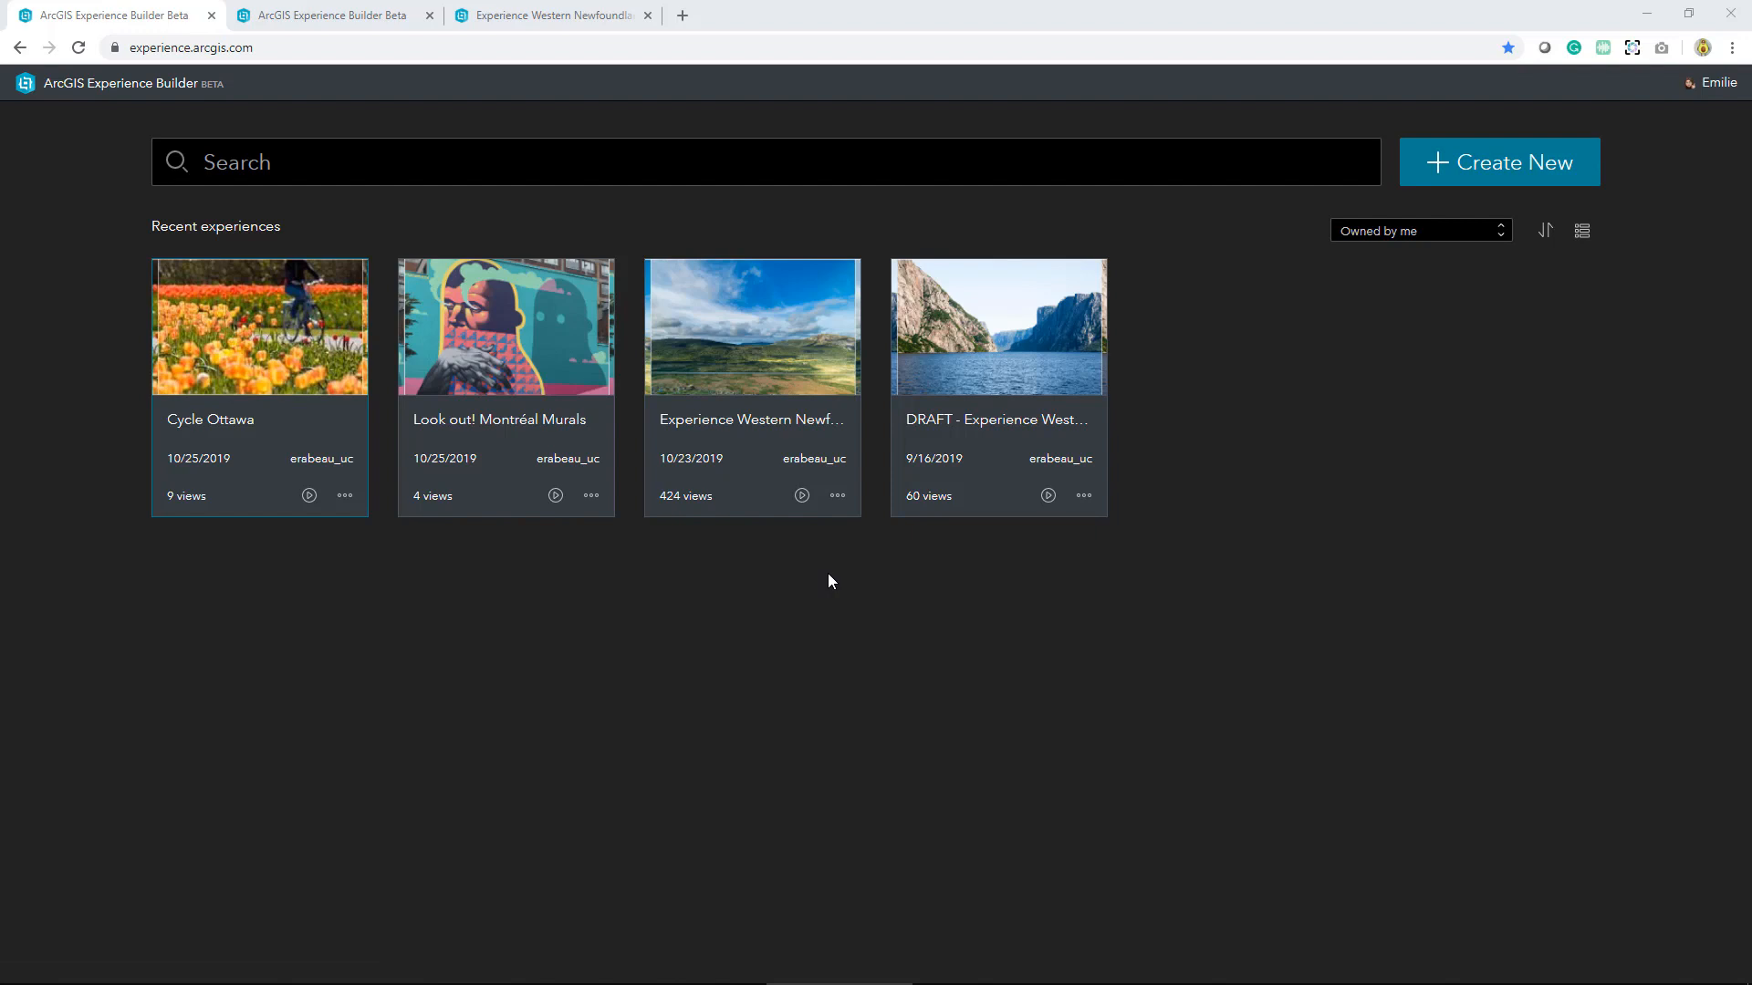
mouse_move(840, 512)
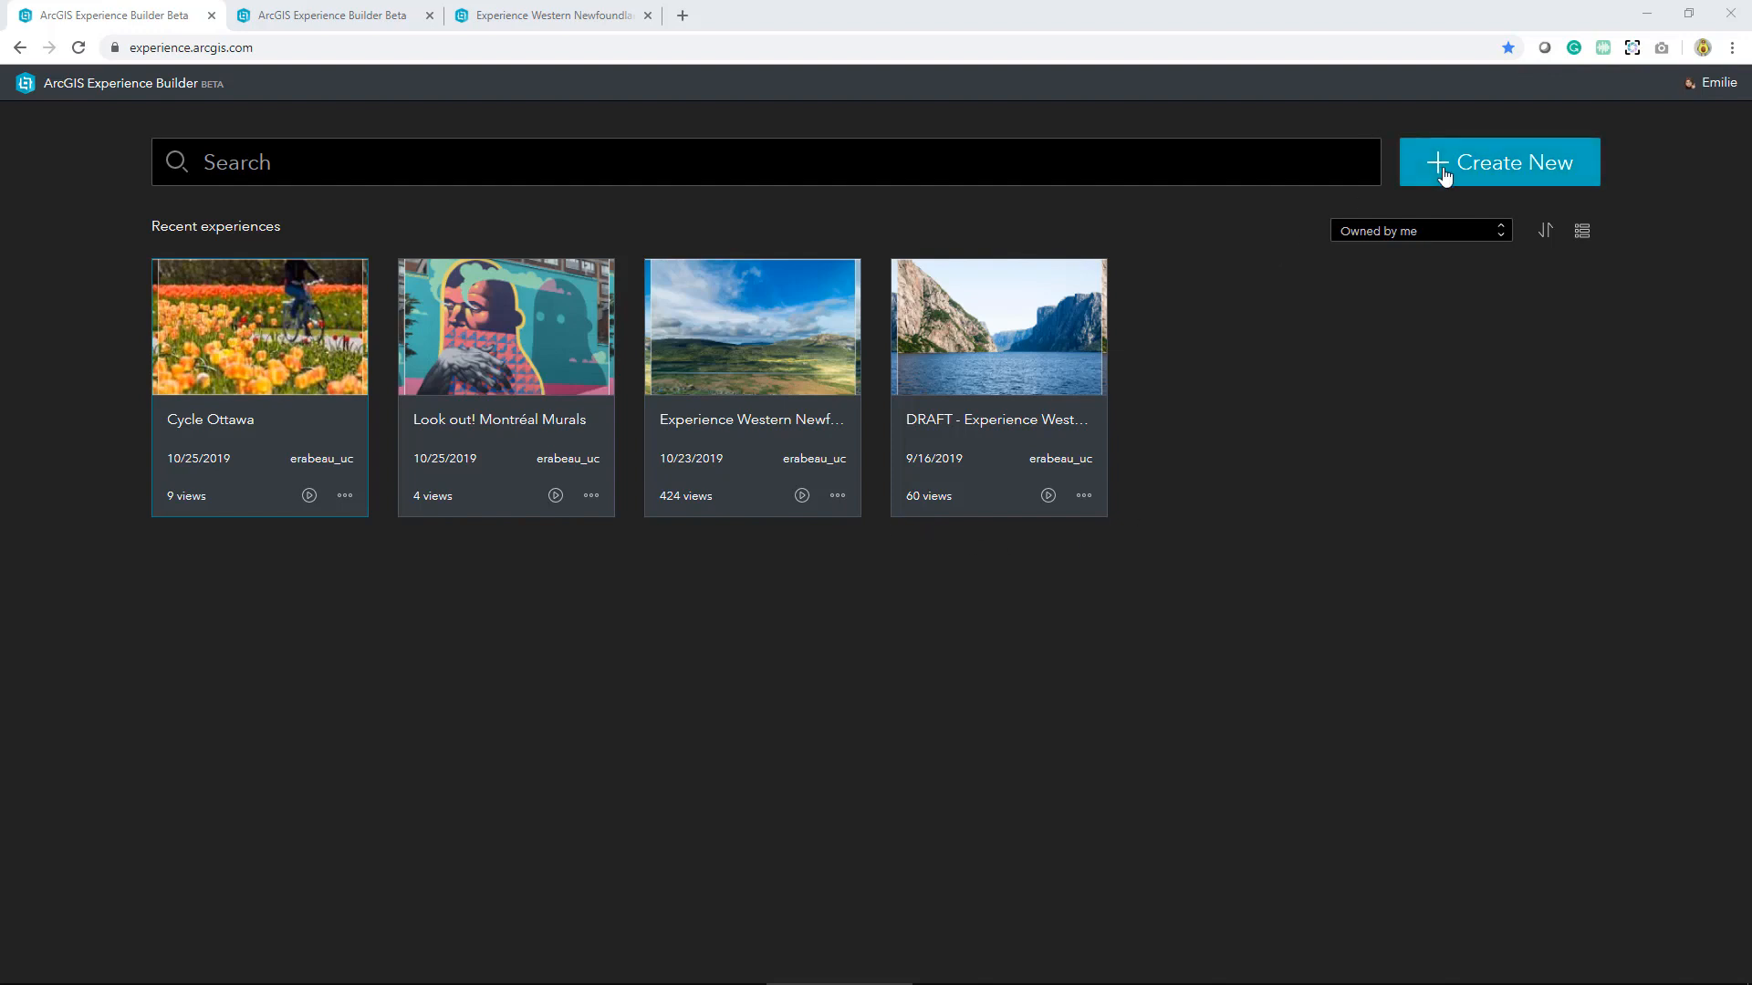
Create a new experience from the Blank Full Screen App template
left_click(1499, 162)
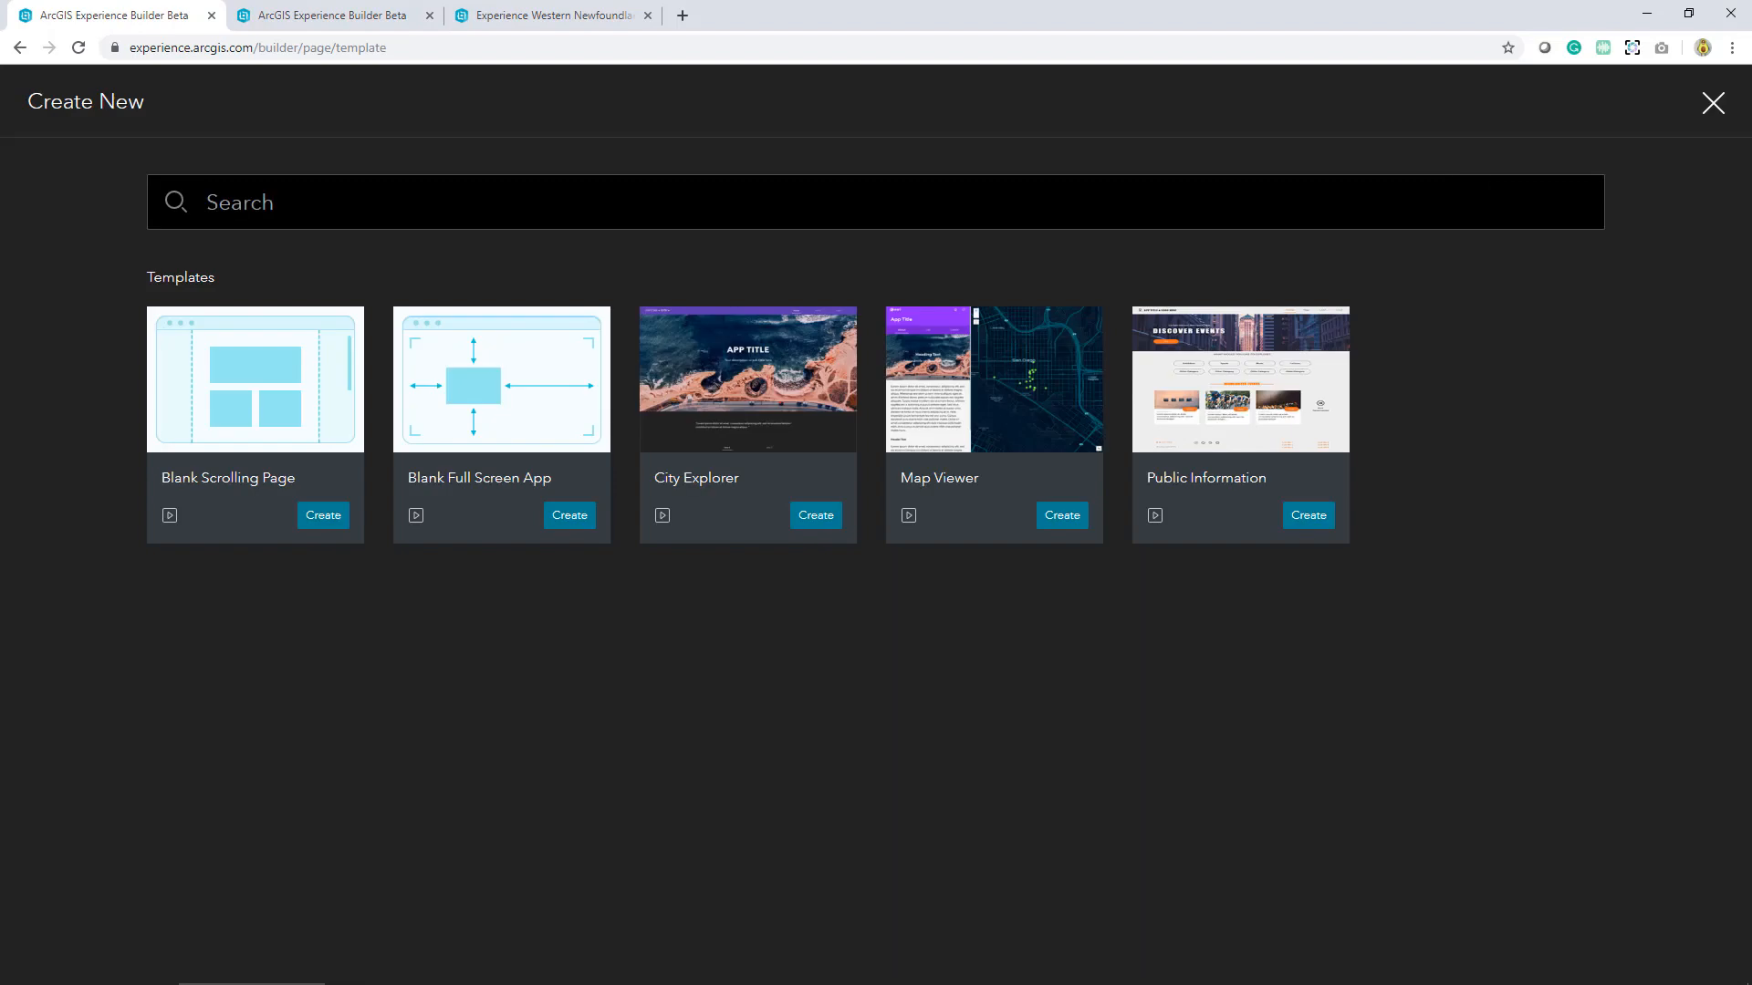
mouse_move(1439, 172)
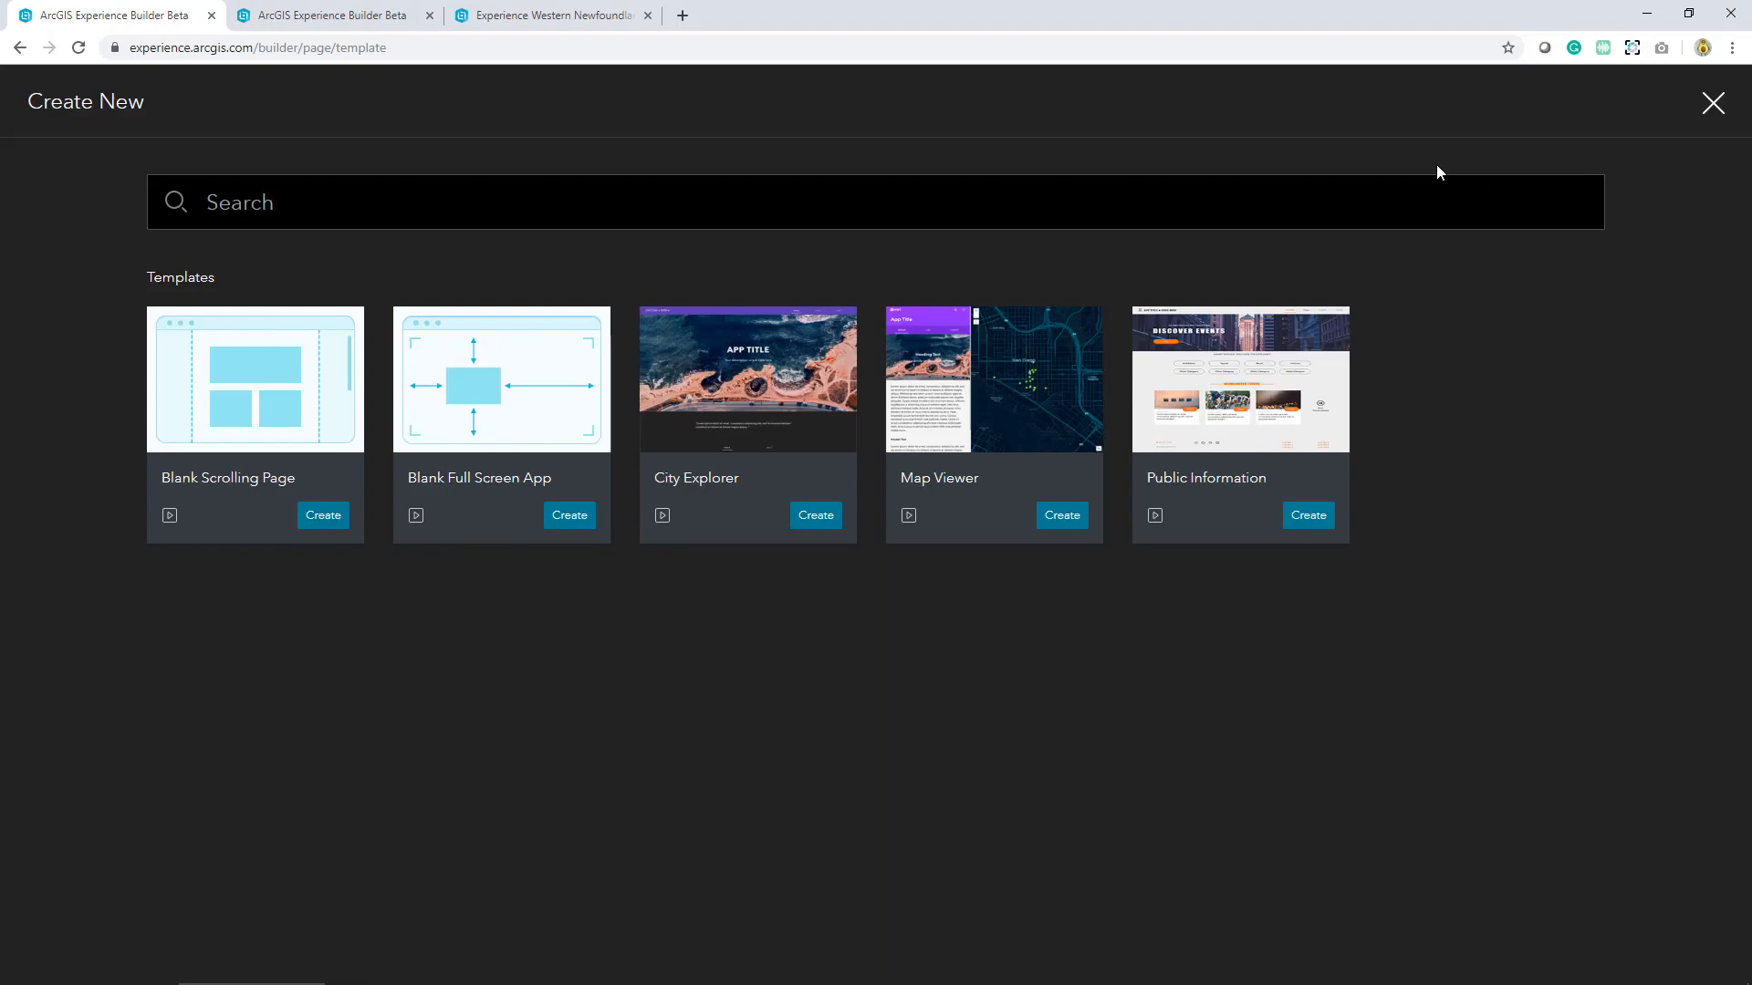
mouse_move(1404, 179)
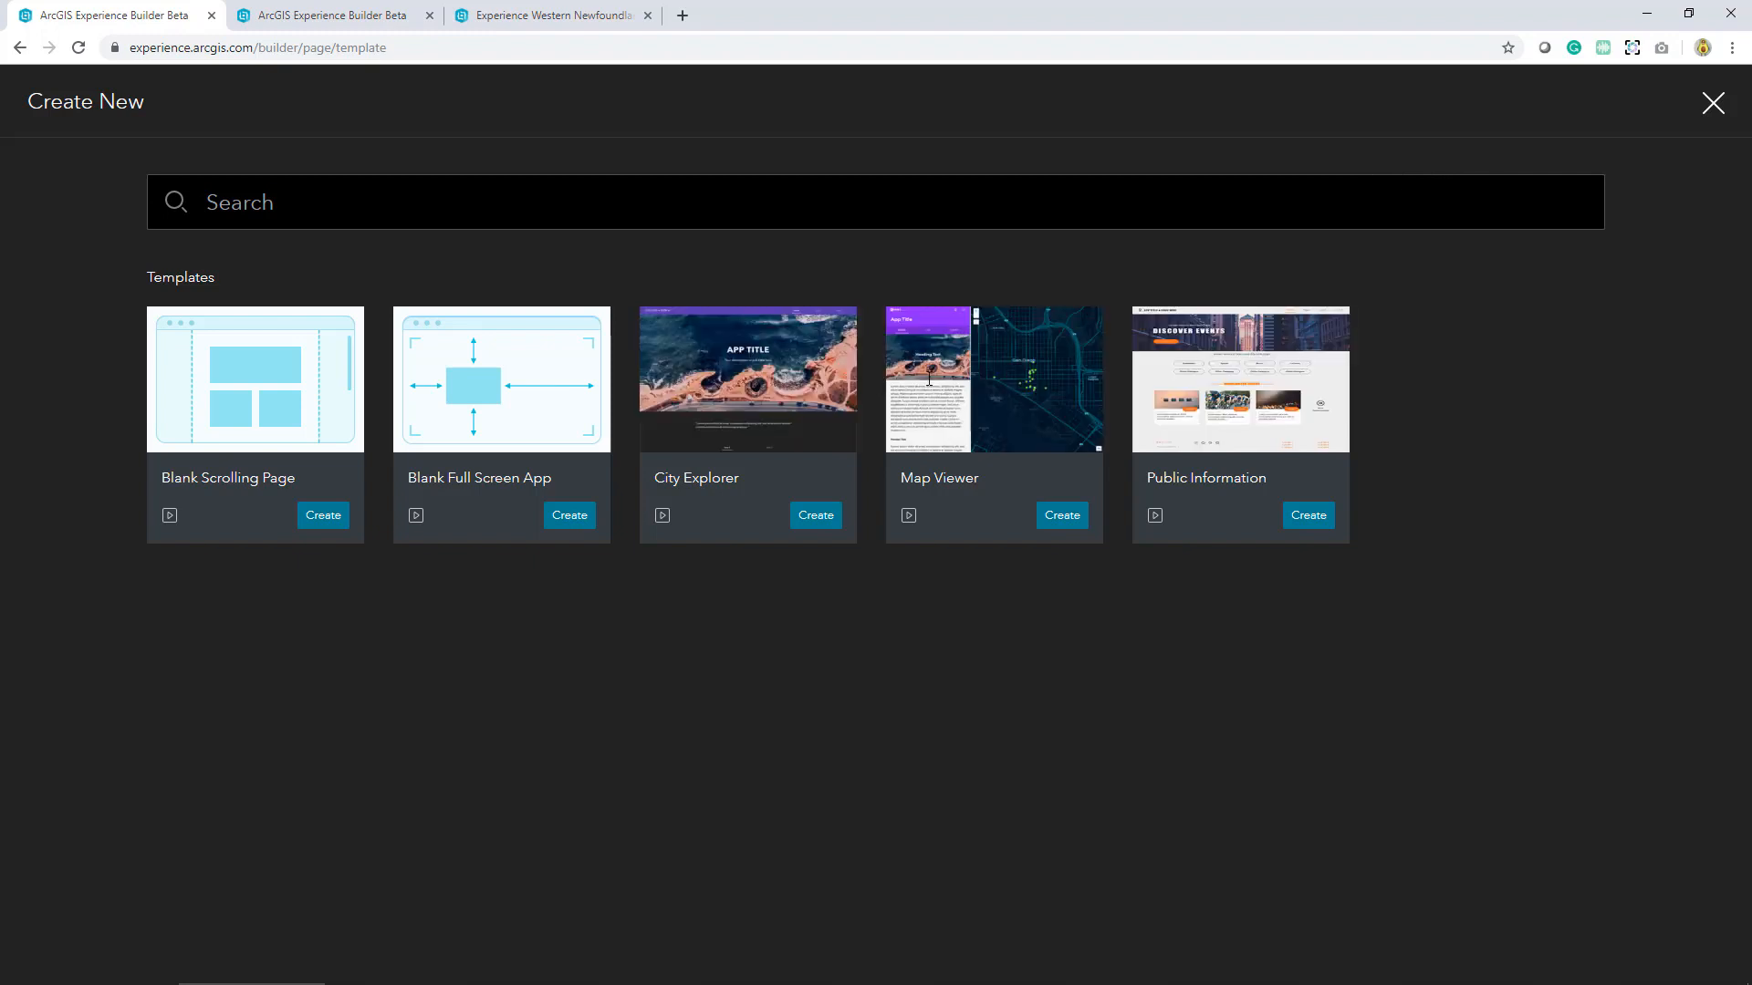
mouse_move(1372, 408)
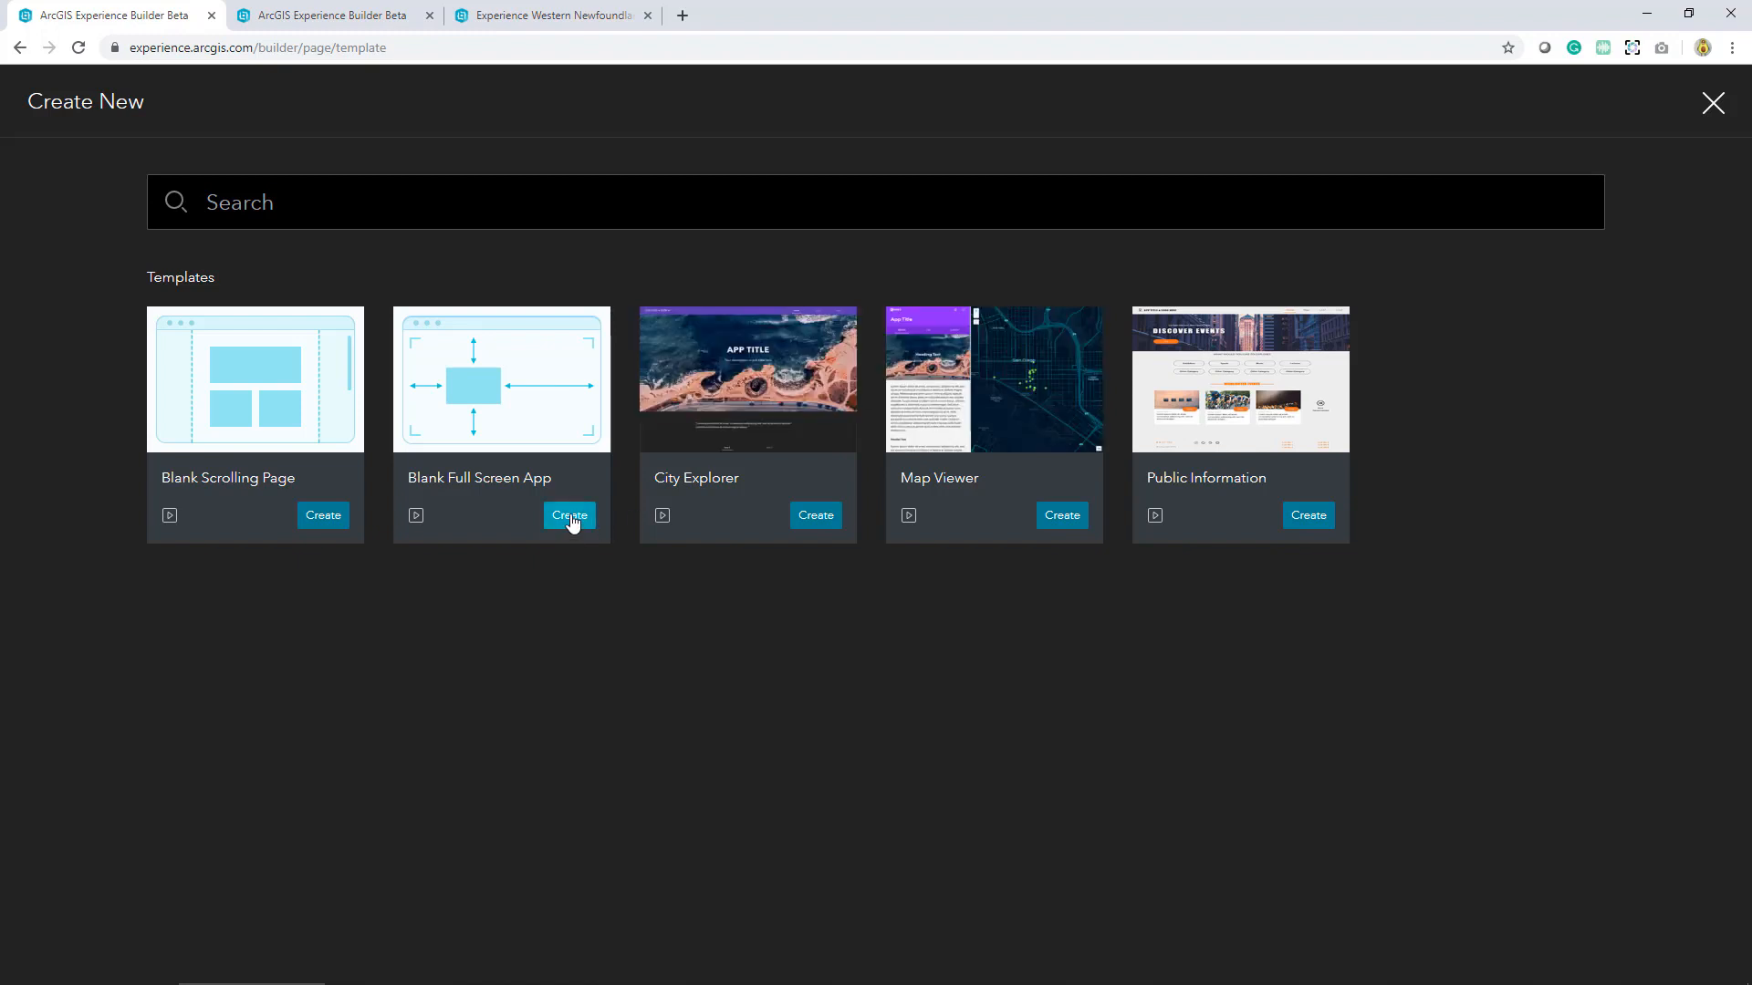
left_click(567, 515)
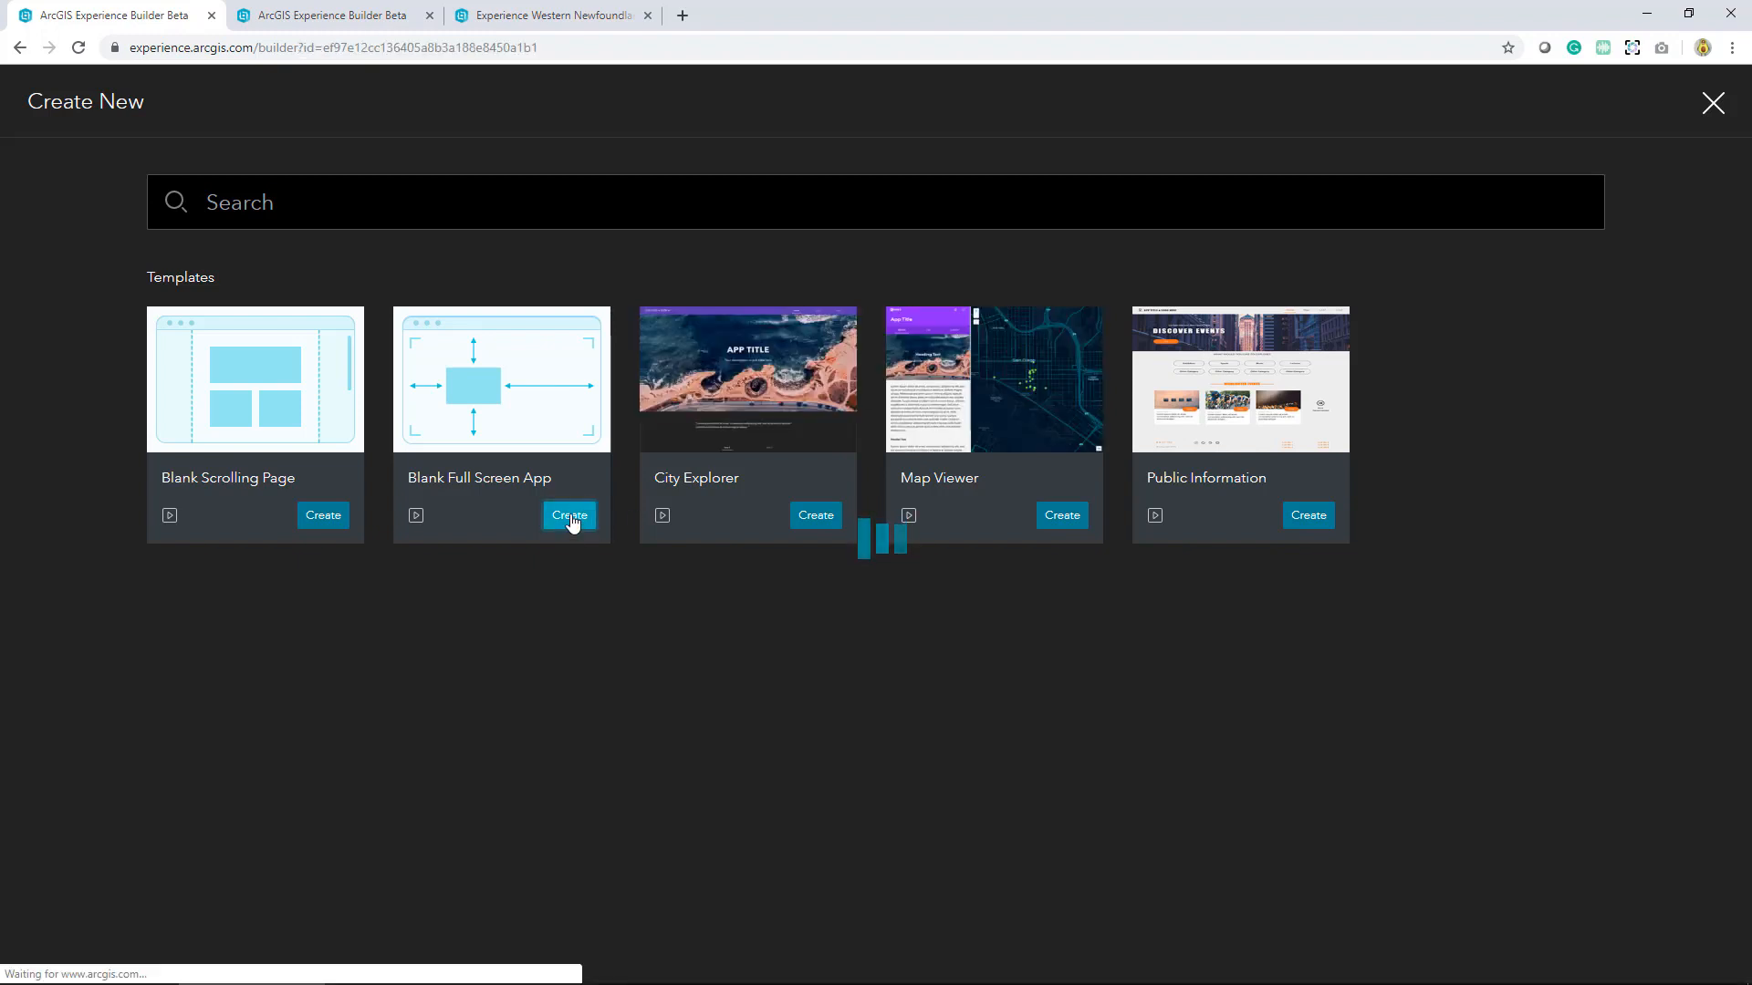
Title the new blank full-screen experience 'Western Newfoundland'
left_click(568, 515)
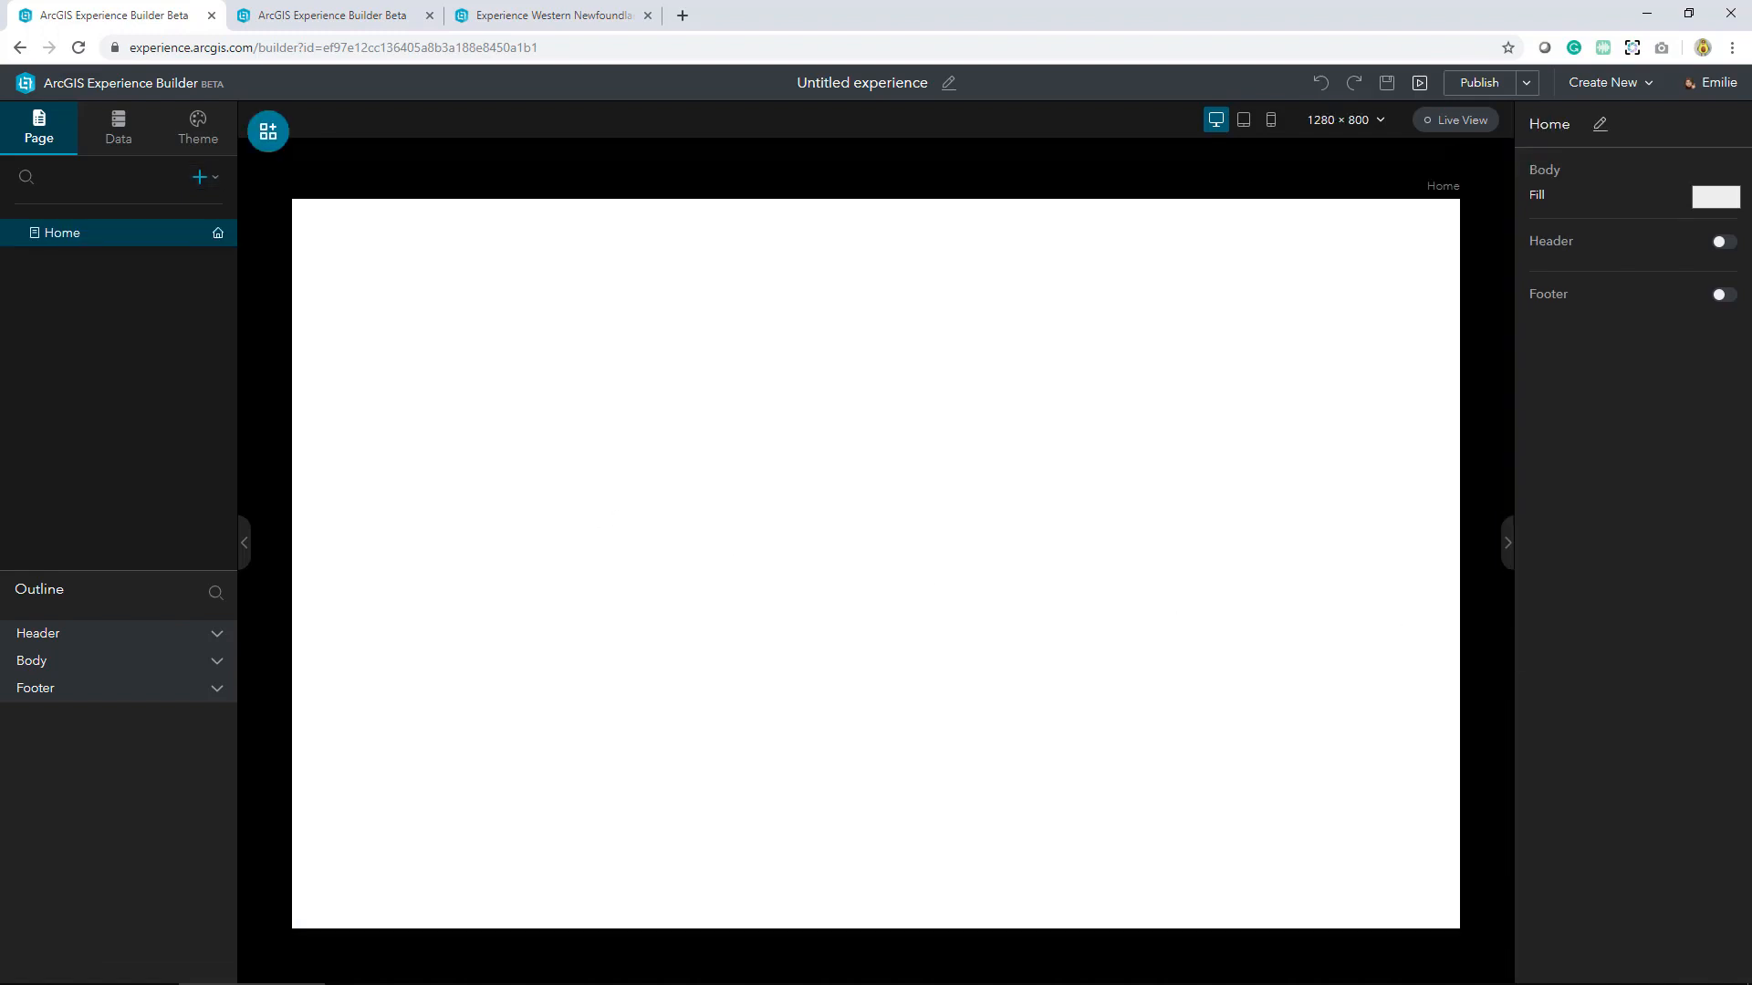
mouse_move(1103, 398)
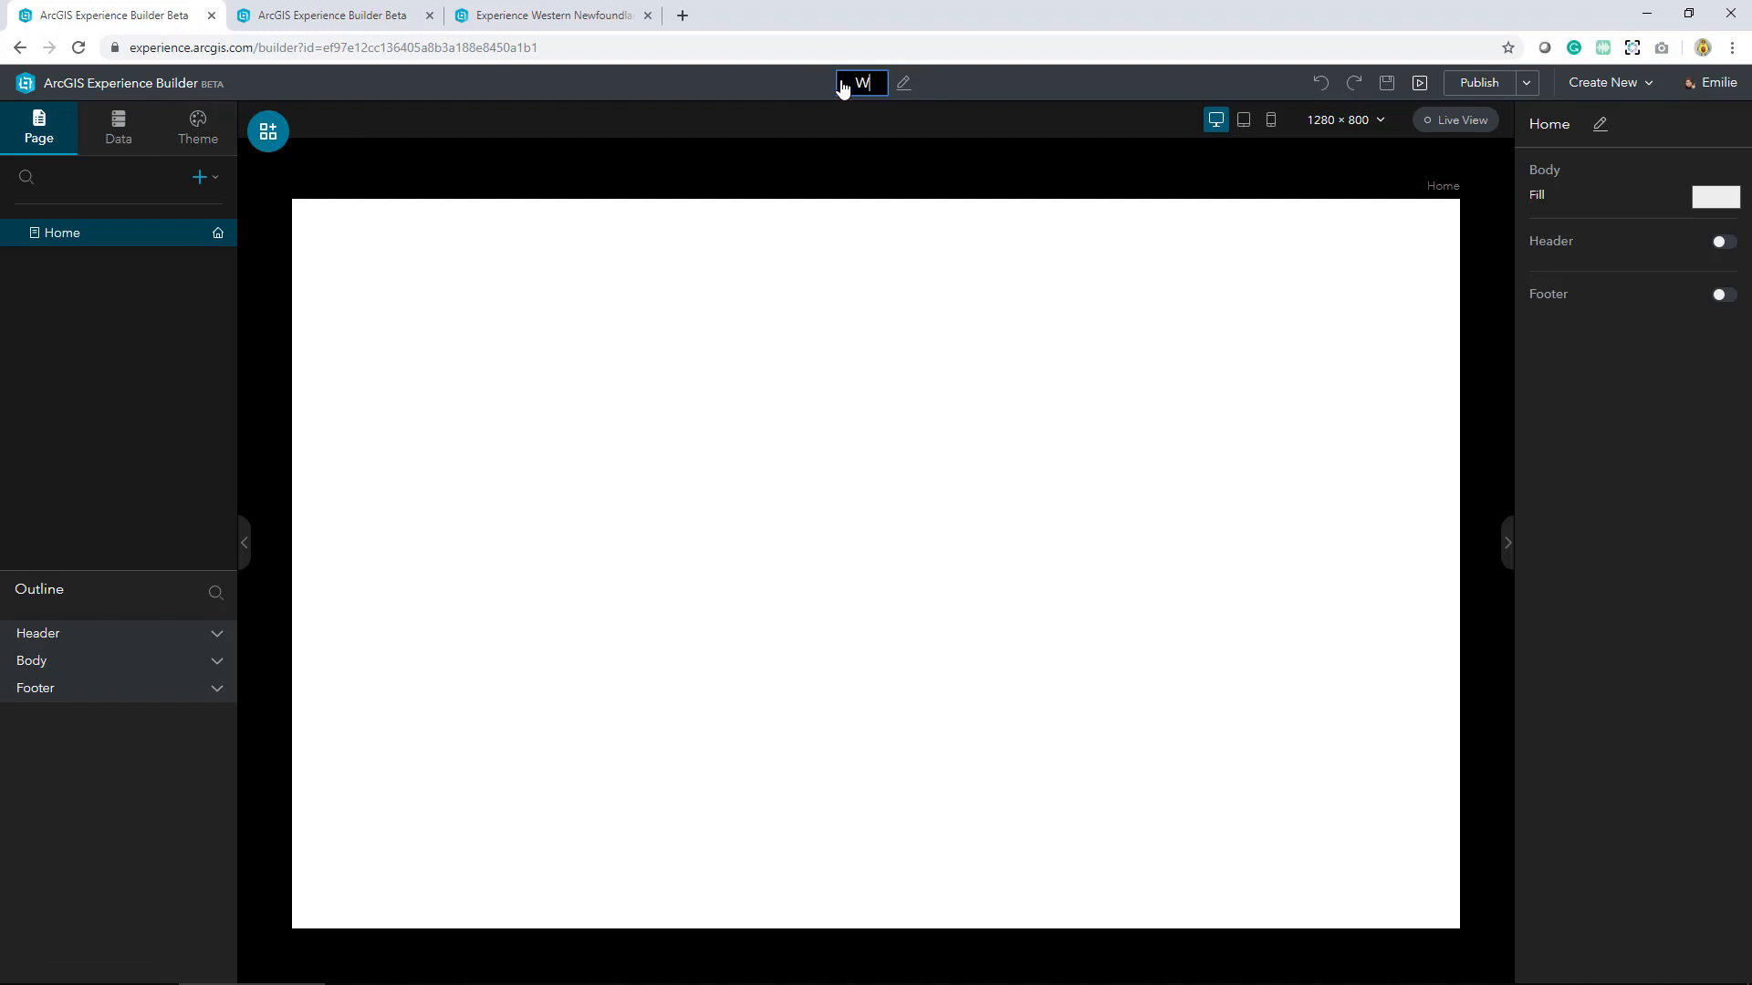
type("Western Newfou")
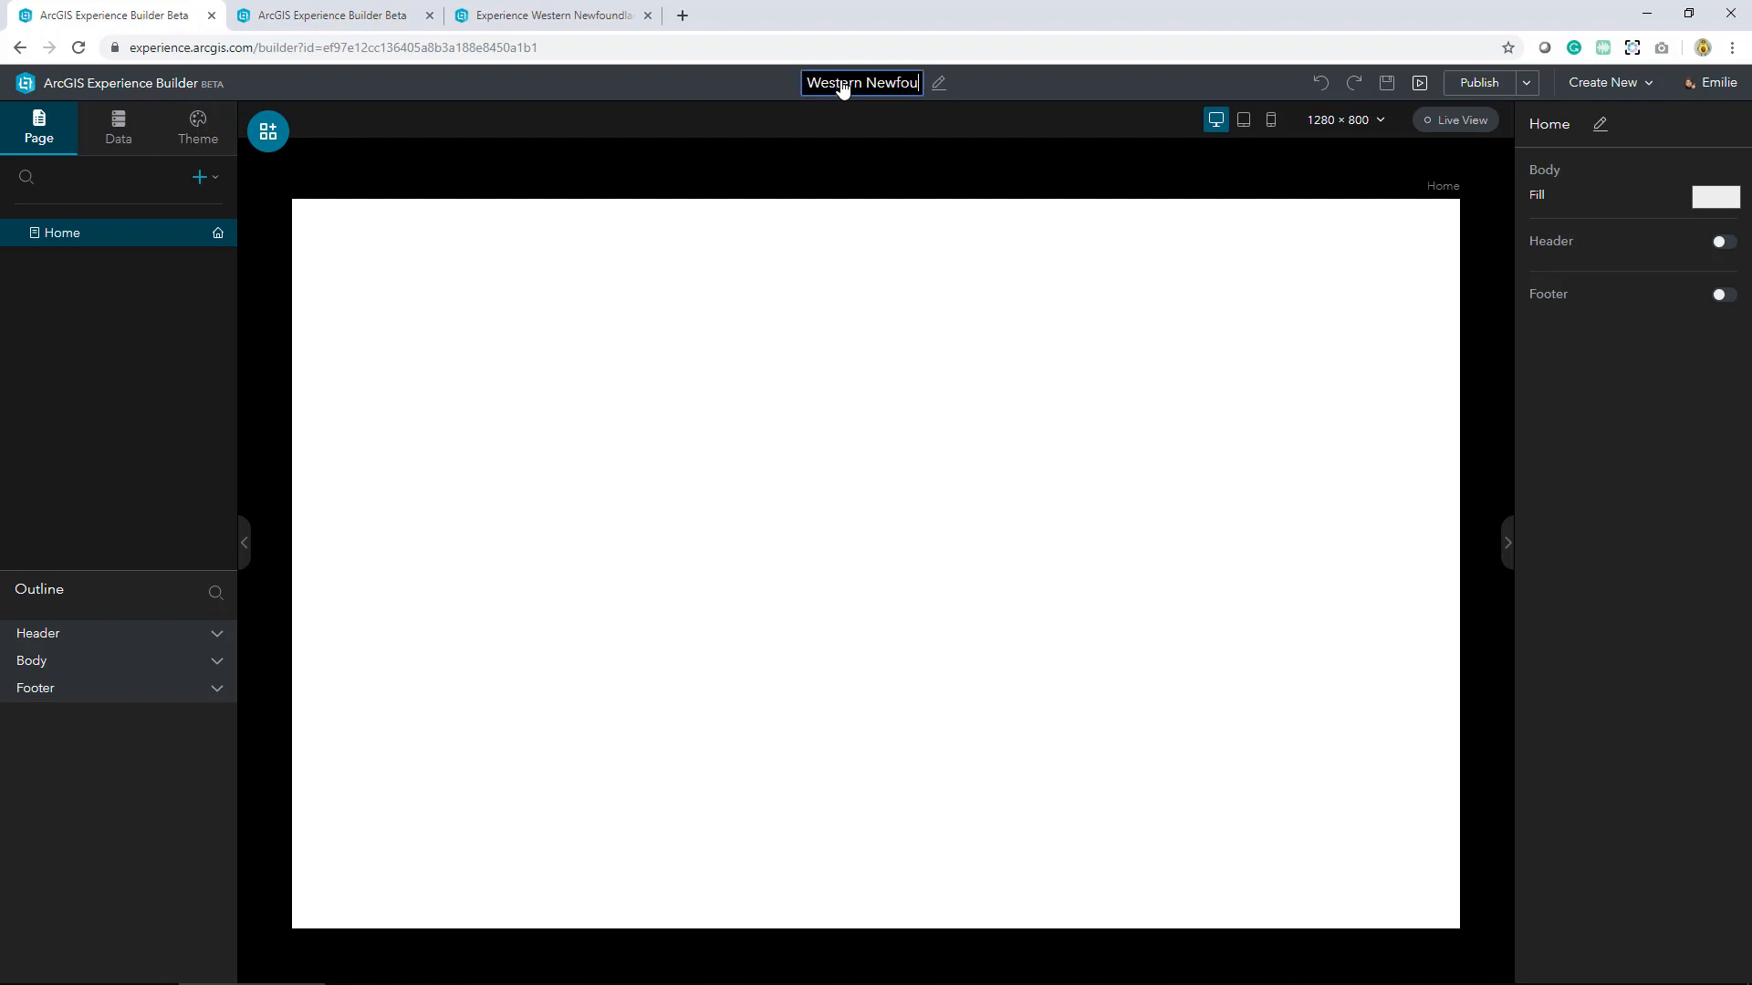
type("ndland")
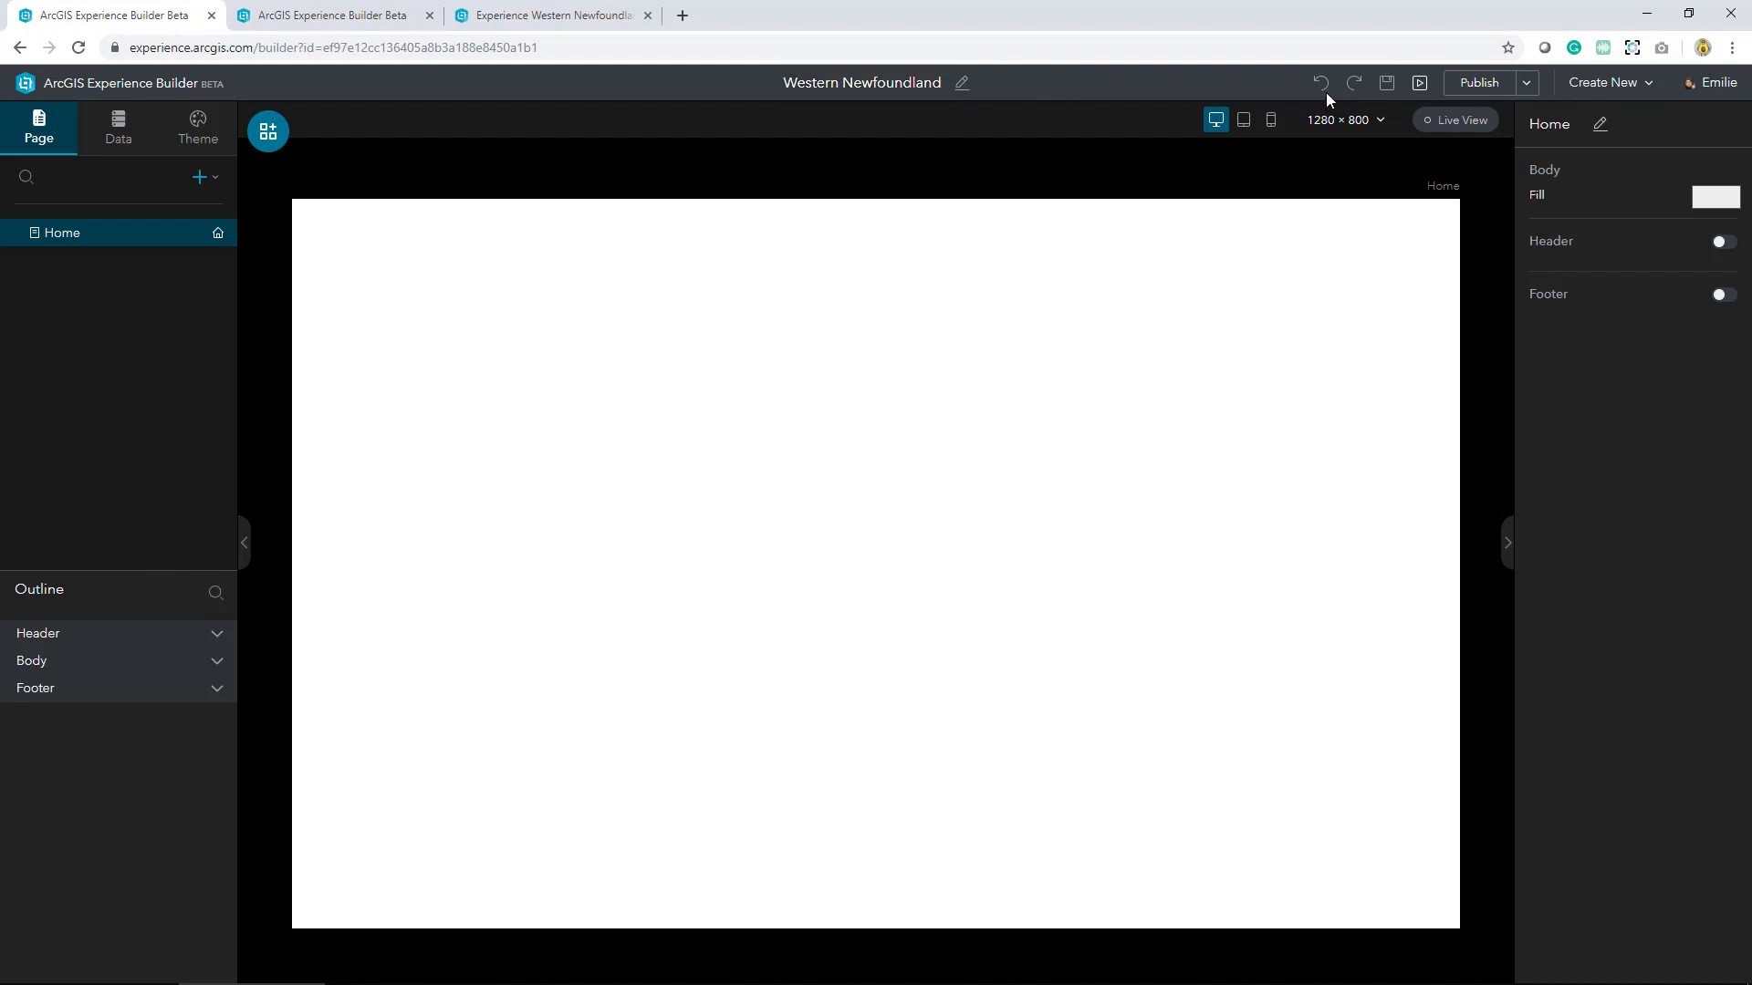
mouse_move(1322, 83)
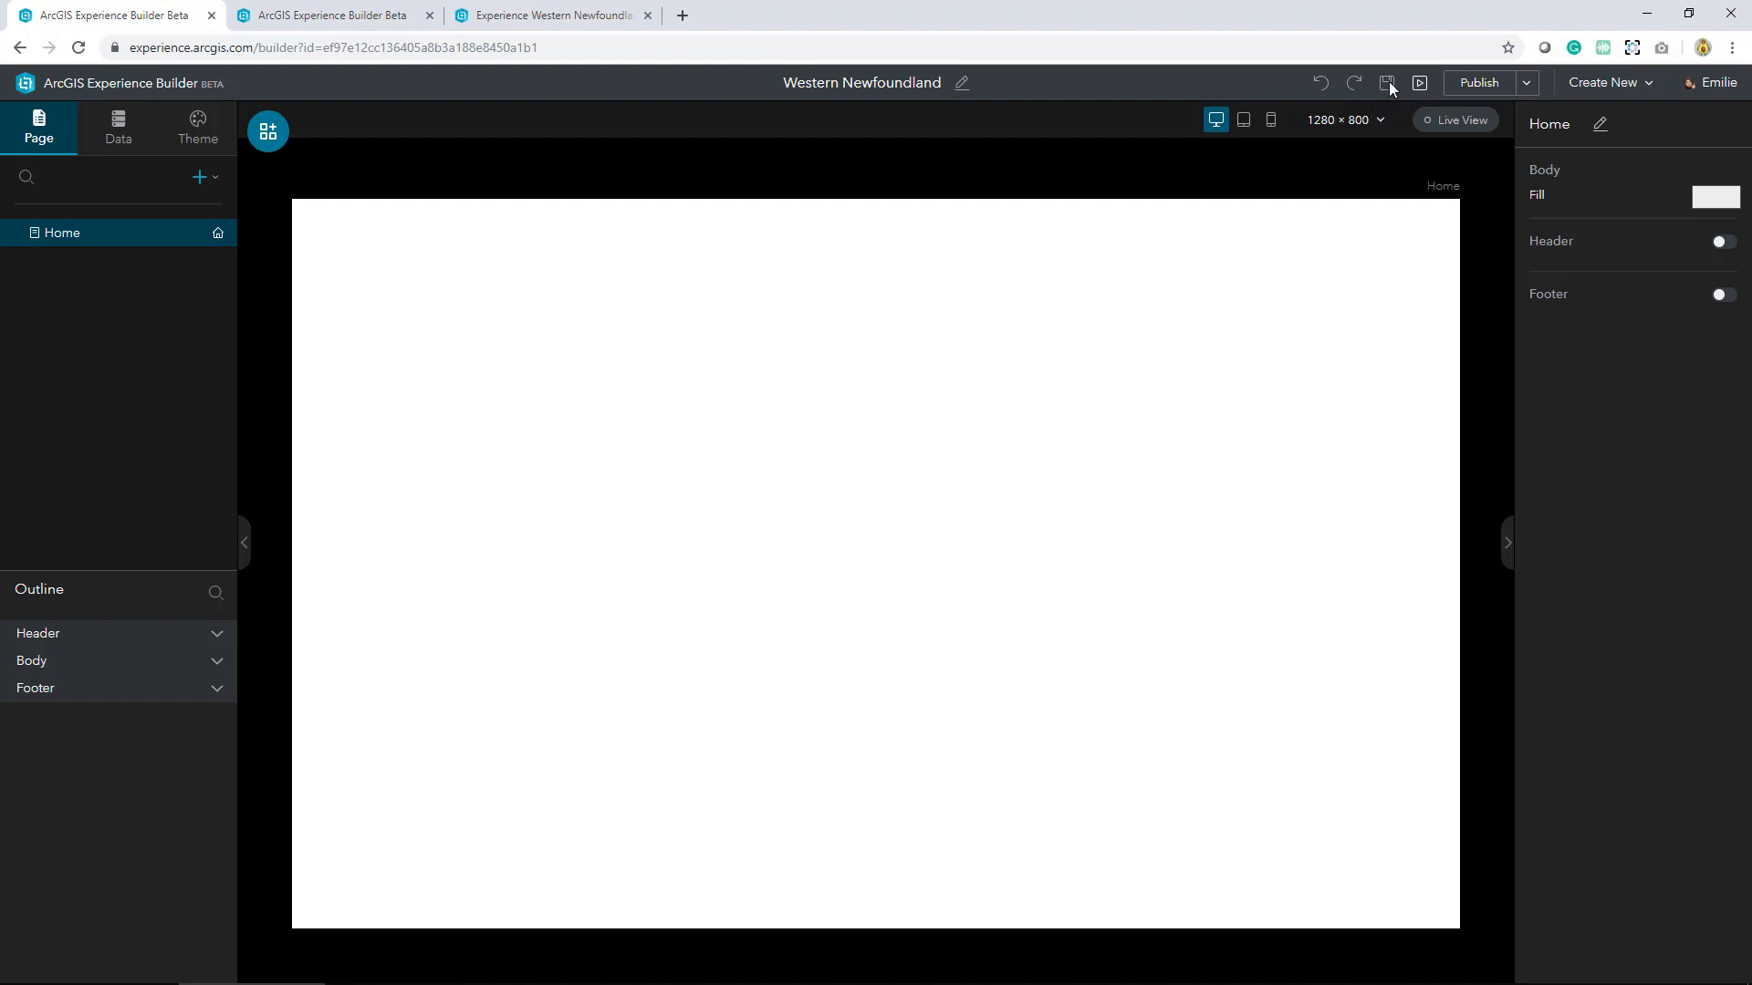
mouse_move(1387, 83)
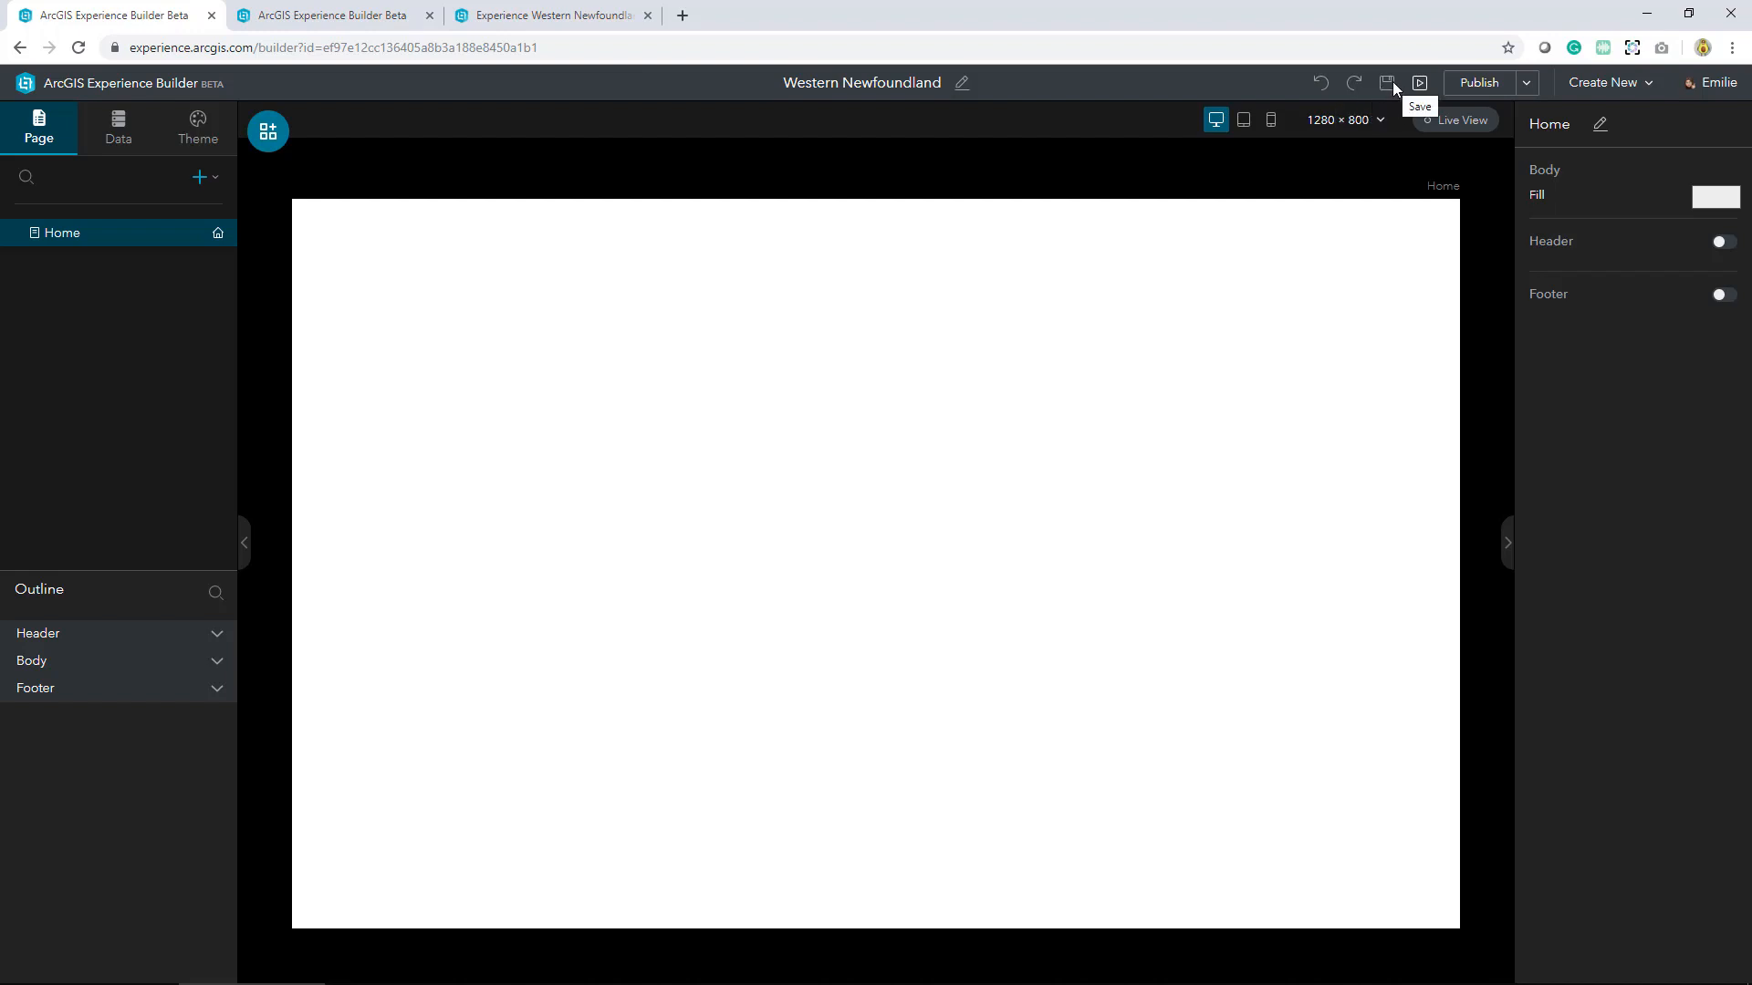
mouse_move(1420, 83)
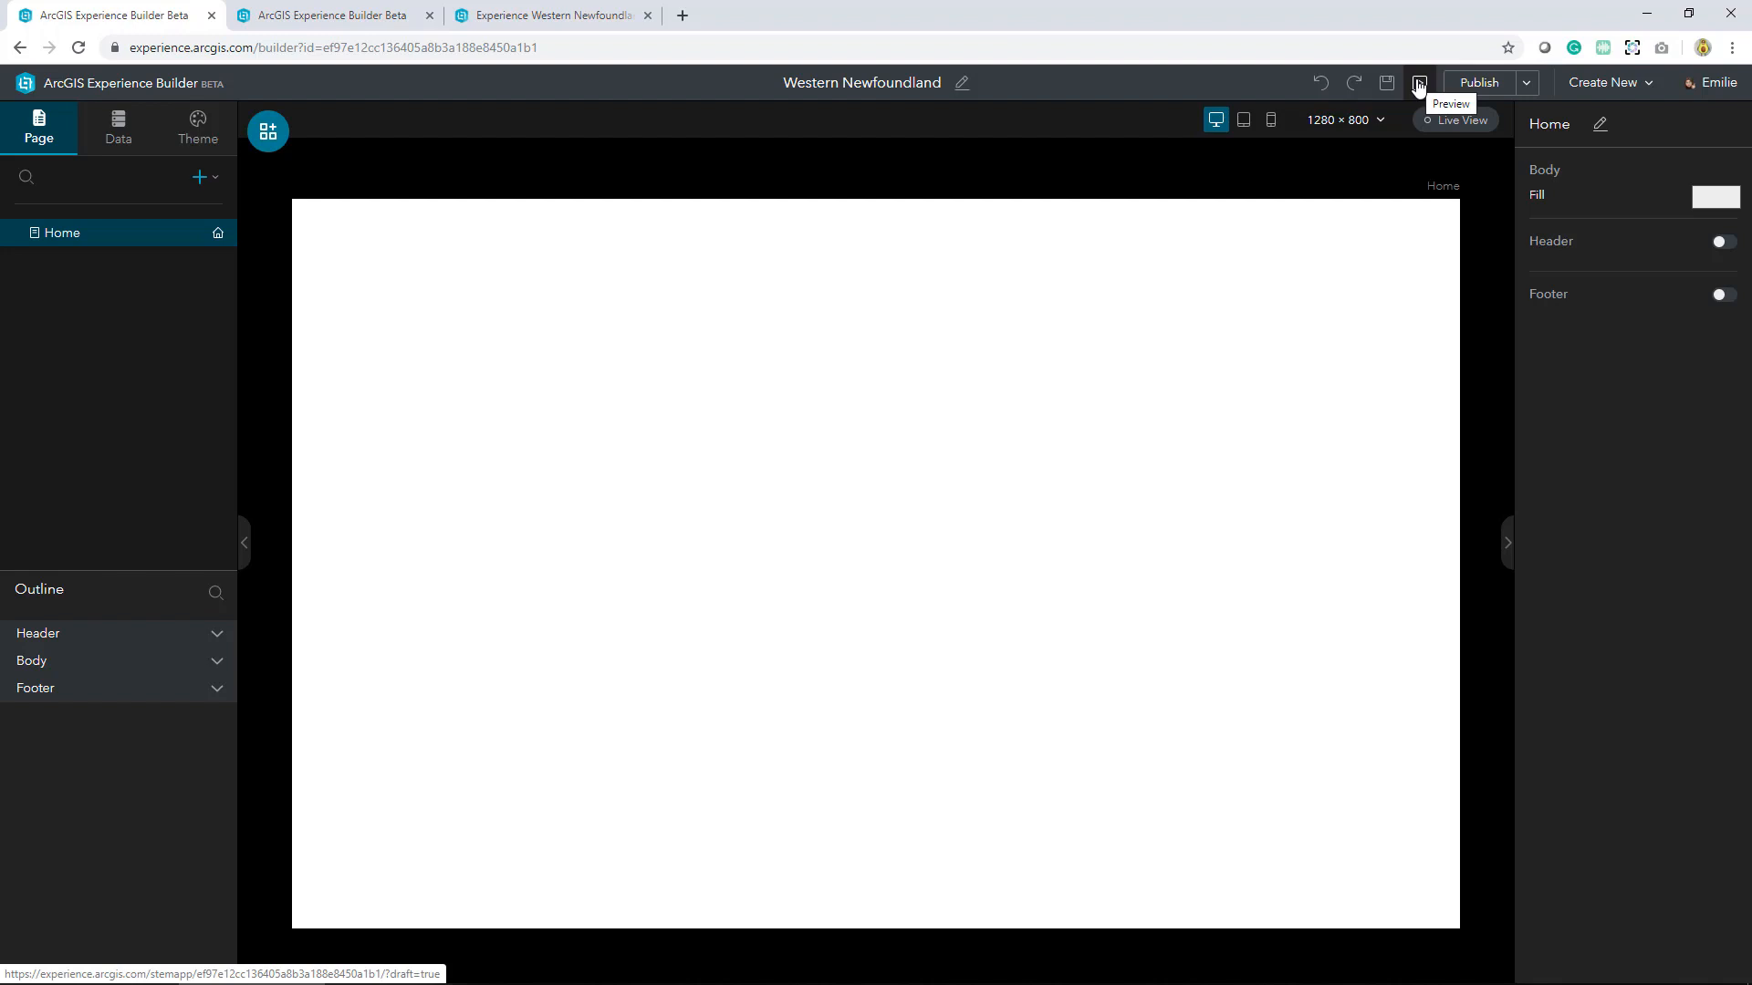
mouse_move(1422, 106)
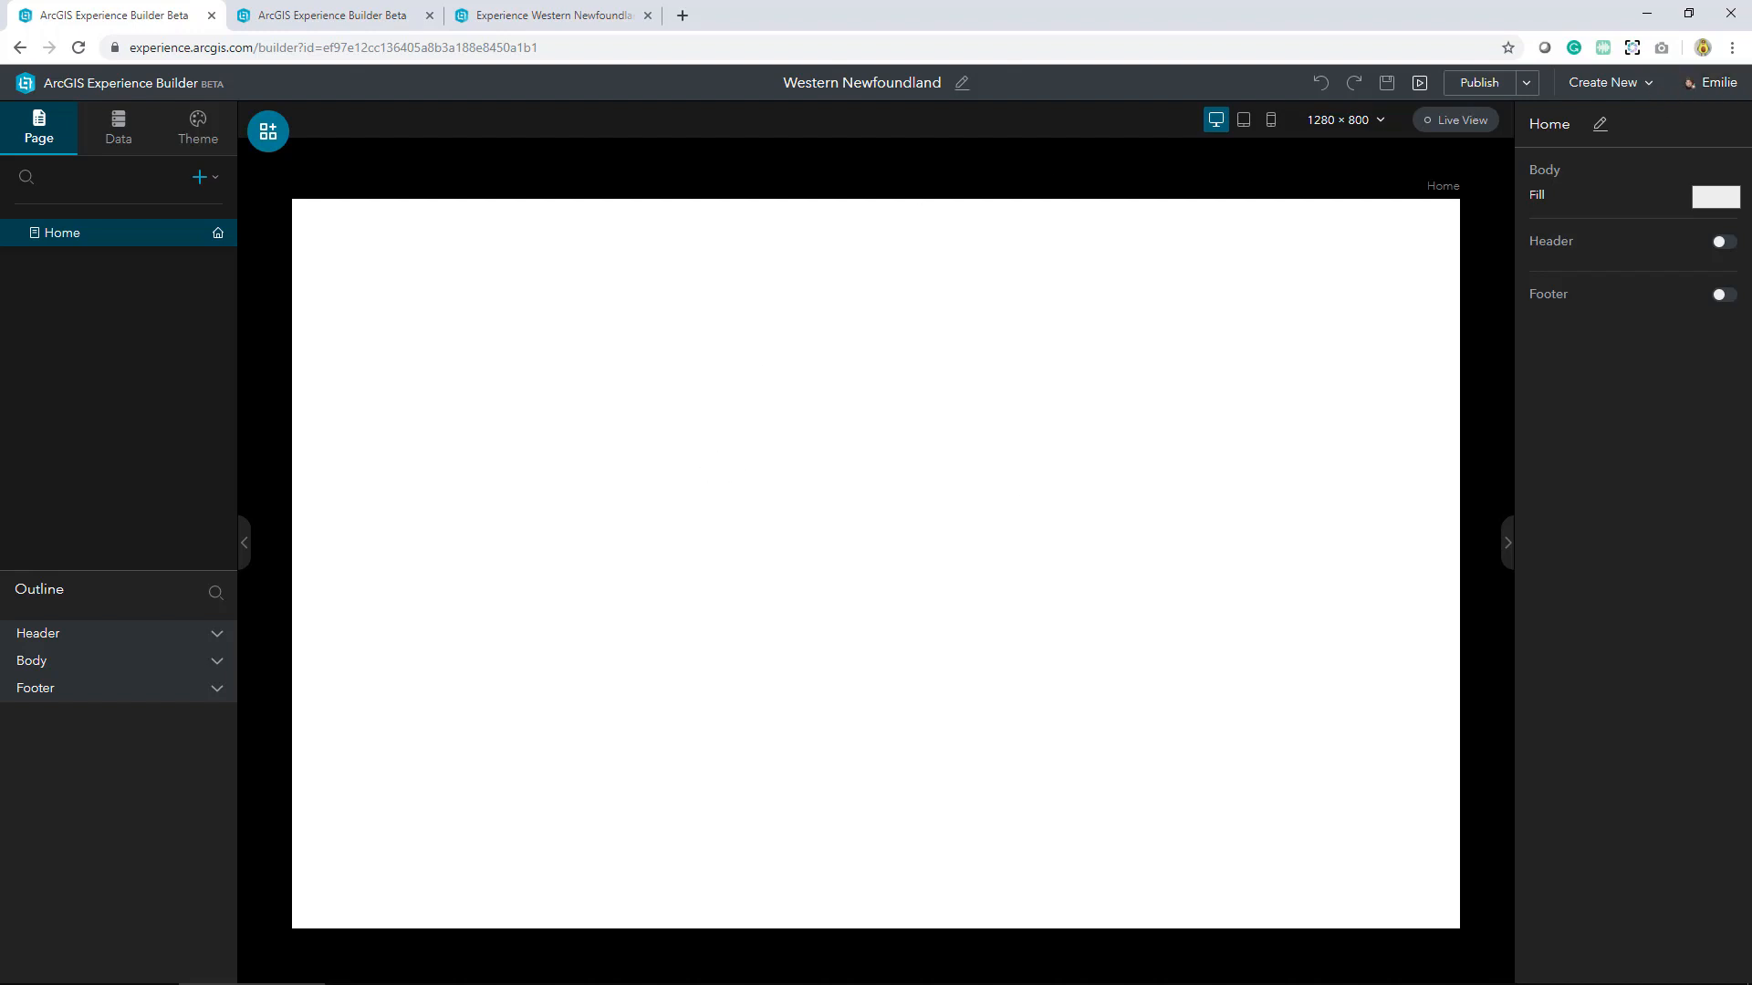
mouse_move(106, 377)
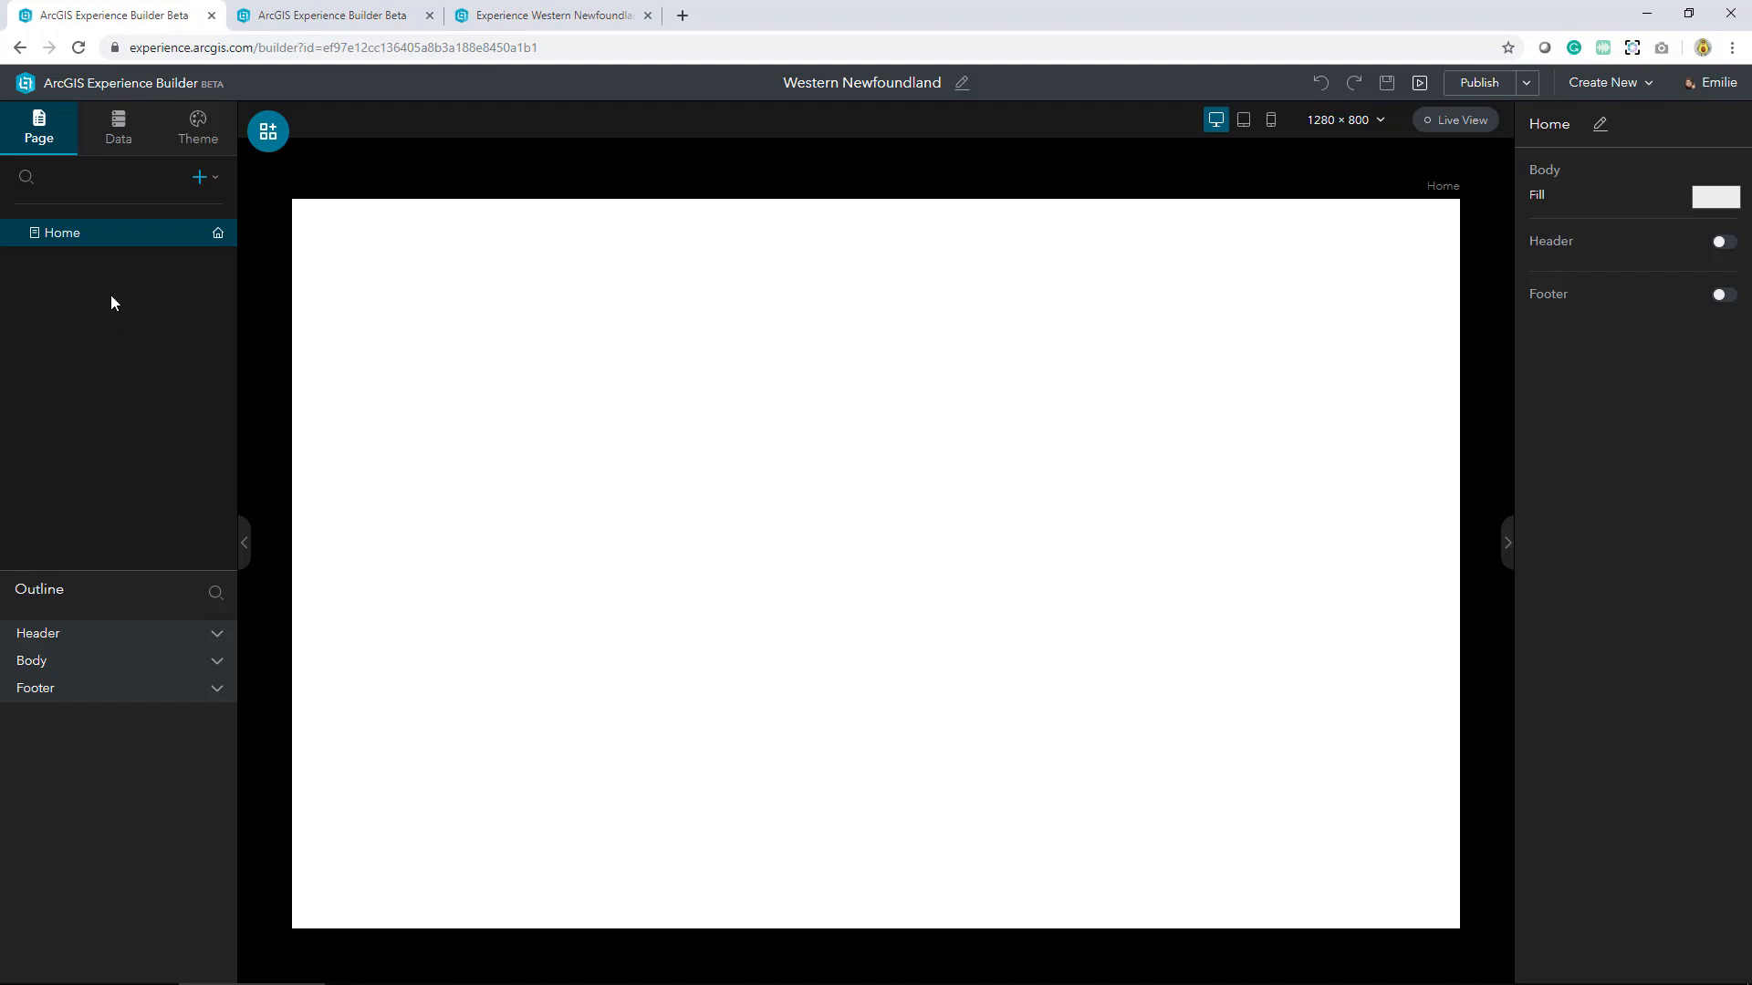
mouse_move(96, 350)
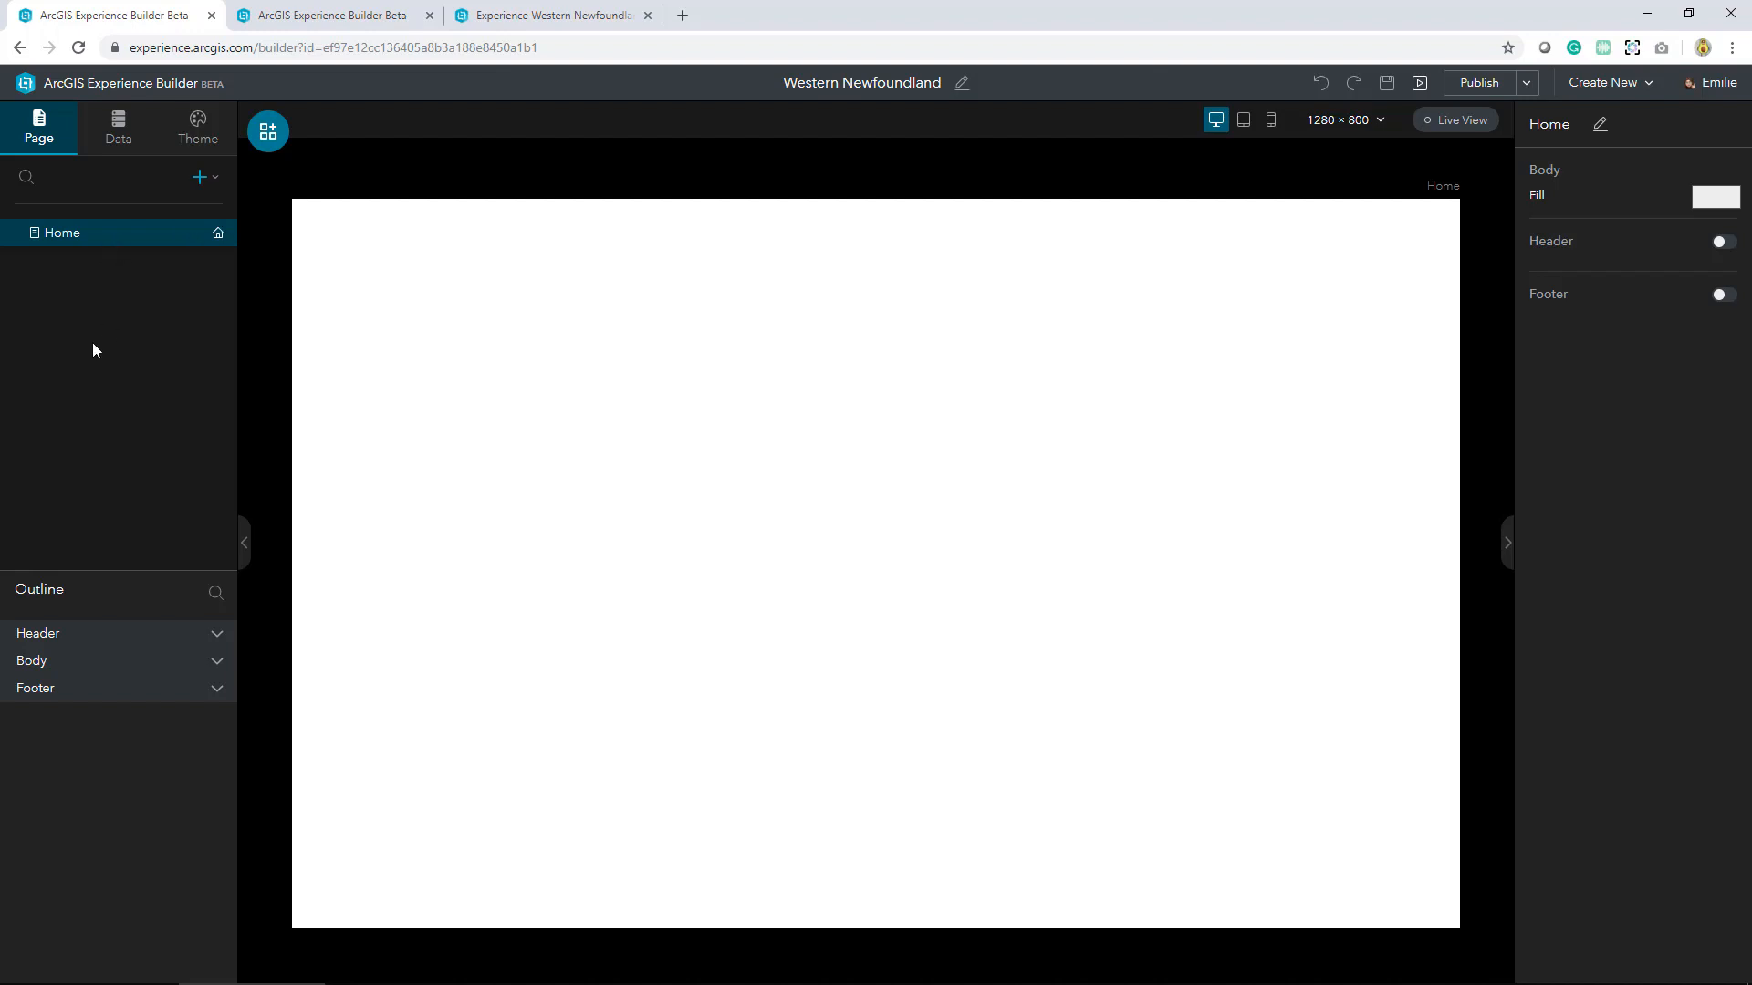
mouse_move(64, 259)
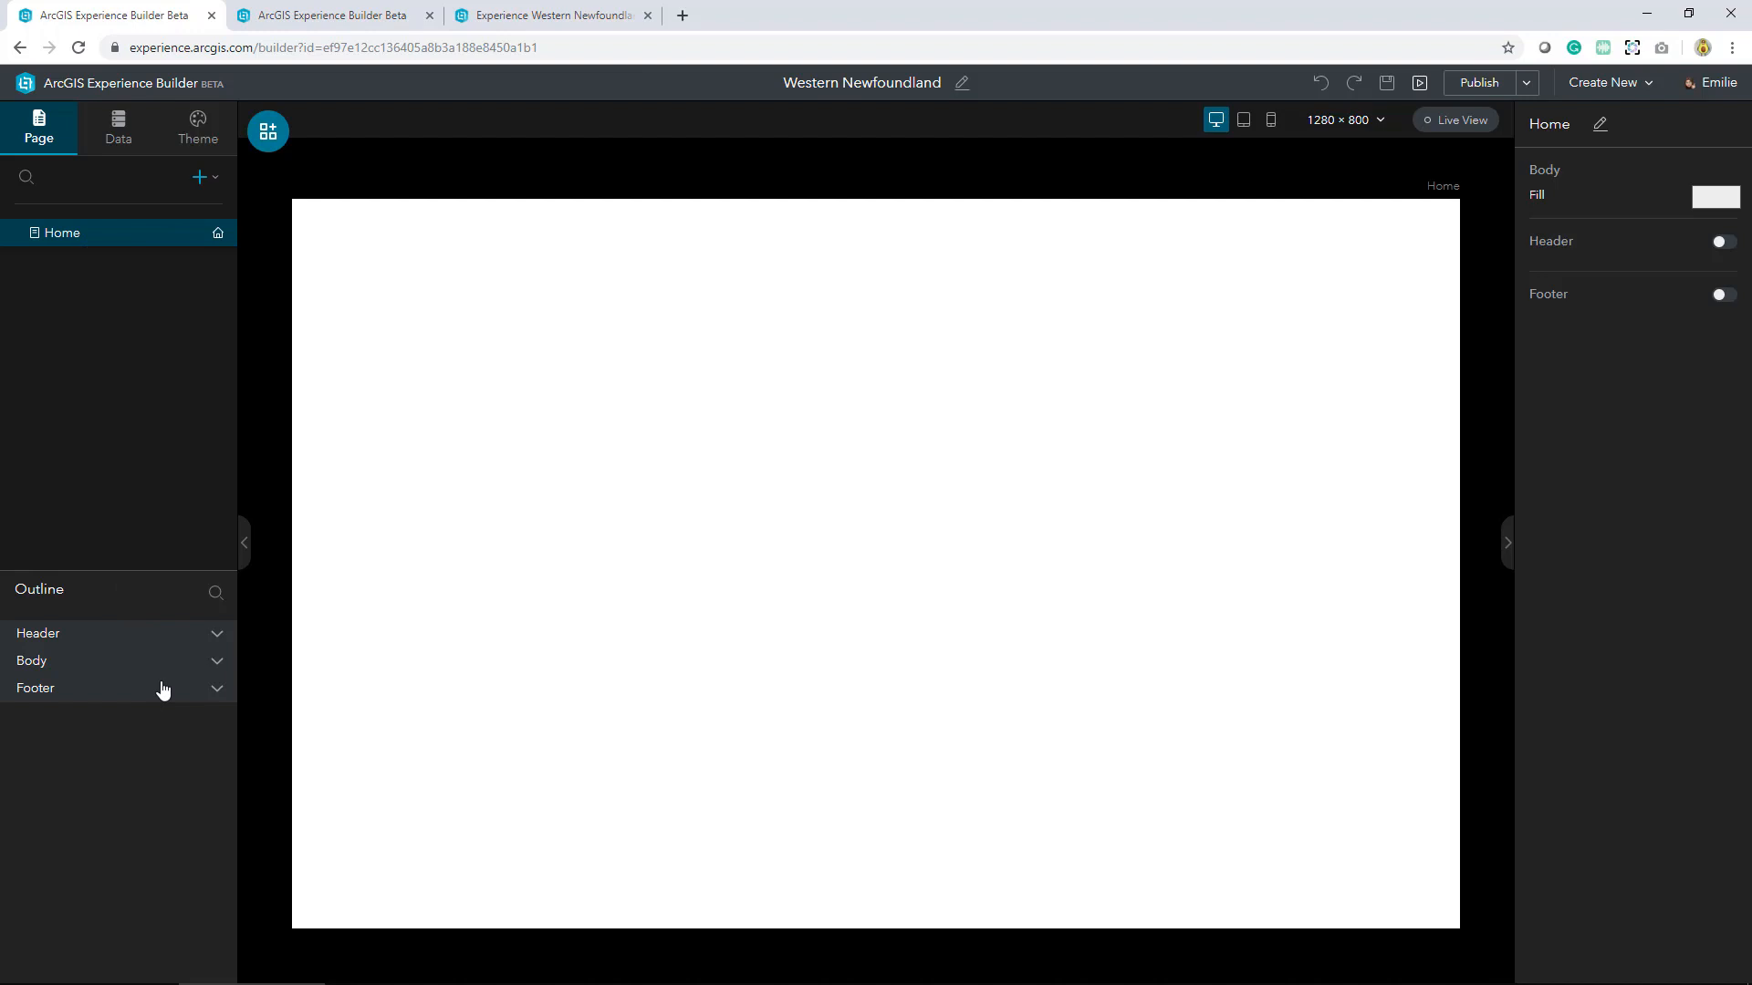
mouse_move(164, 698)
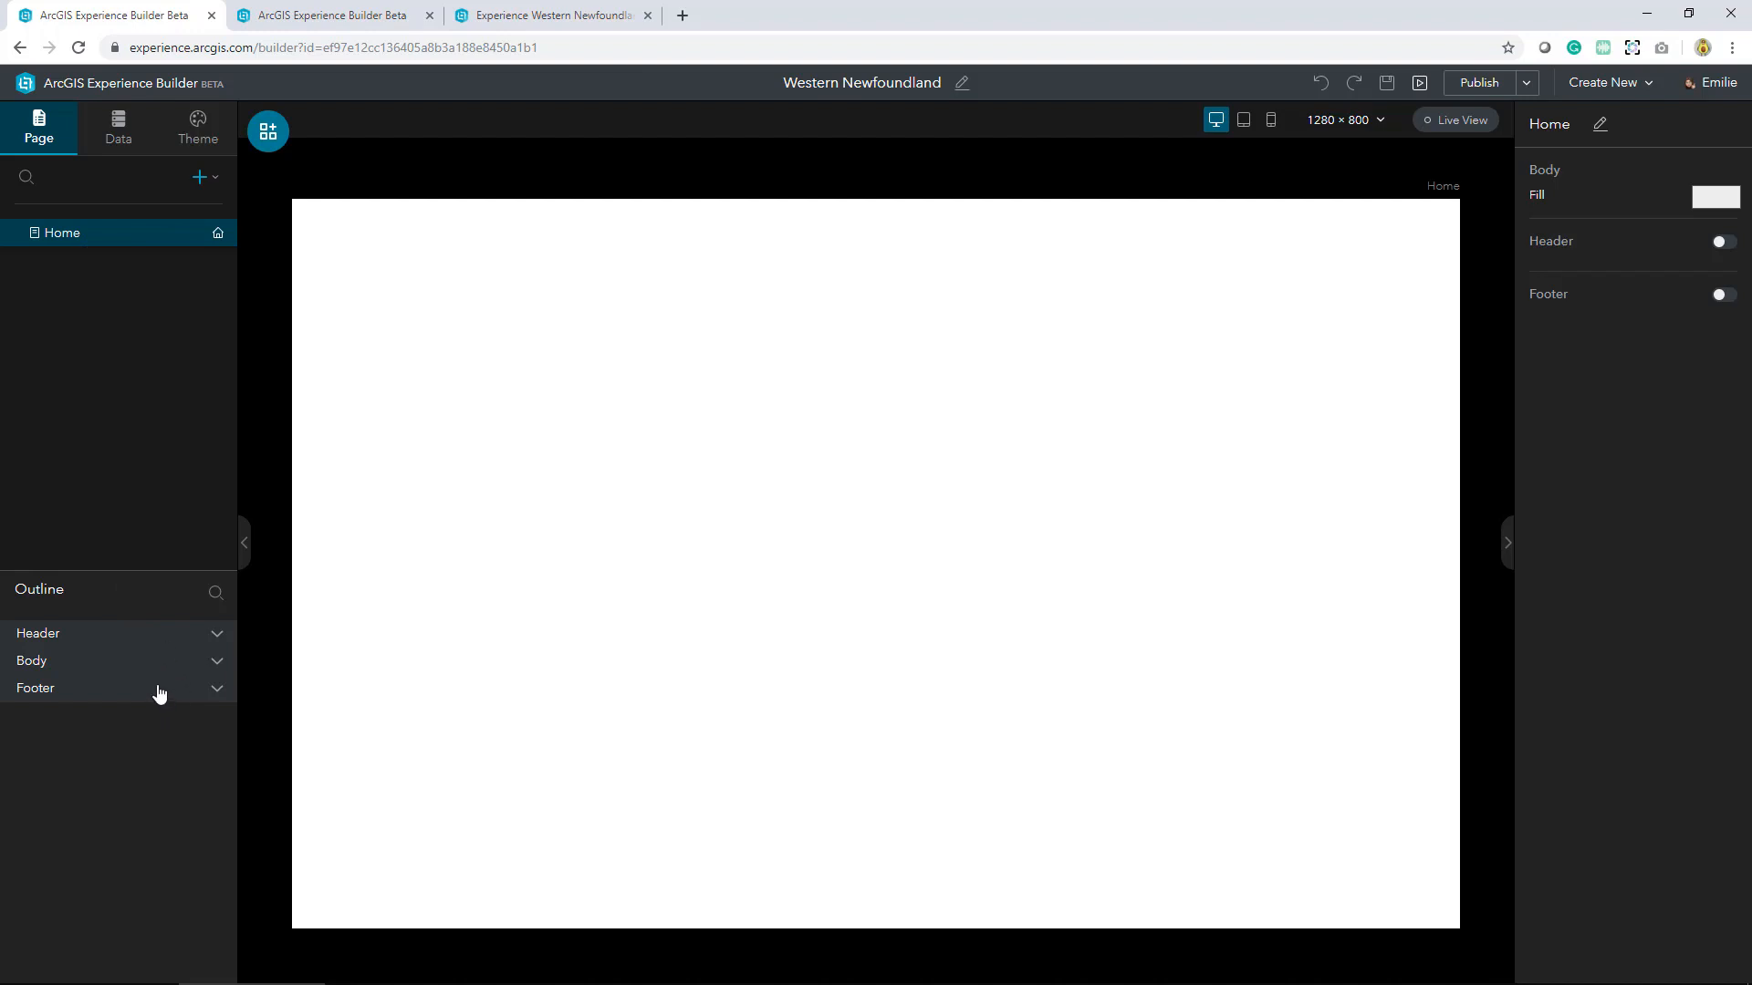
mouse_move(157, 683)
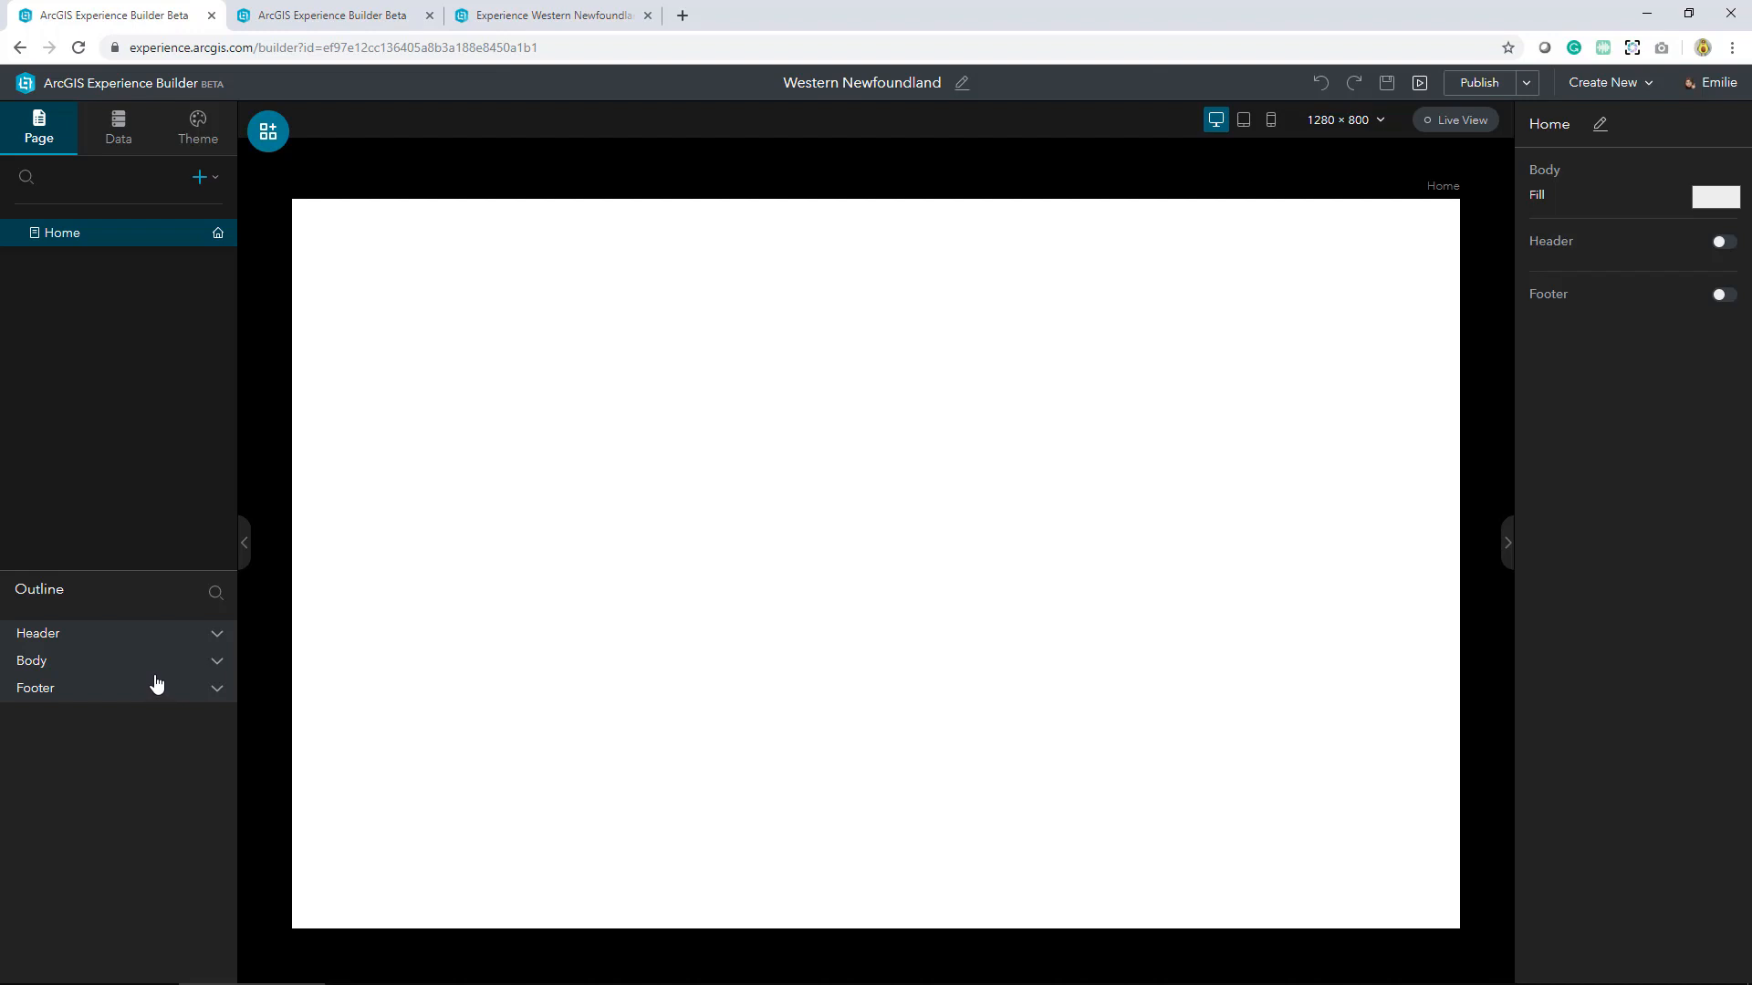
mouse_move(136, 683)
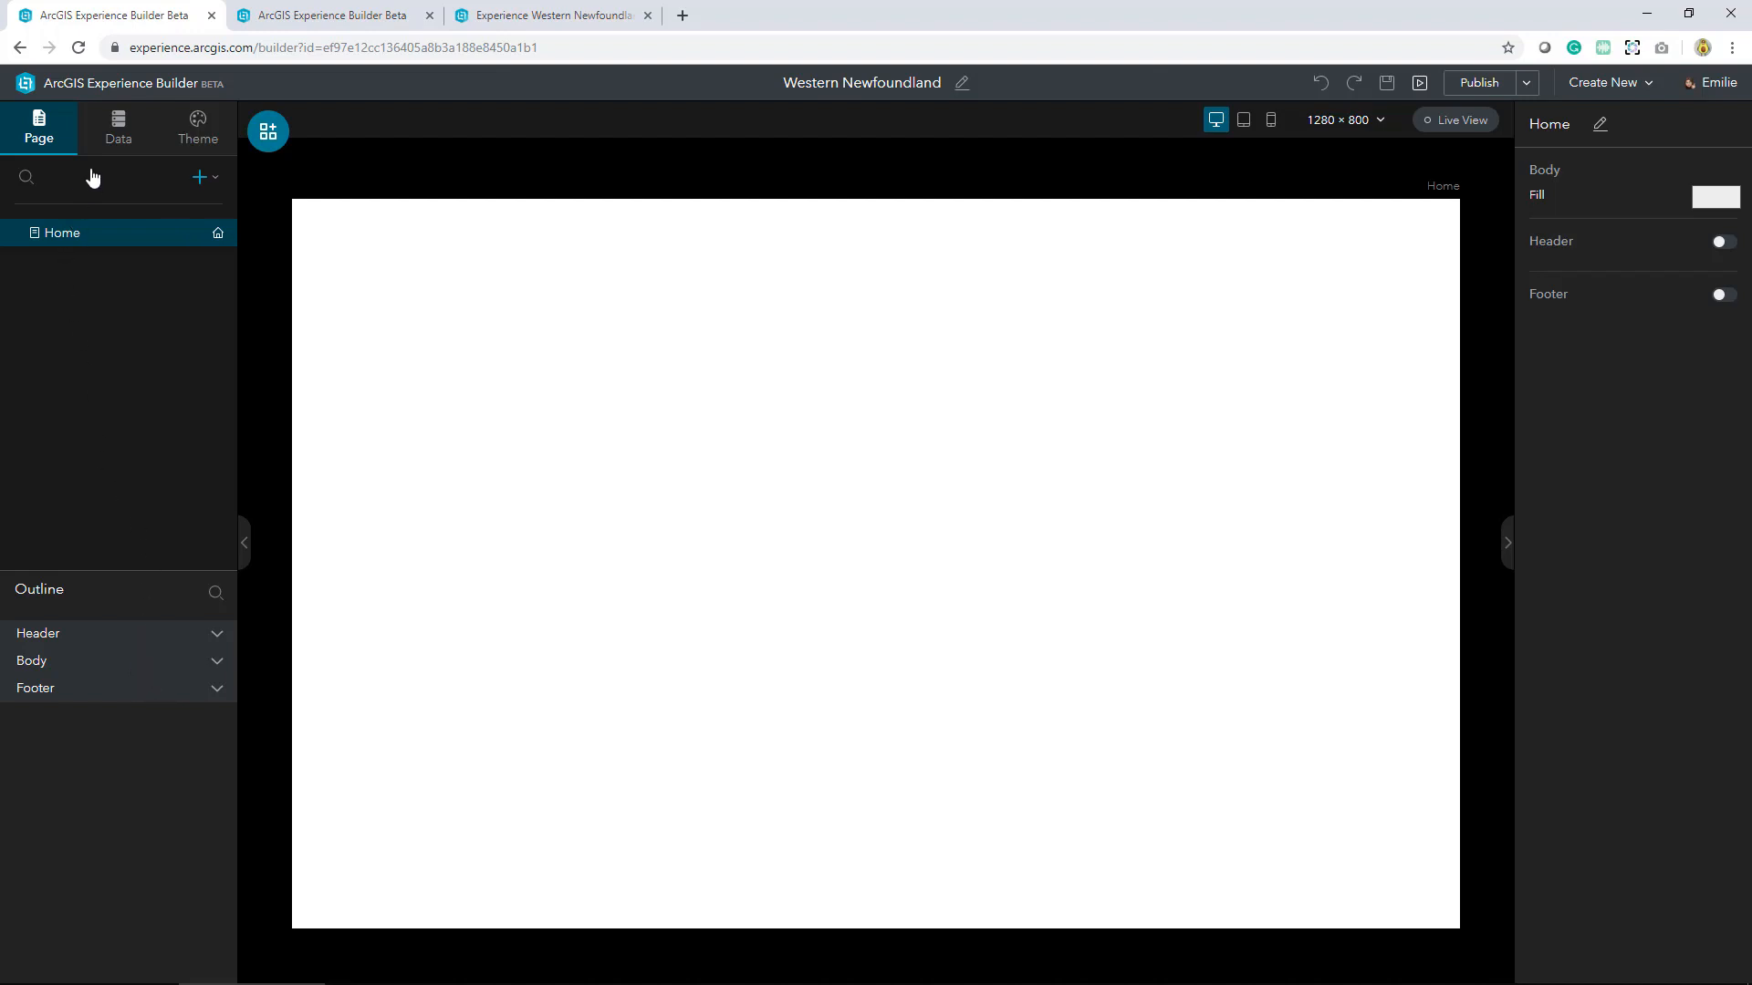
mouse_move(118, 126)
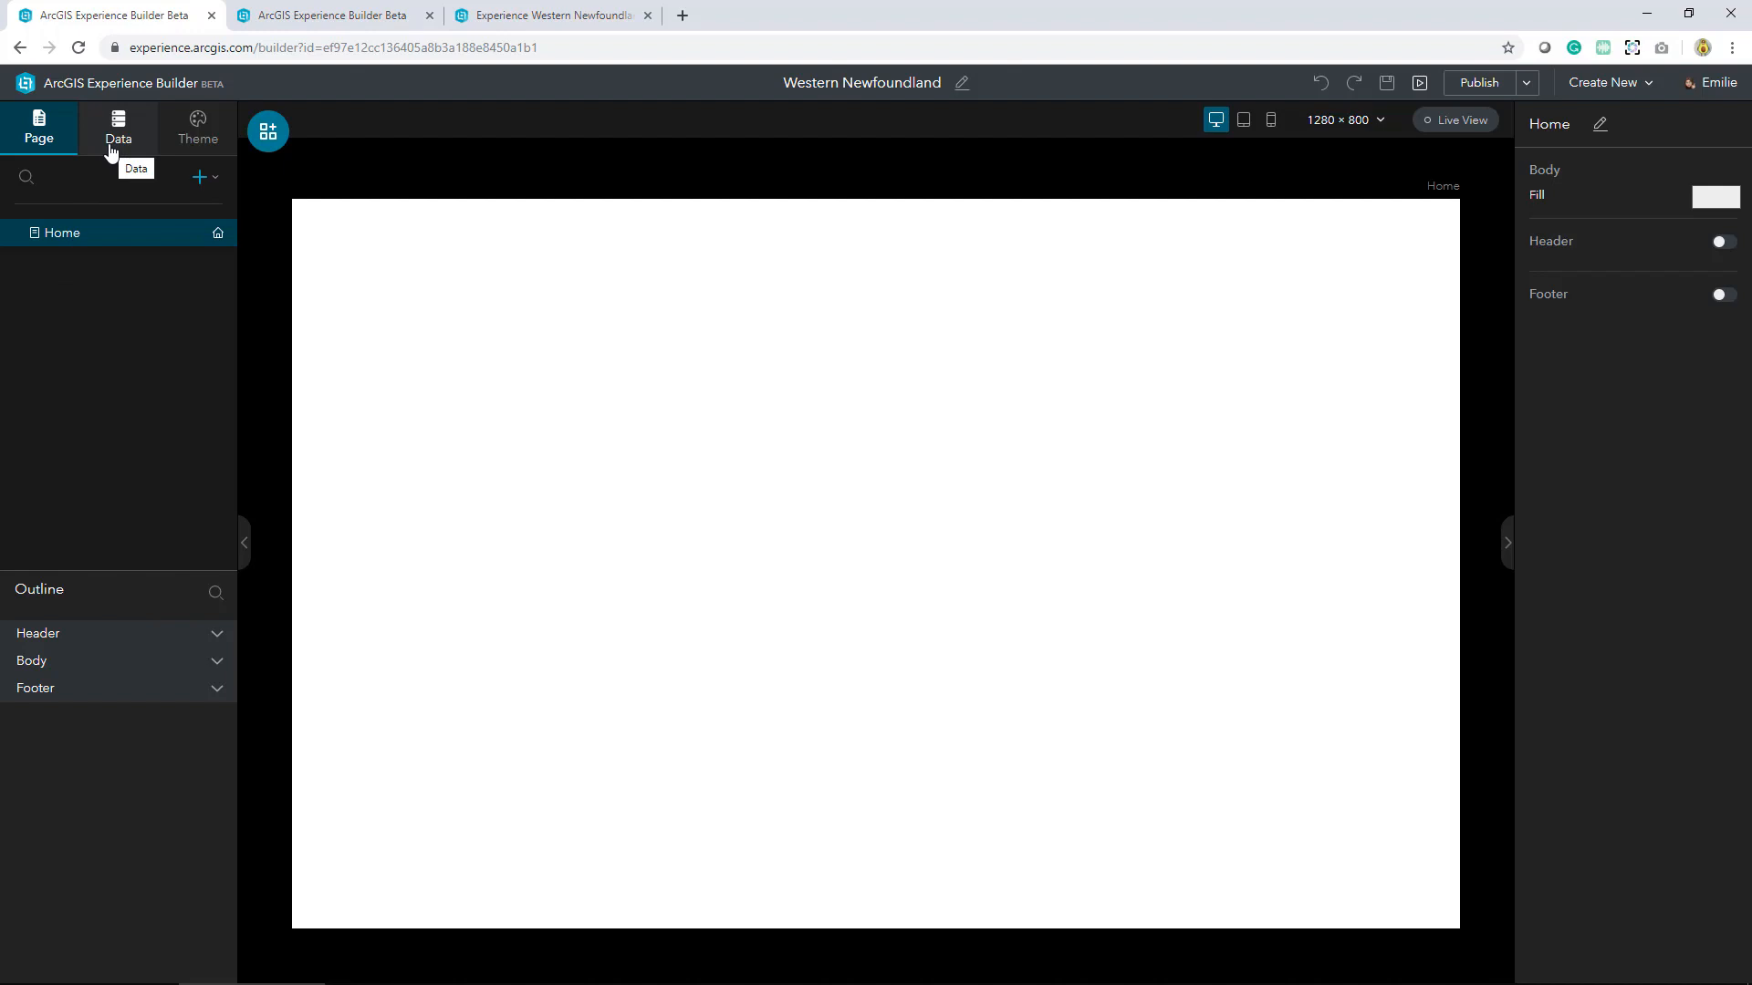
Show the Data panel, which lists no data sources yet
left_click(117, 126)
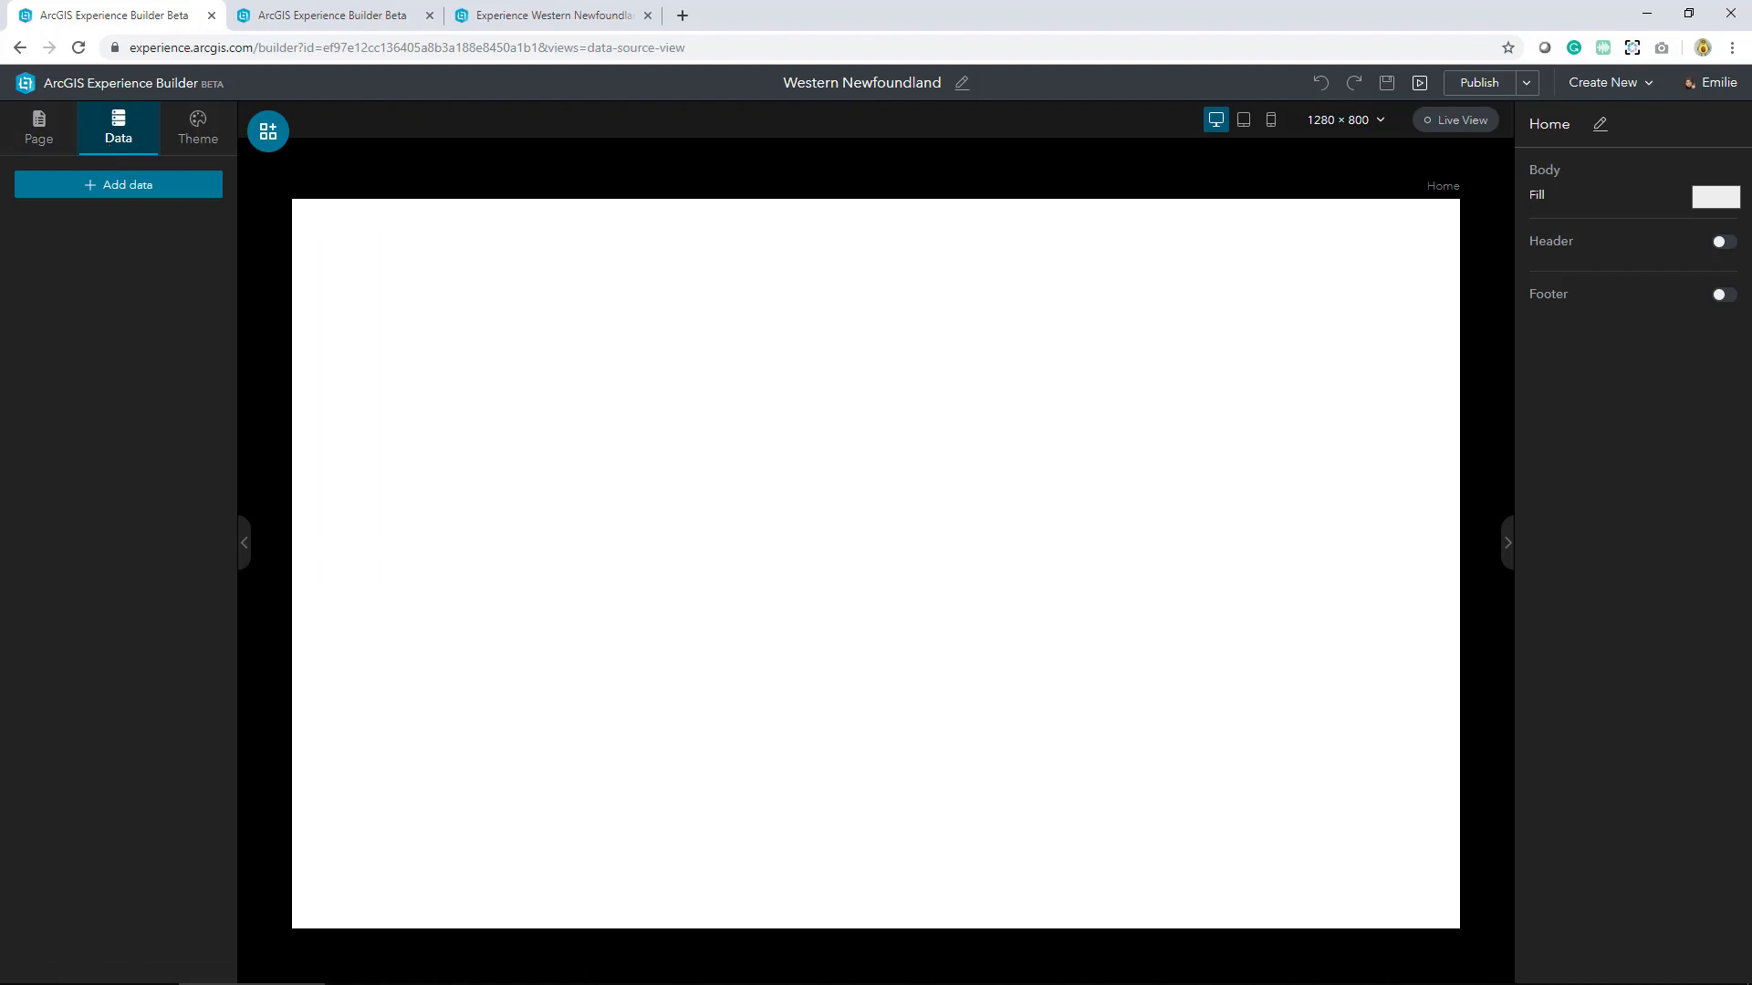
mouse_move(1223, 487)
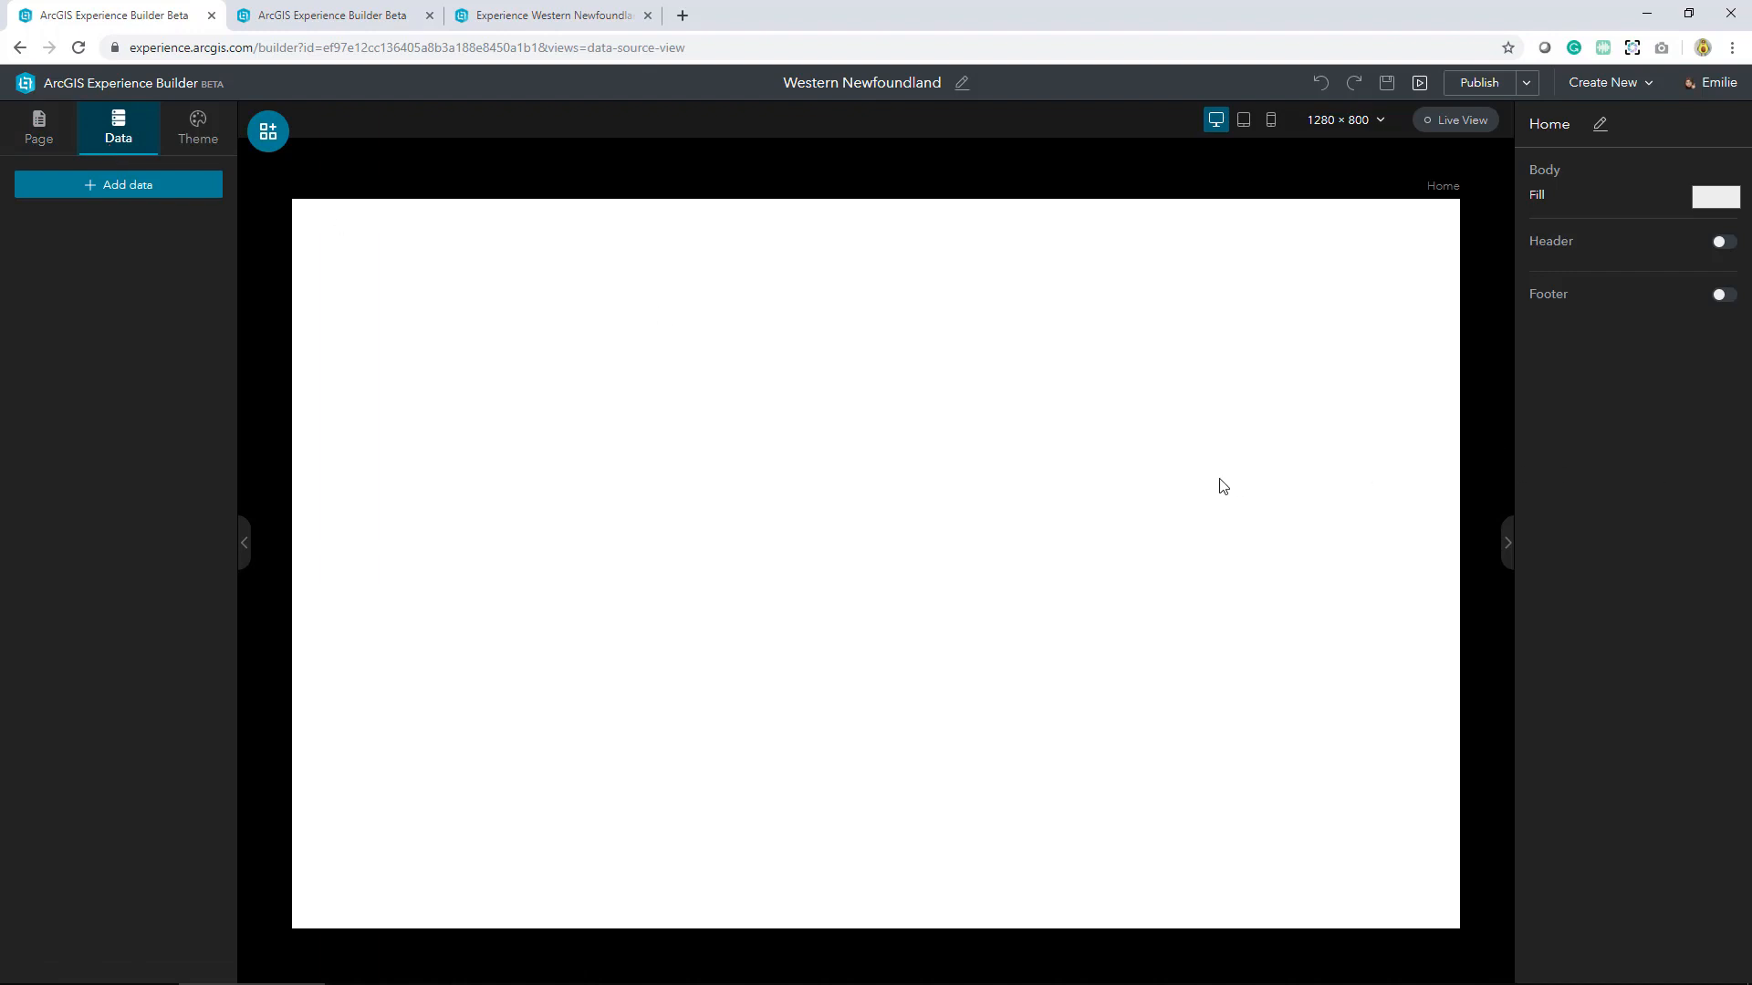
mouse_move(1134, 482)
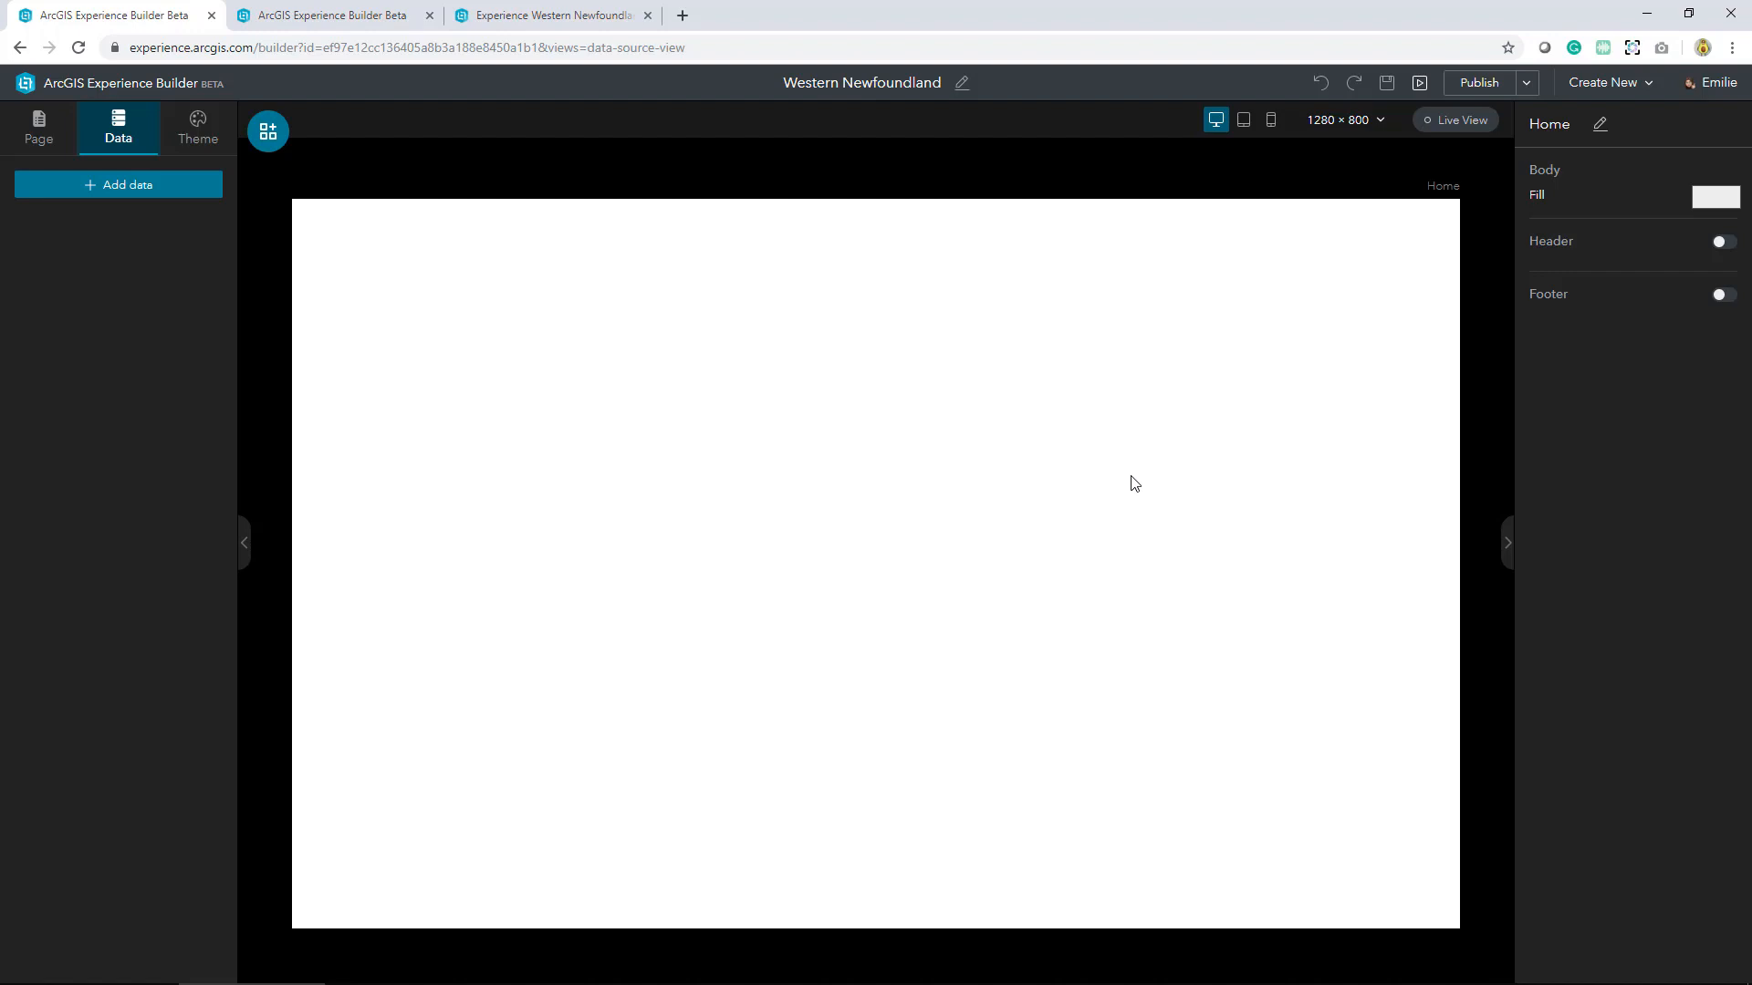
mouse_move(156, 199)
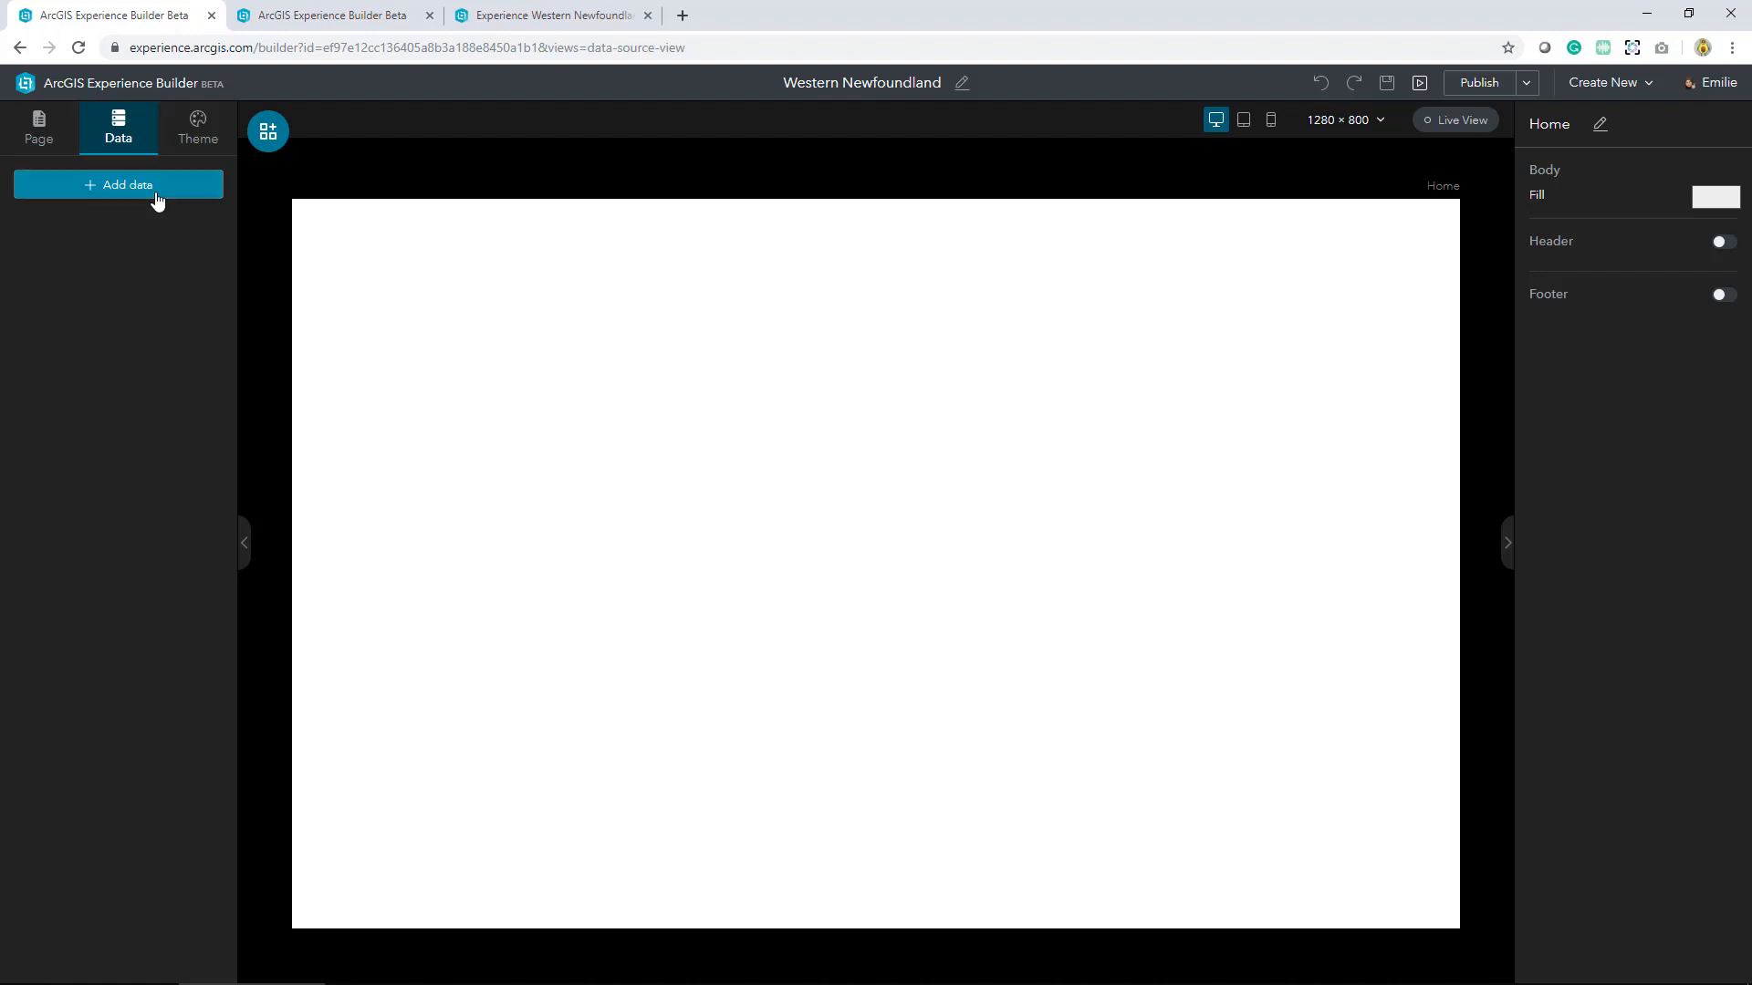
left_click(118, 184)
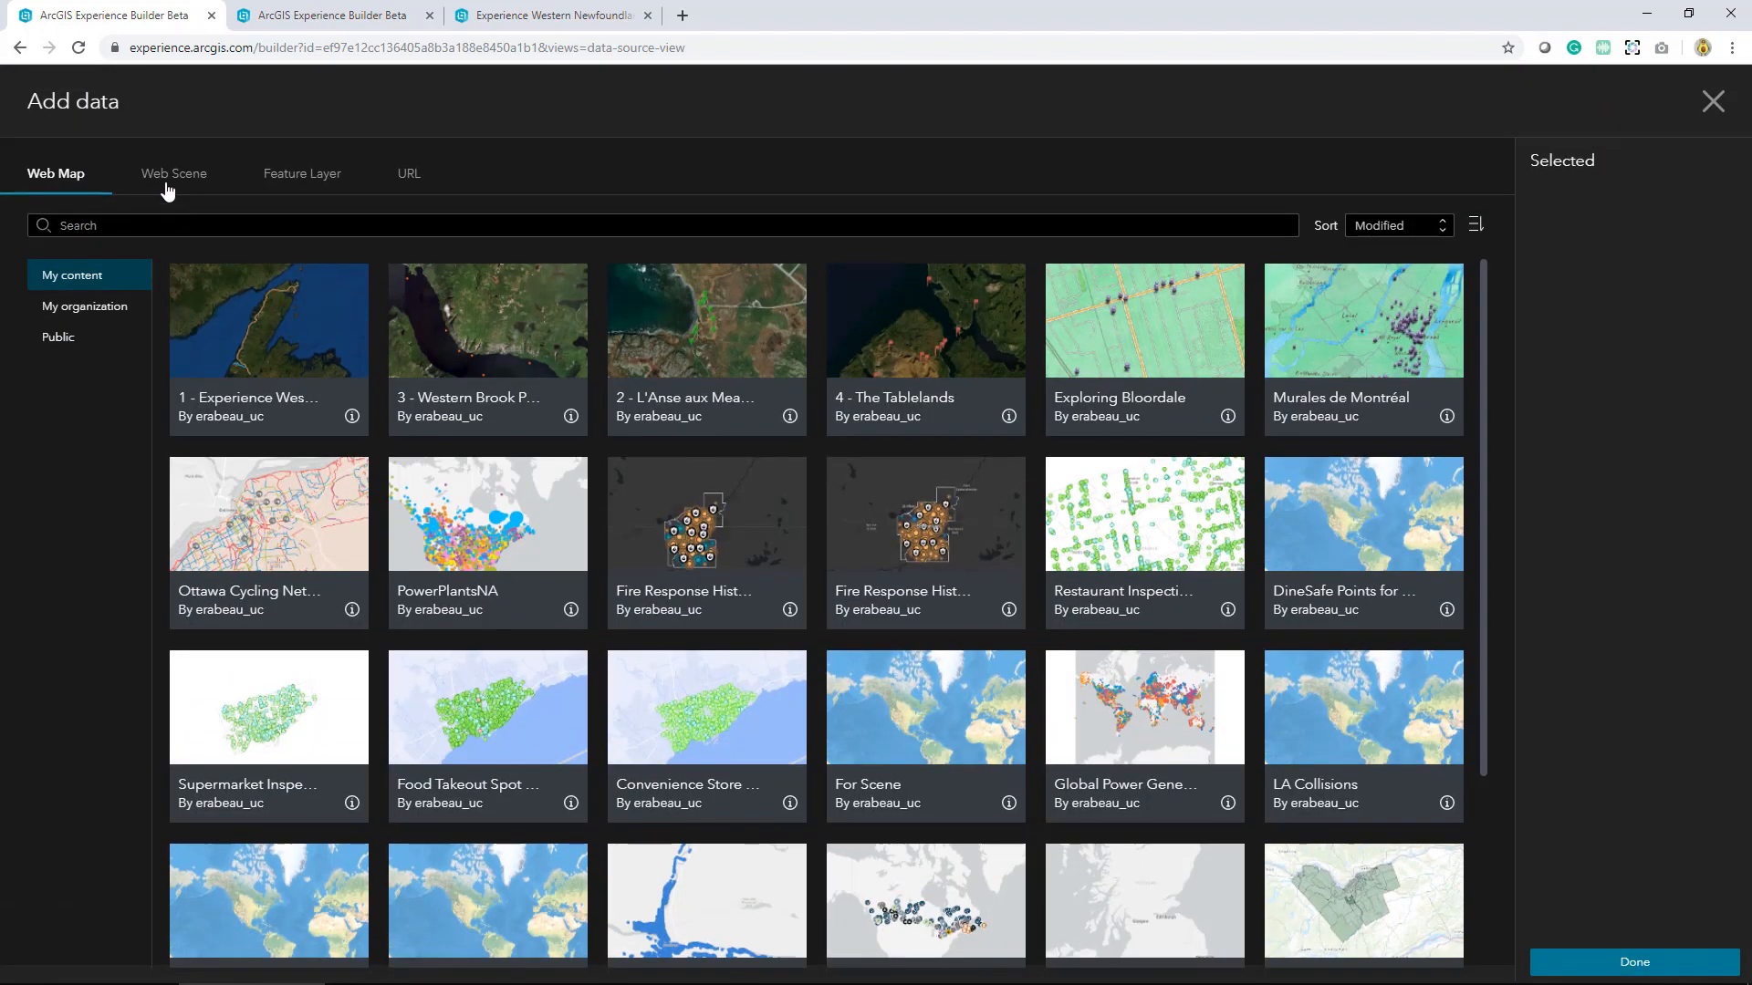
left_click(173, 174)
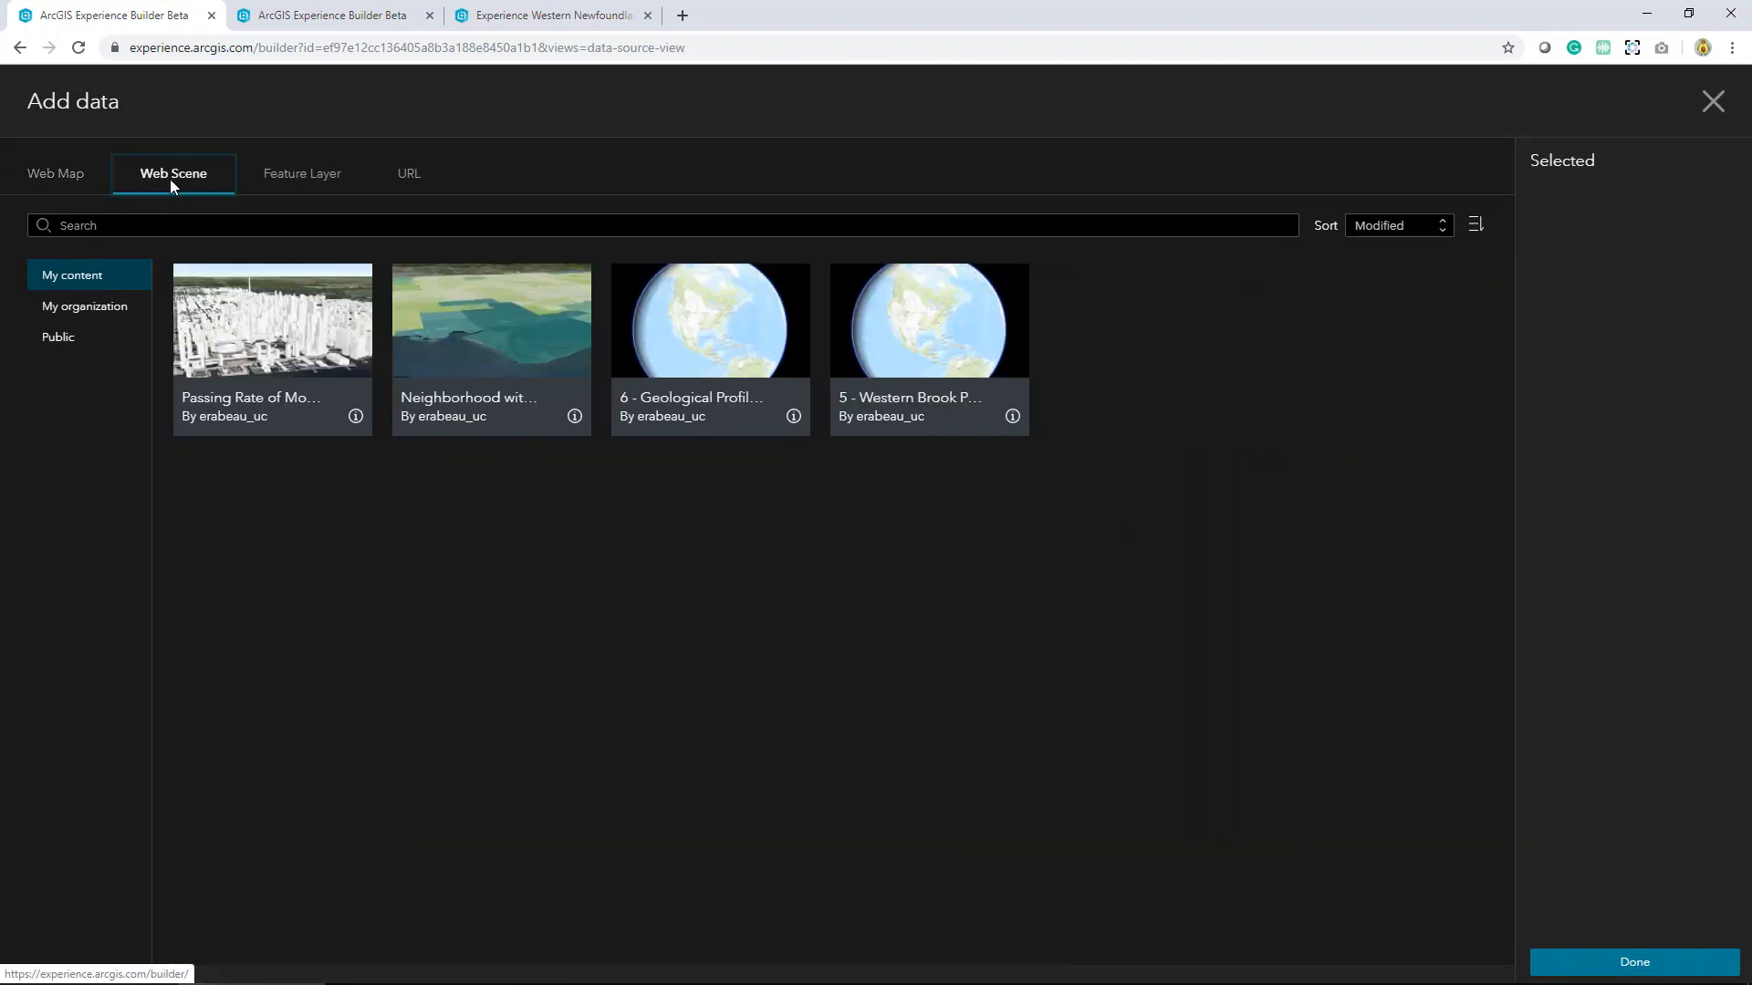
left_click(302, 174)
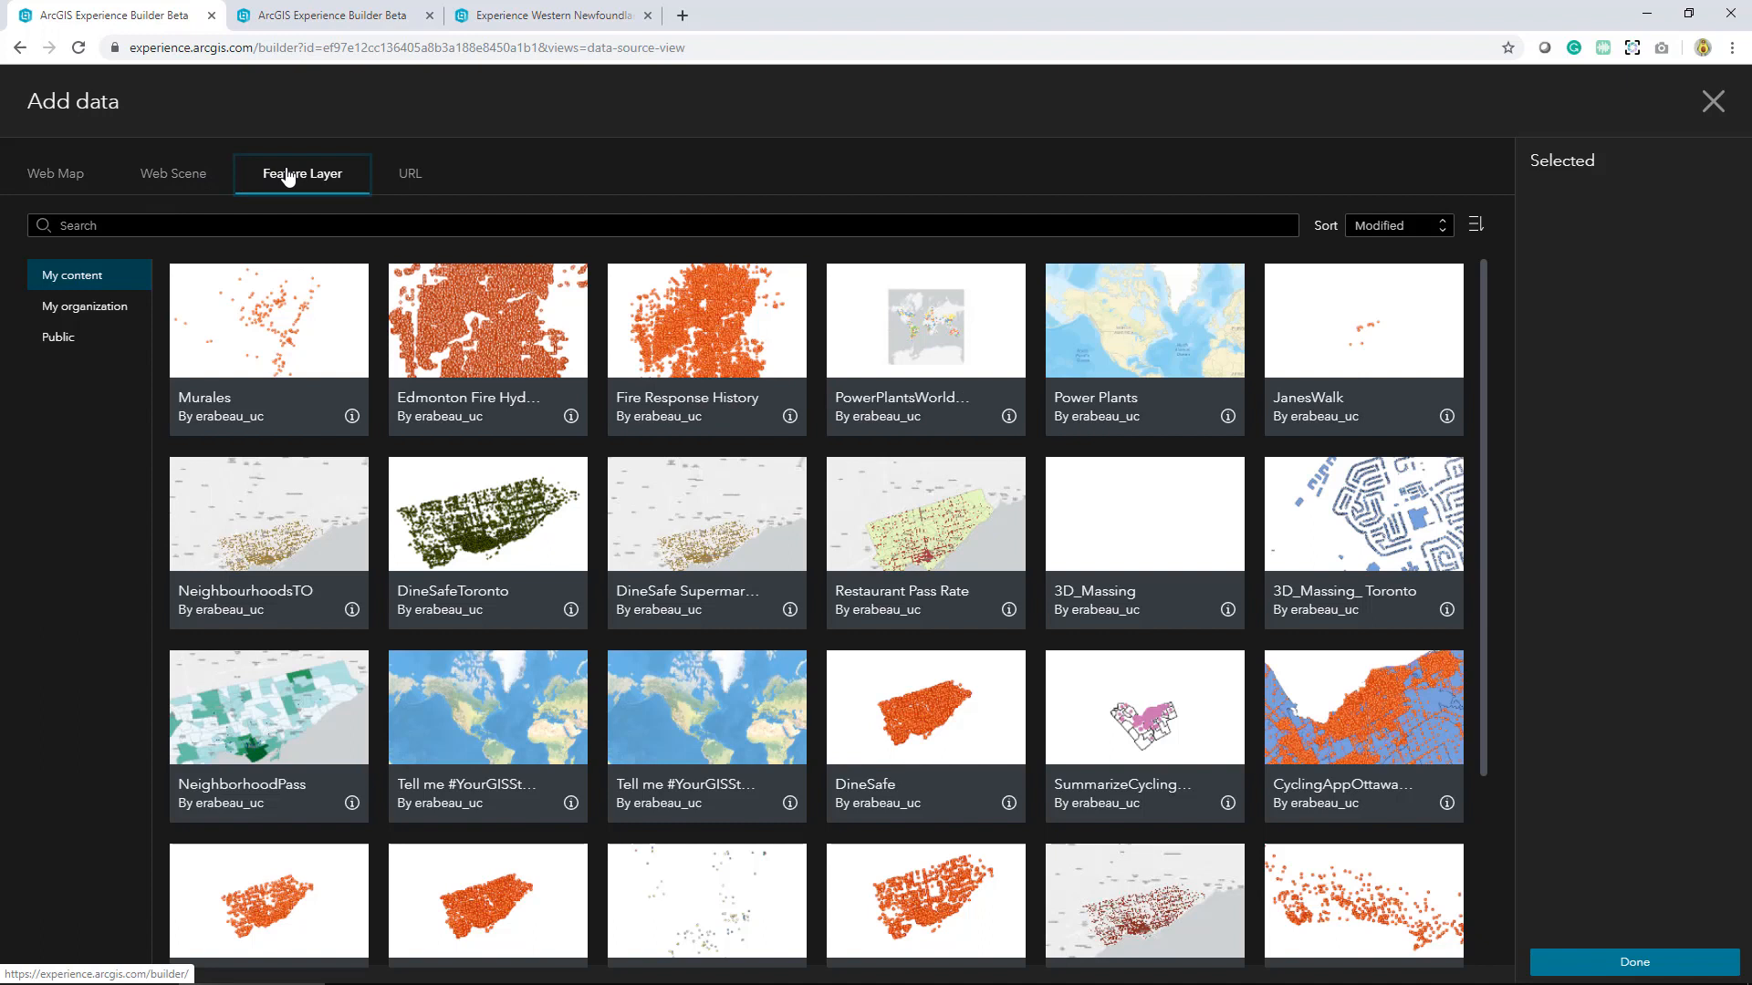
left_click(408, 173)
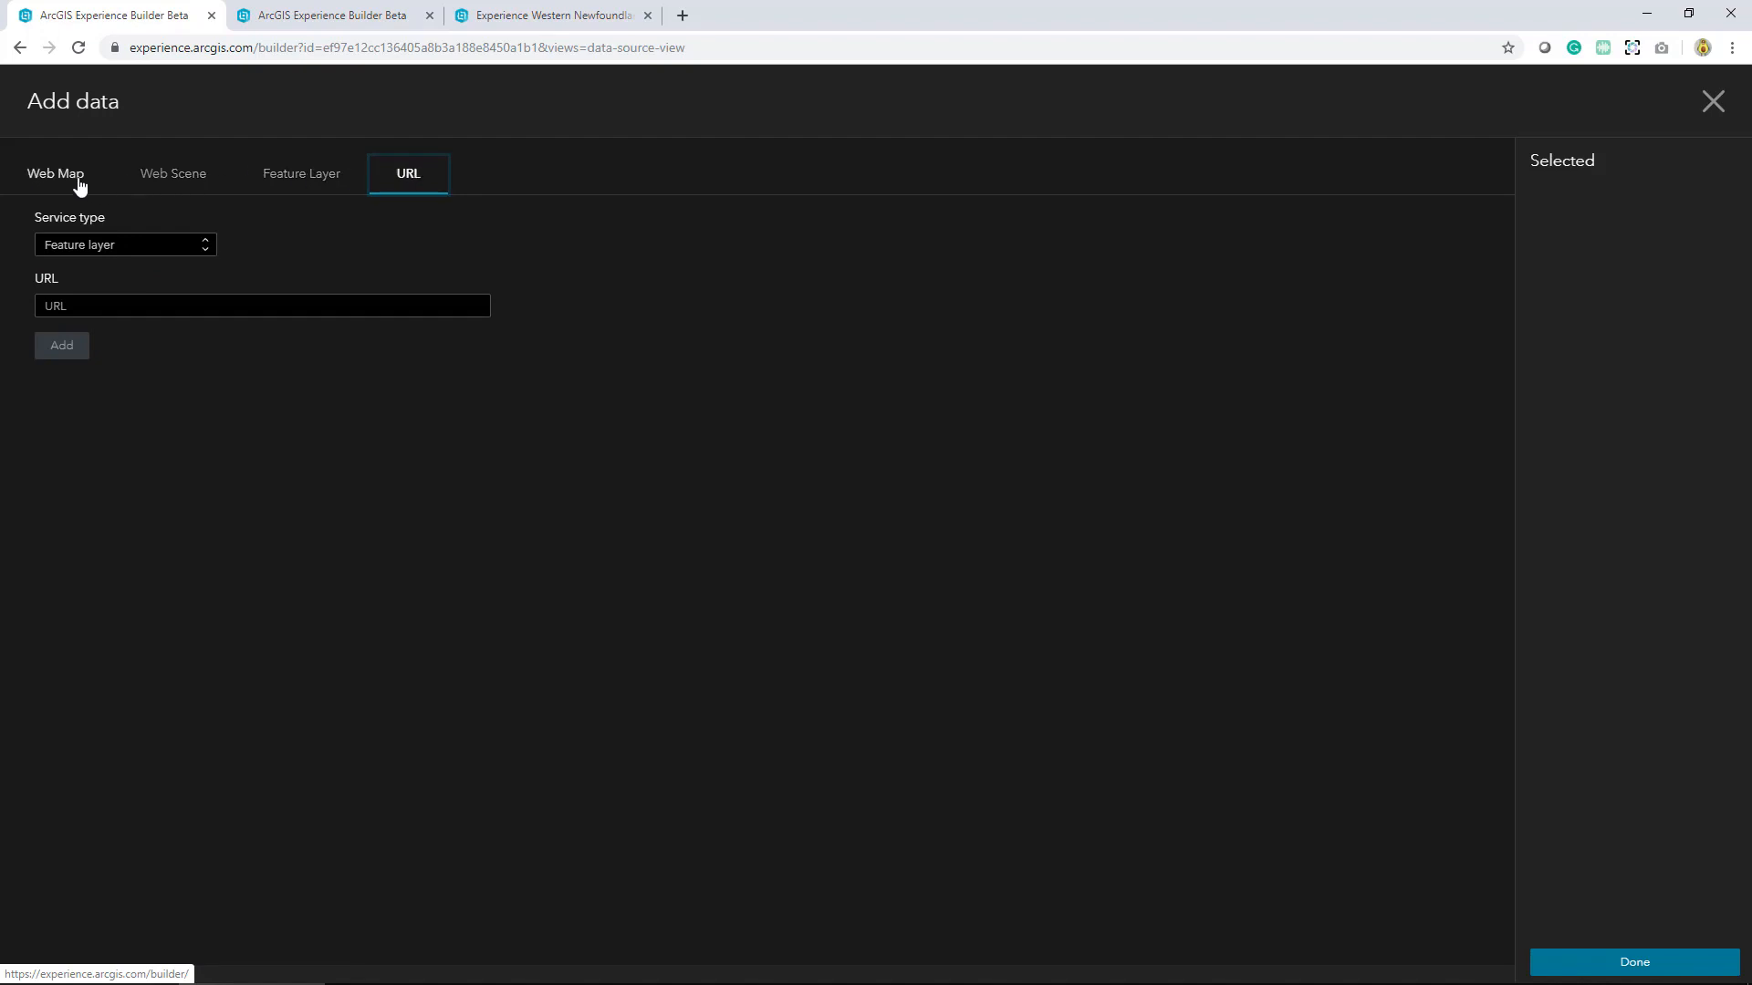
left_click(55, 173)
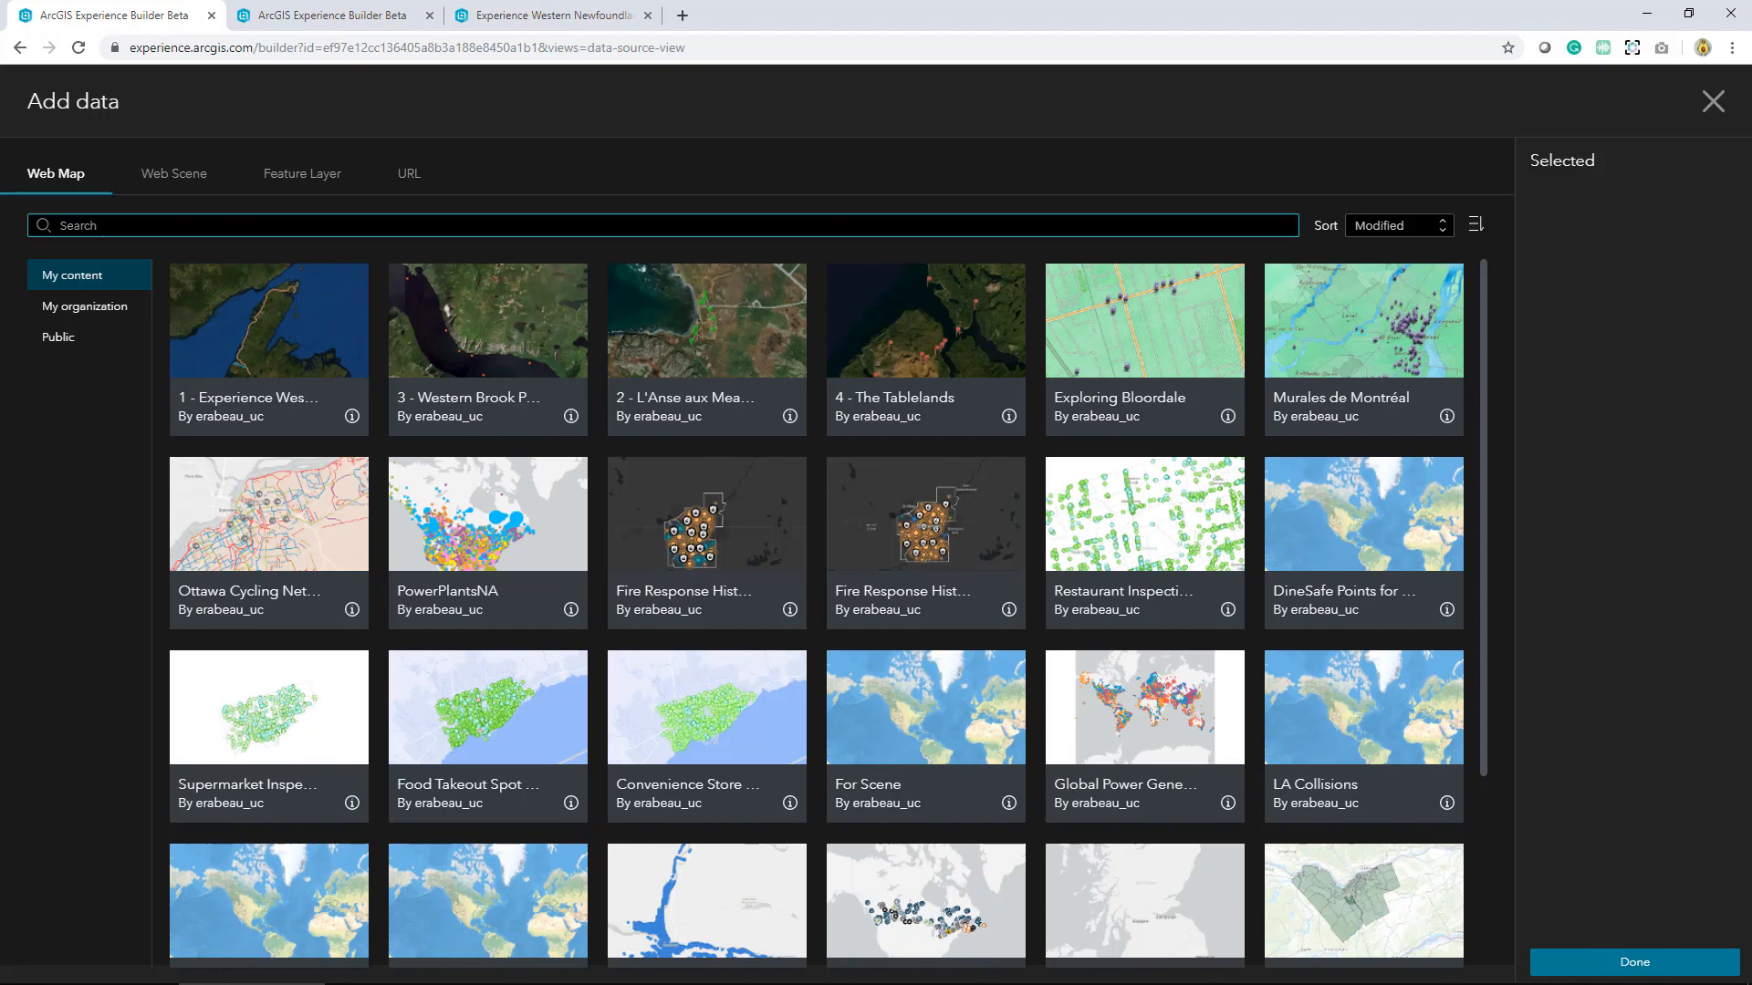
Search web maps for 'Viking' and select the Newfoundland web maps to add
type("v")
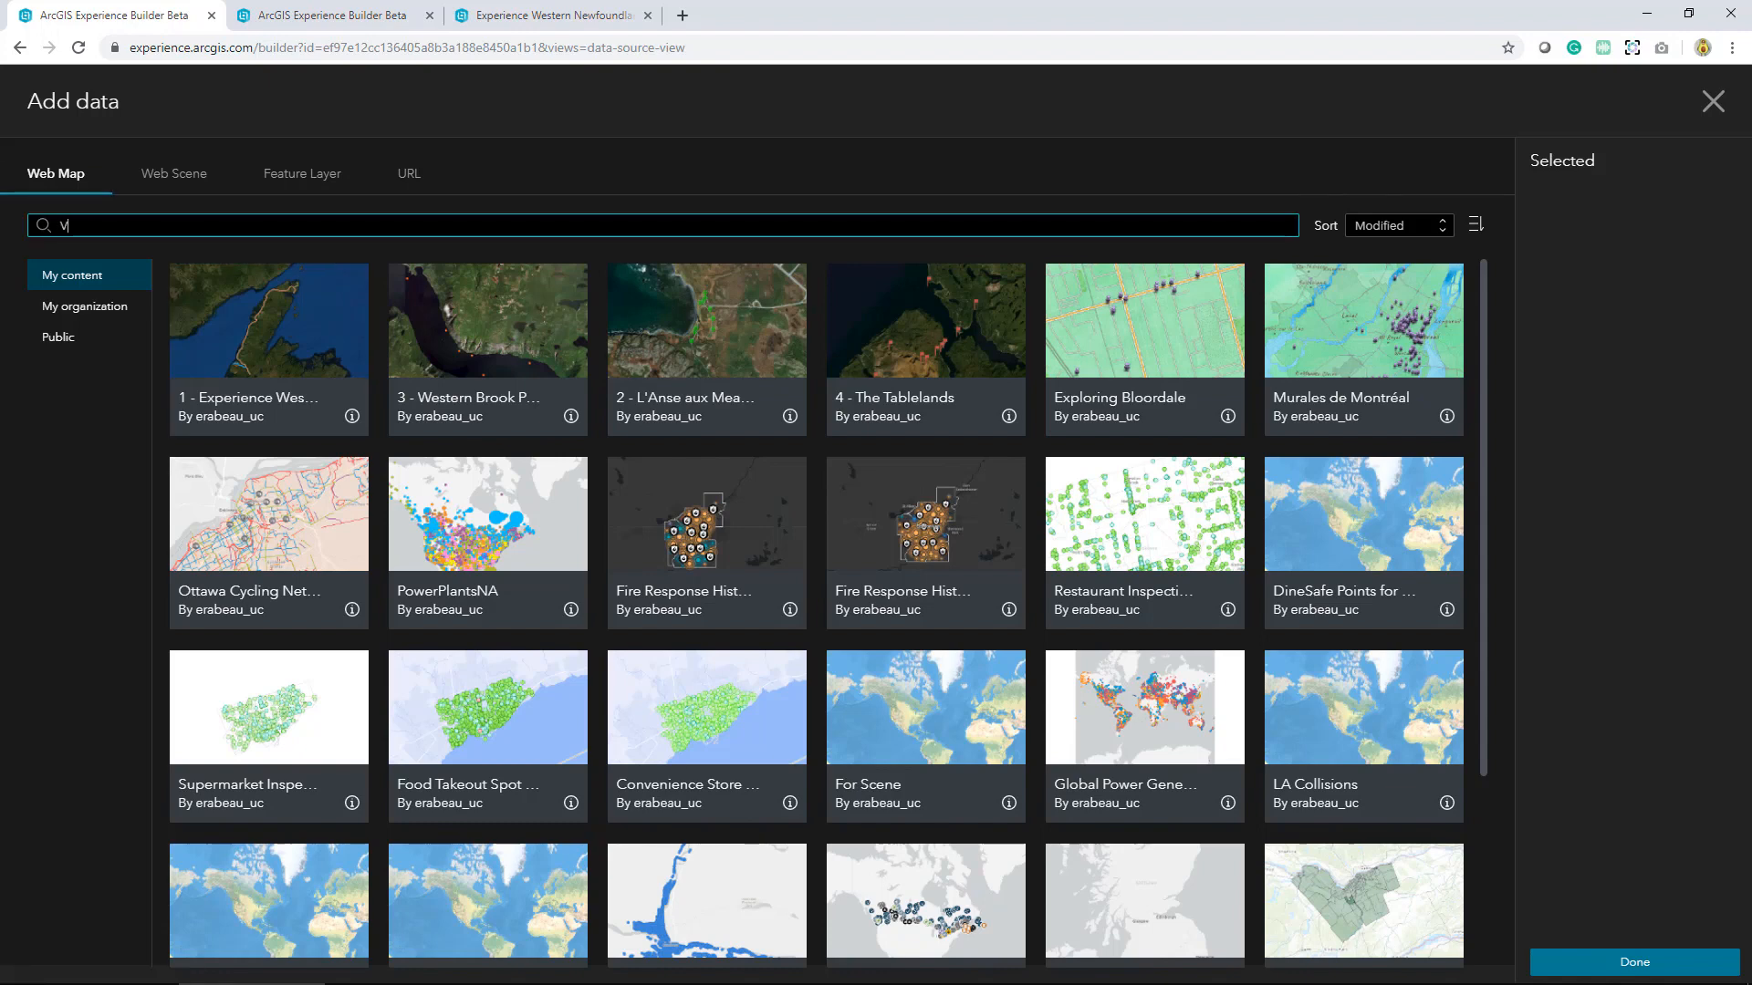
type("iking")
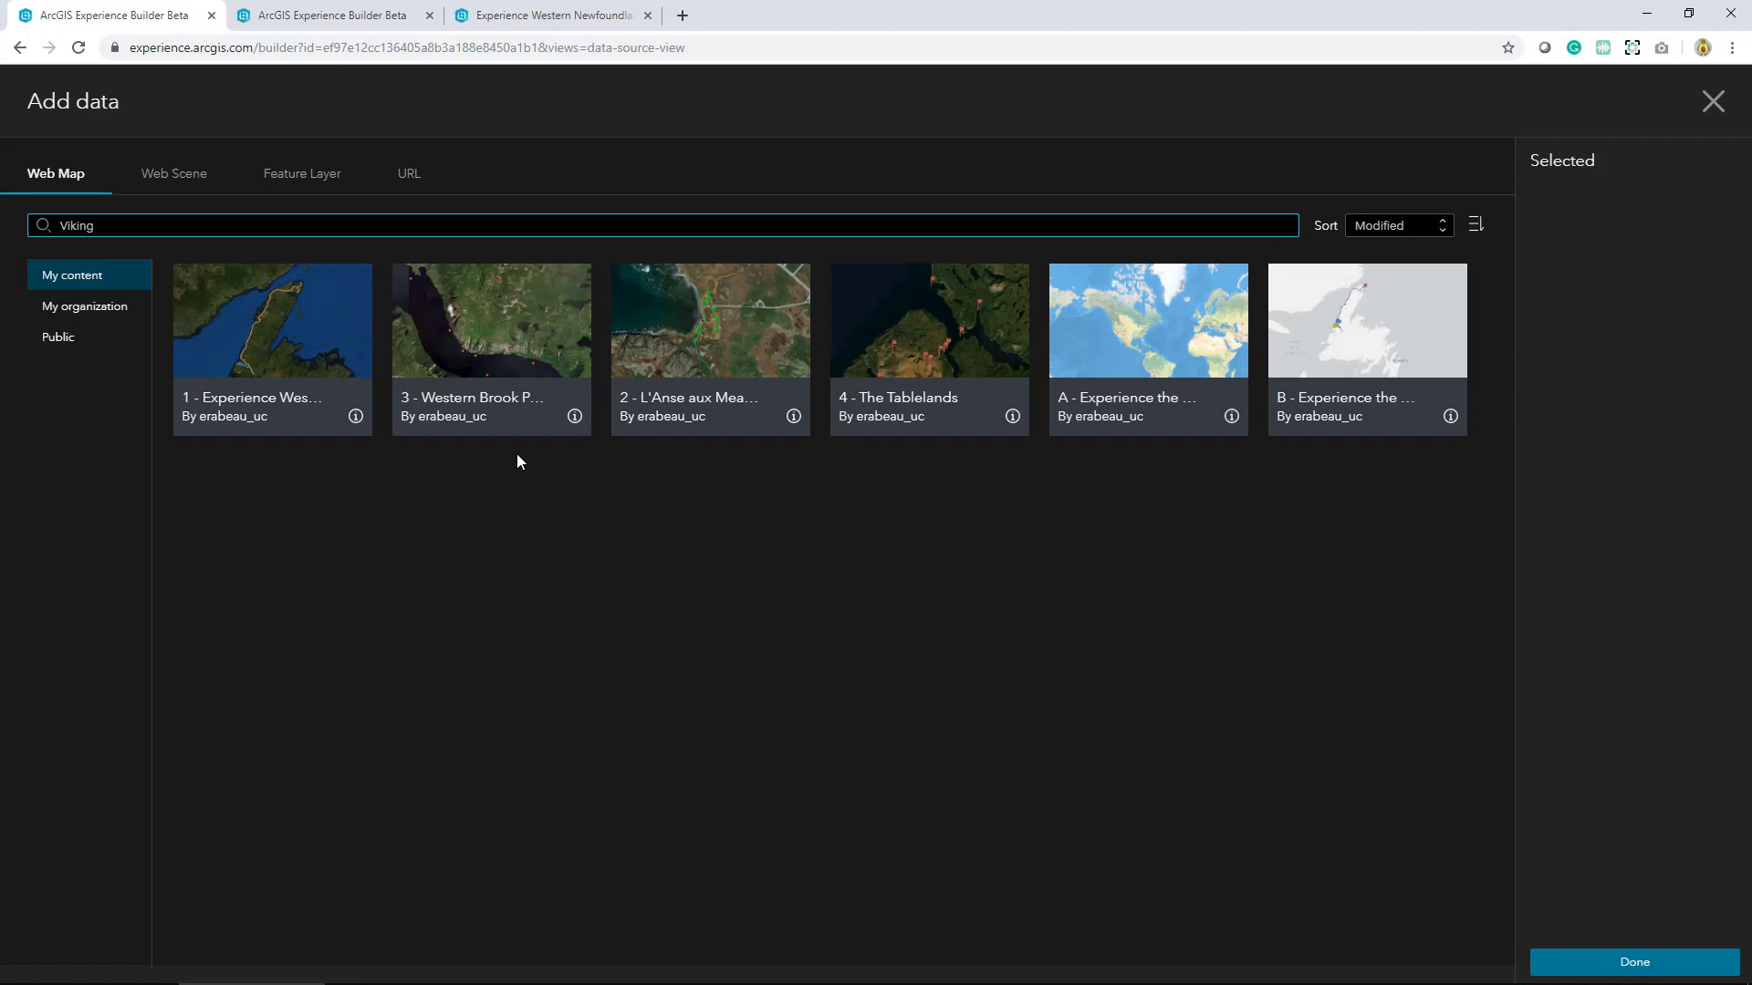
mouse_move(519, 456)
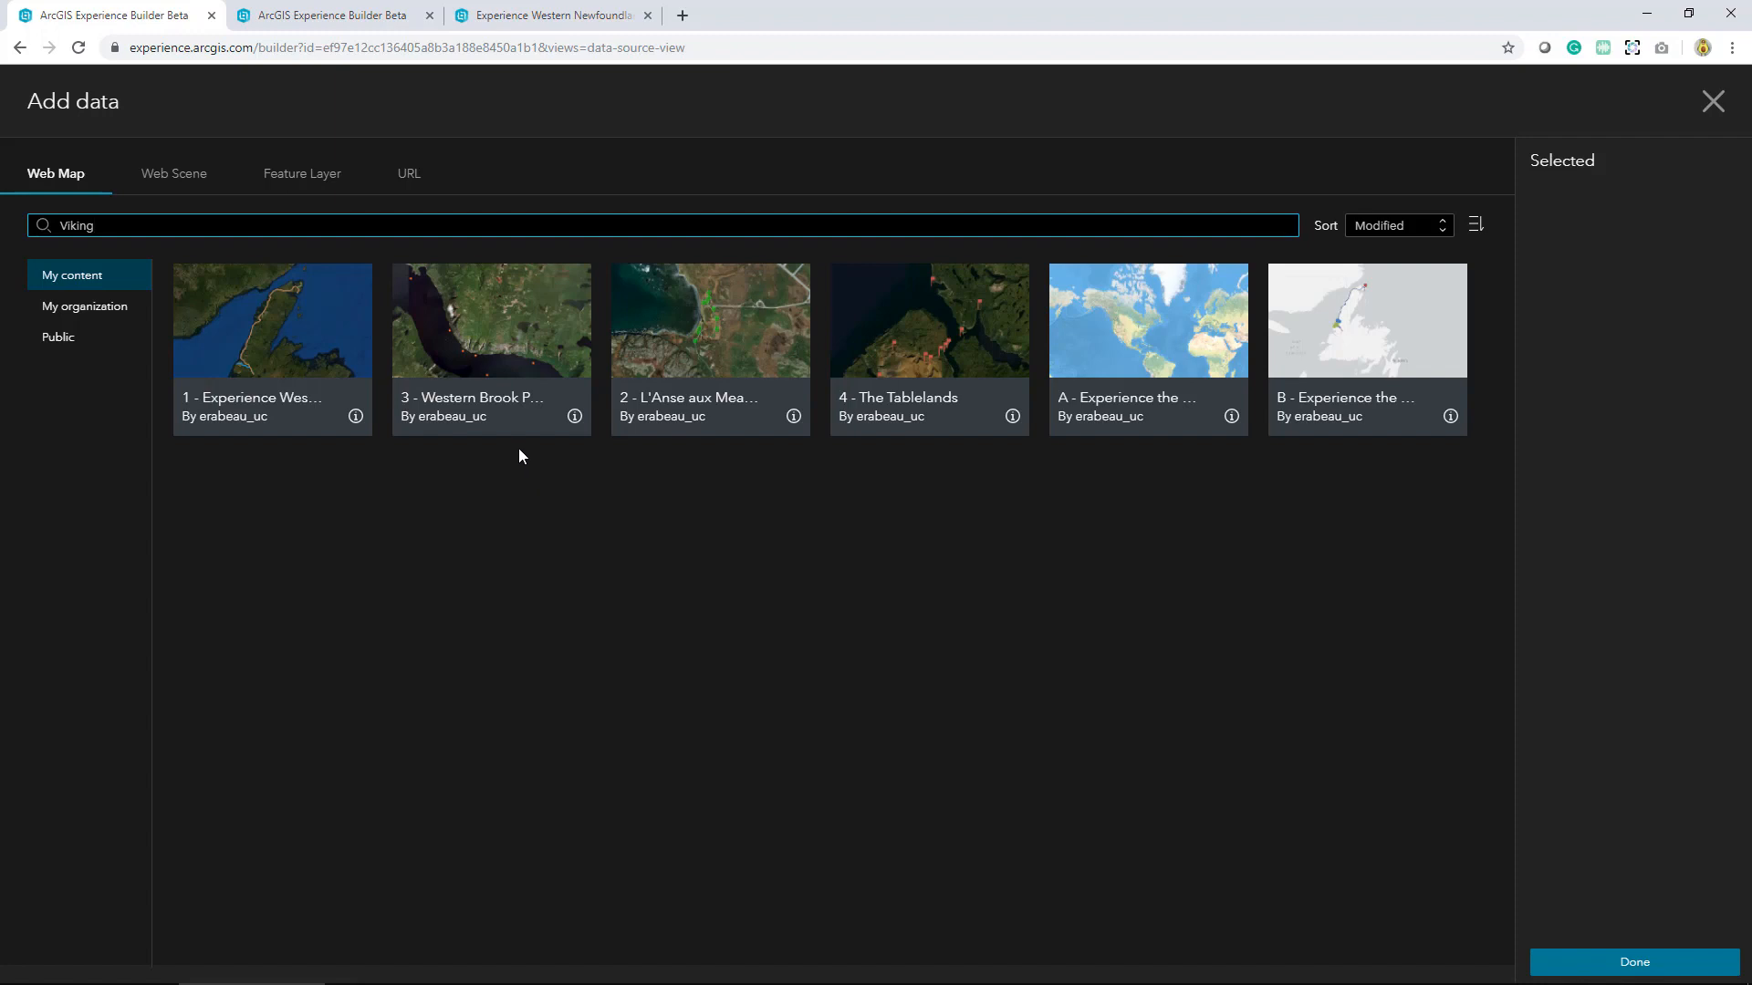
left_click(272, 320)
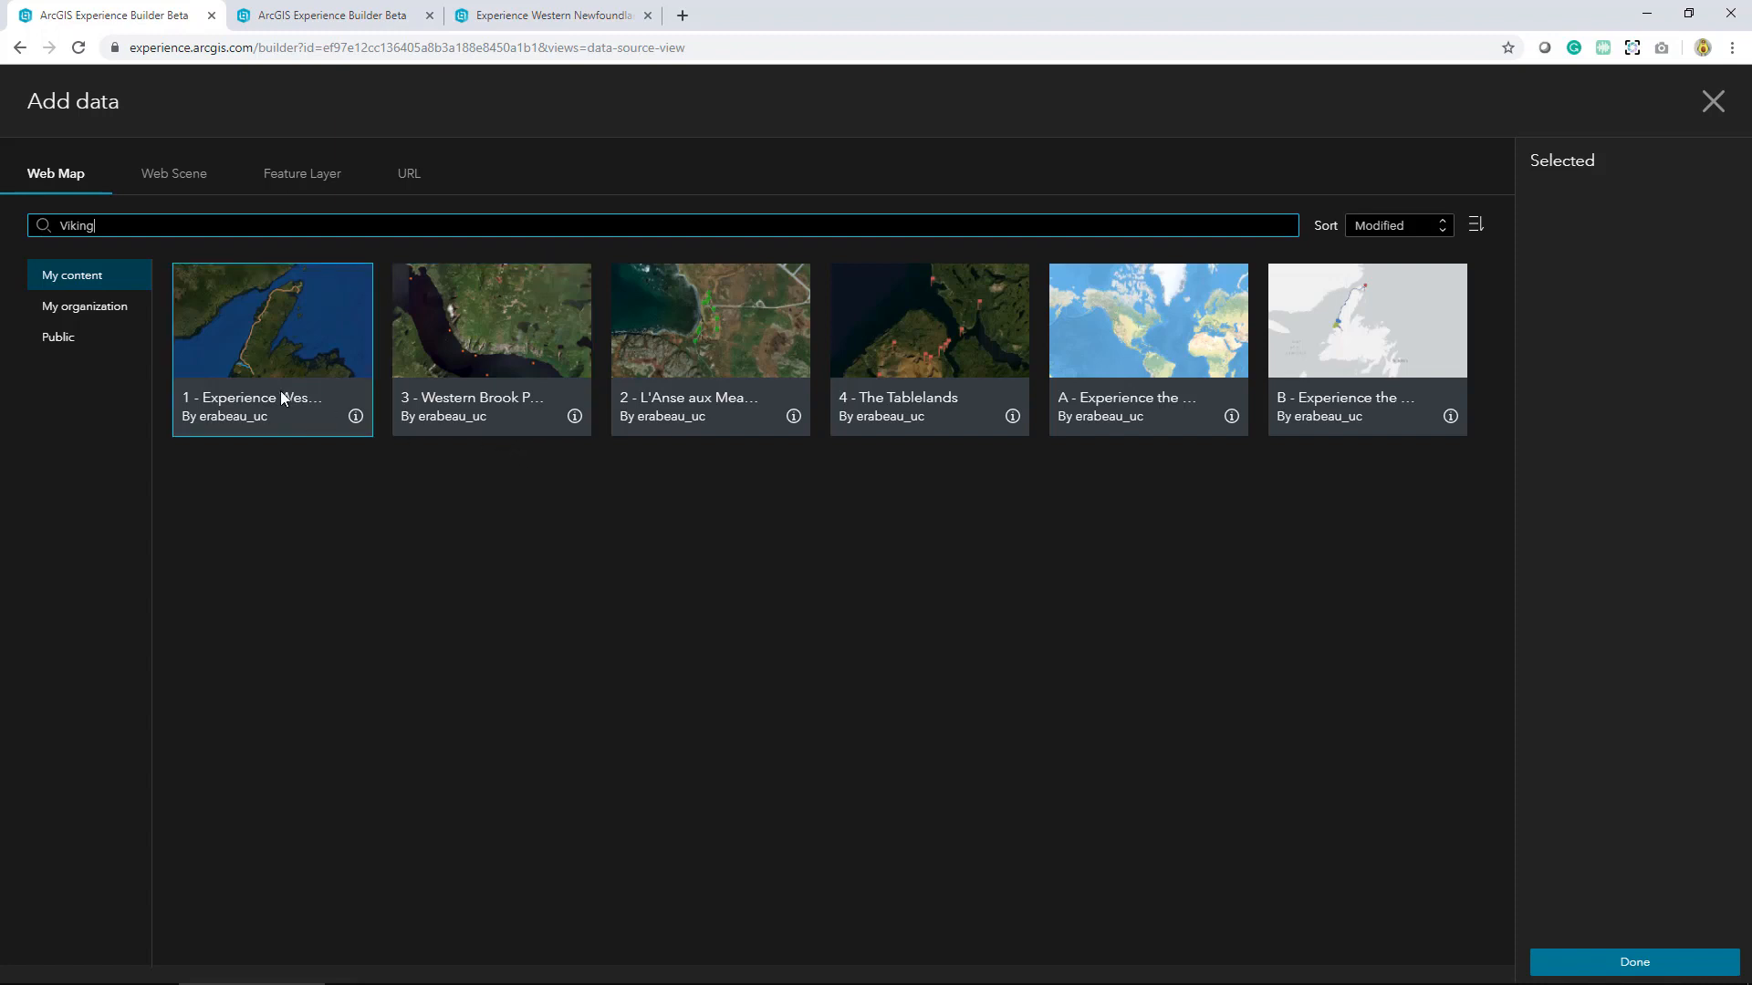
left_click(272, 319)
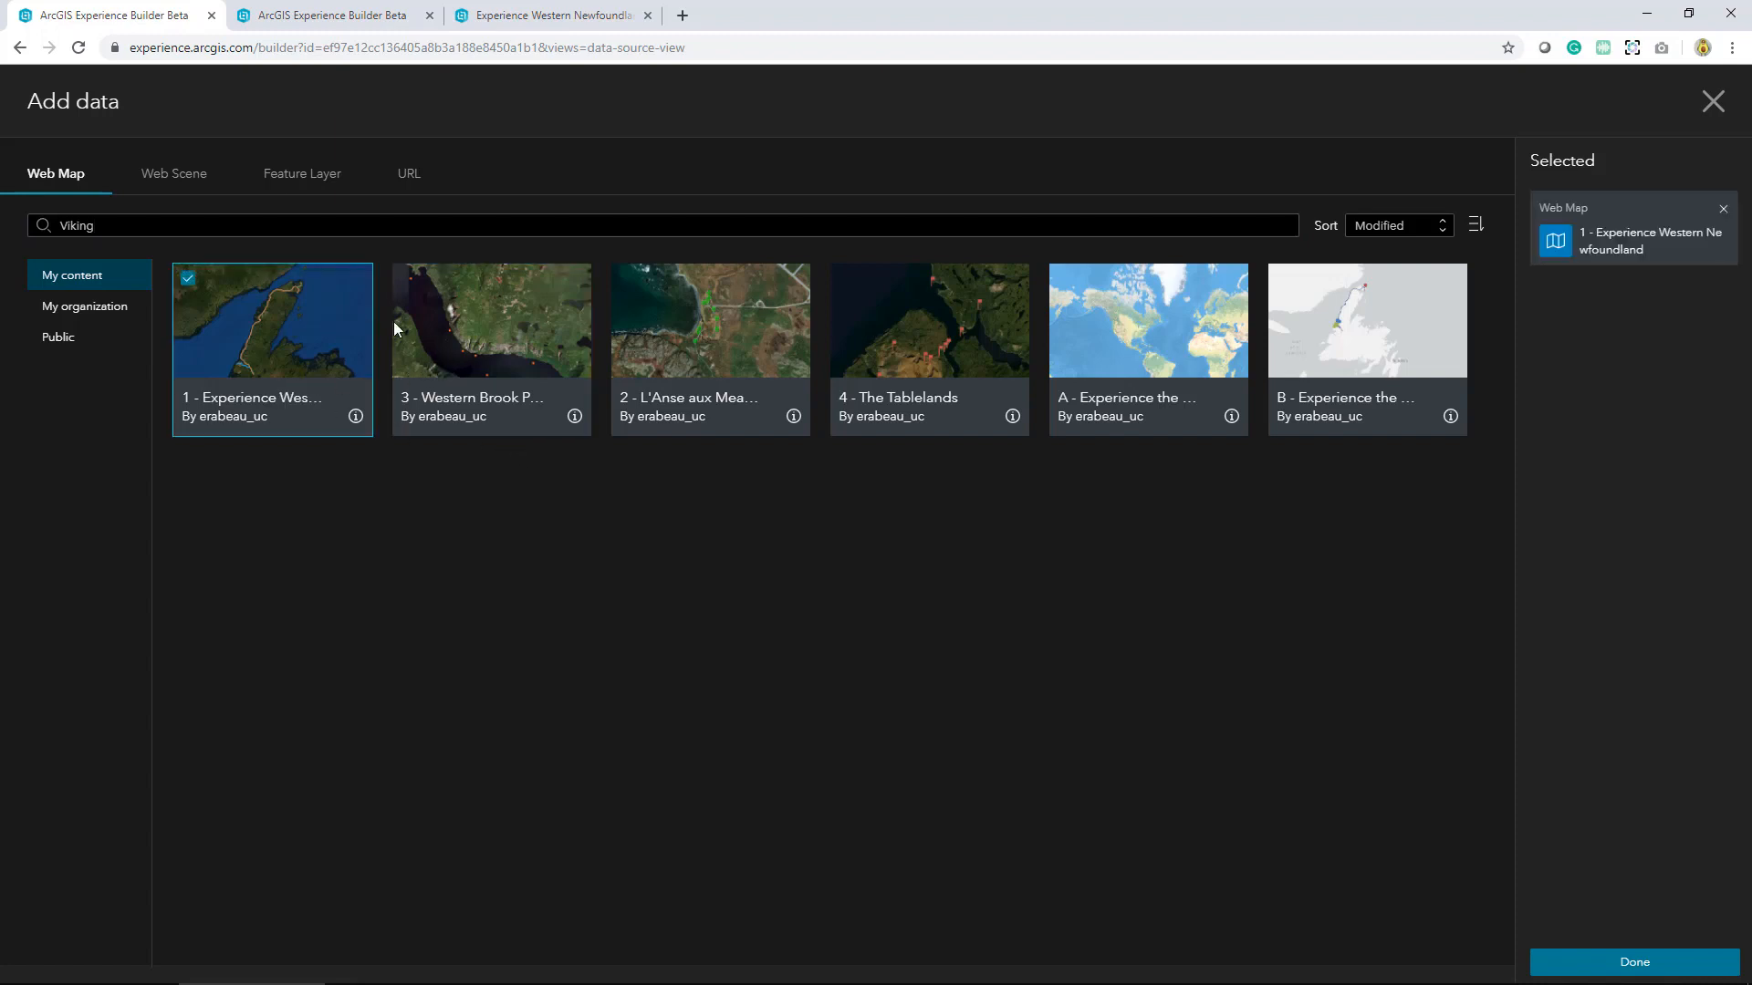
left_click(929, 320)
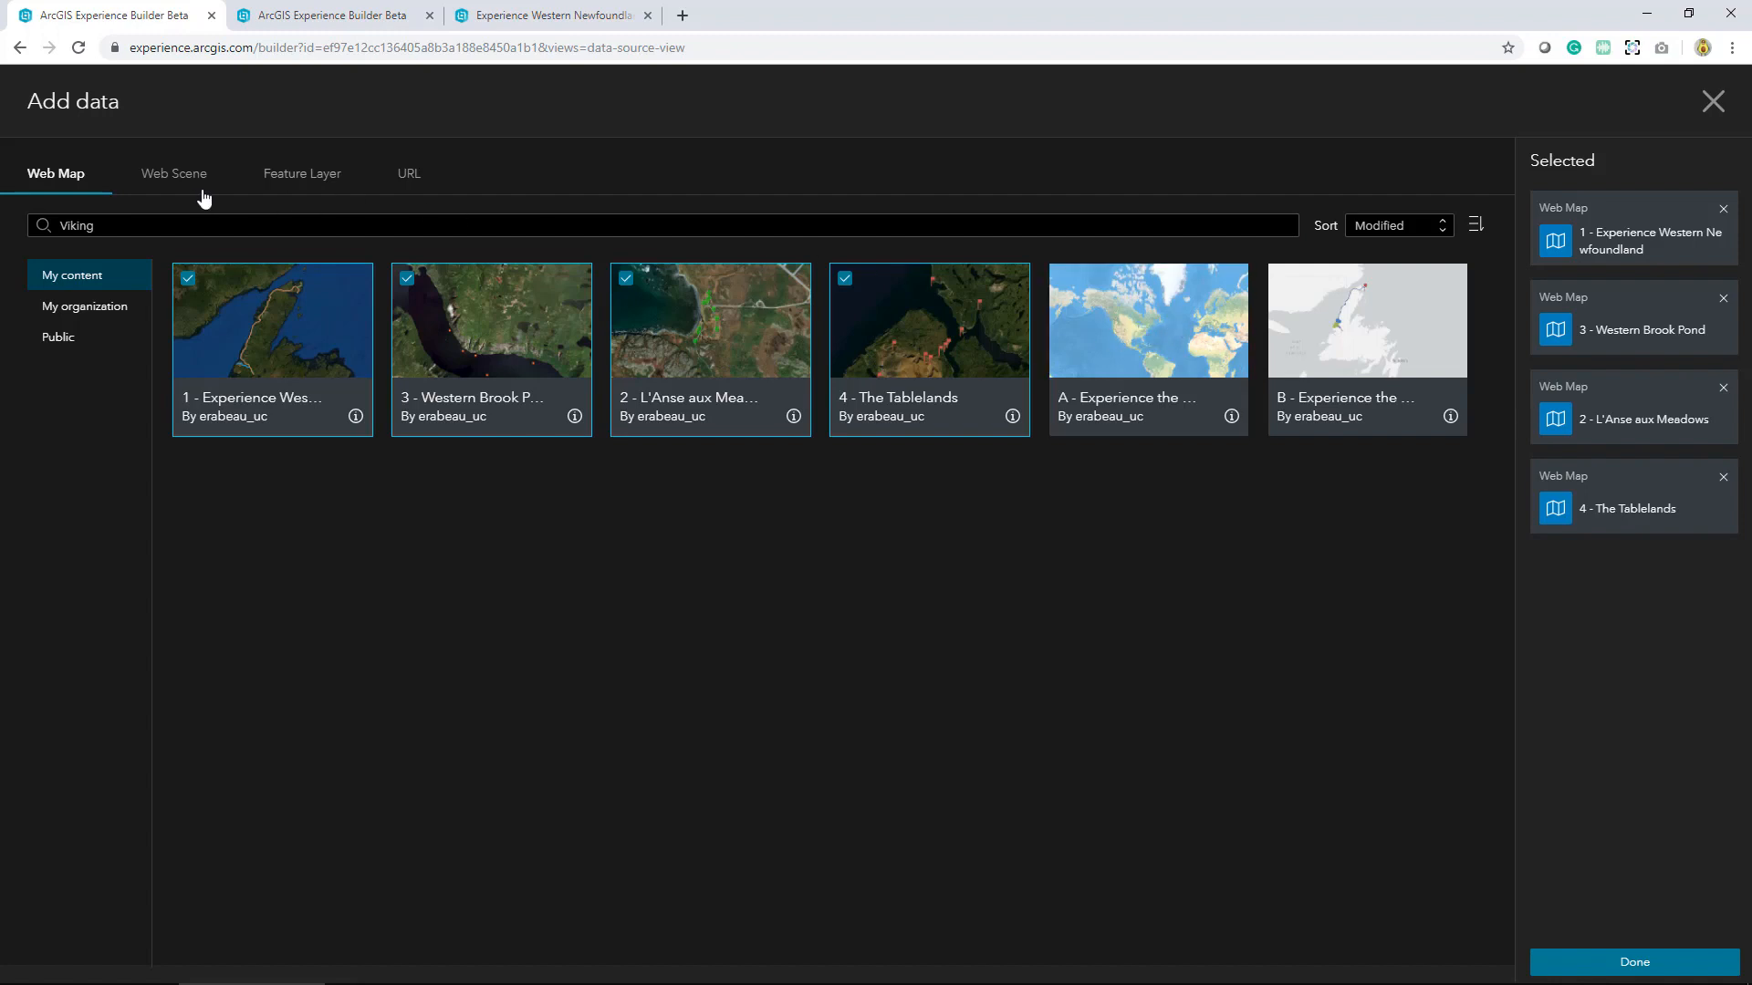
Select the two Newfoundland web scenes and finish adding all chosen data sources
left_click(174, 173)
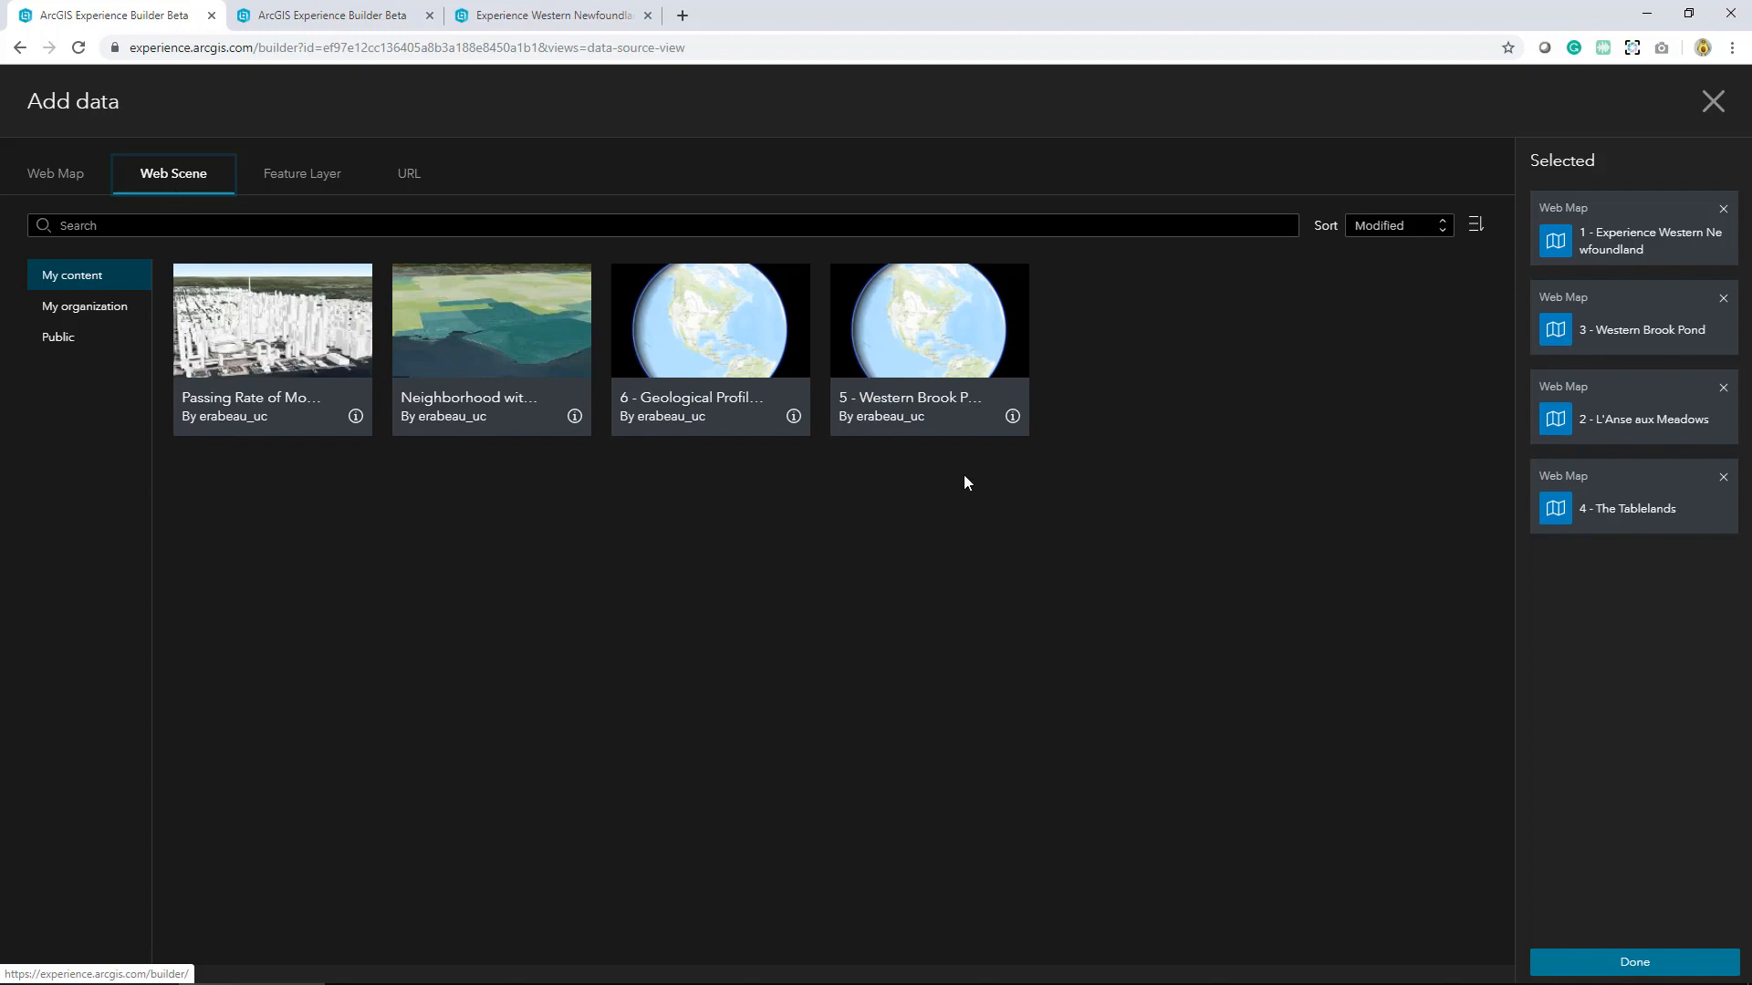
left_click(927, 320)
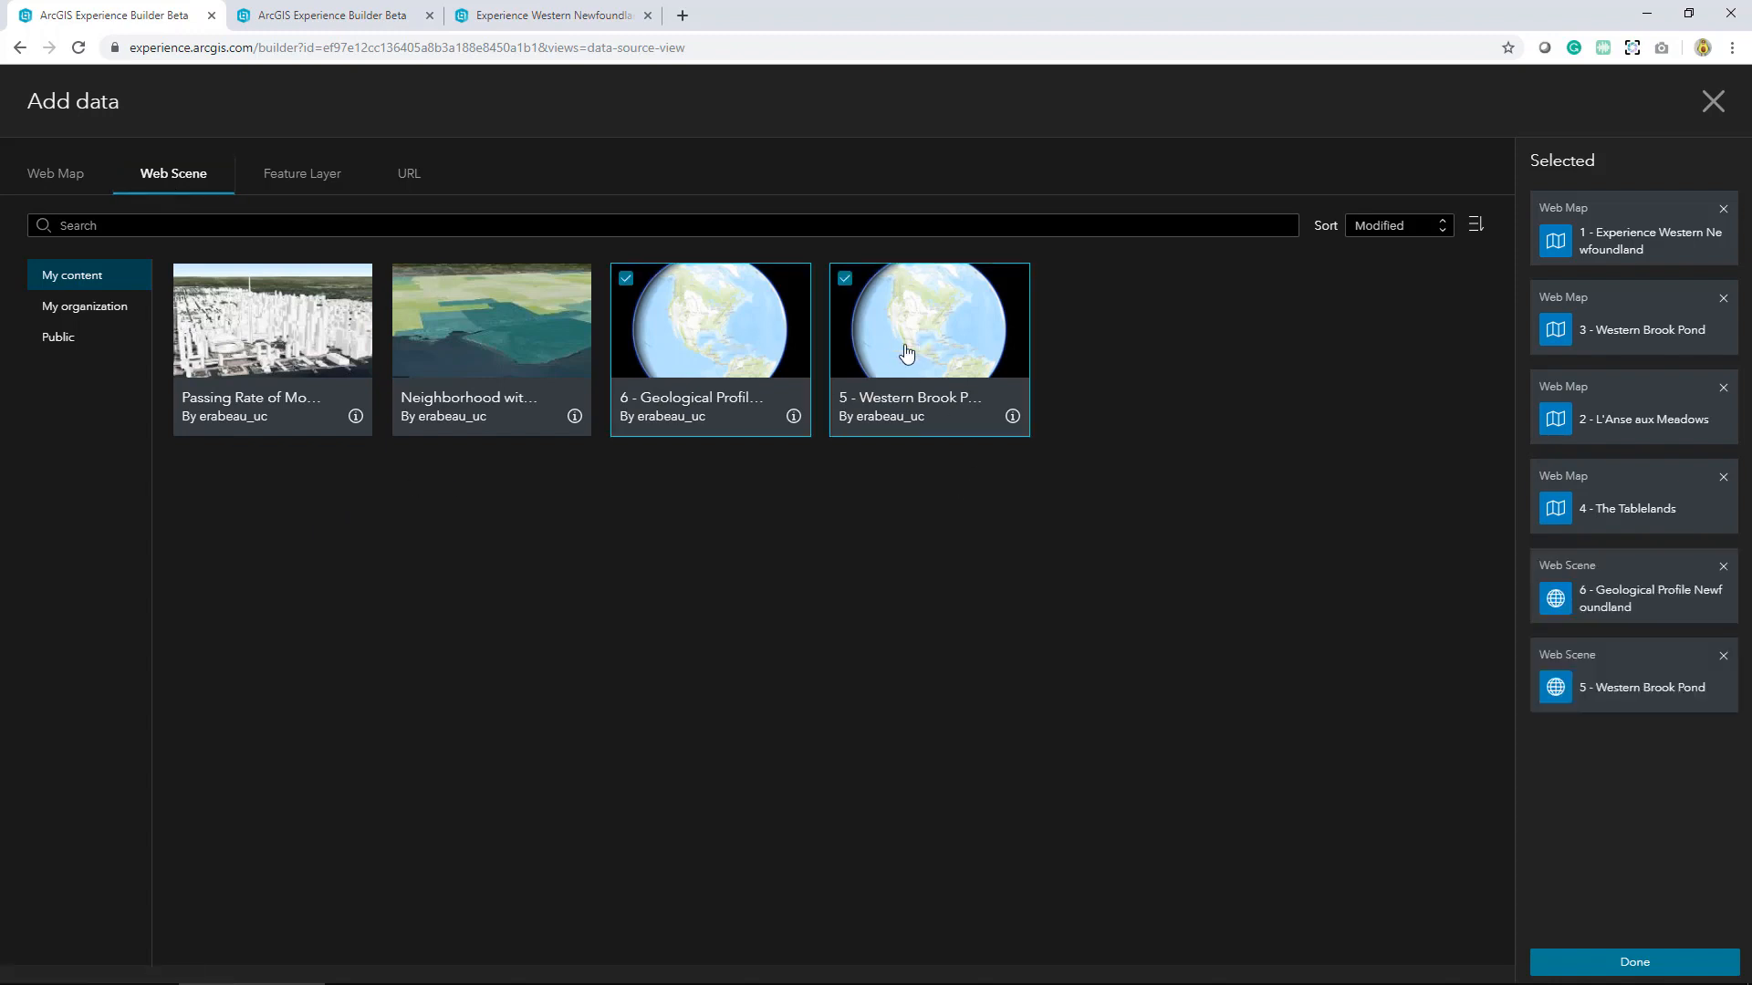
left_click(1632, 962)
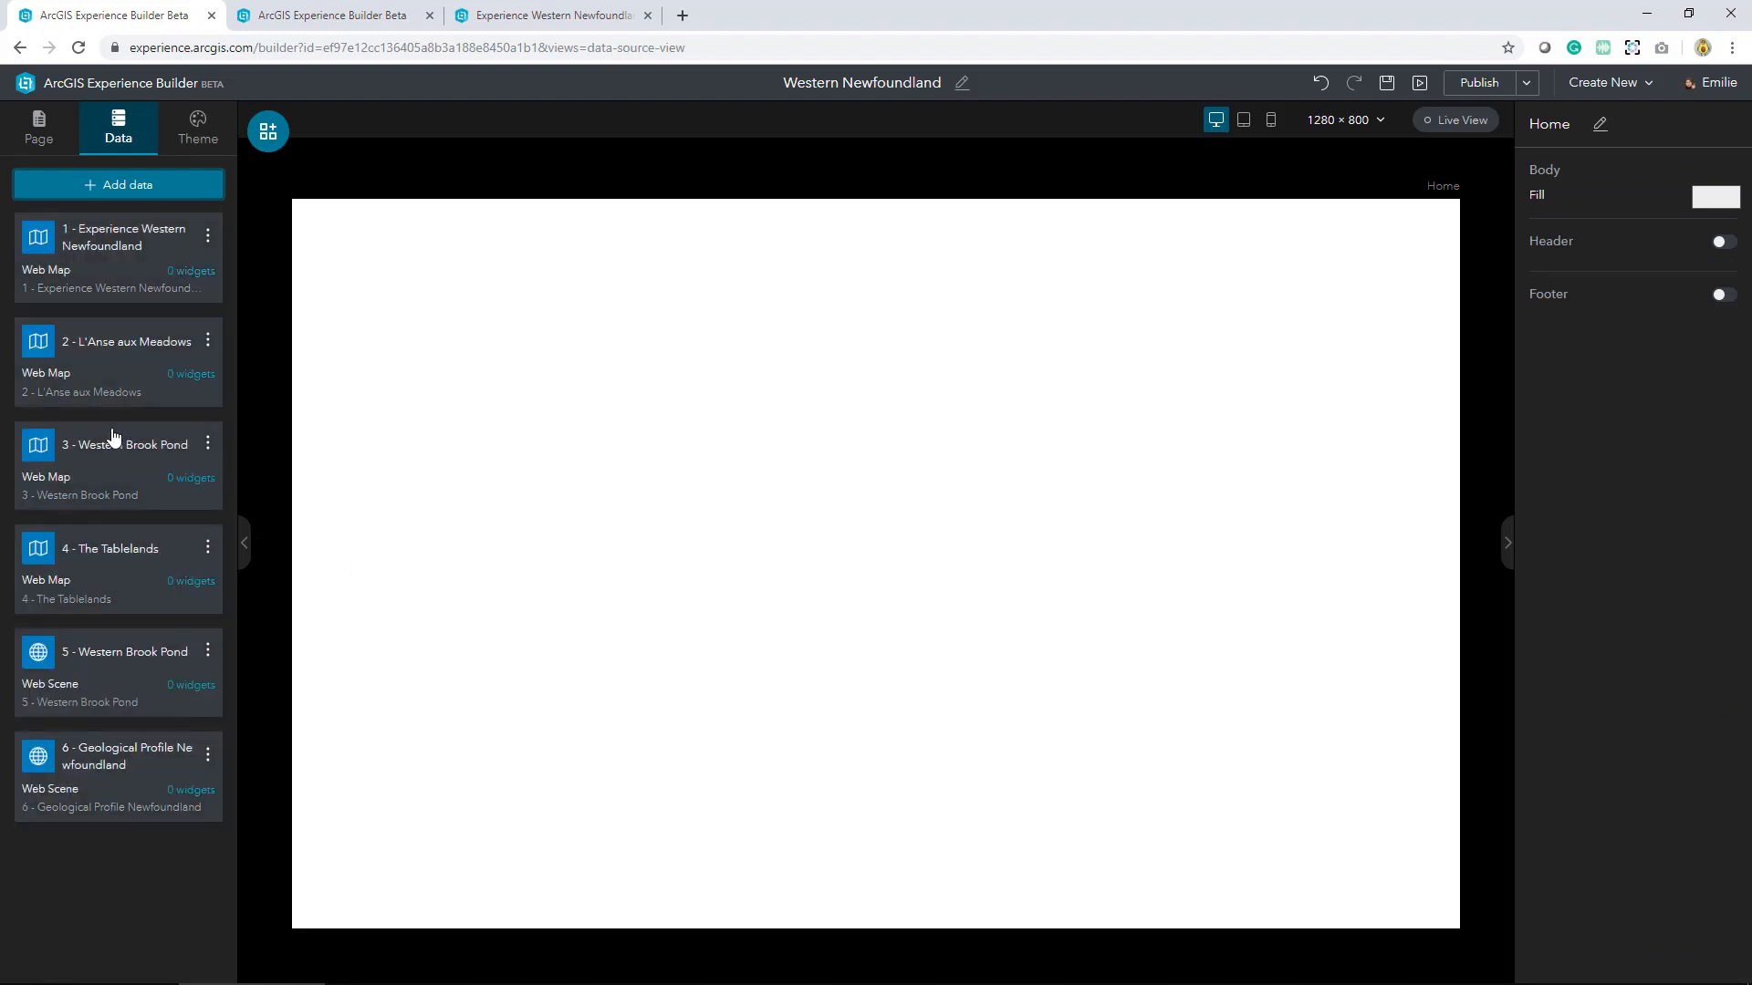
mouse_move(118, 129)
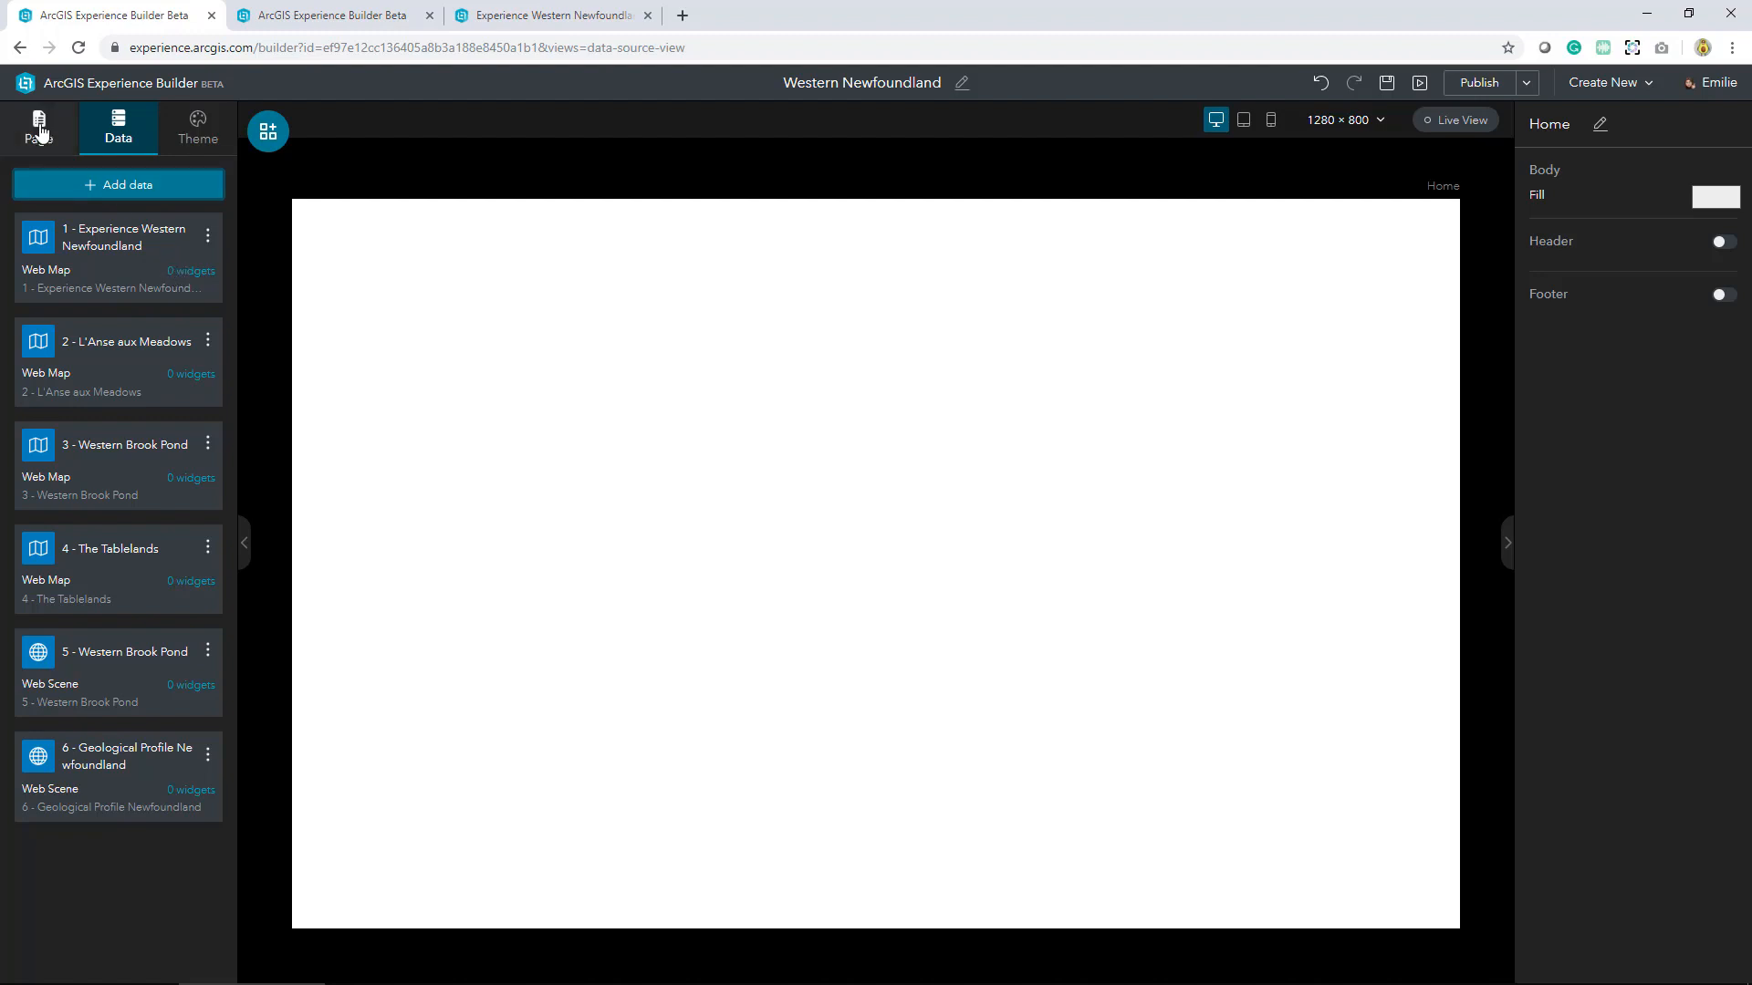
Show the Page panel with the single Home page and its outline
left_click(39, 126)
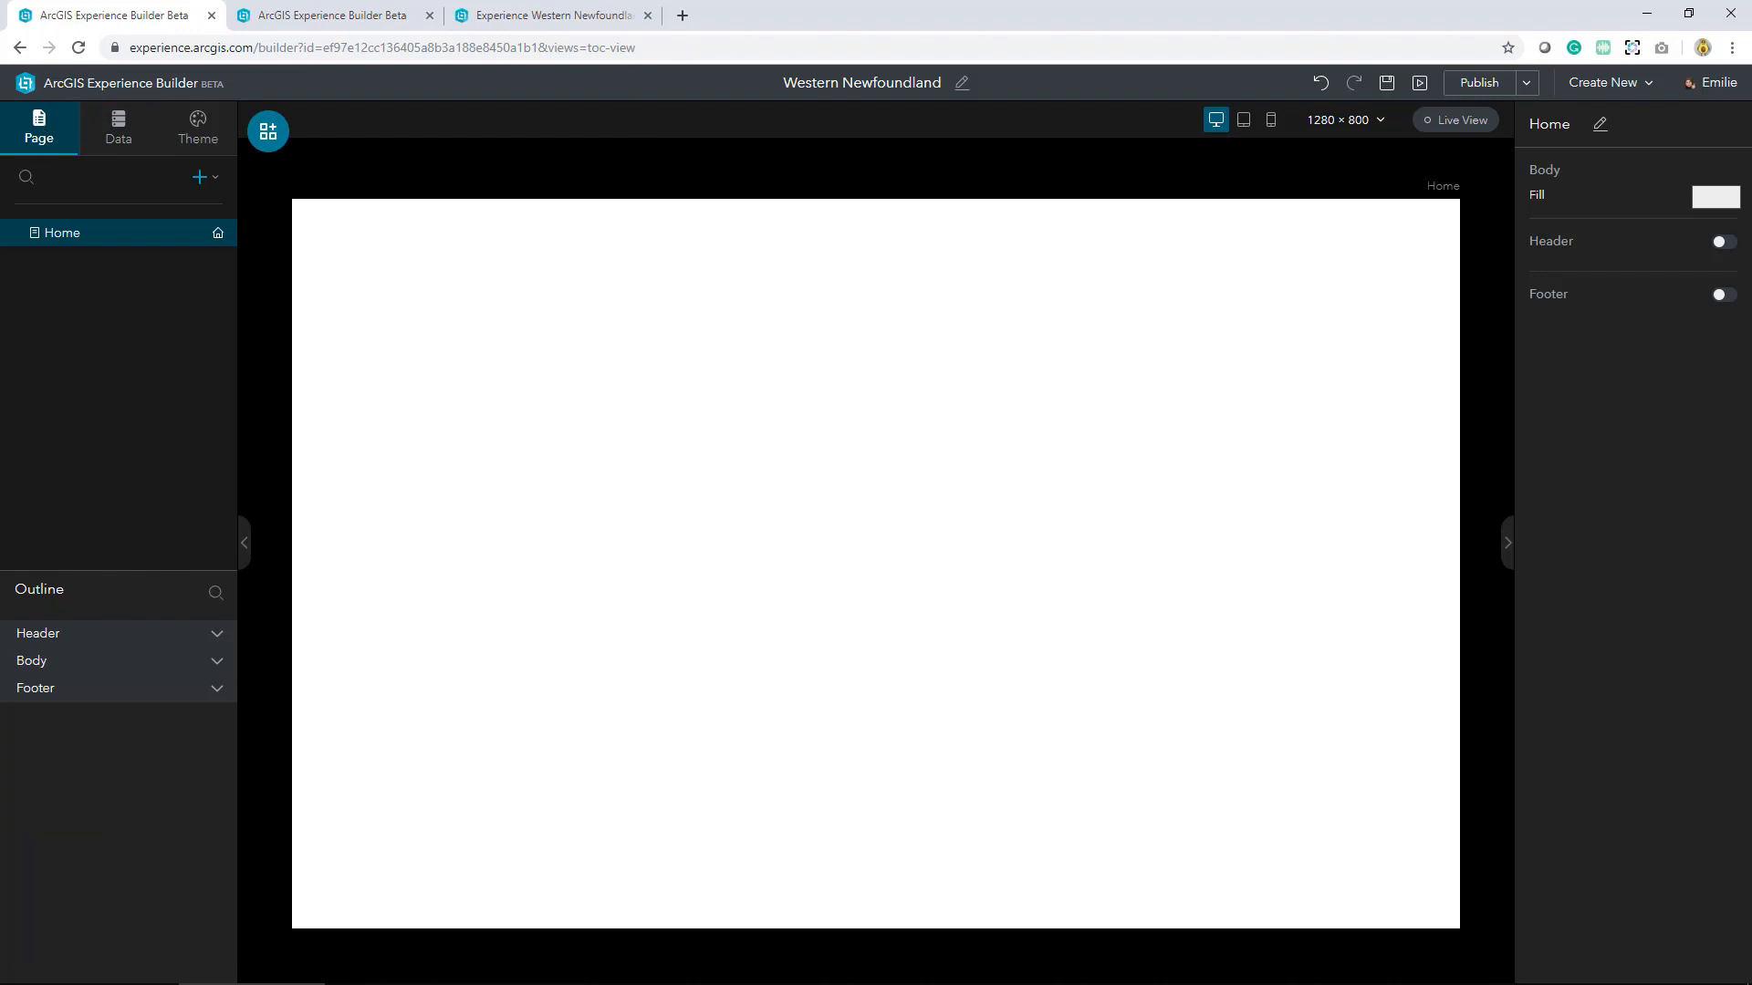
mouse_move(1642, 367)
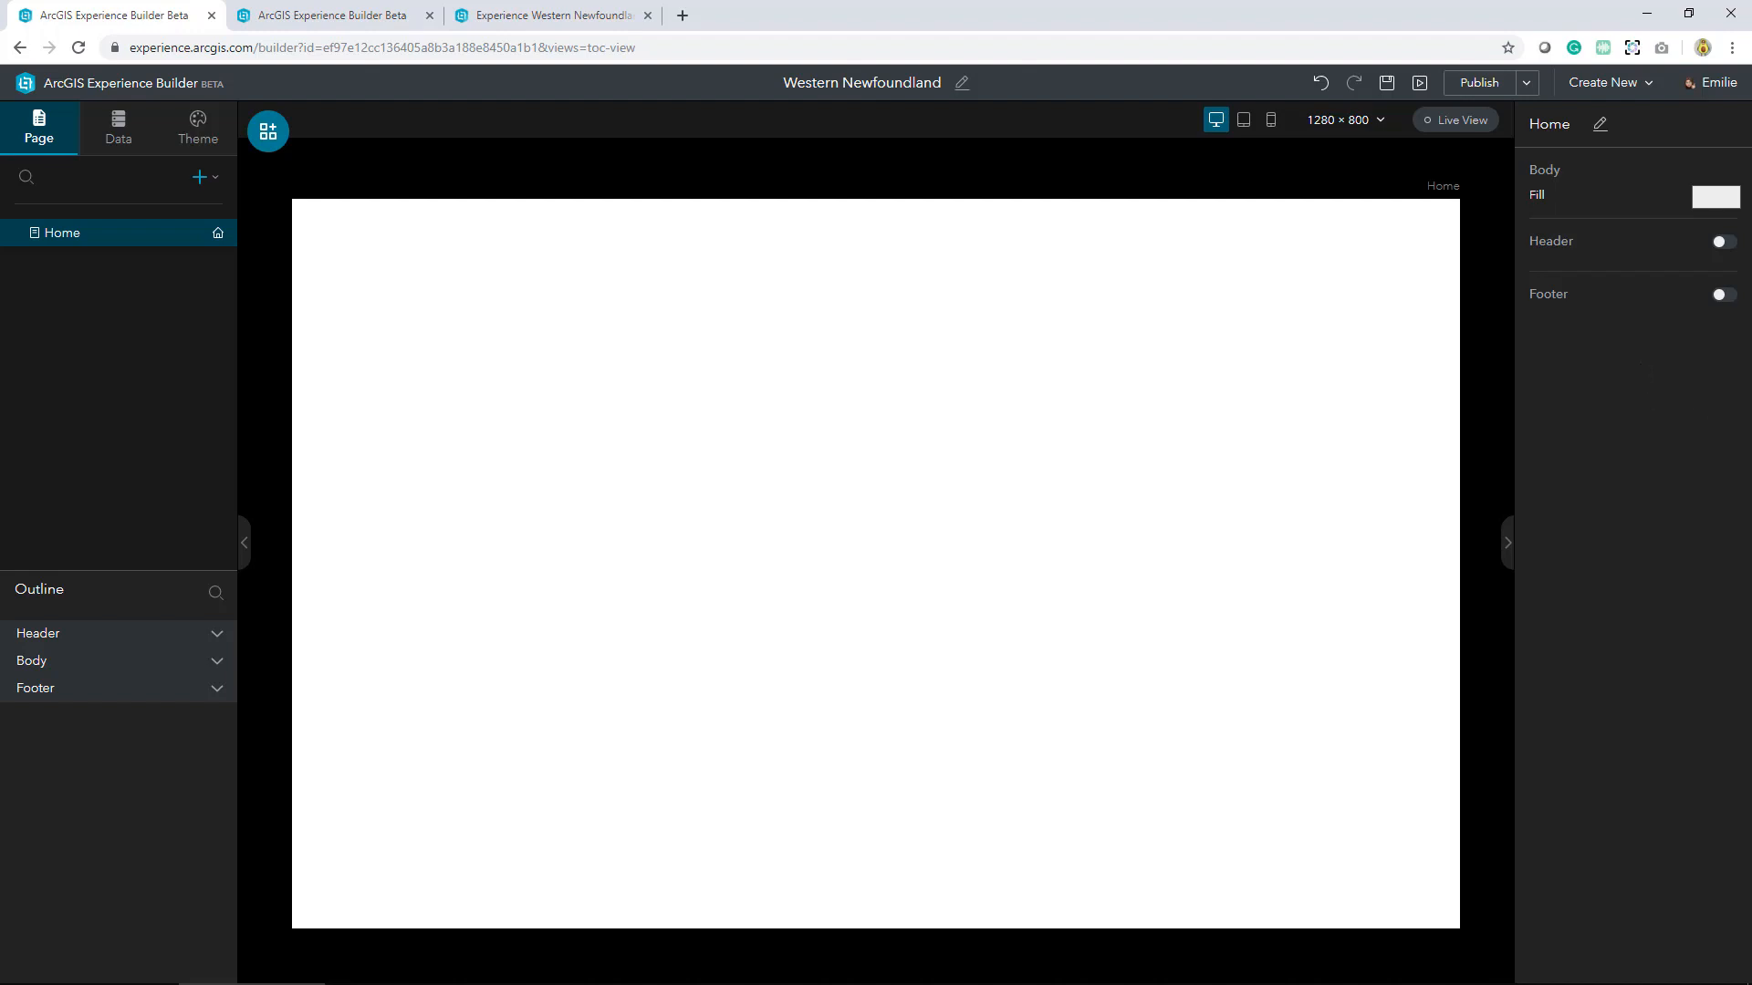
mouse_move(1579, 405)
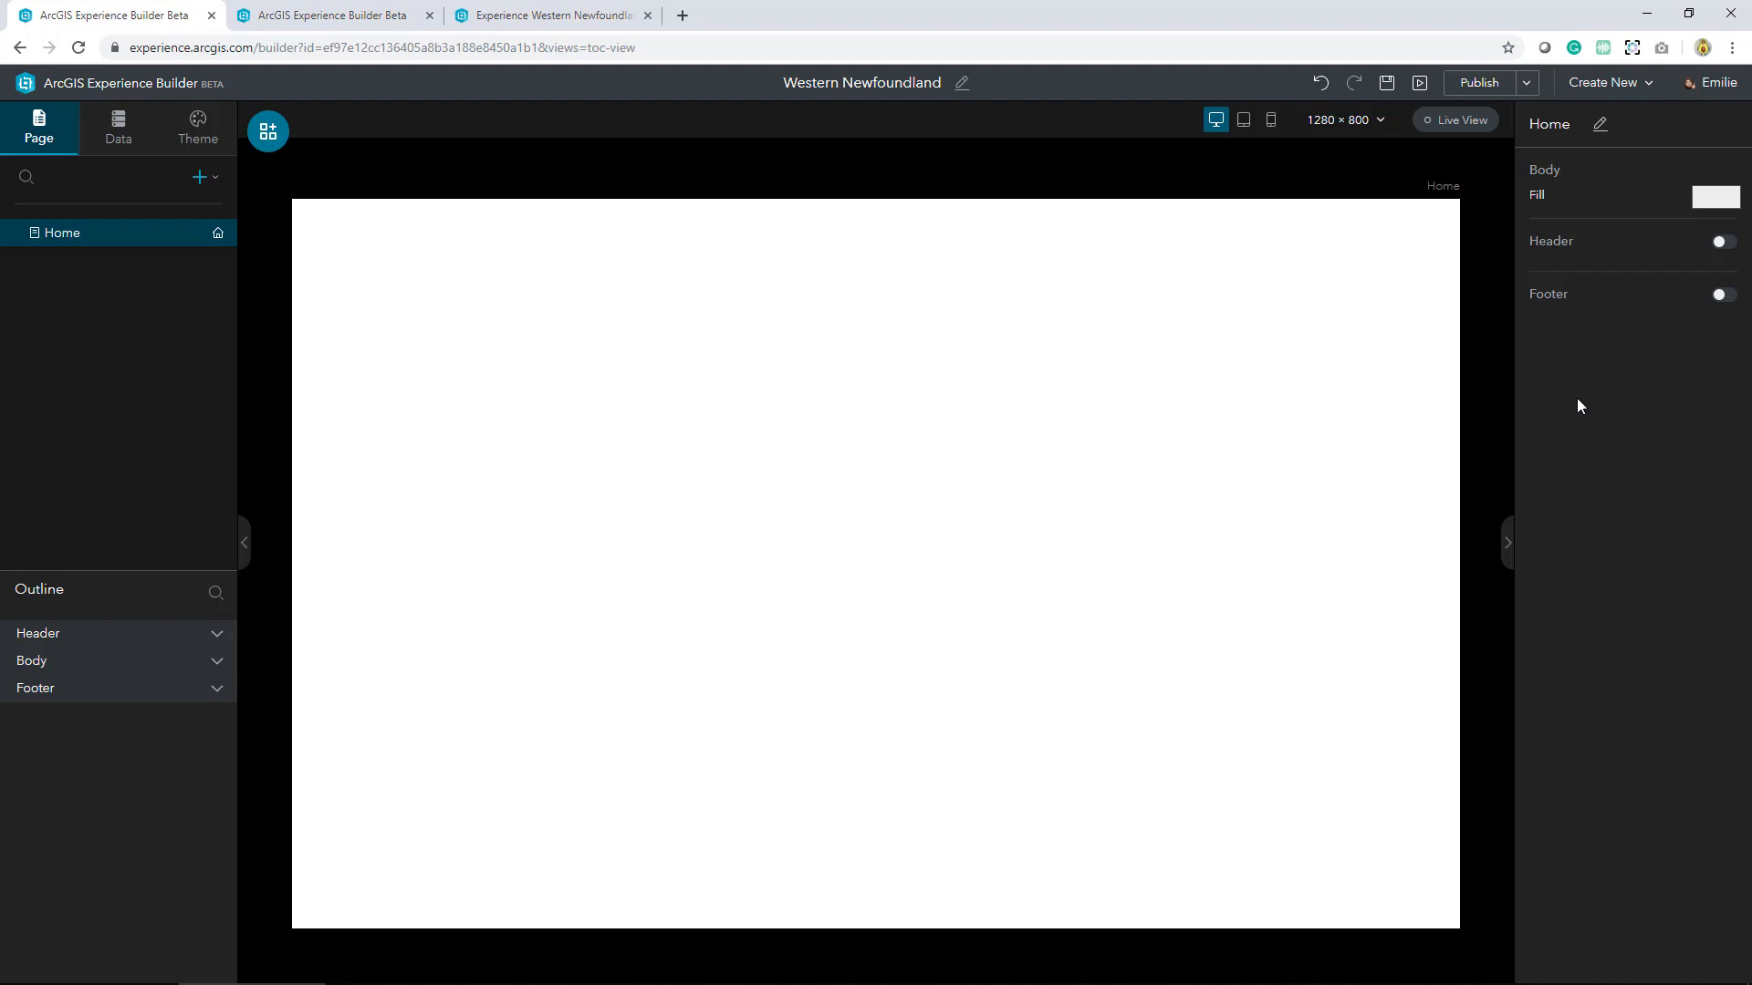
mouse_move(1581, 417)
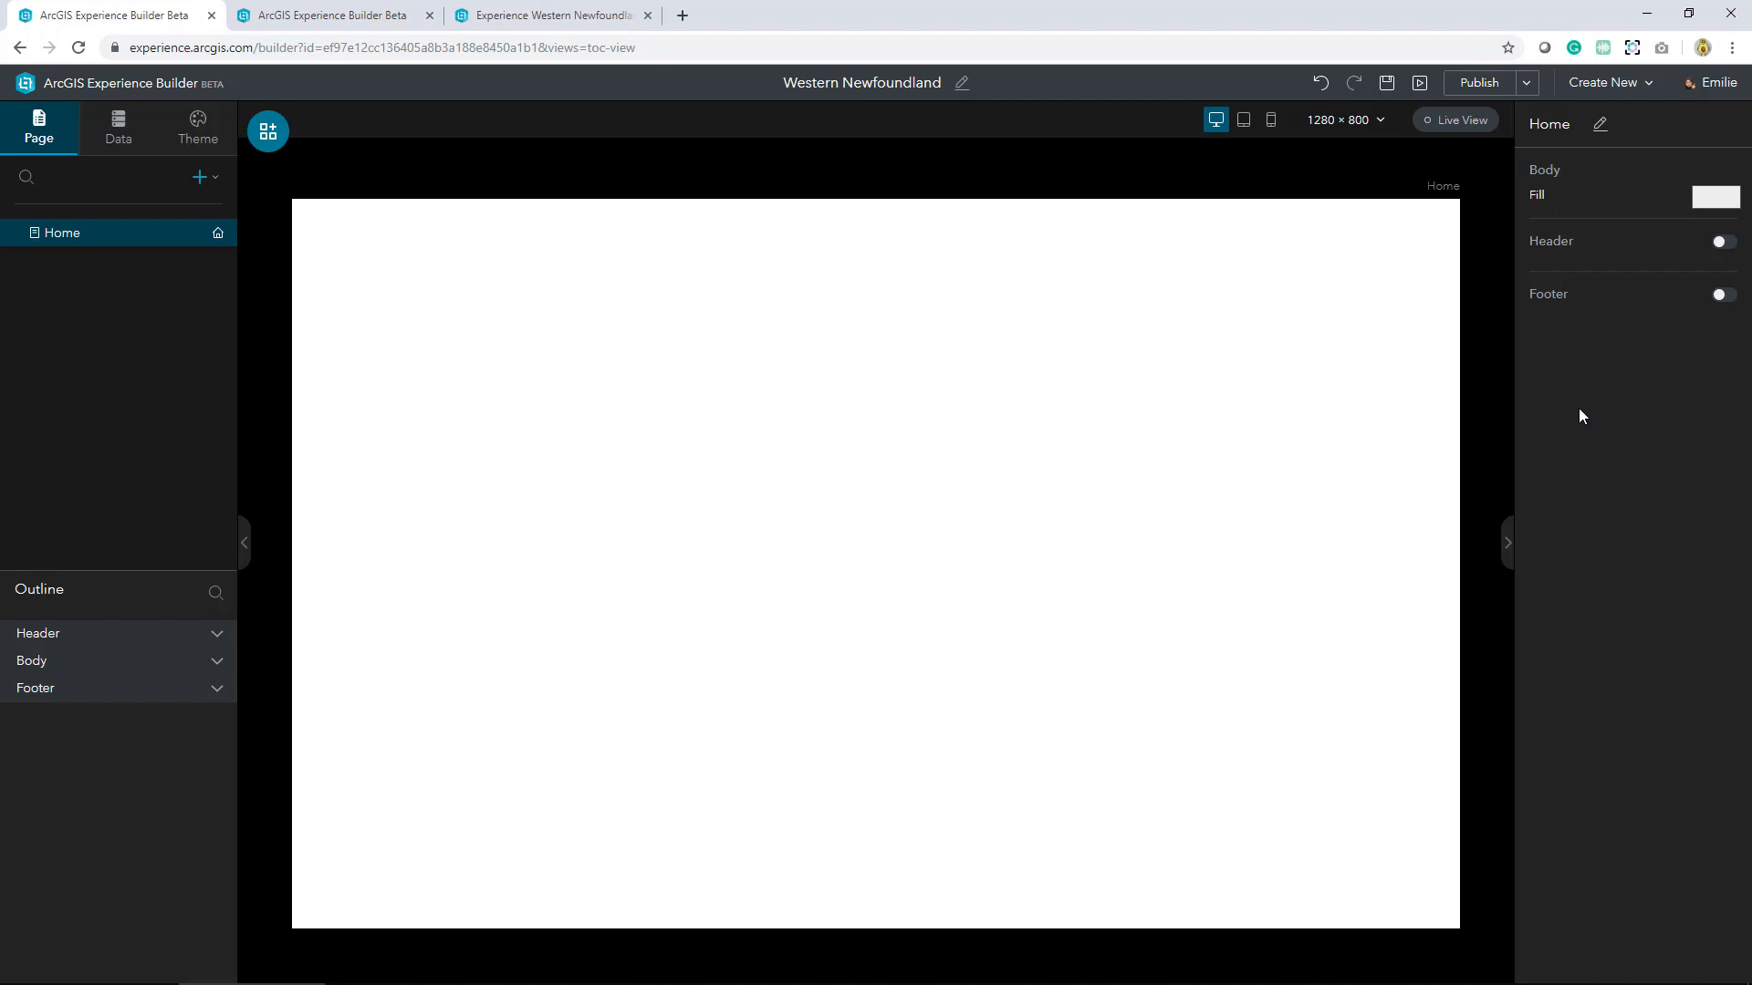
mouse_move(1587, 411)
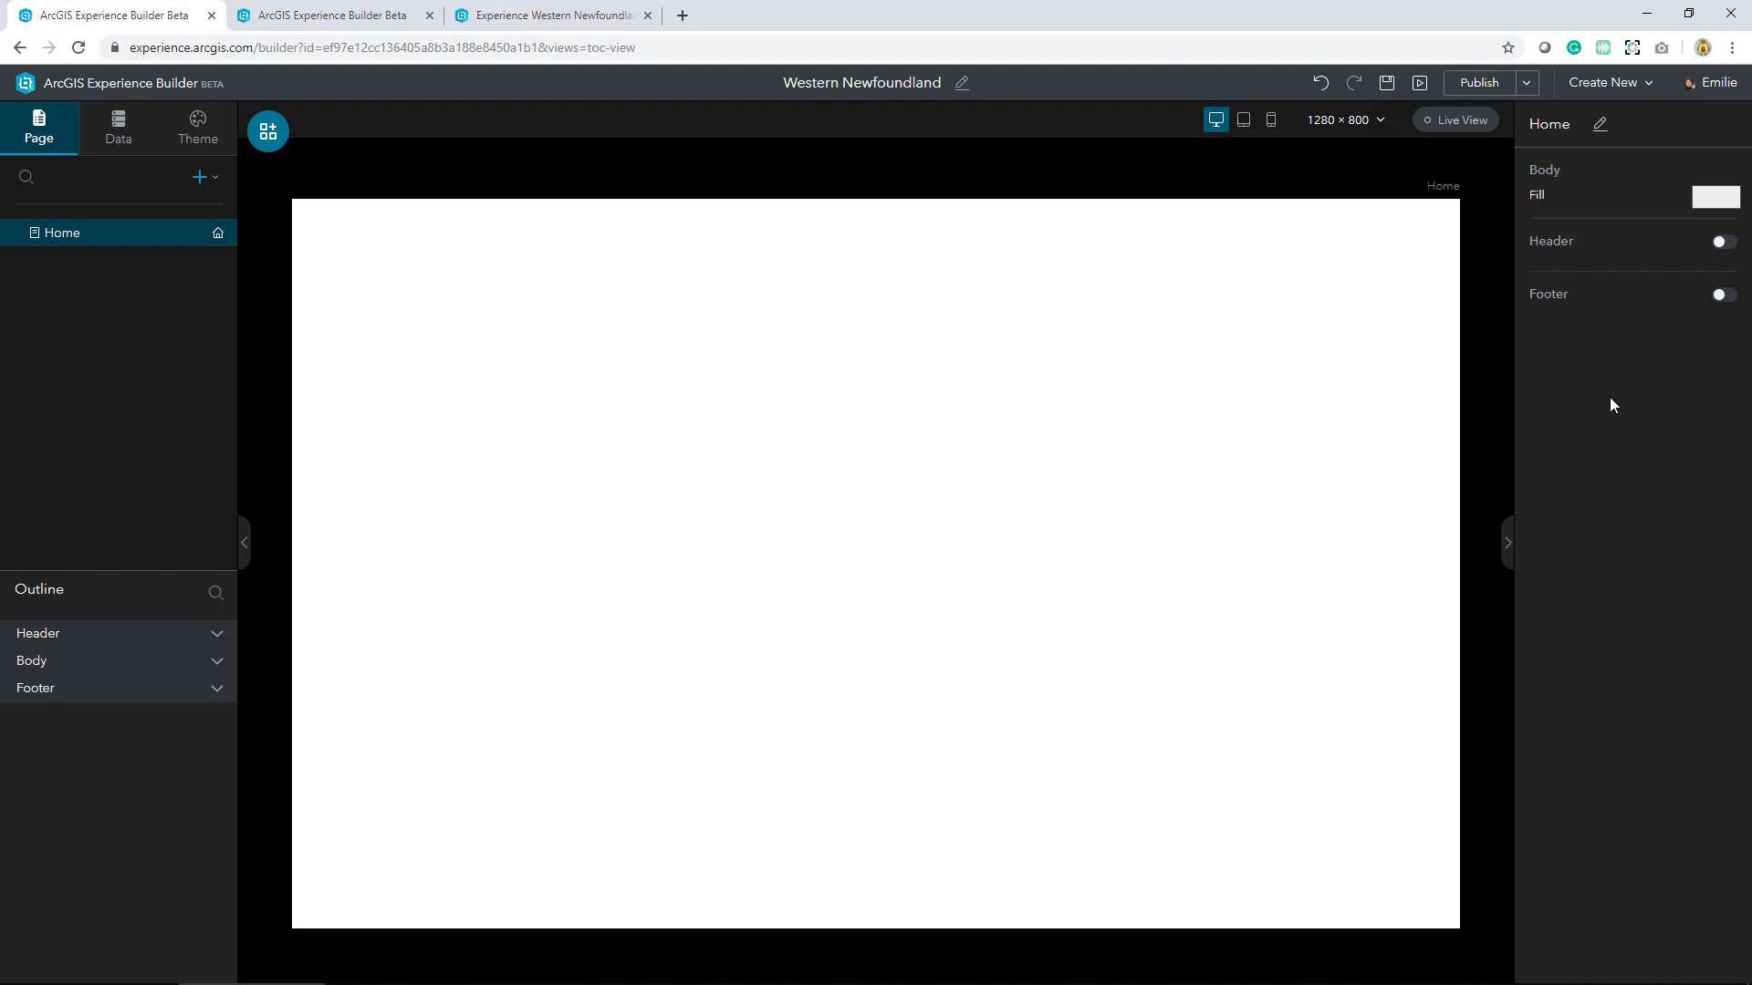
mouse_move(1038, 501)
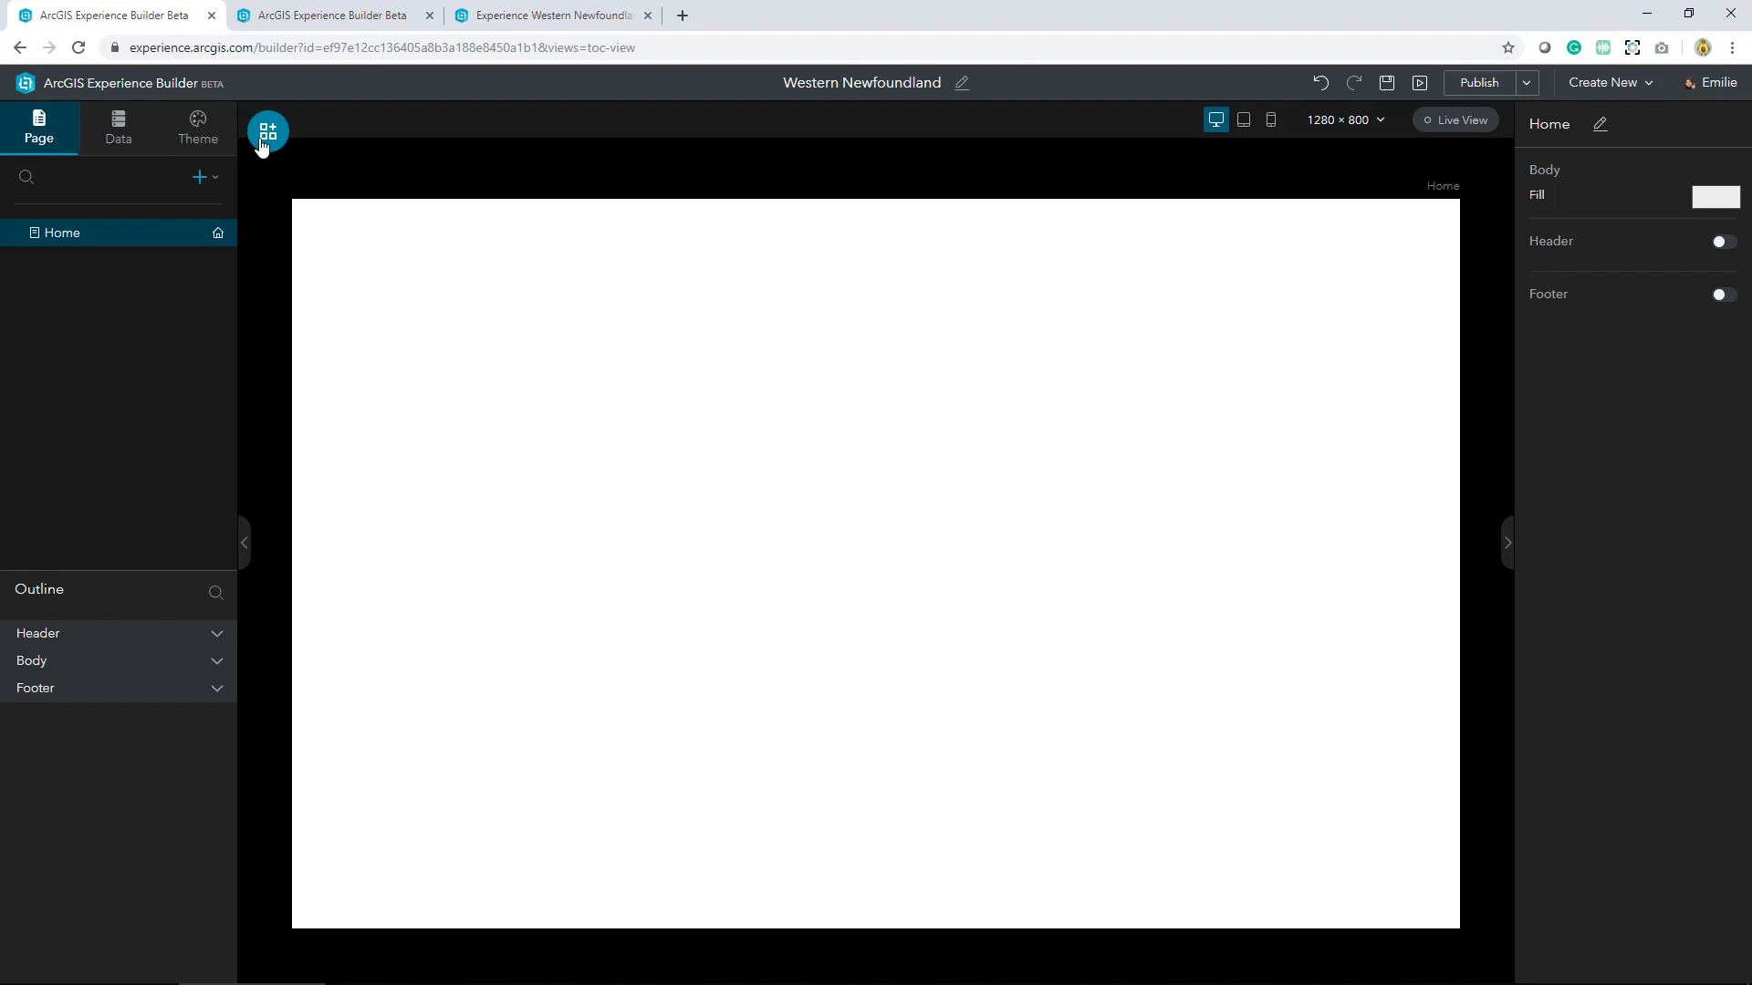
Add a Column widget at the page's left and stretch it to full page height
left_click(267, 131)
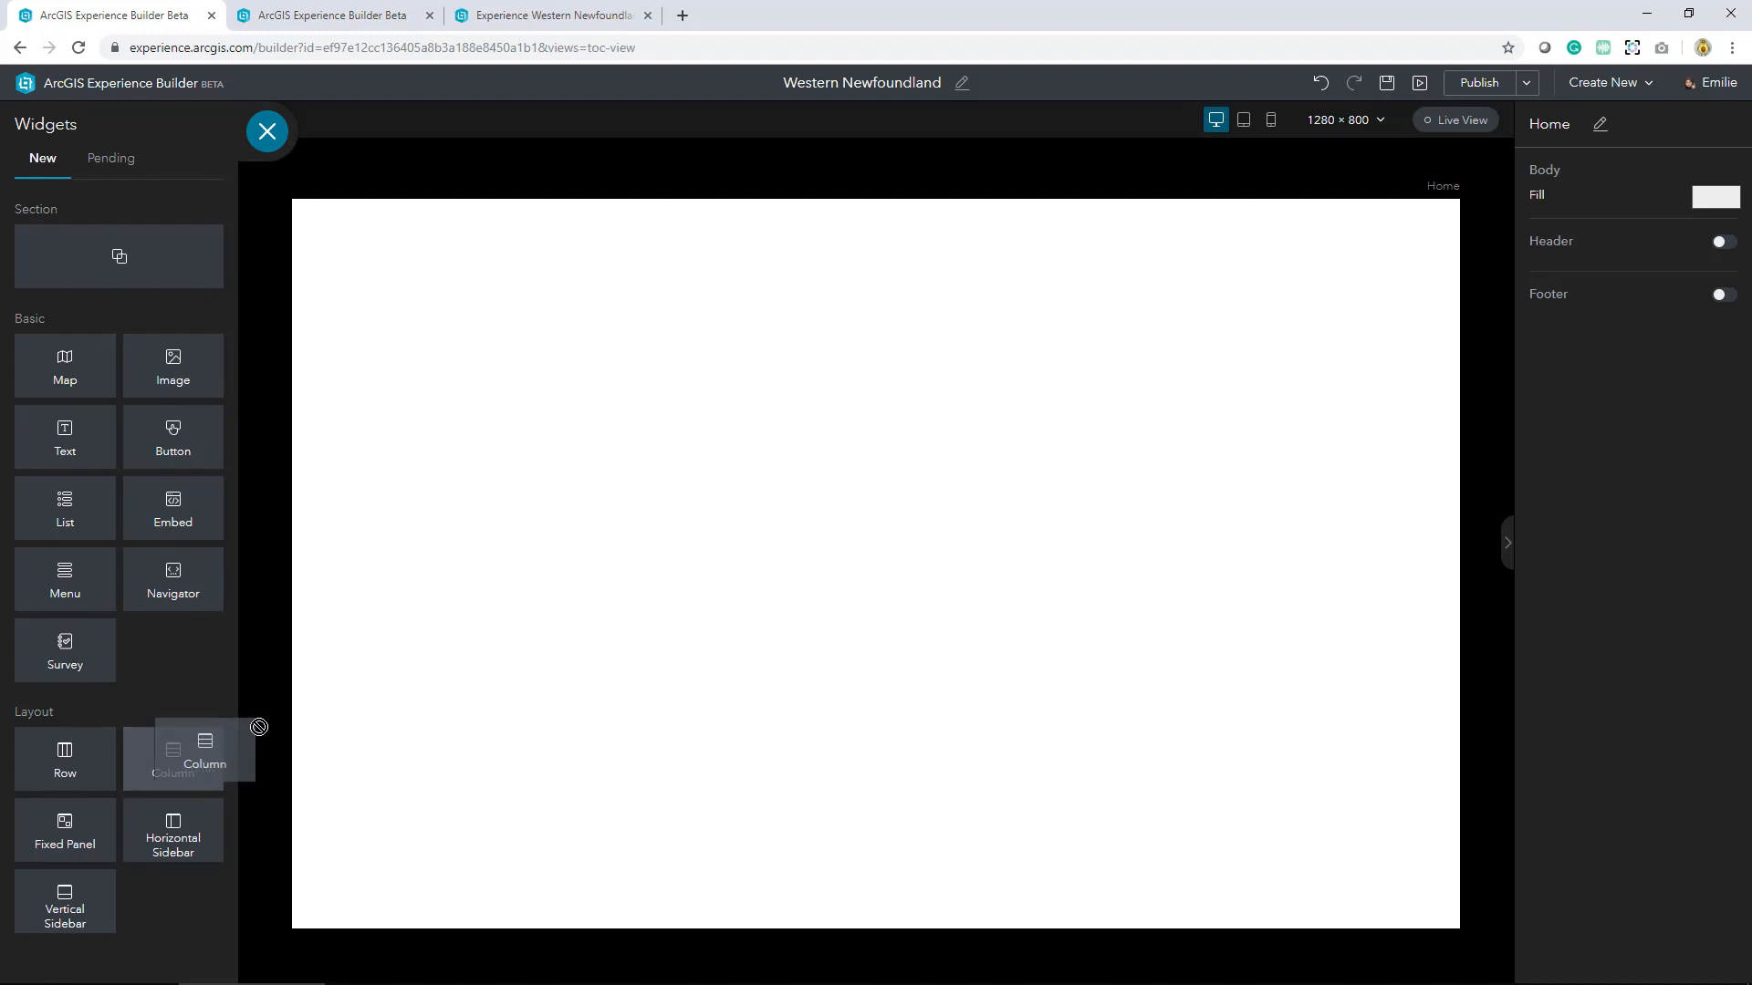
left_click_drag(173, 757, 432, 482)
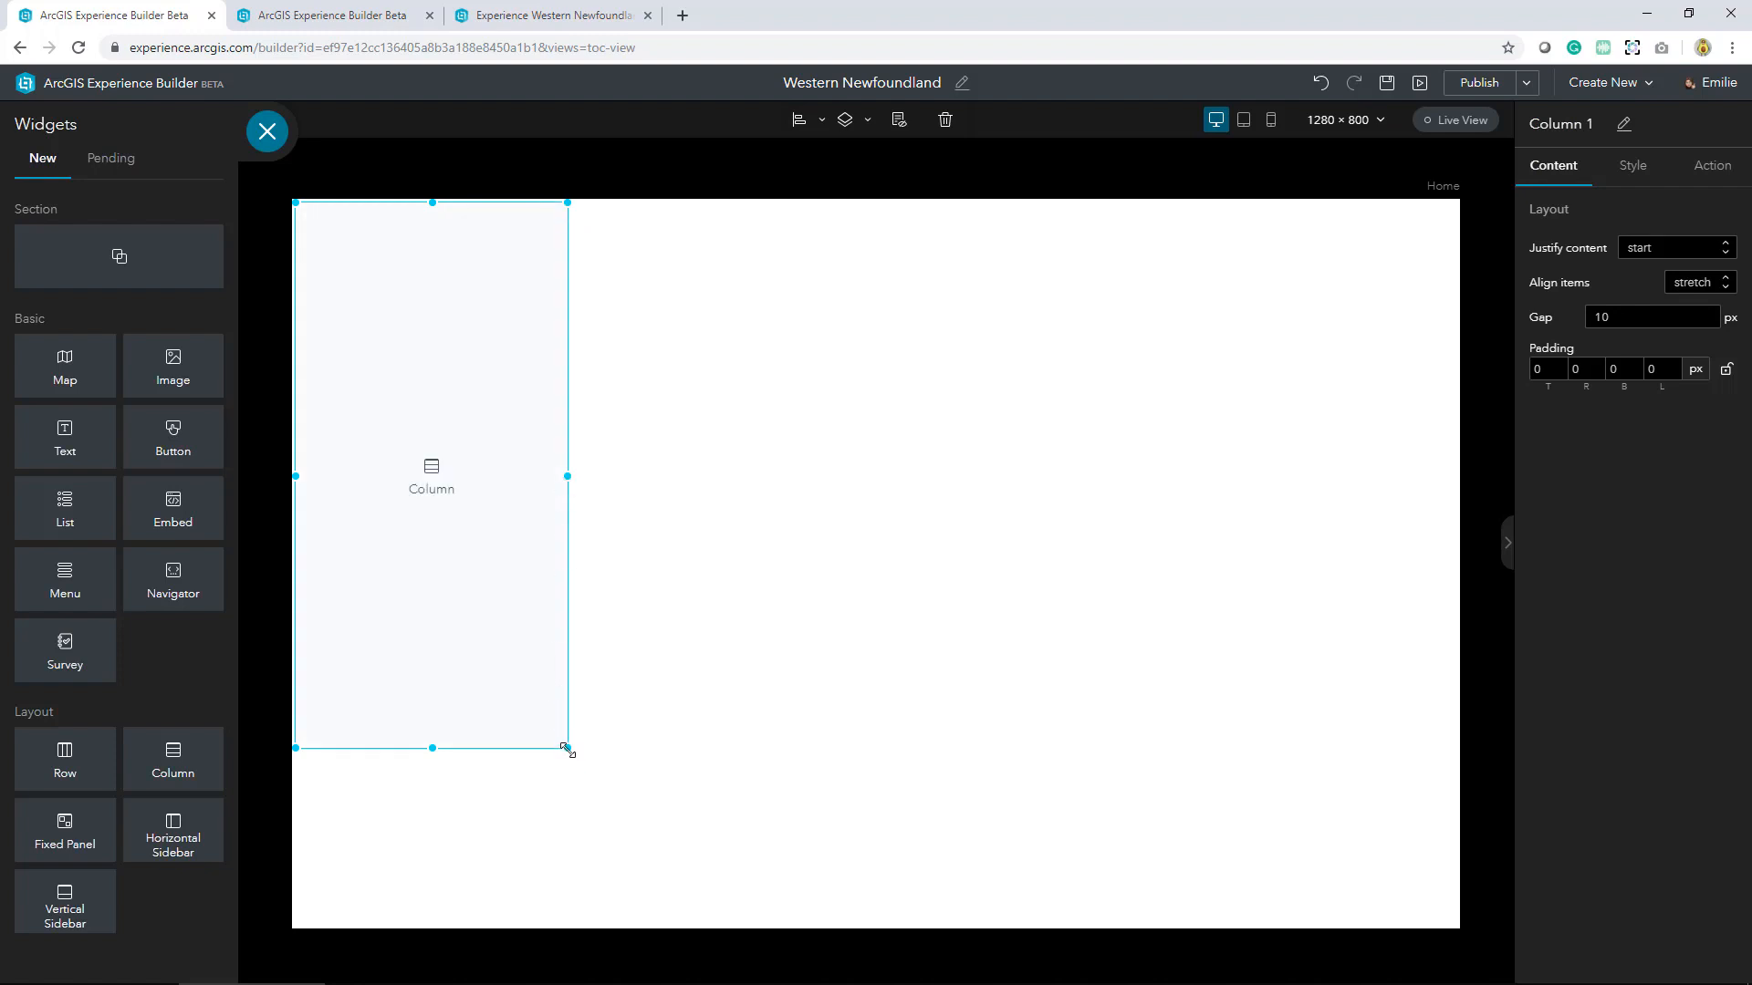
left_click_drag(568, 747, 614, 924)
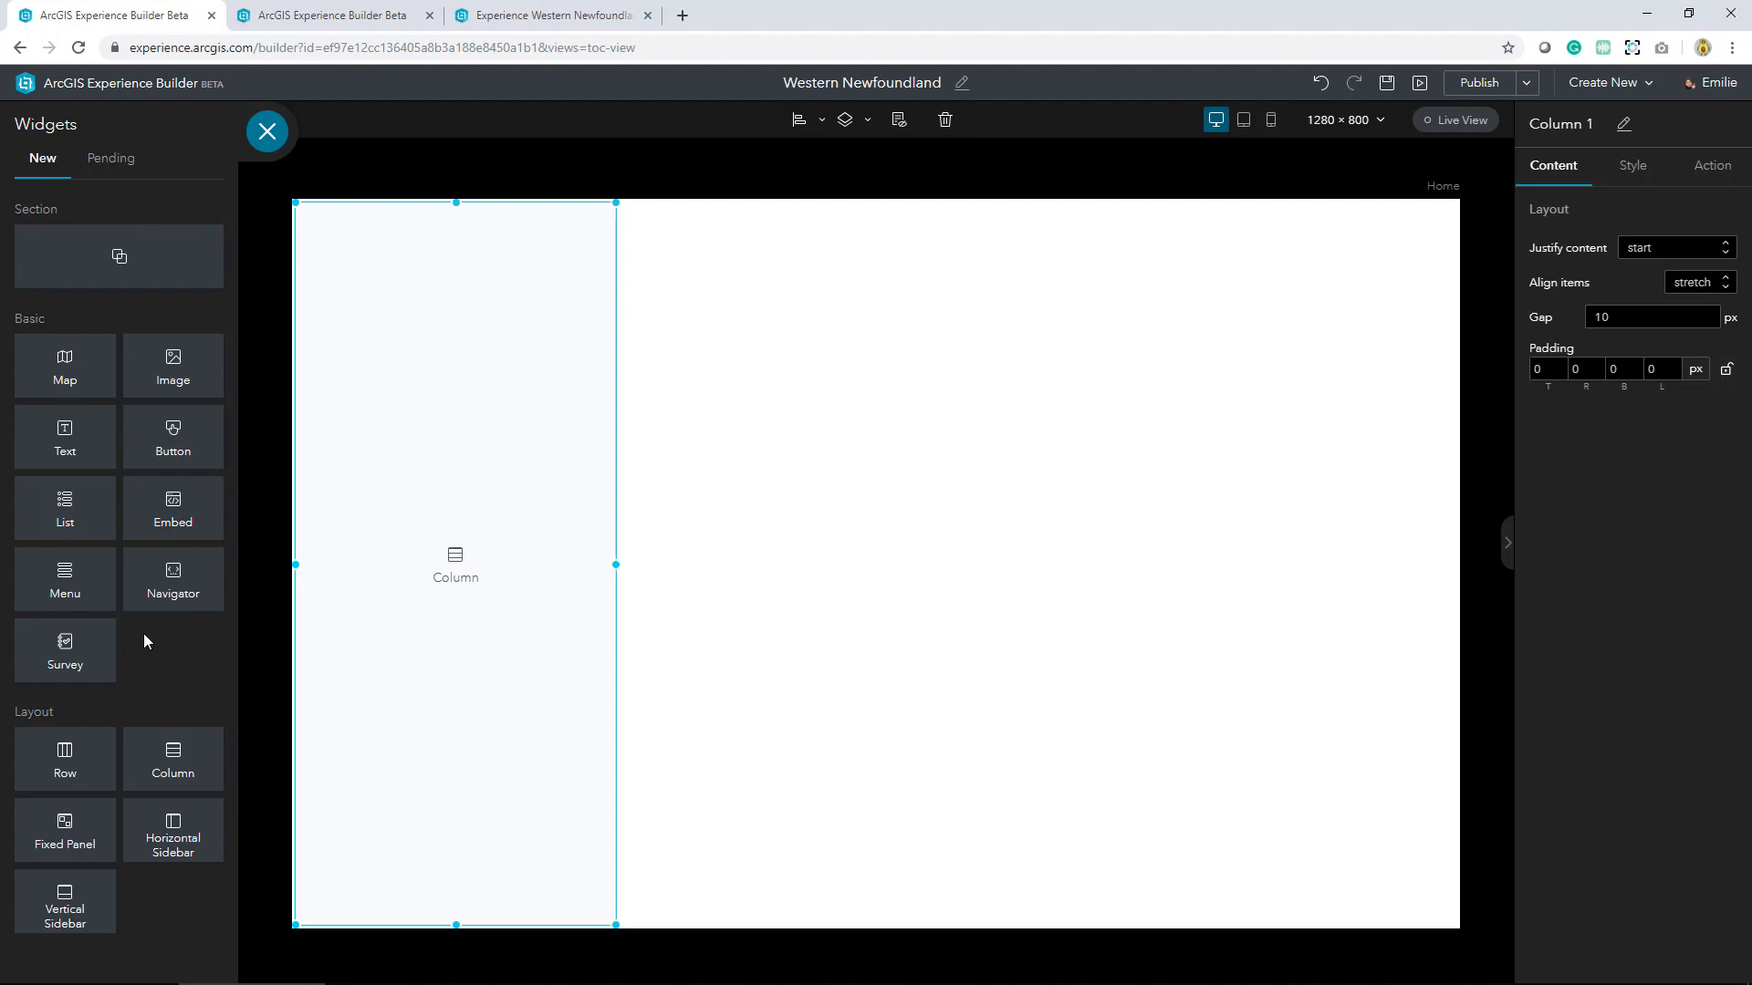
Place a List widget inside the column and make it fit its container
left_click_drag(65, 508, 450, 564)
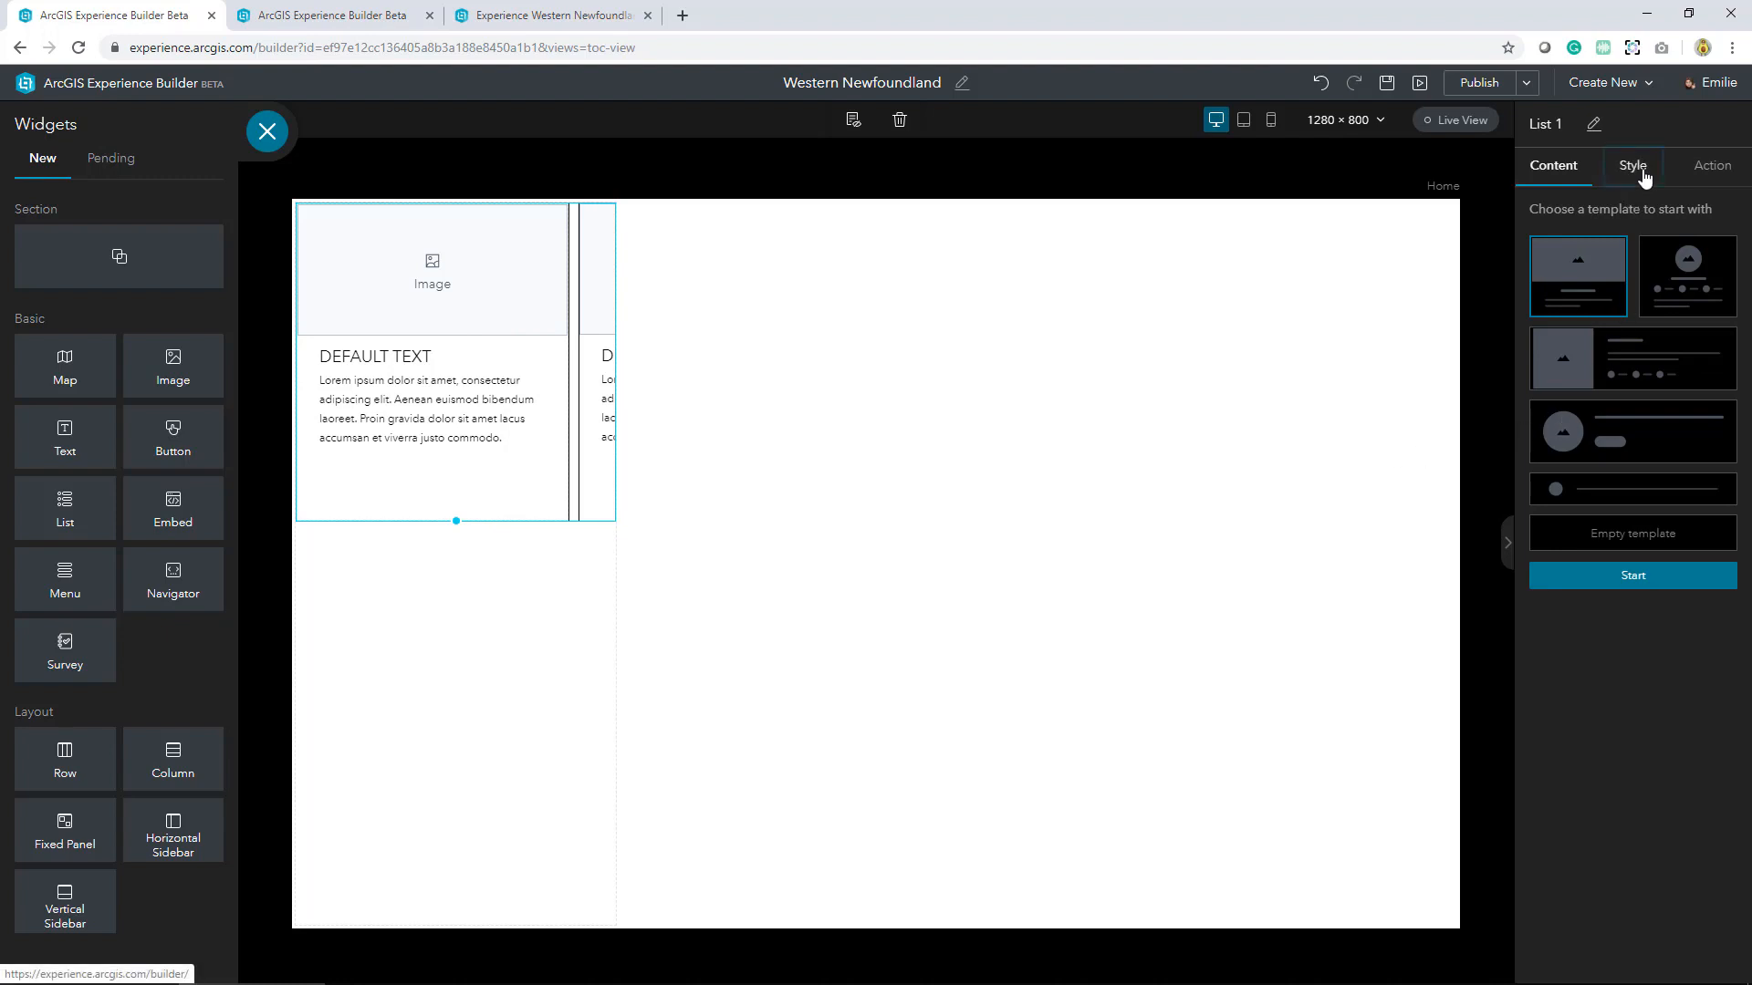
left_click(1632, 165)
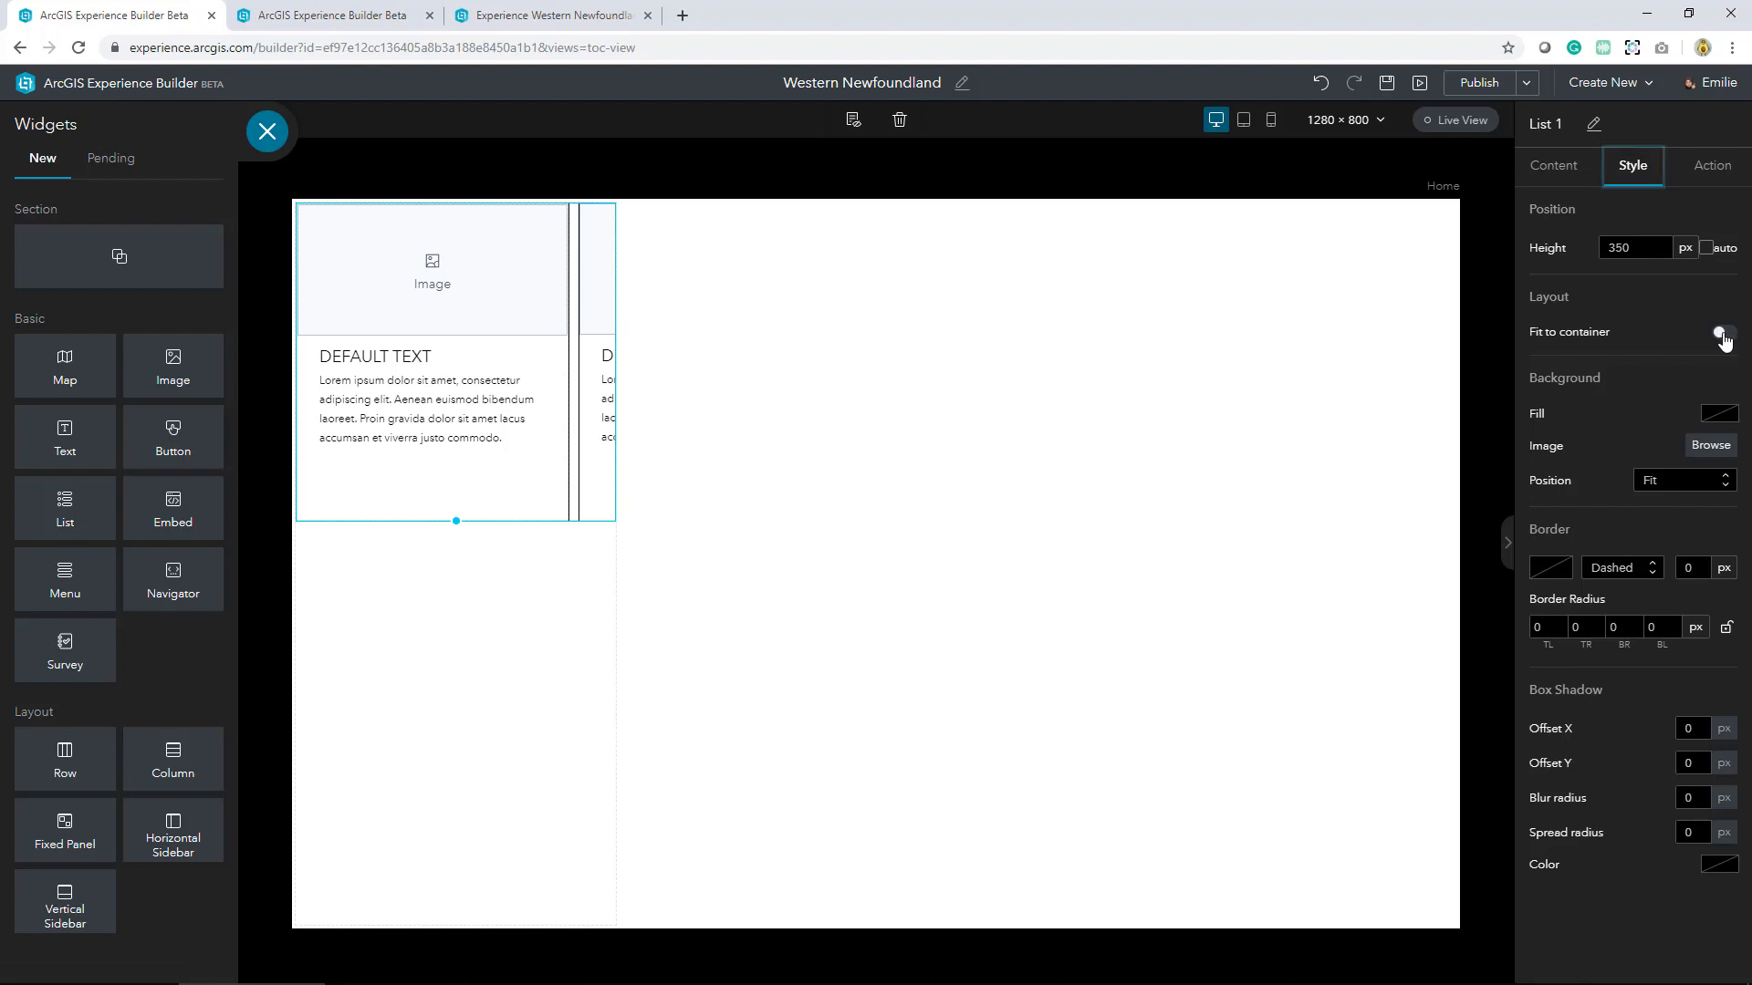
left_click(1552, 165)
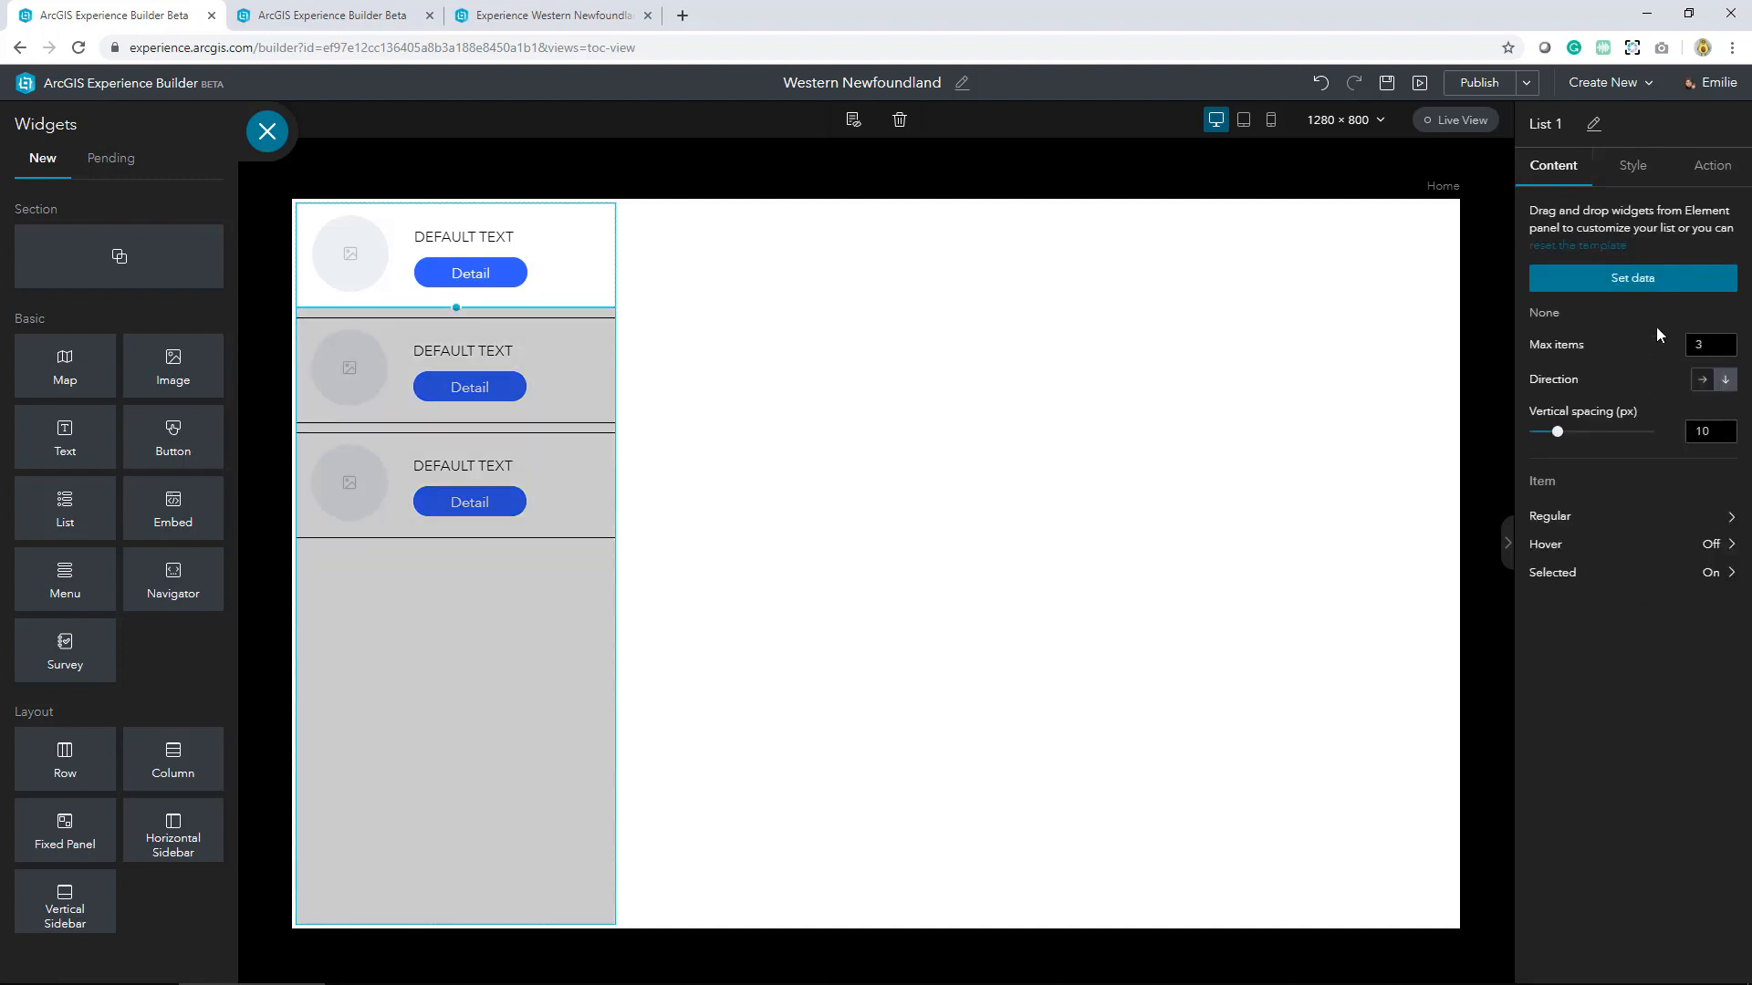
Connect the list to the LAnse Aux Meadows feature layer with a maximum of 15 items
left_click(1631, 279)
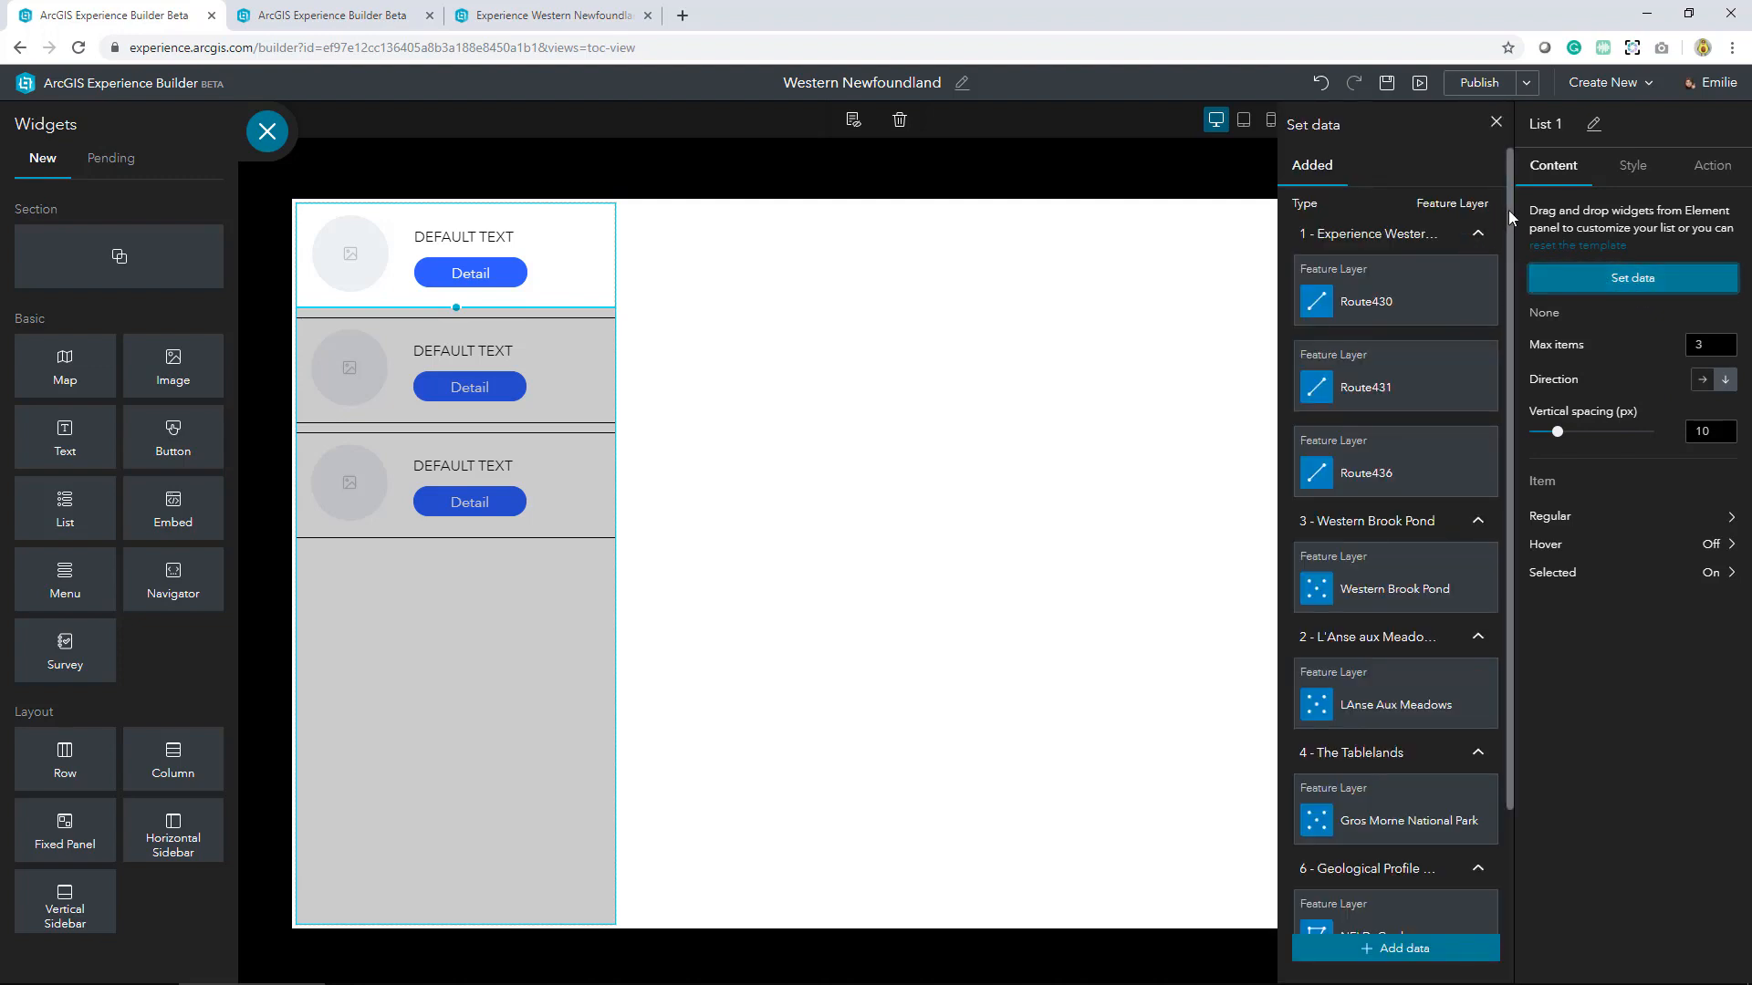
scroll("down", 3)
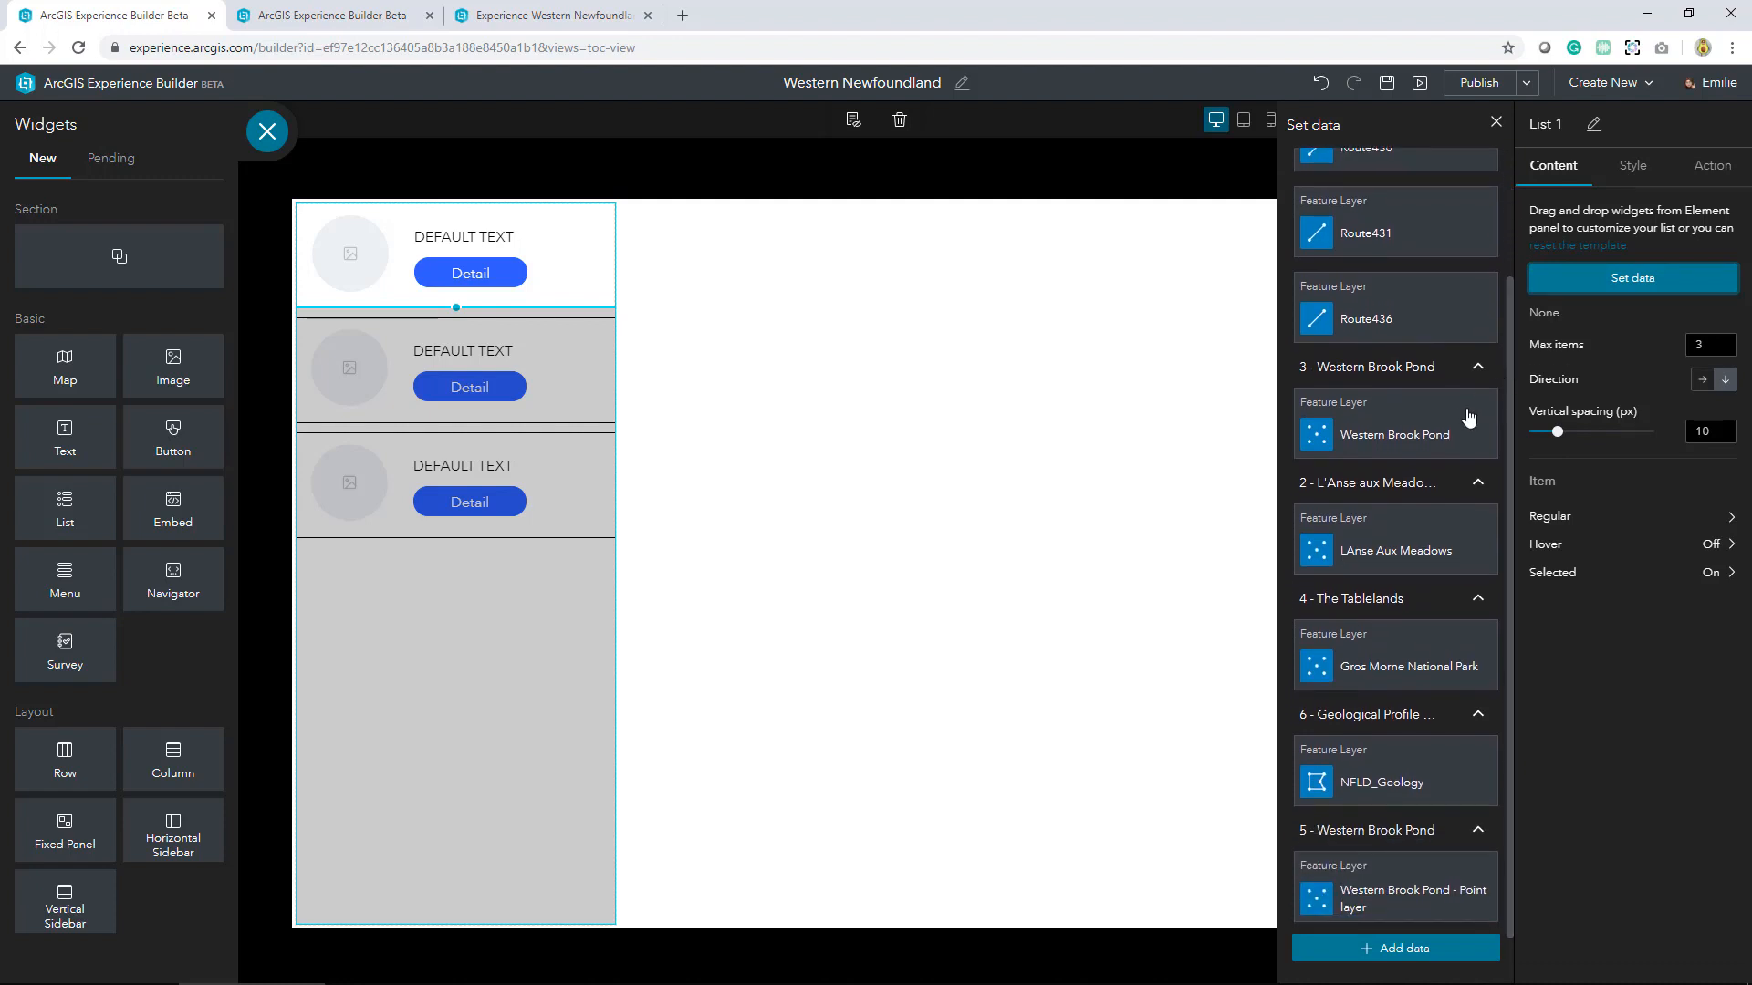
mouse_move(1397, 553)
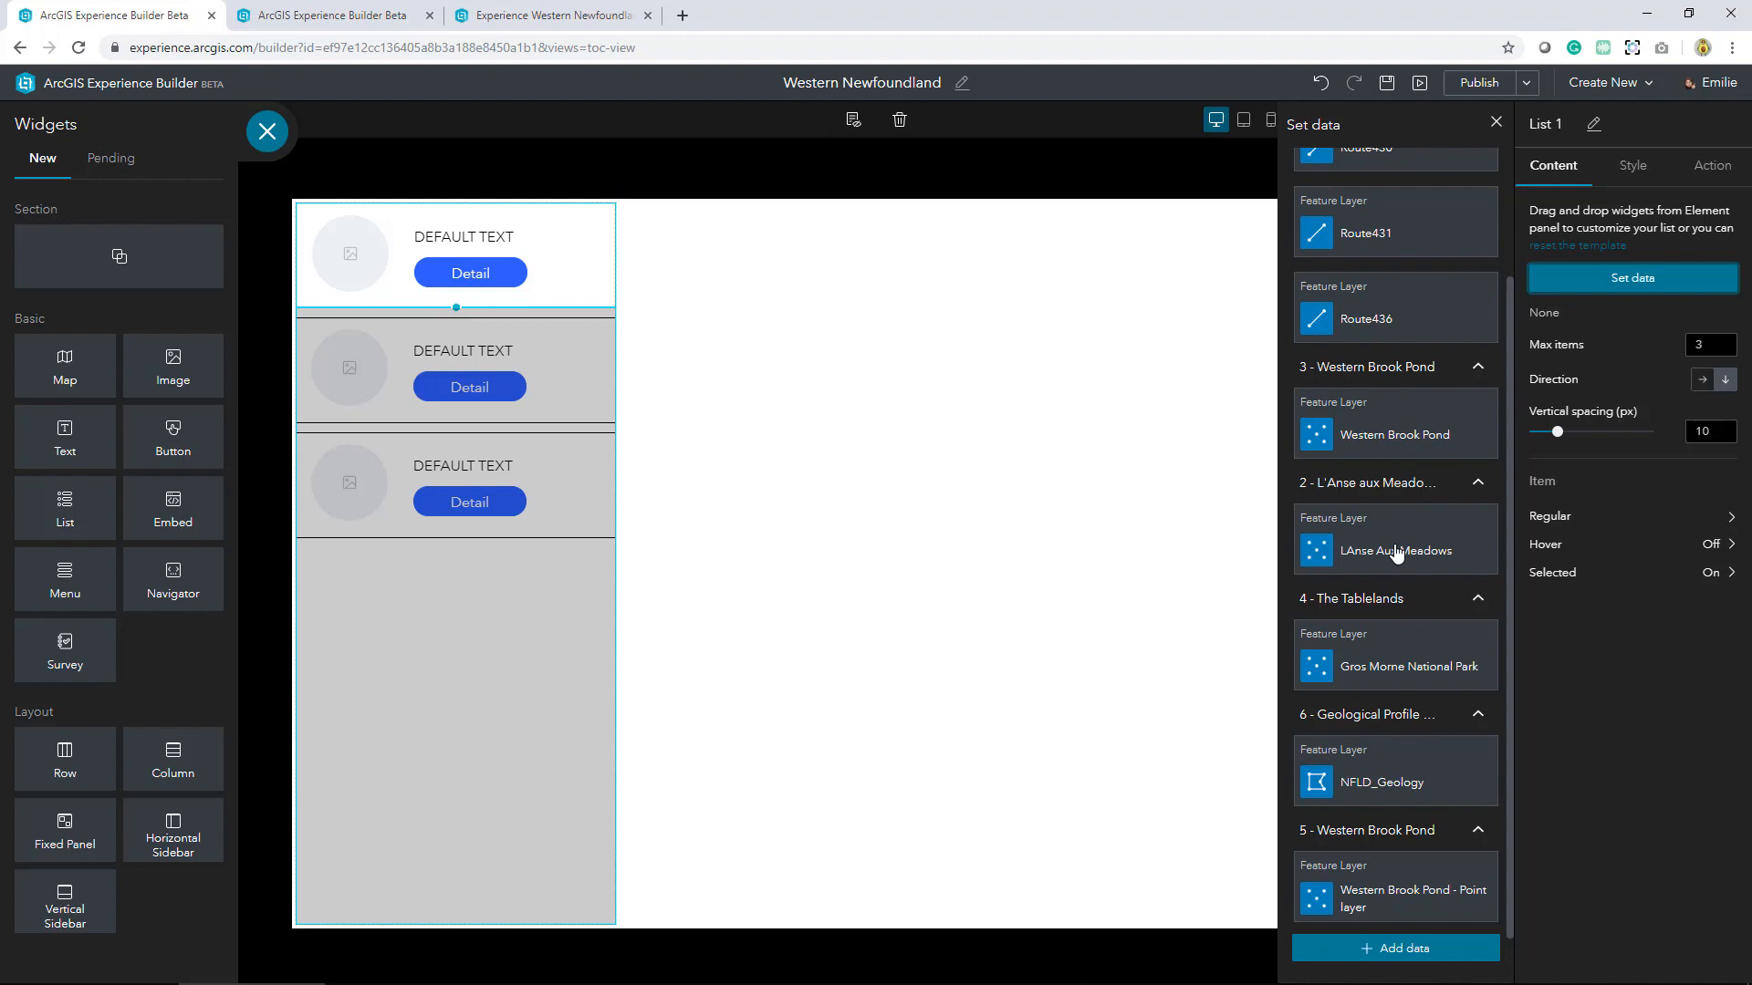
left_click(1395, 551)
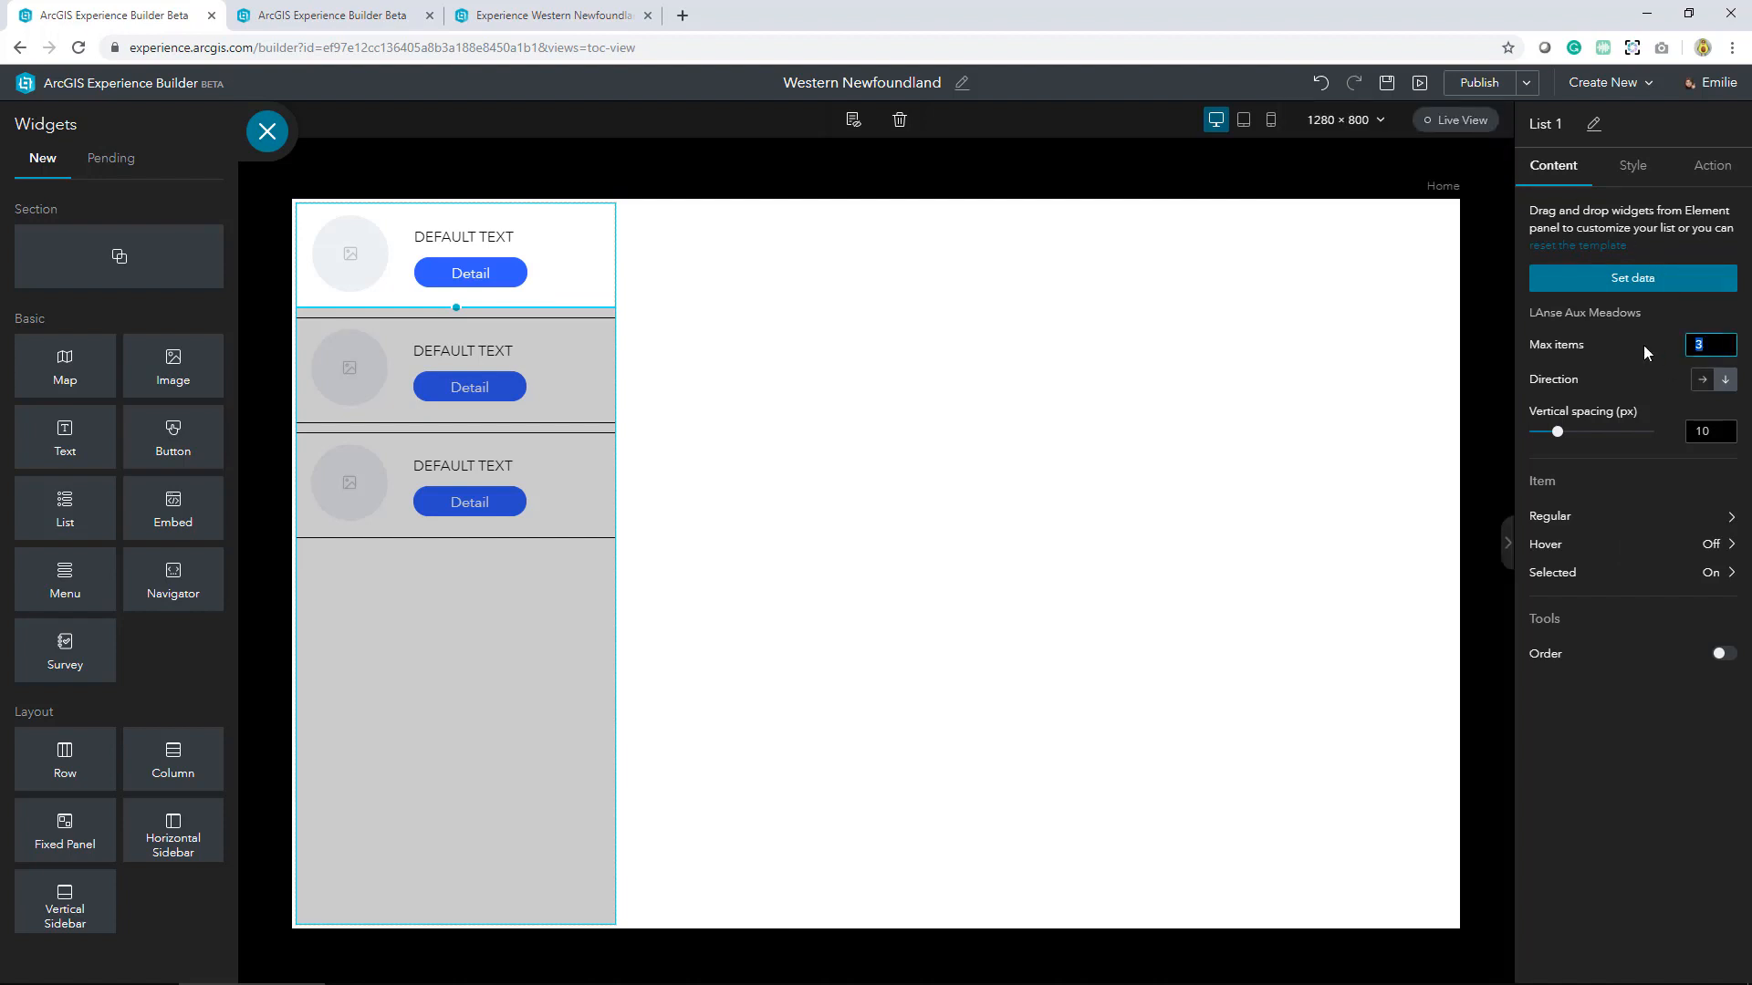
type("1")
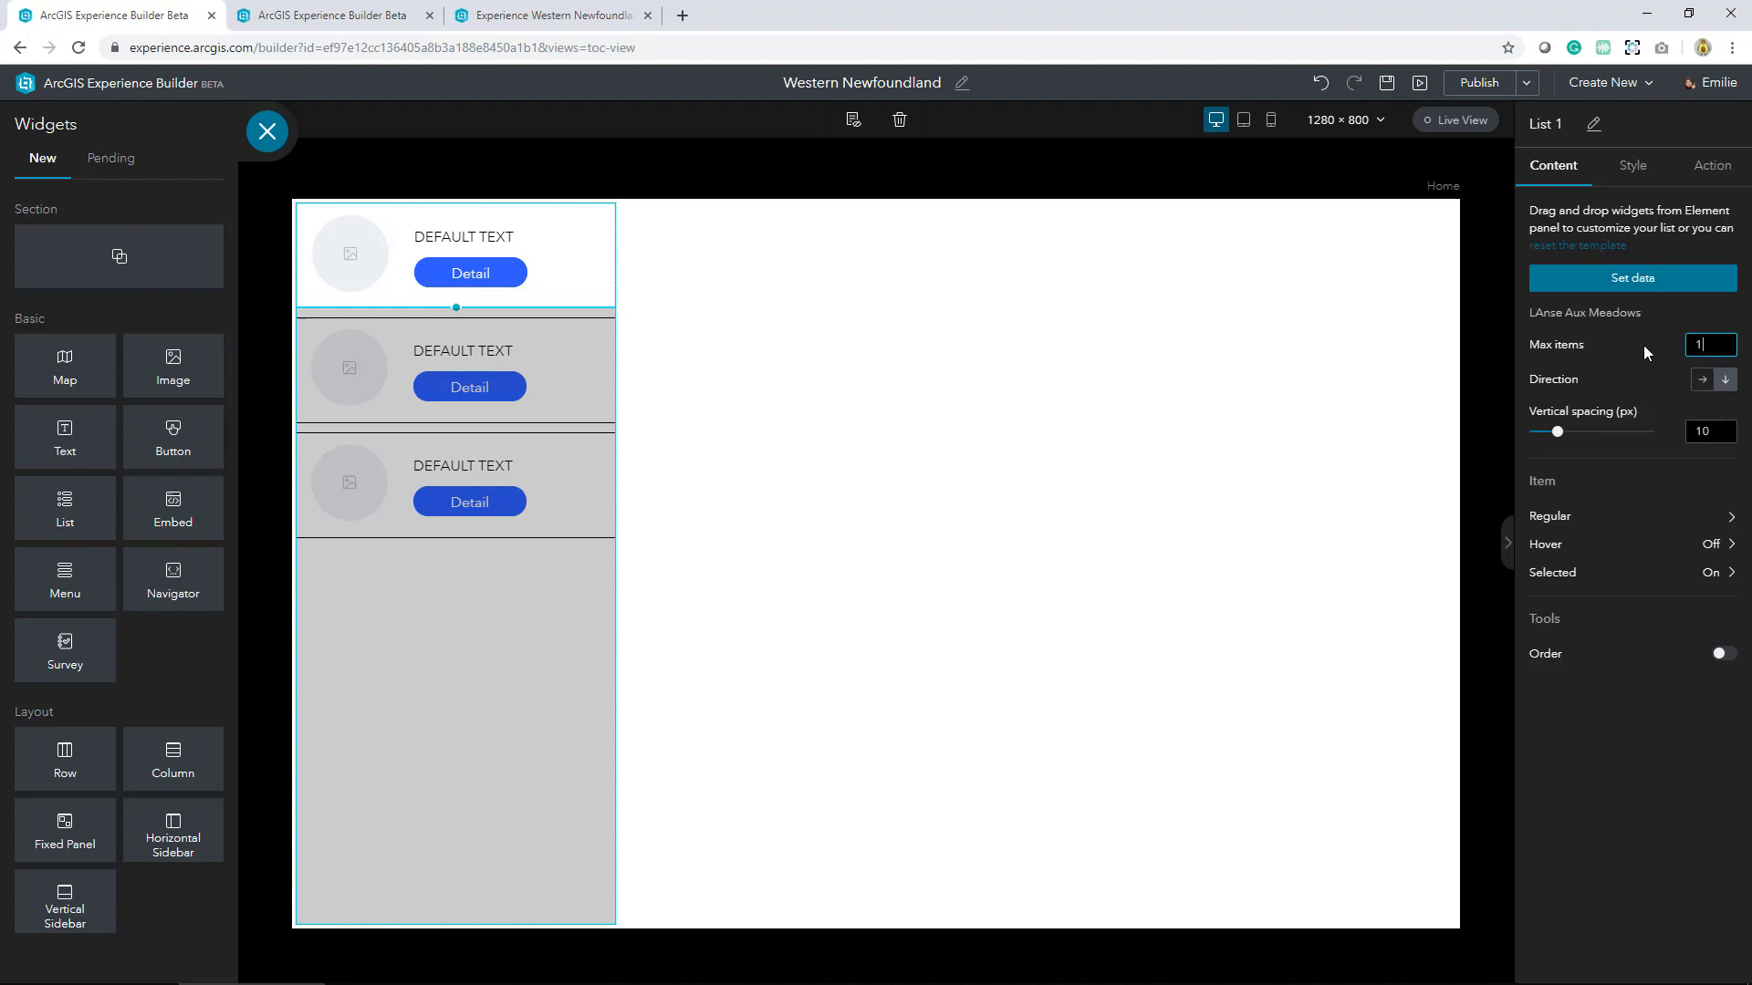
type("15")
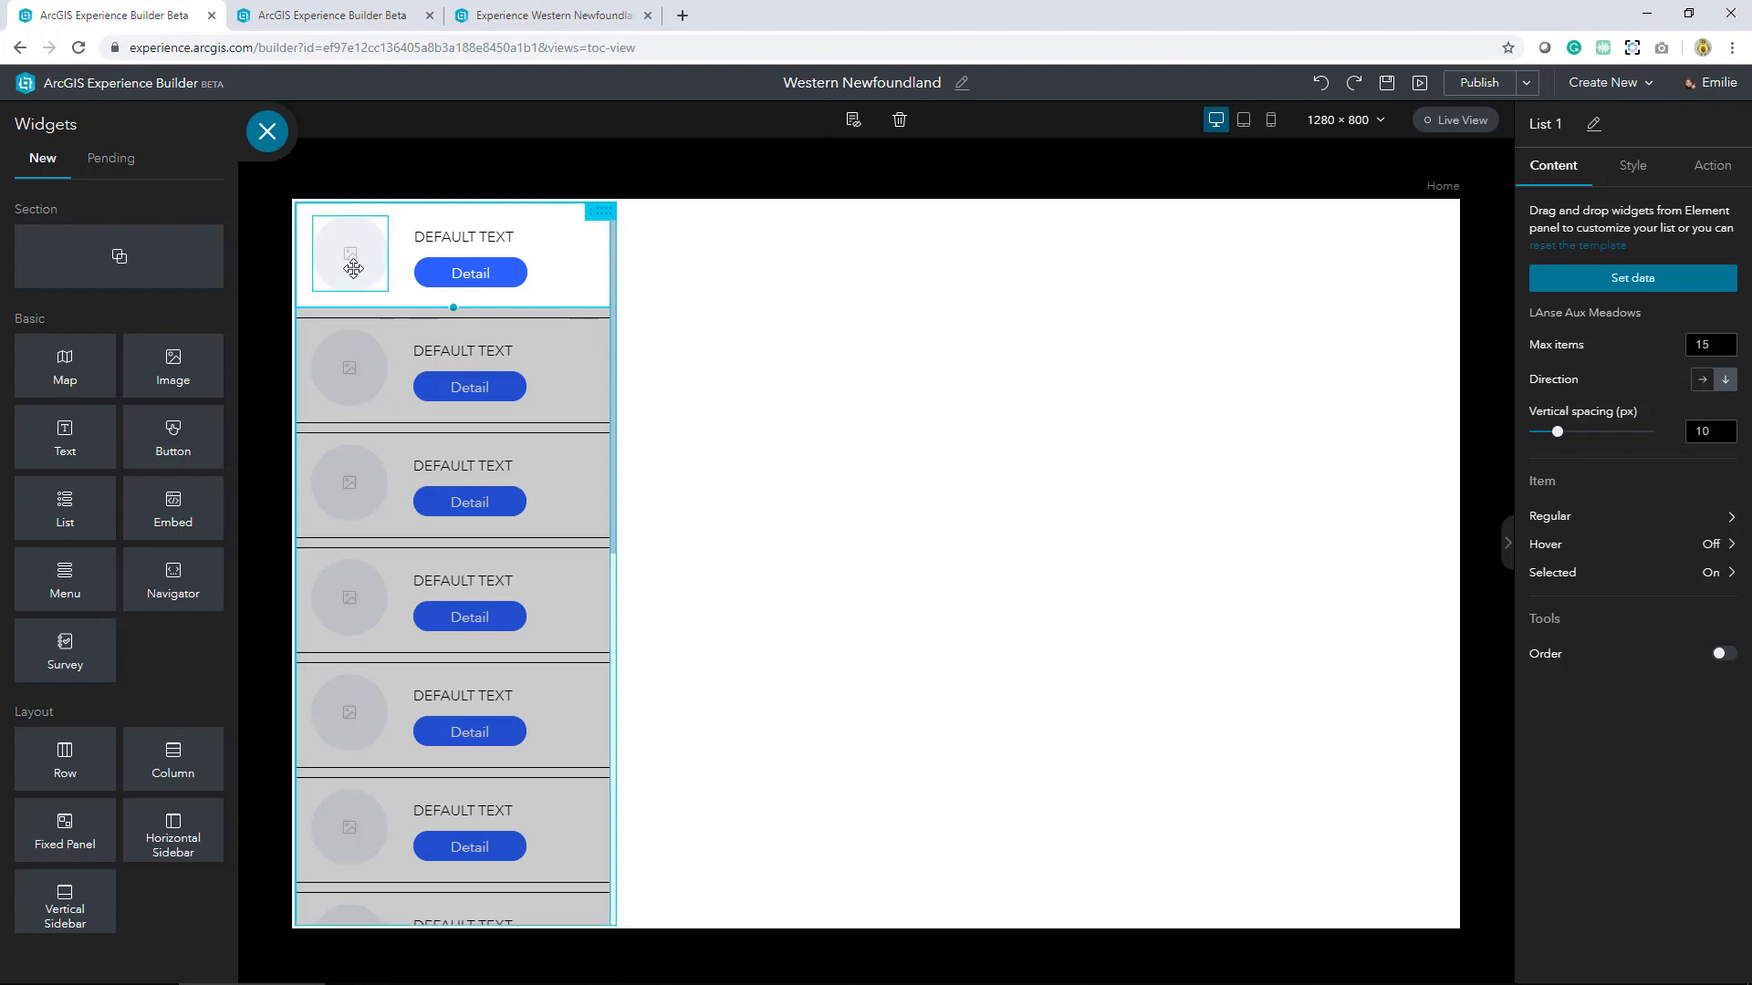
Make each list item's image dynamic, drawn from the record's ImageURL attribute
left_click(349, 255)
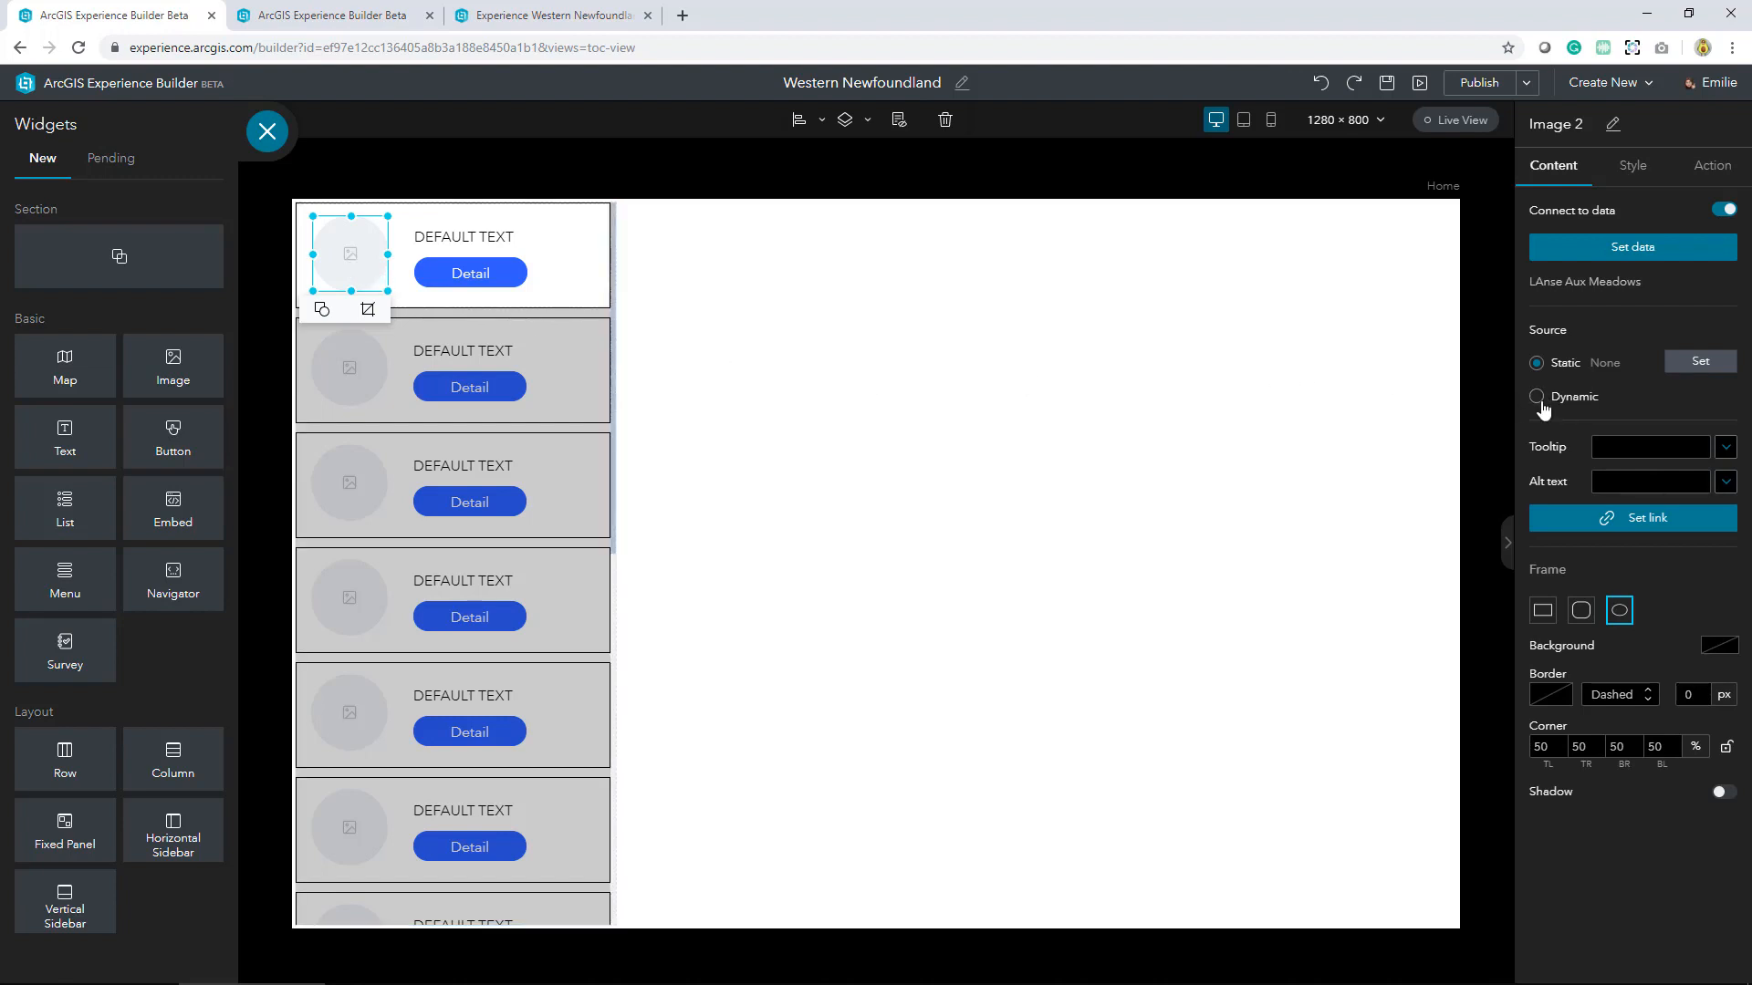
left_click(1537, 397)
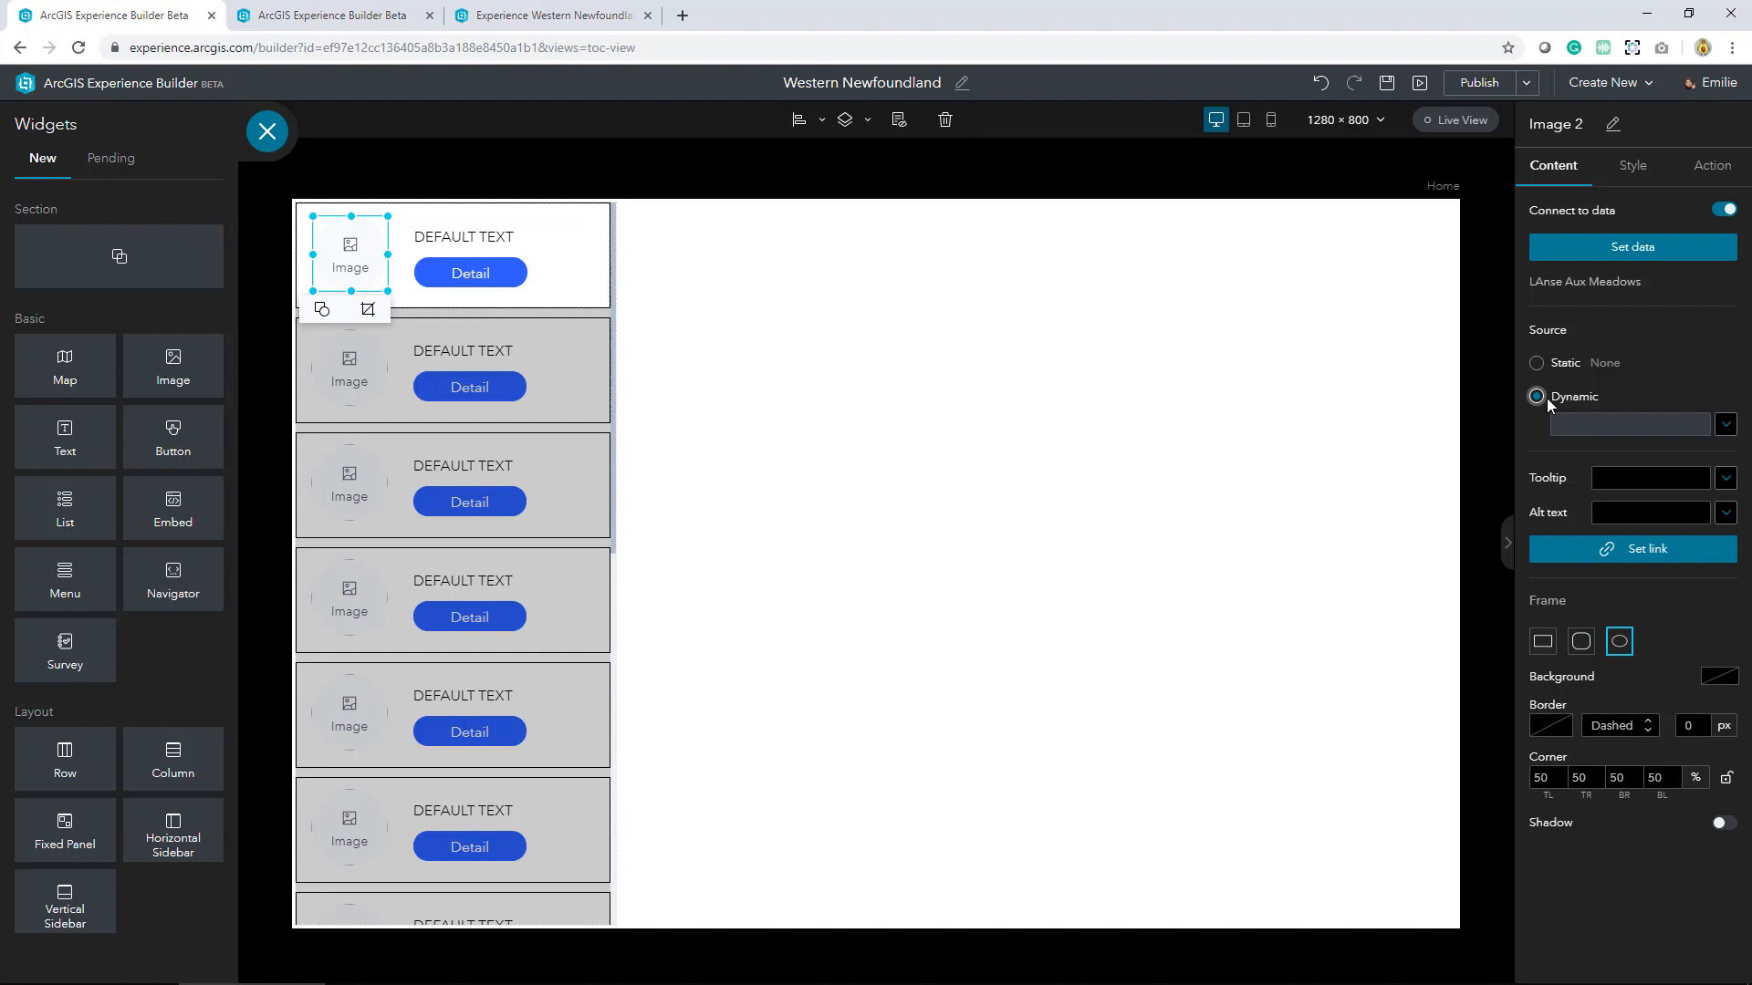
mouse_move(1731, 433)
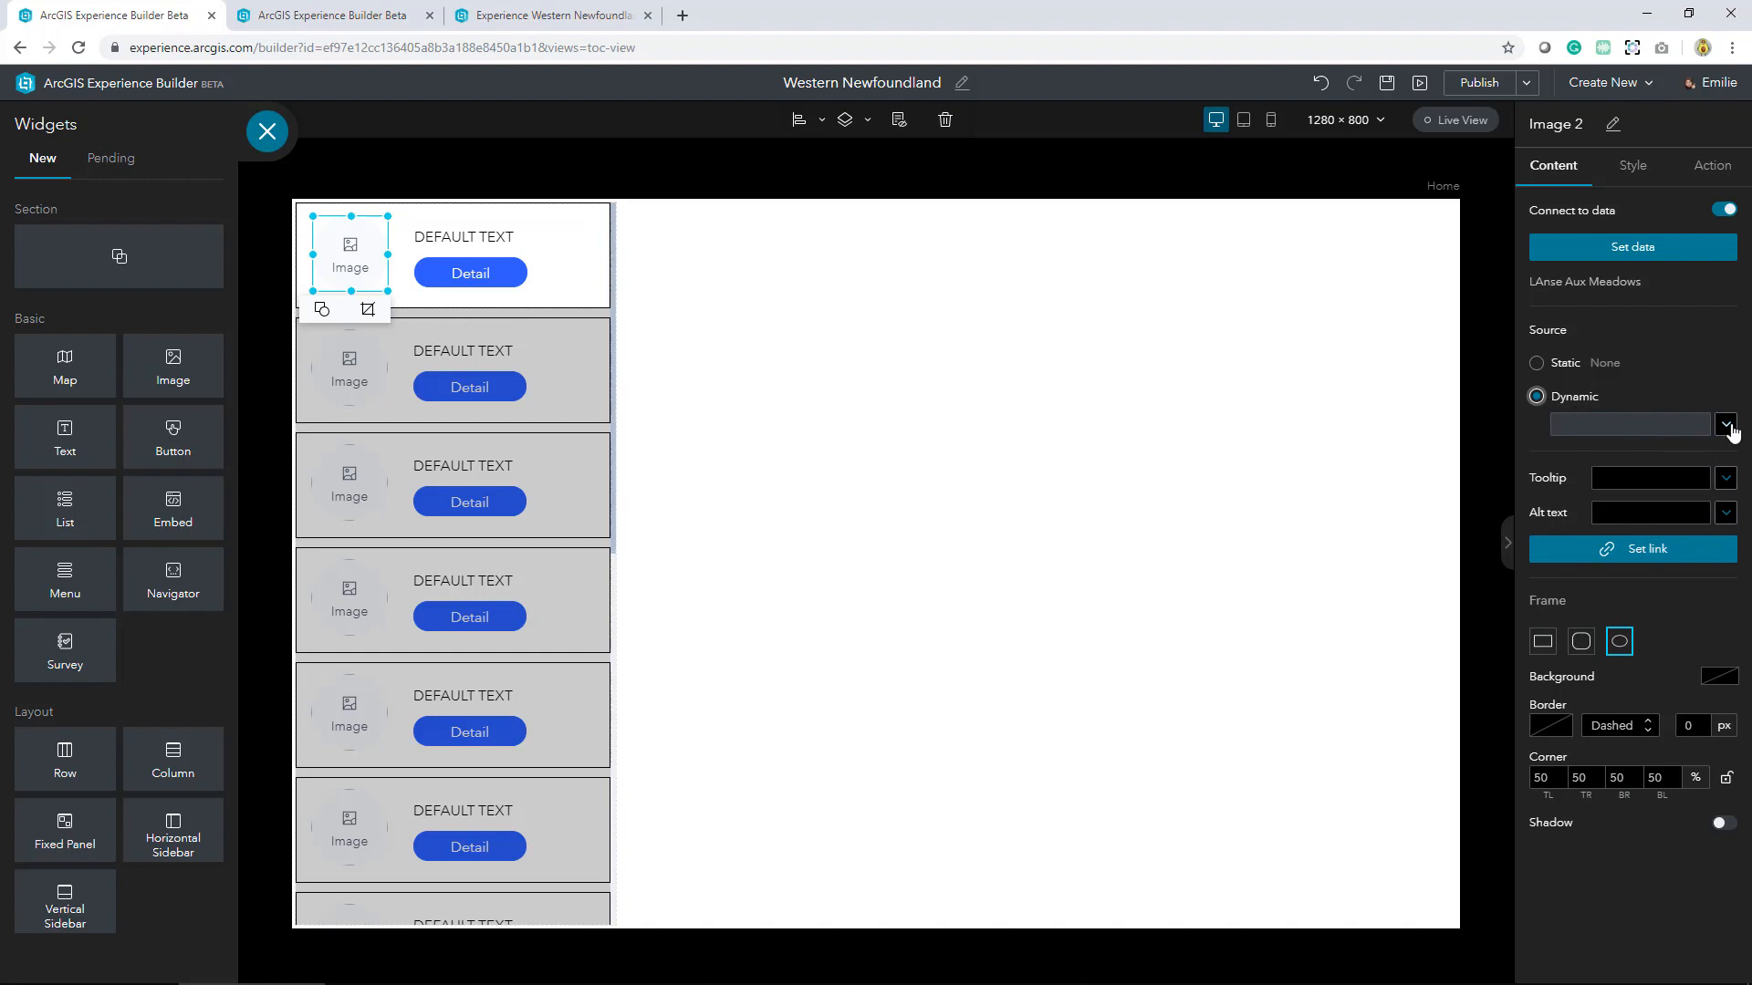
left_click(1725, 424)
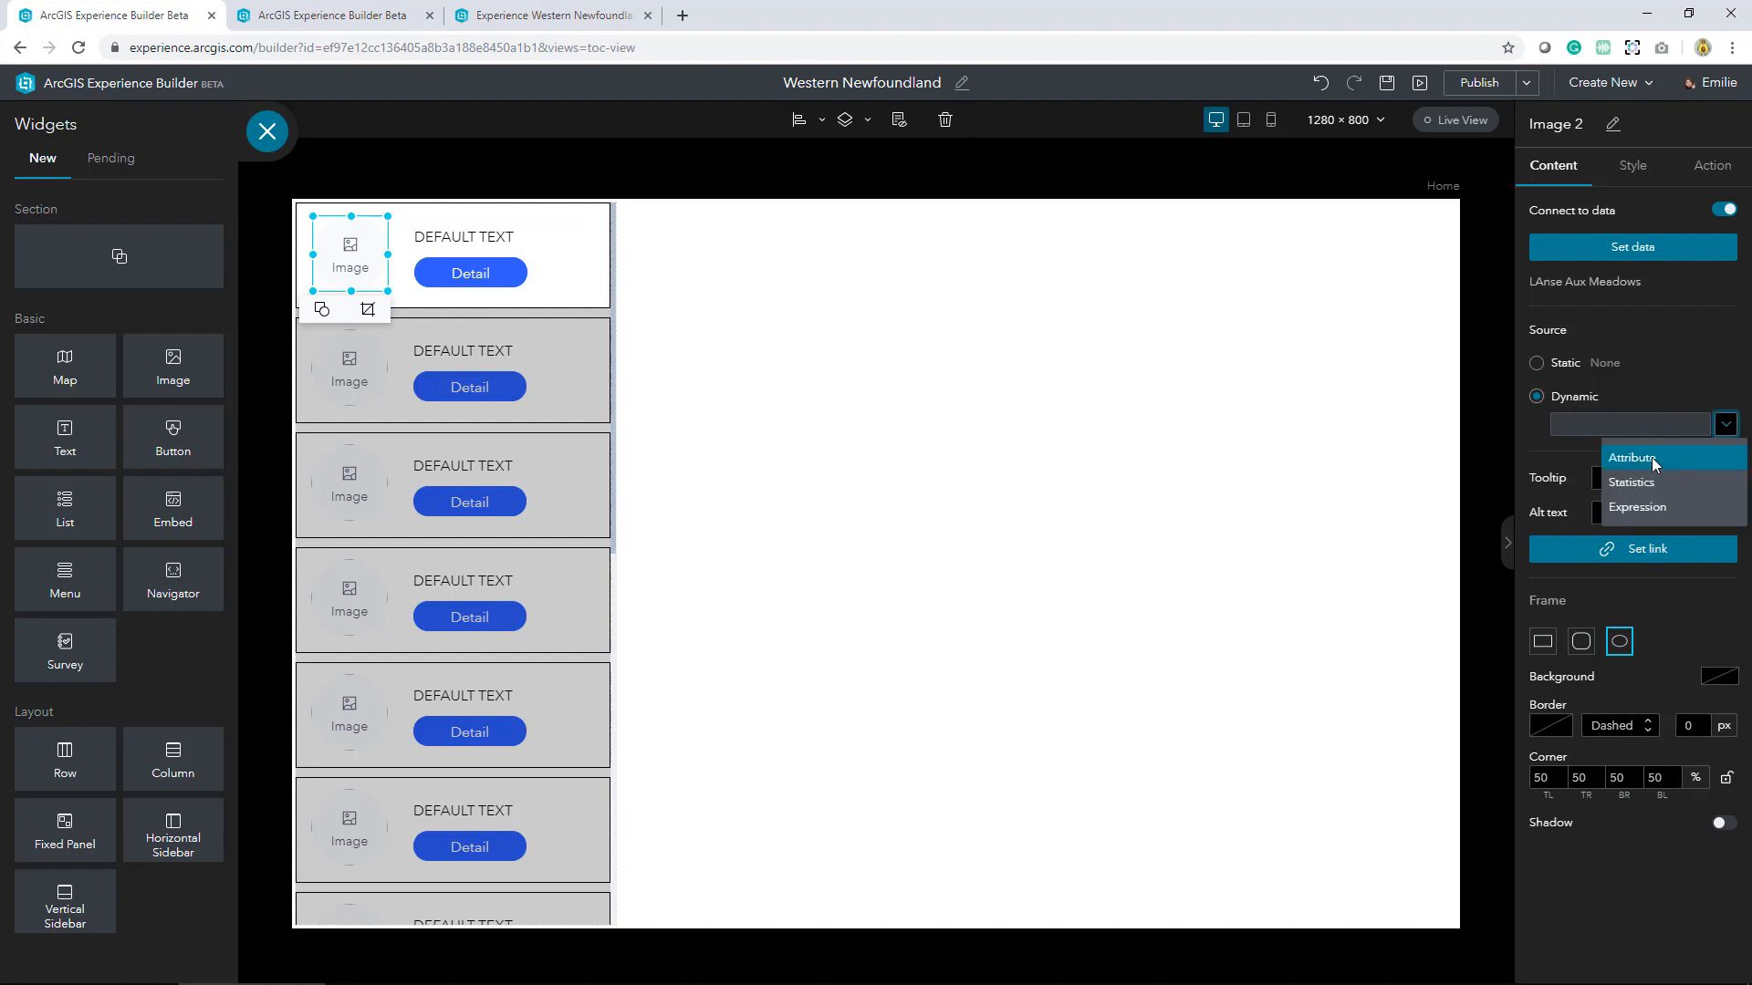
left_click(1637, 458)
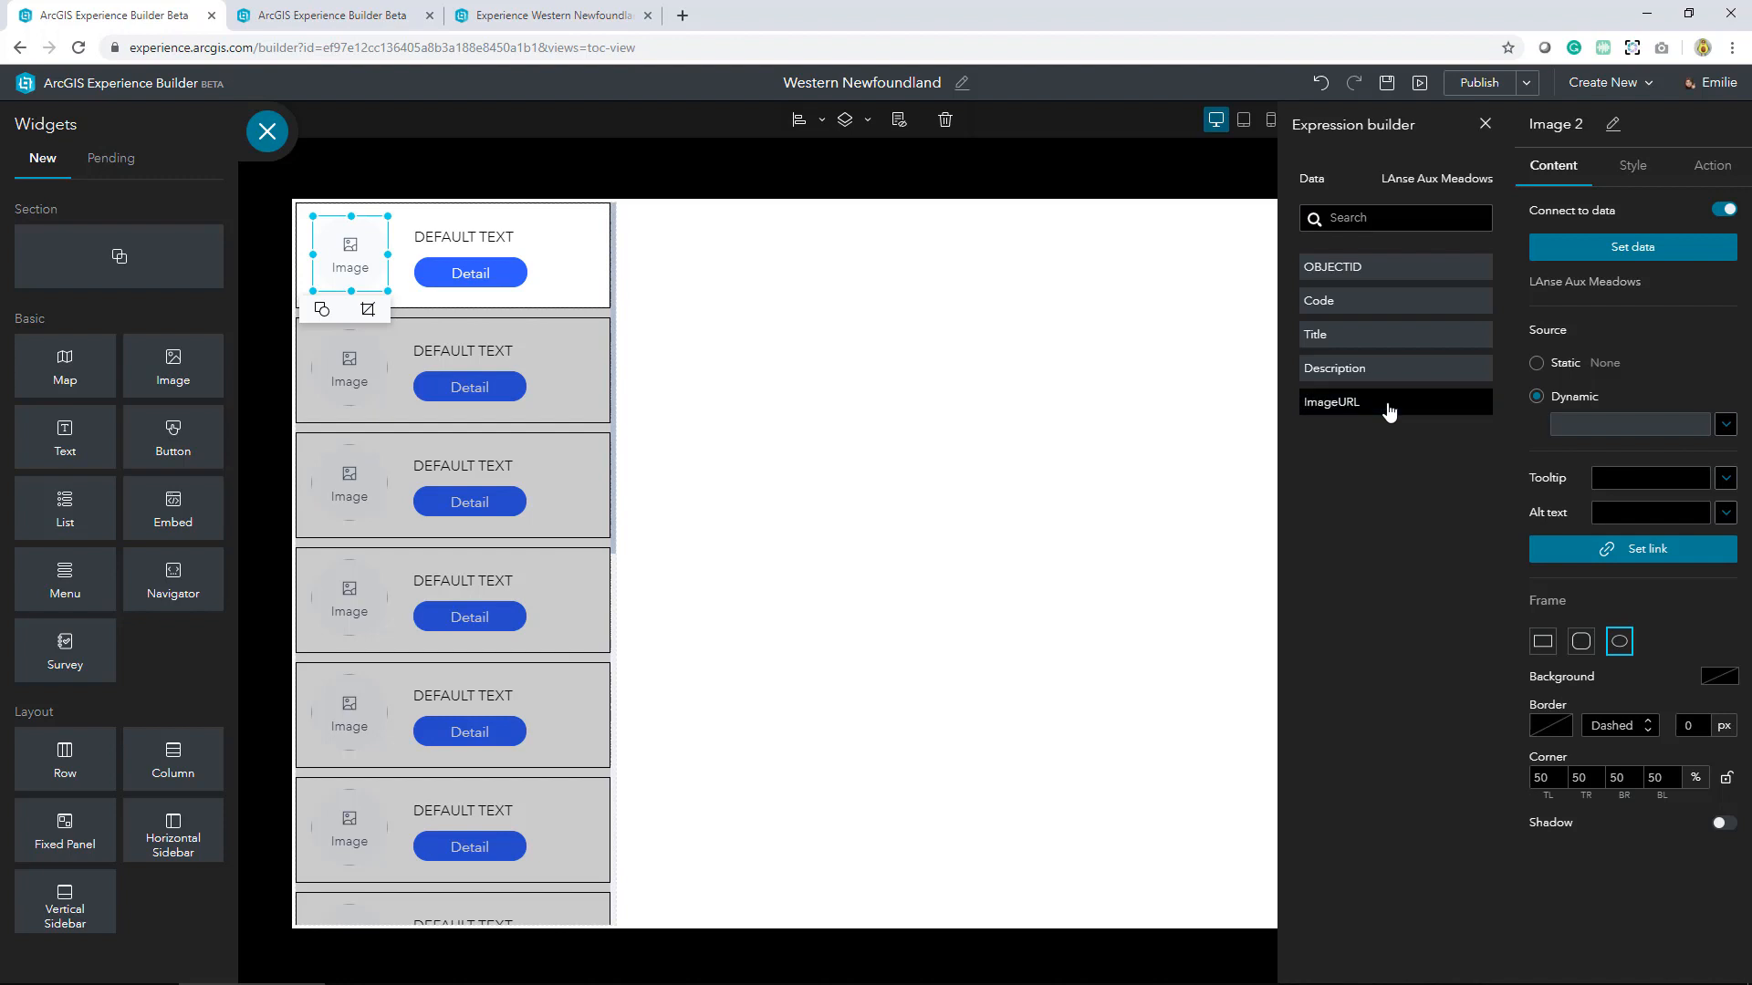
left_click(1332, 403)
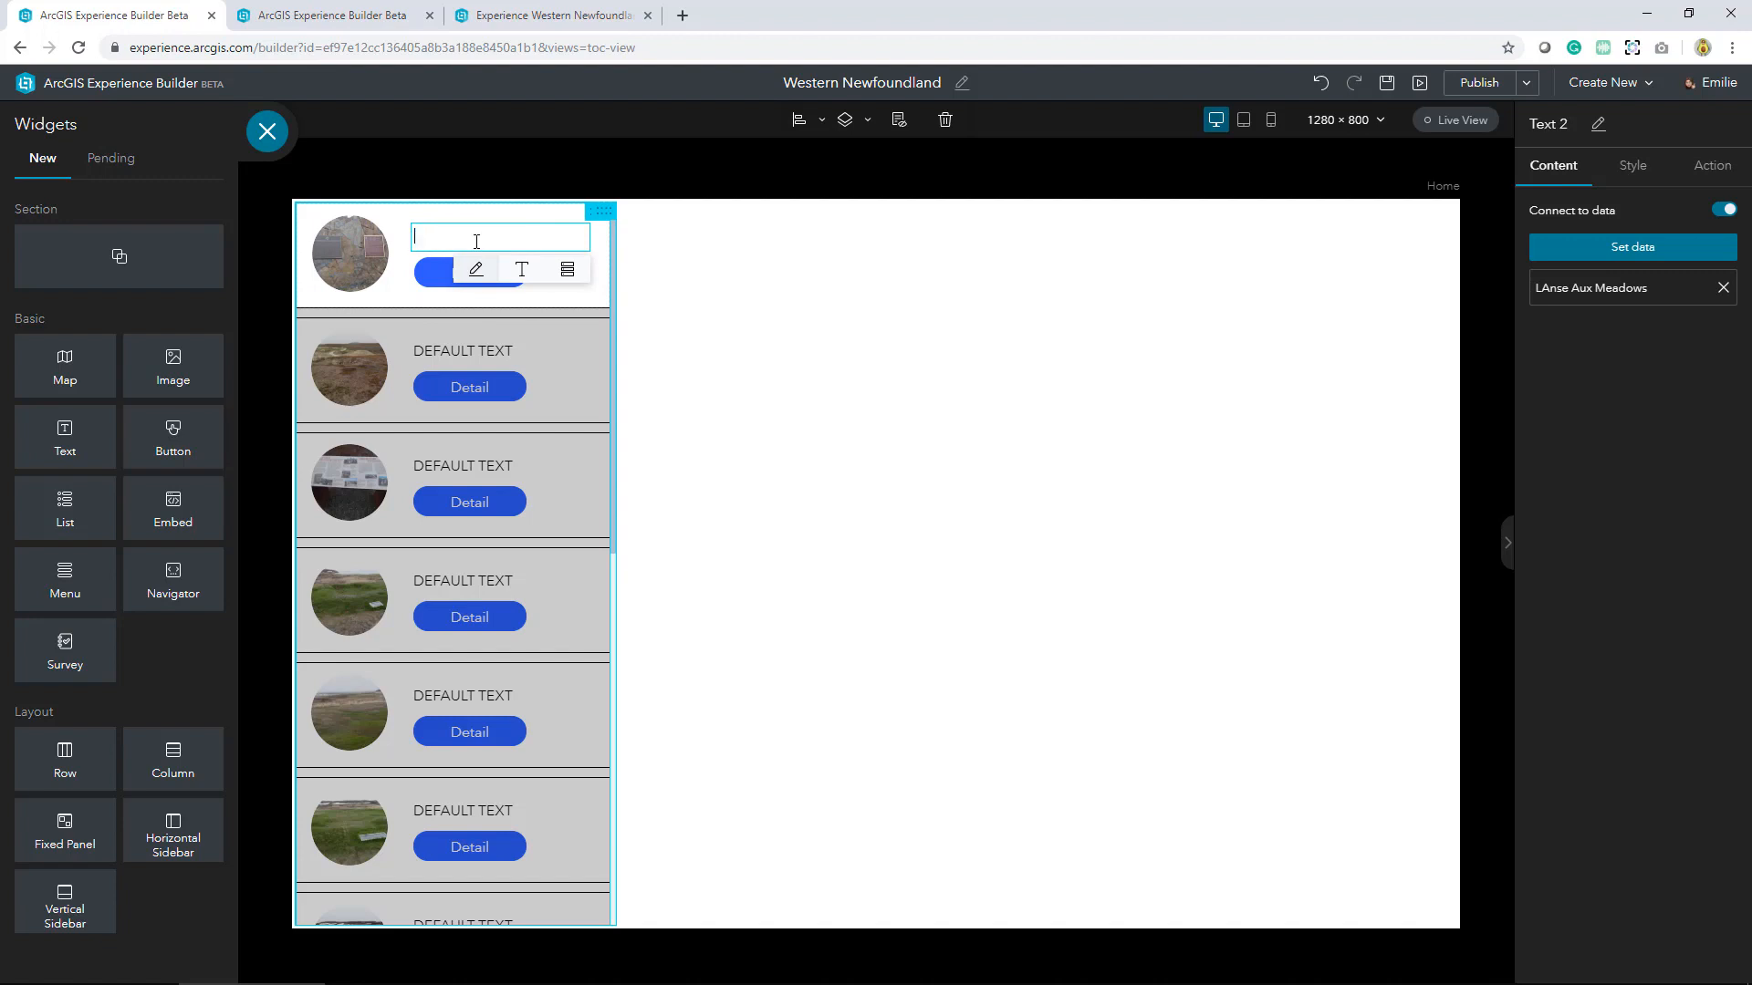
Fill each list item's text with the record's Title as dynamic content
left_click(566, 269)
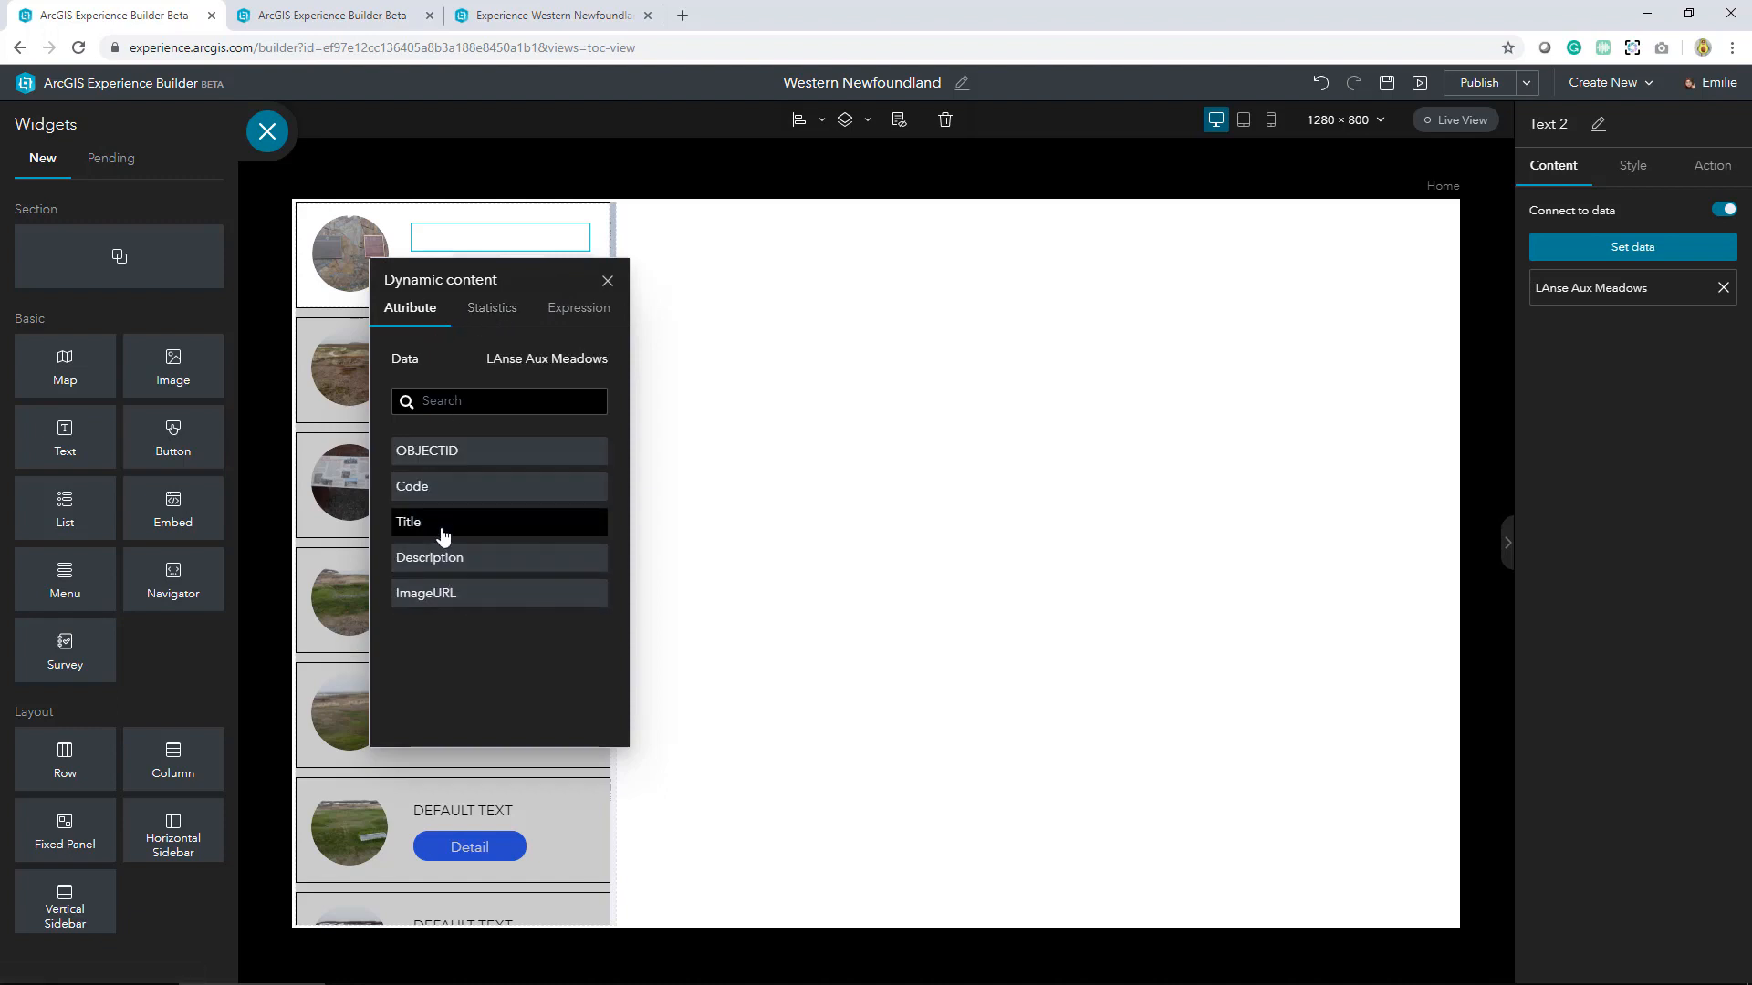
left_click(409, 522)
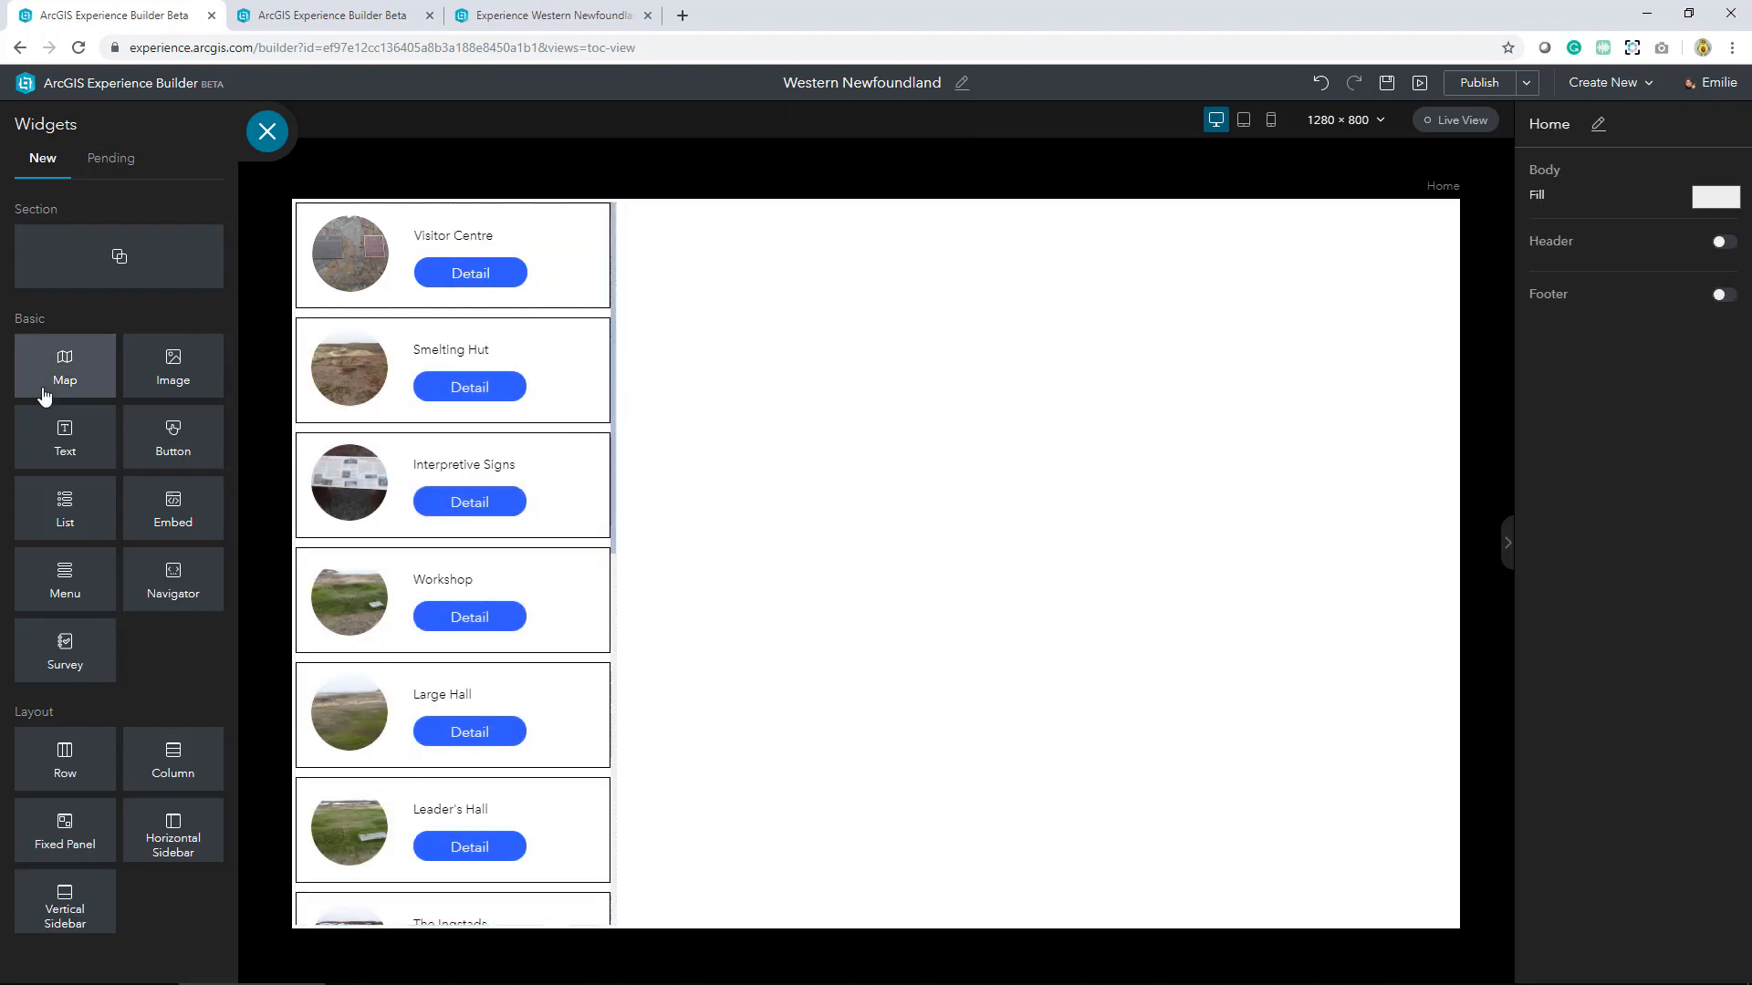
Add a Map widget filling the page's right side, showing the L'Anse aux Meadows web map
left_click_drag(64, 358, 835, 369)
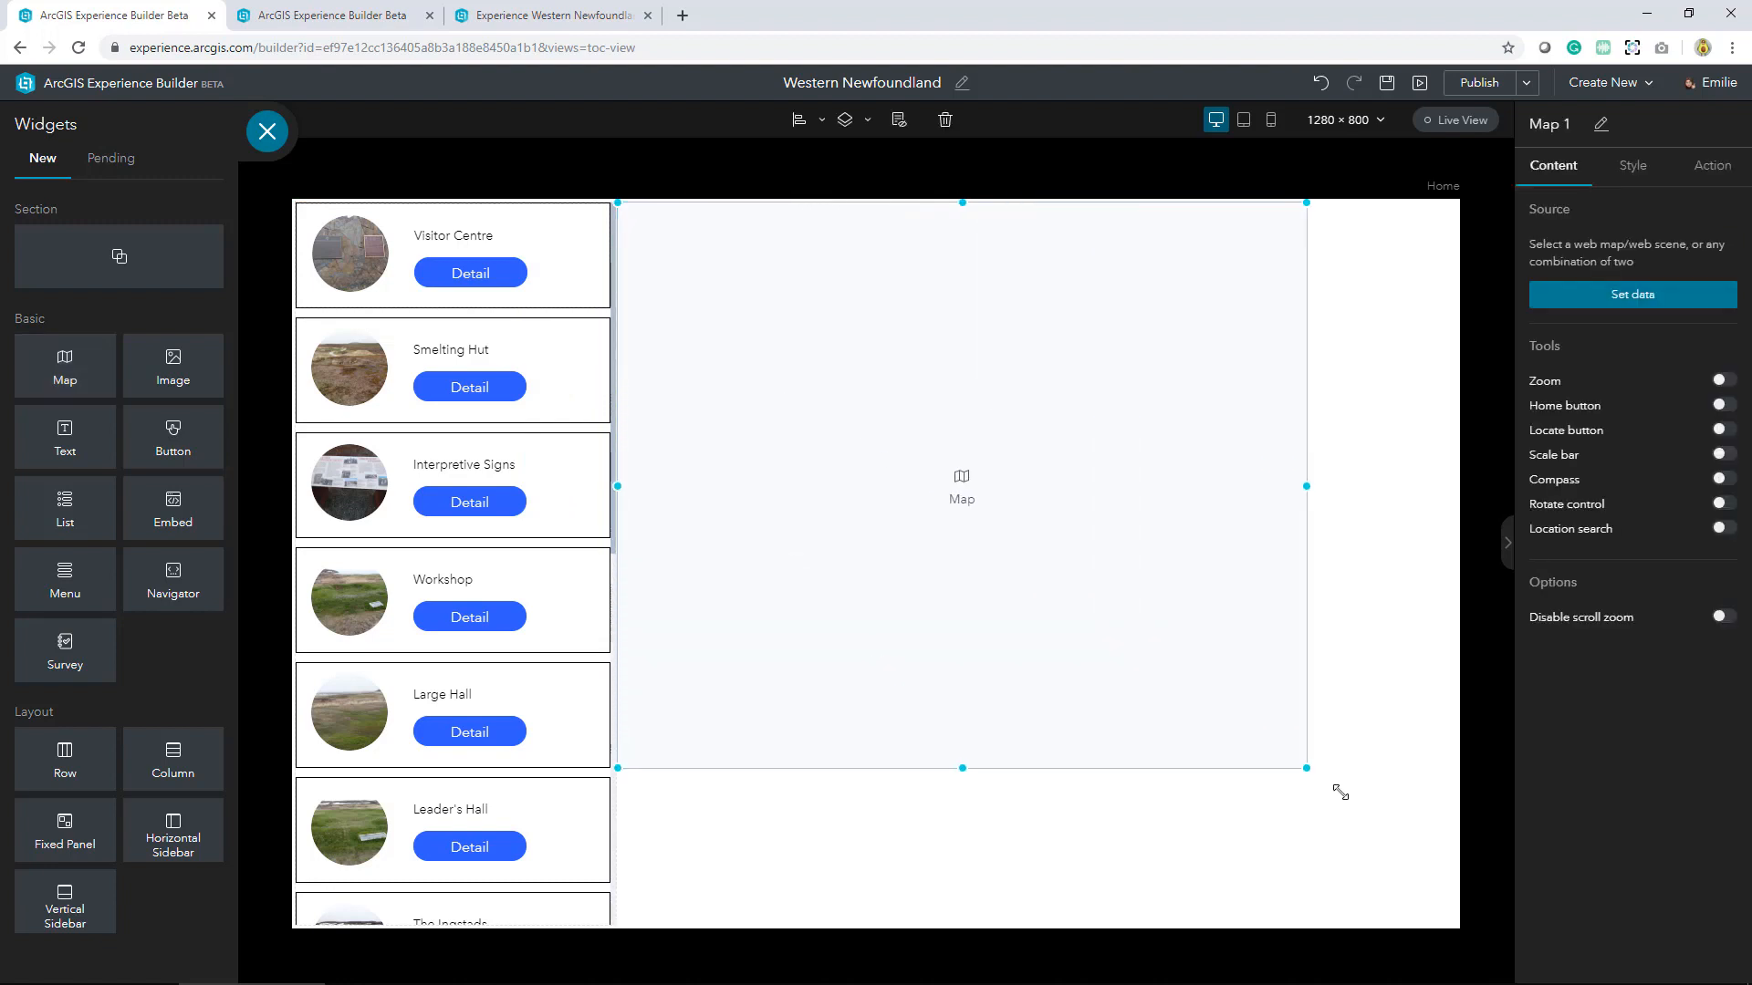
left_click_drag(1305, 768, 1452, 924)
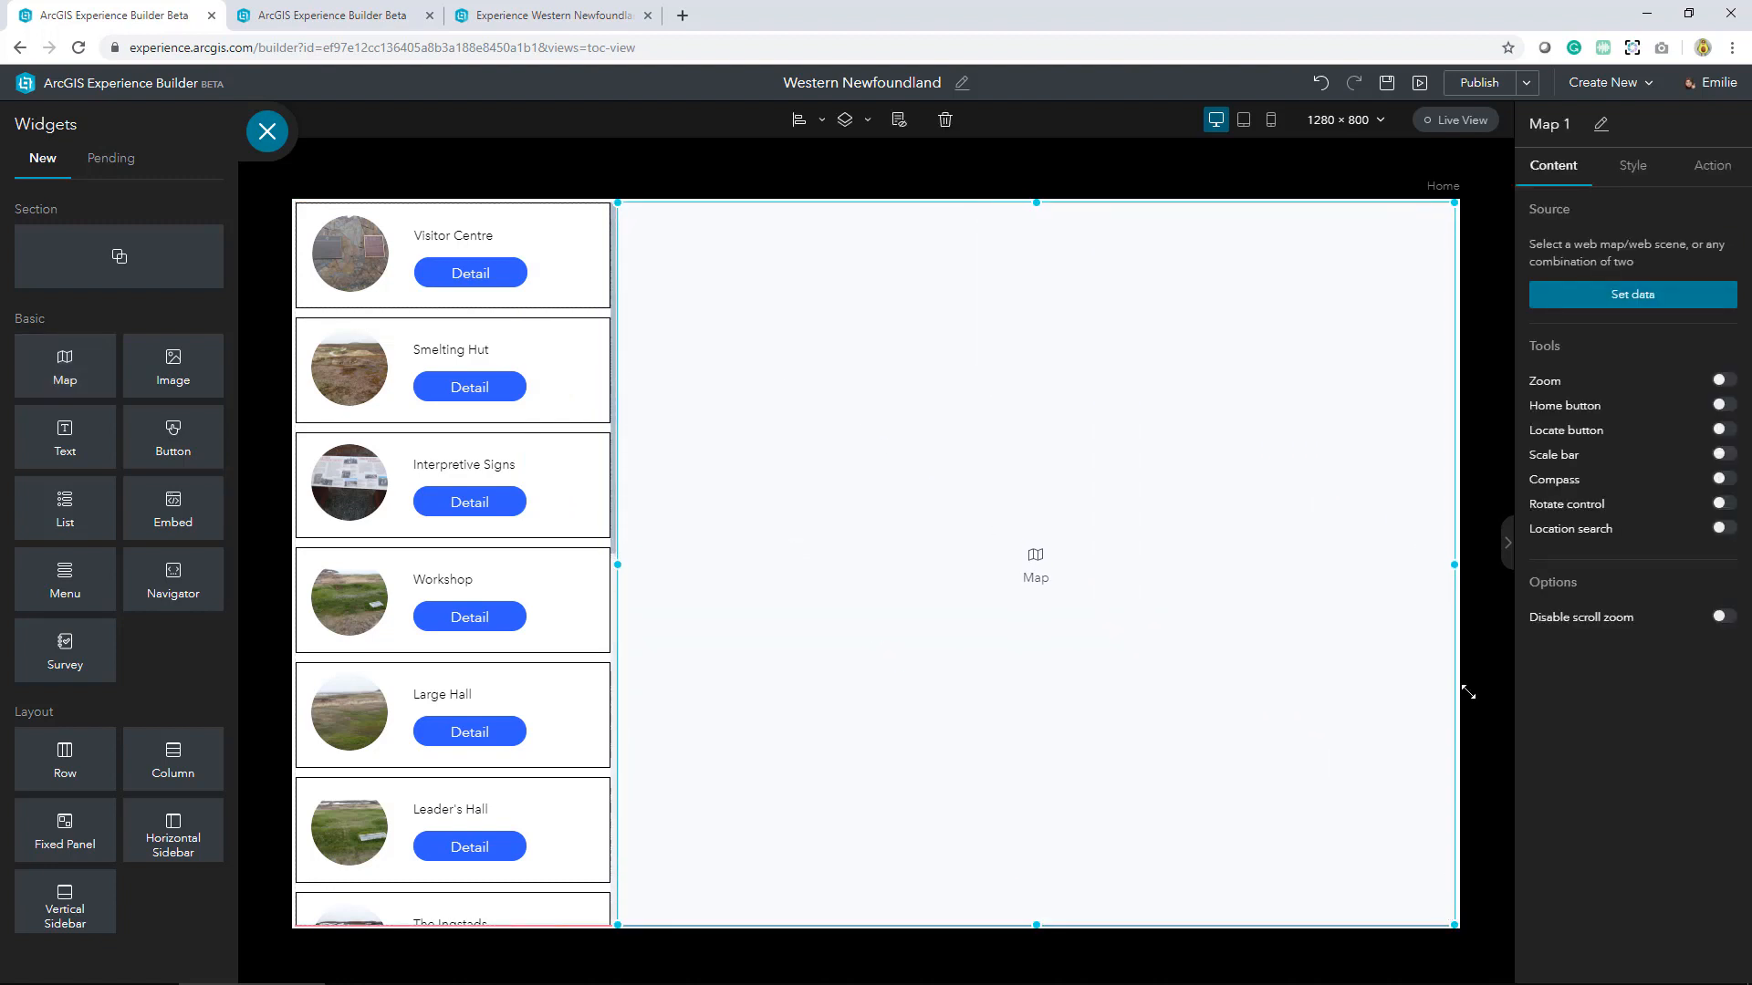
left_click(1631, 294)
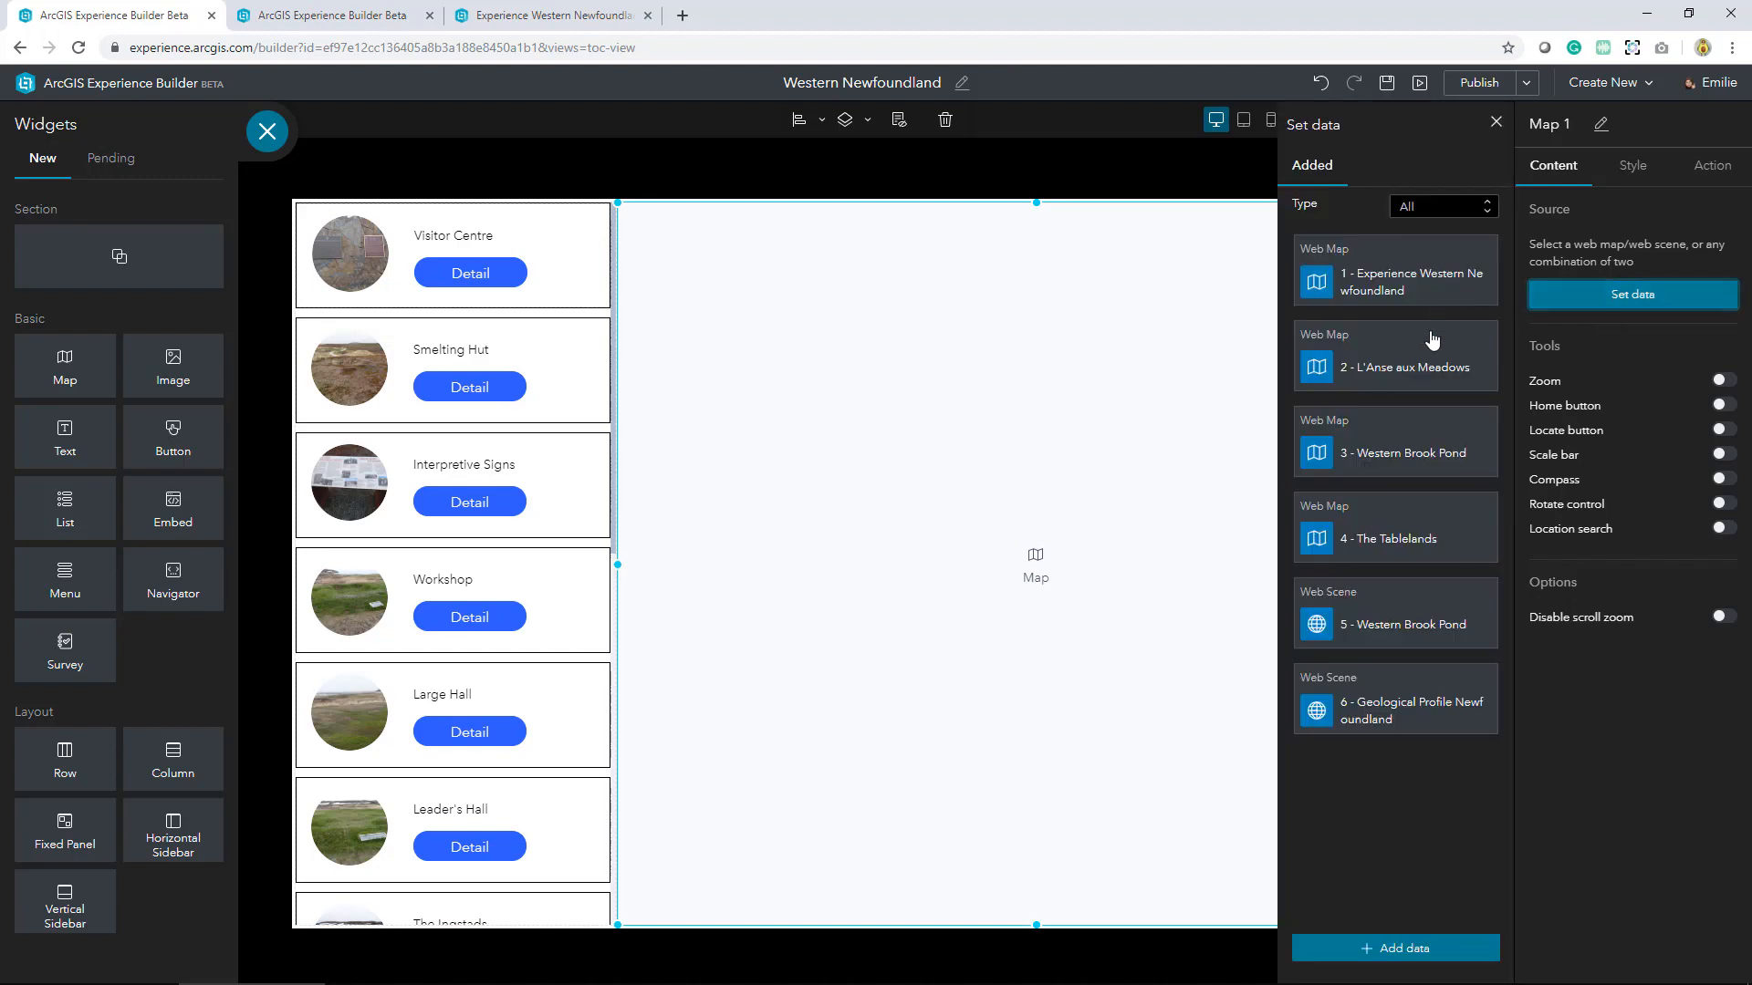
left_click(1394, 355)
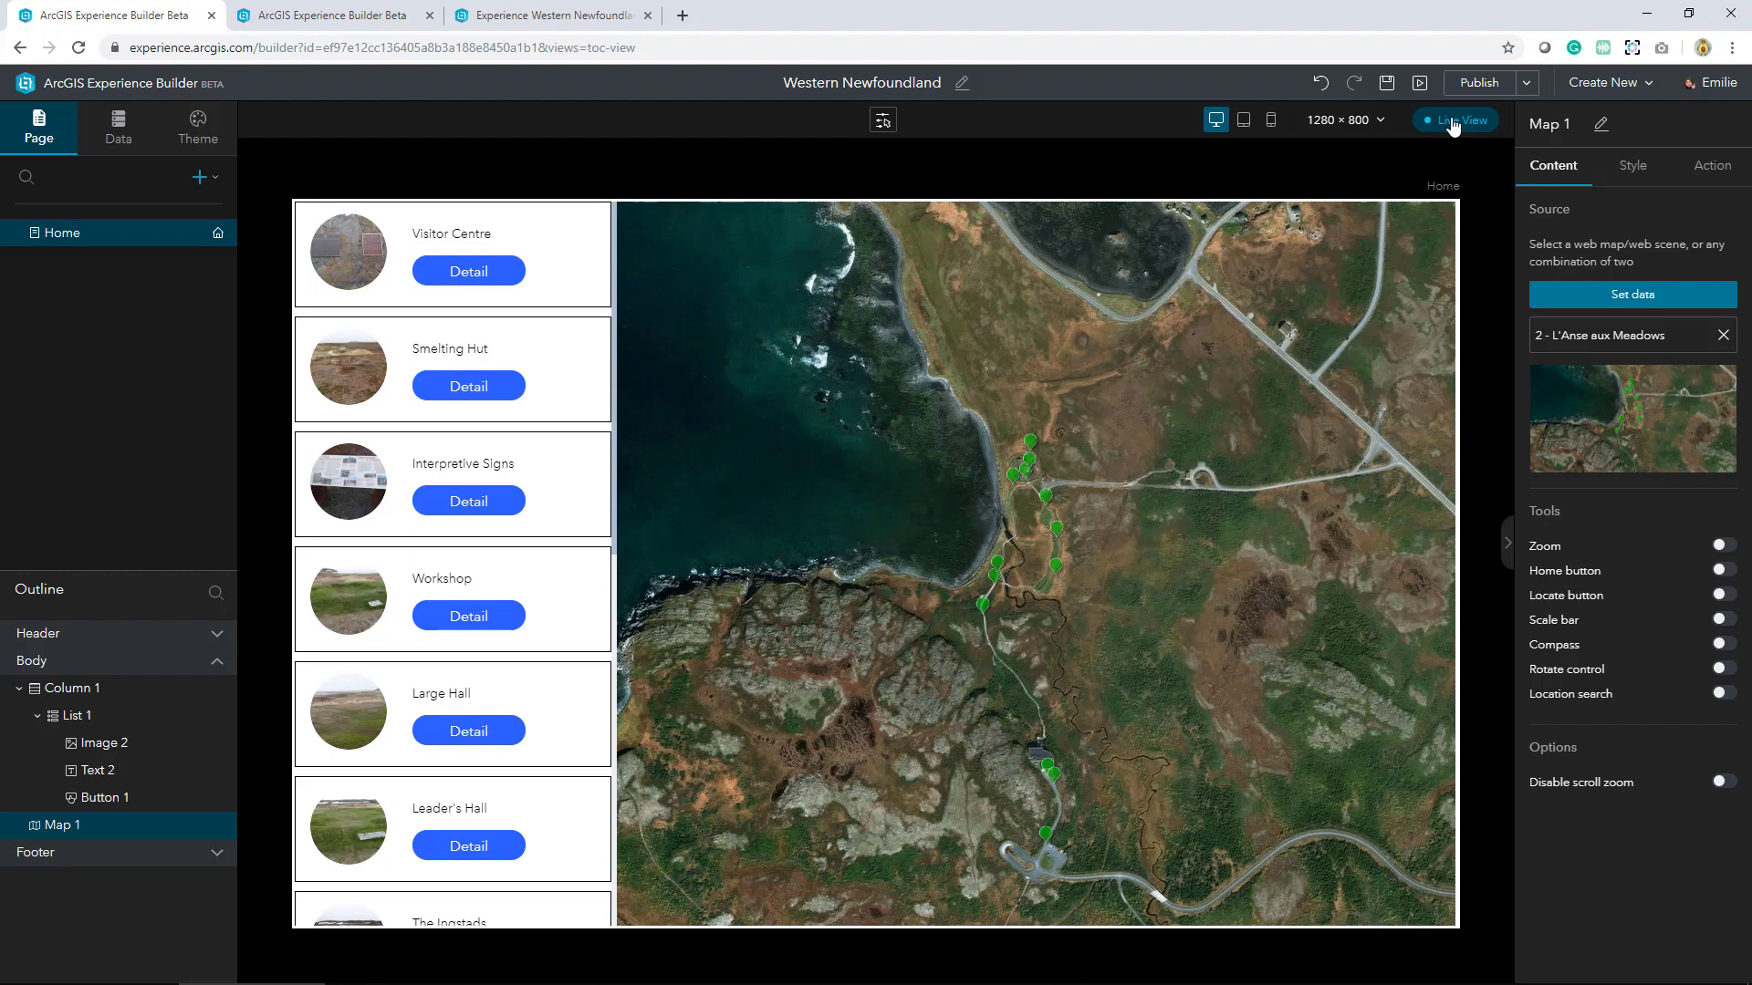
mouse_move(453, 179)
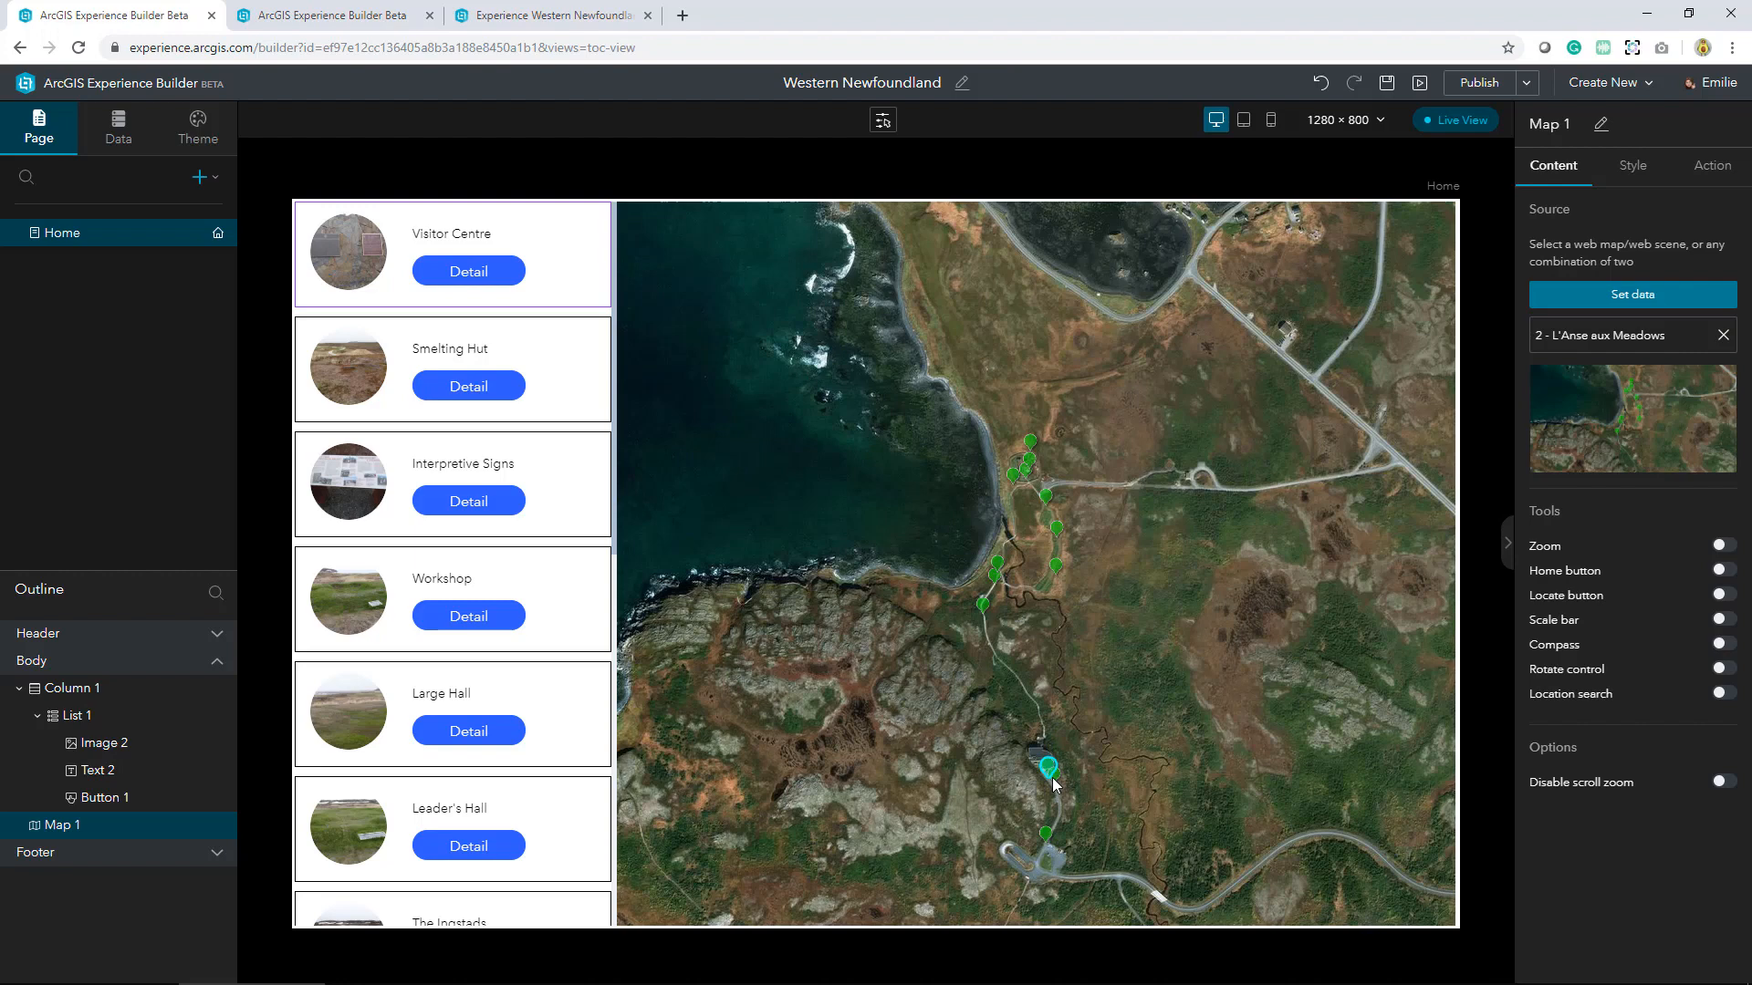
mouse_move(1059, 765)
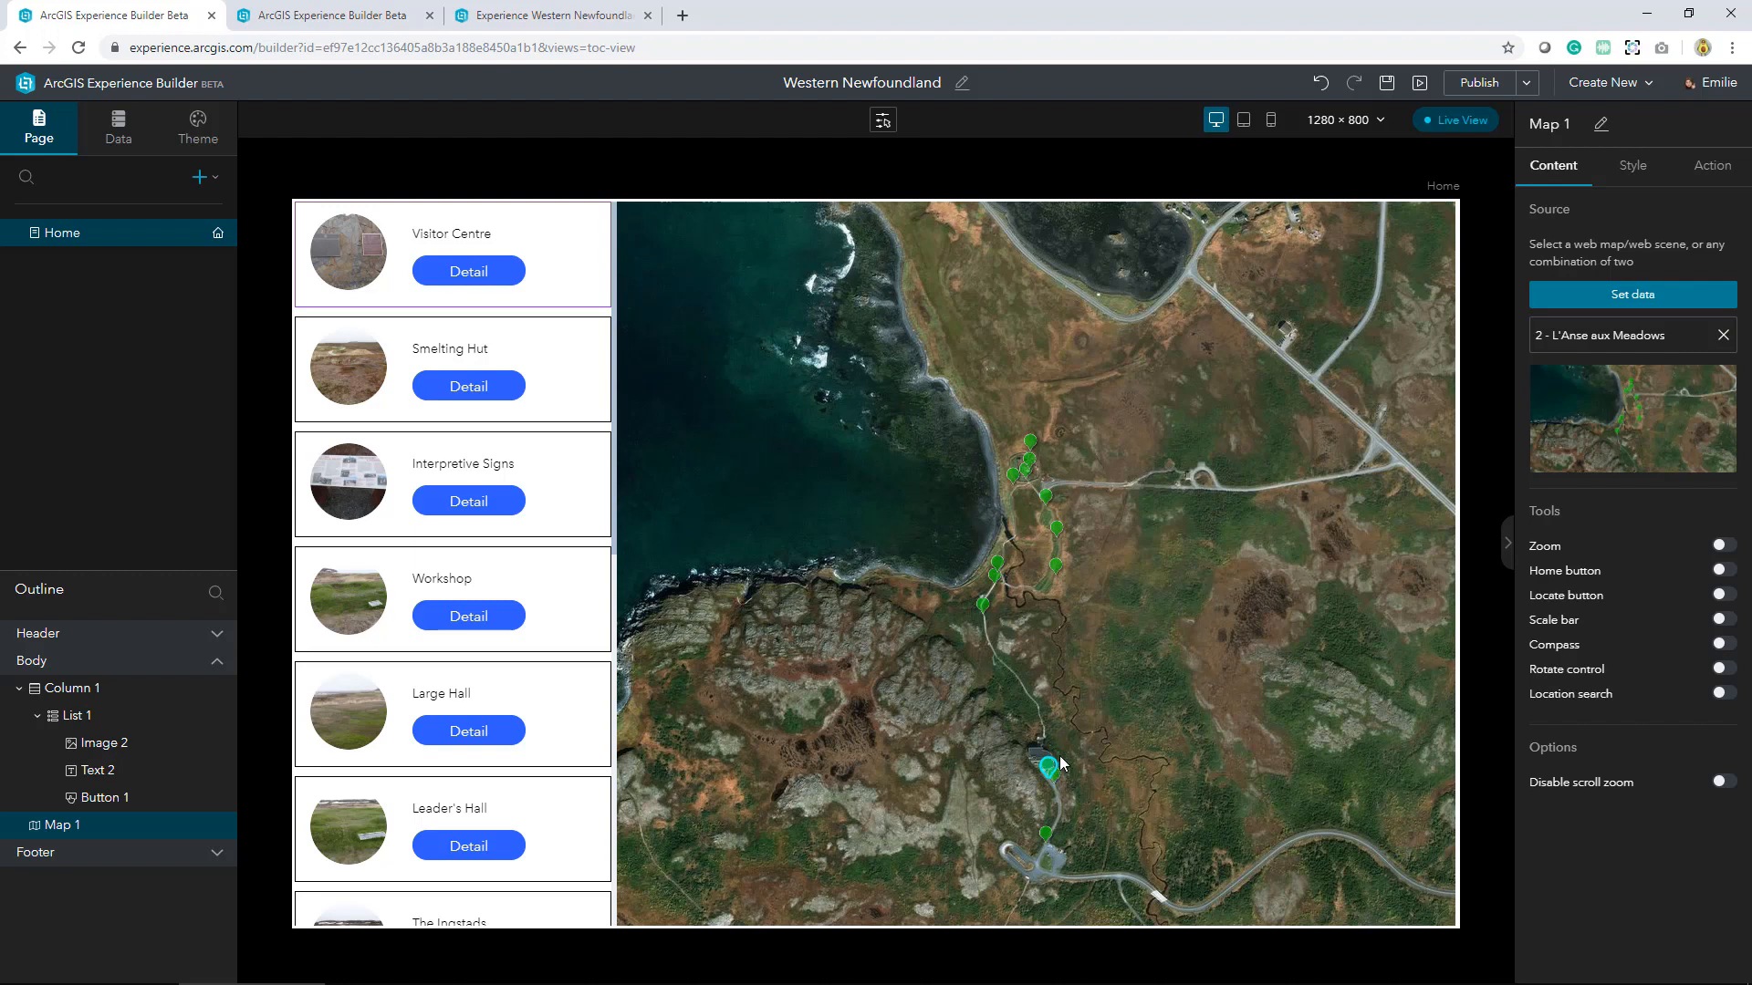
mouse_move(1195, 563)
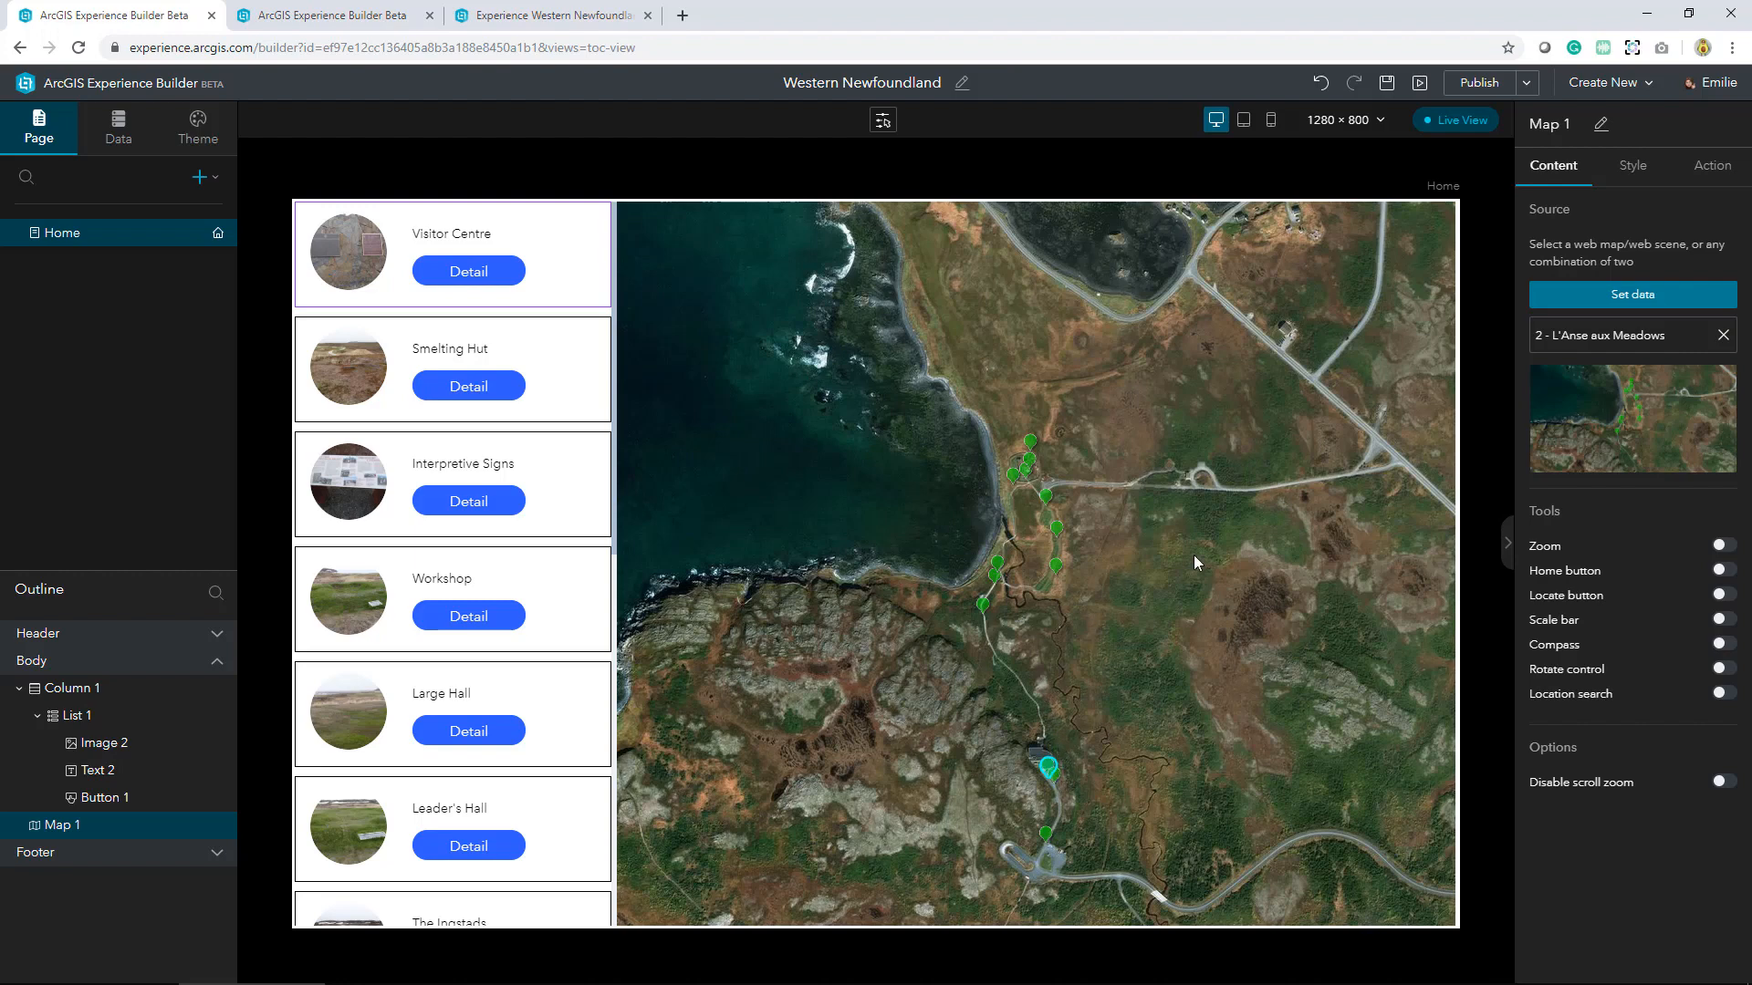
mouse_move(1712, 165)
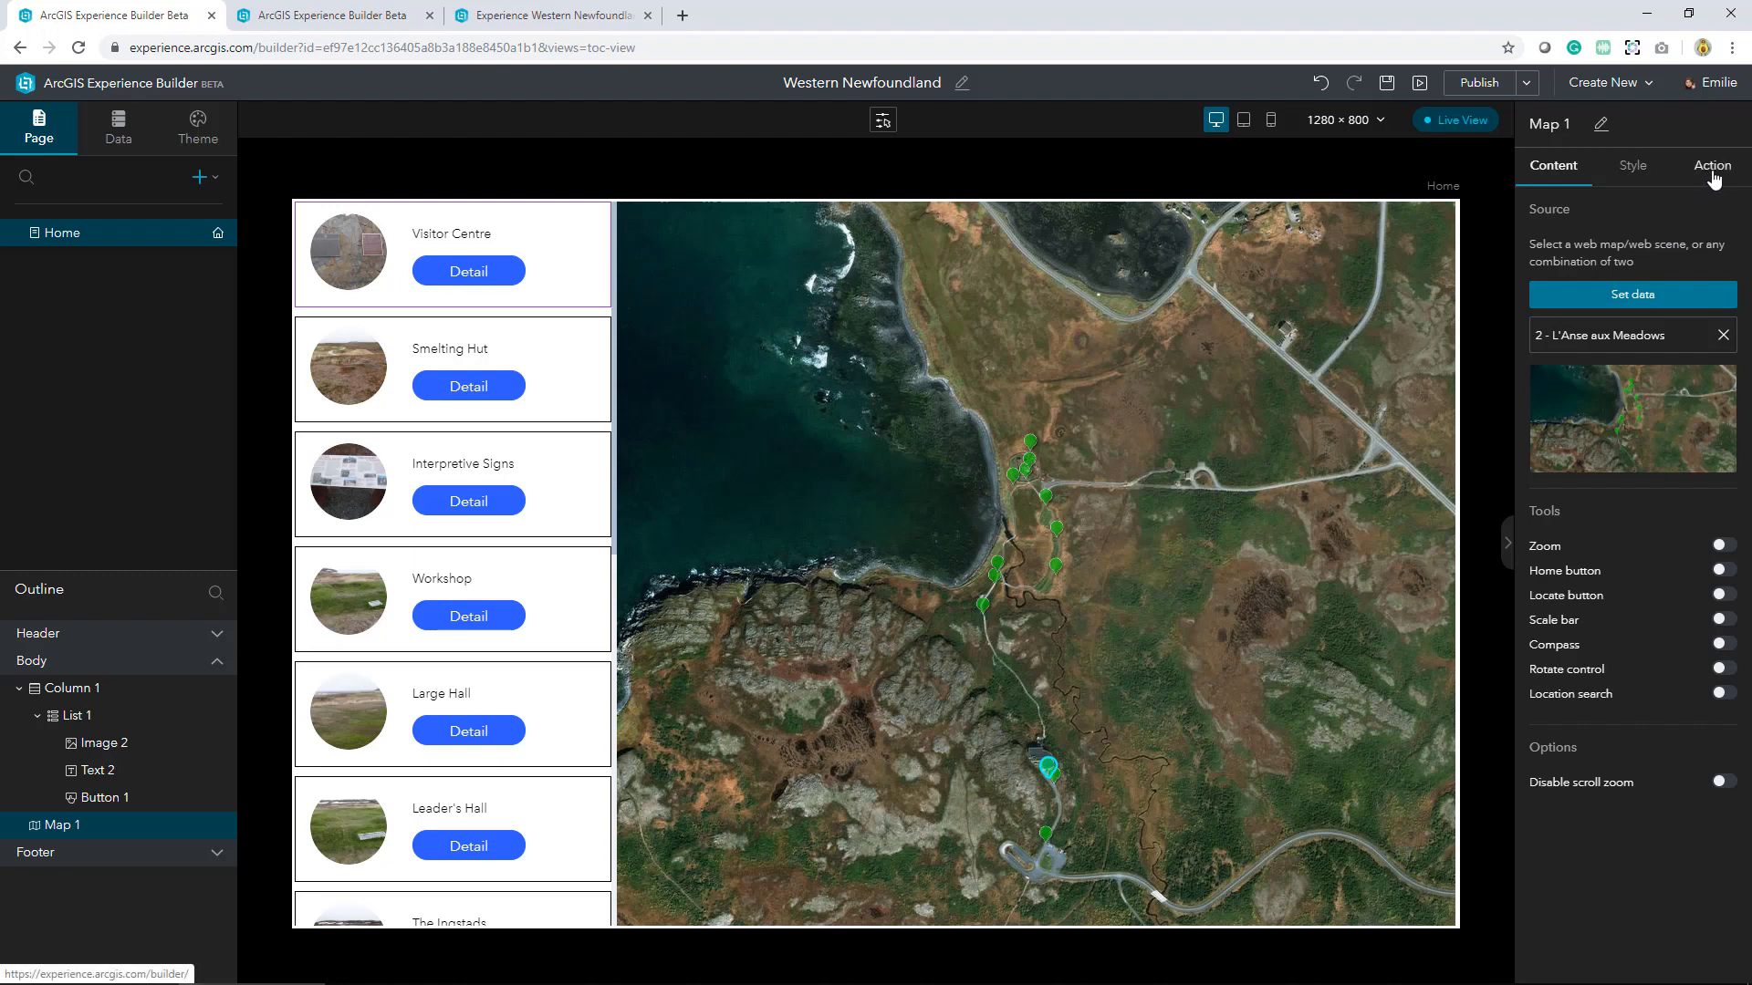
Show the map widget's Action settings and begin adding a trigger
left_click(1711, 165)
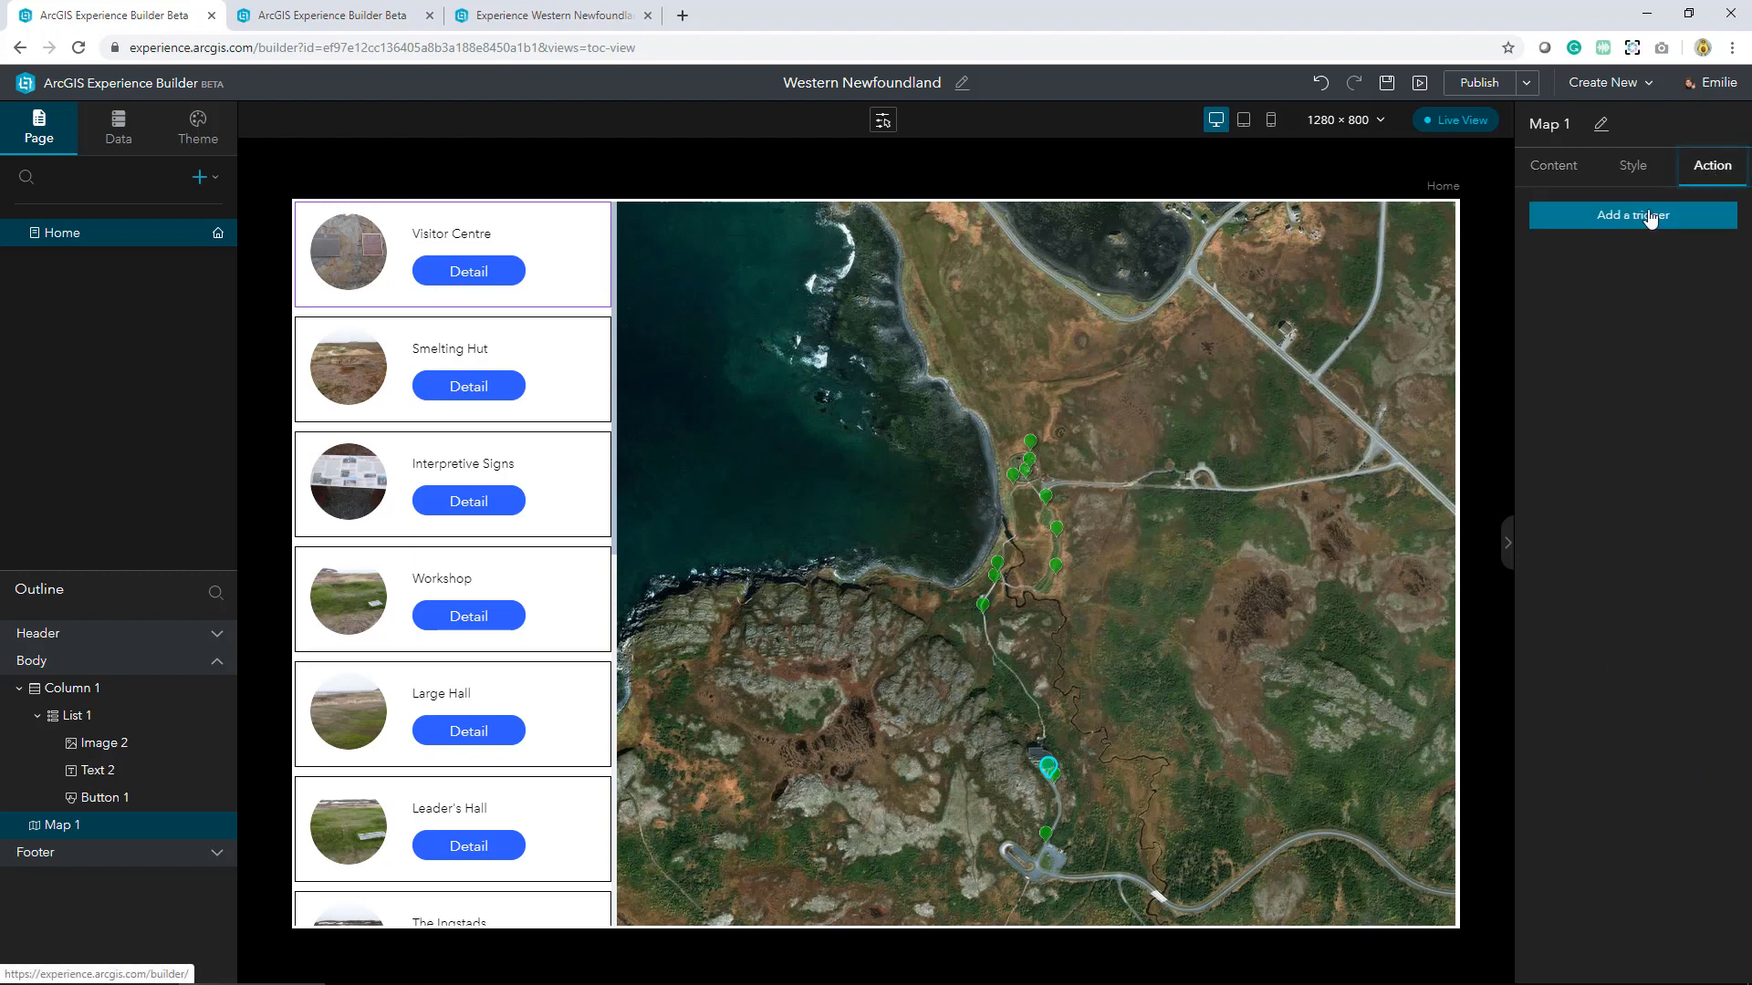
left_click(1631, 215)
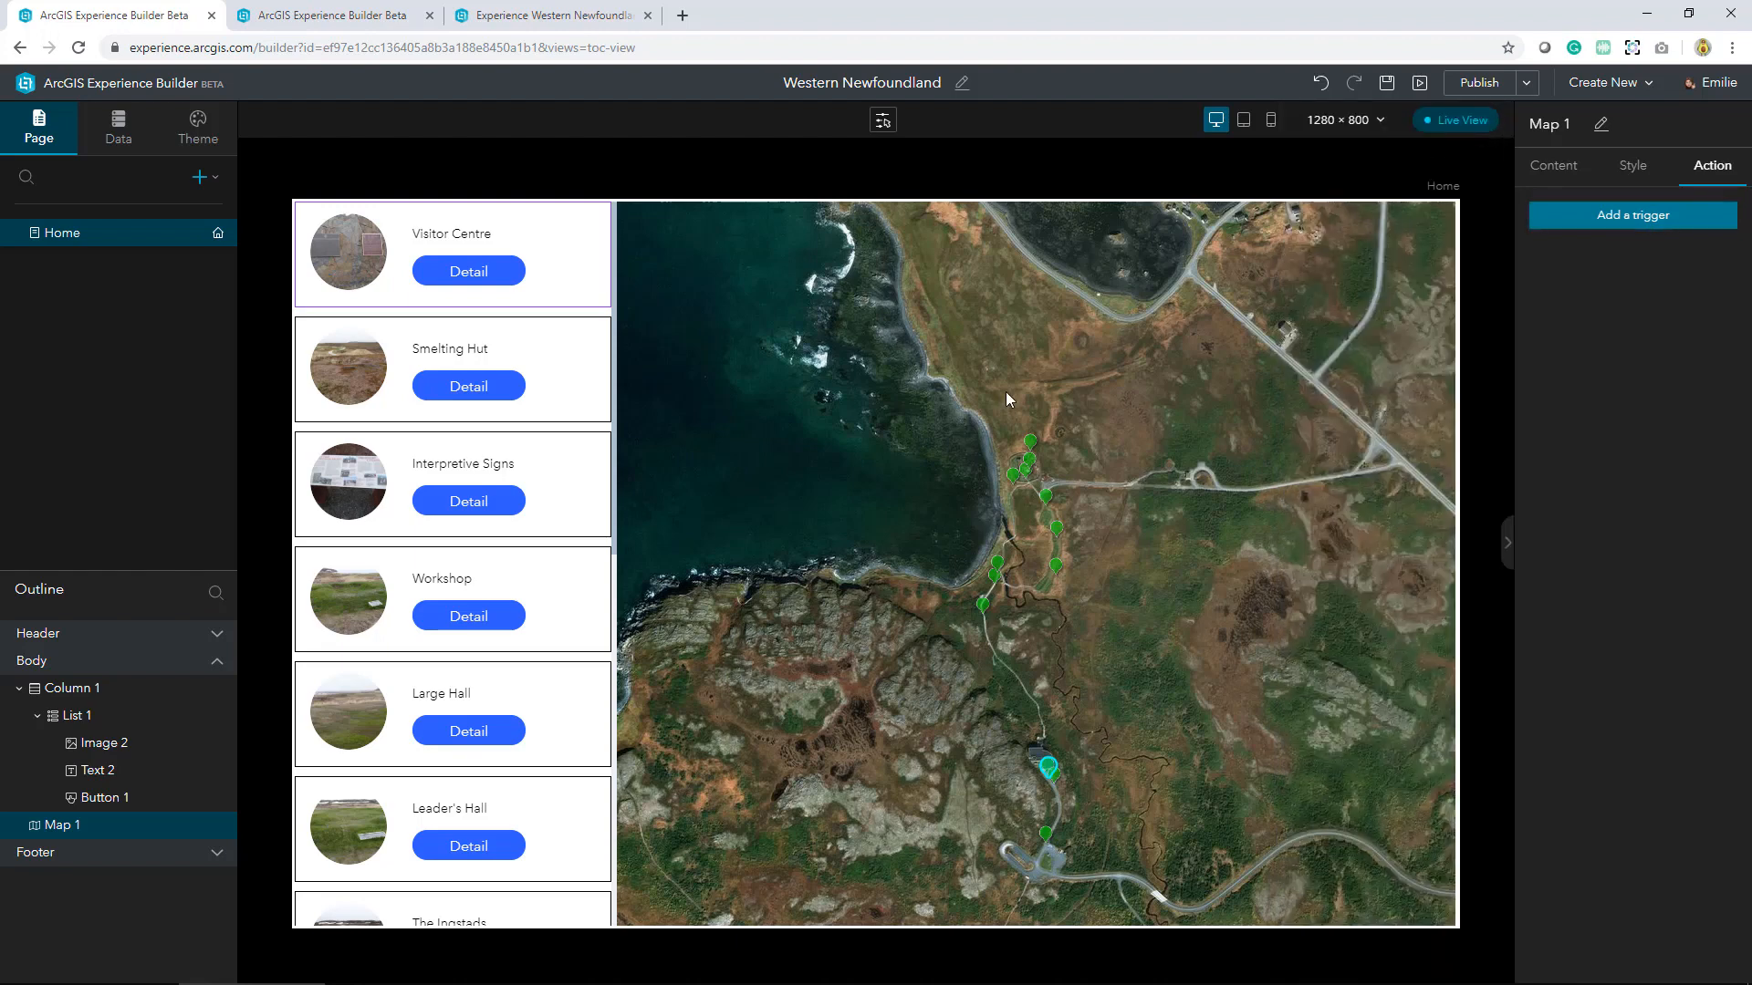
mouse_move(1458, 126)
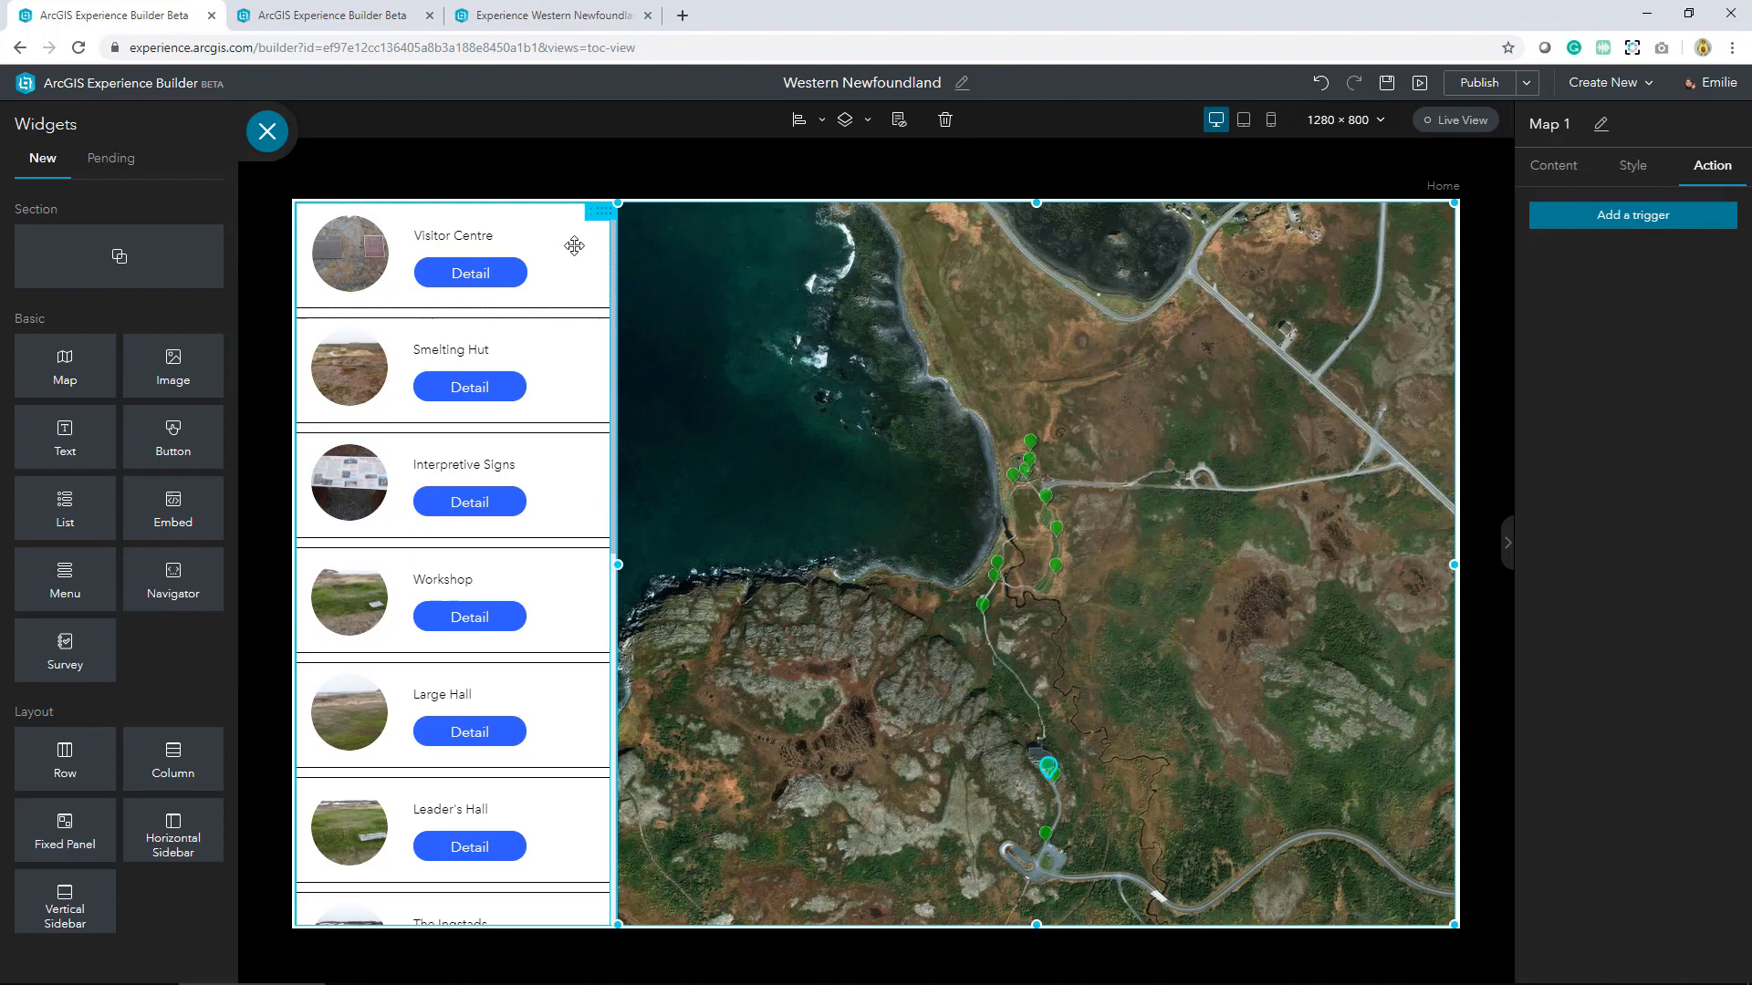
Give the list a Feature selection change trigger that makes Map 1 zoom to the chosen feature
left_click(469, 236)
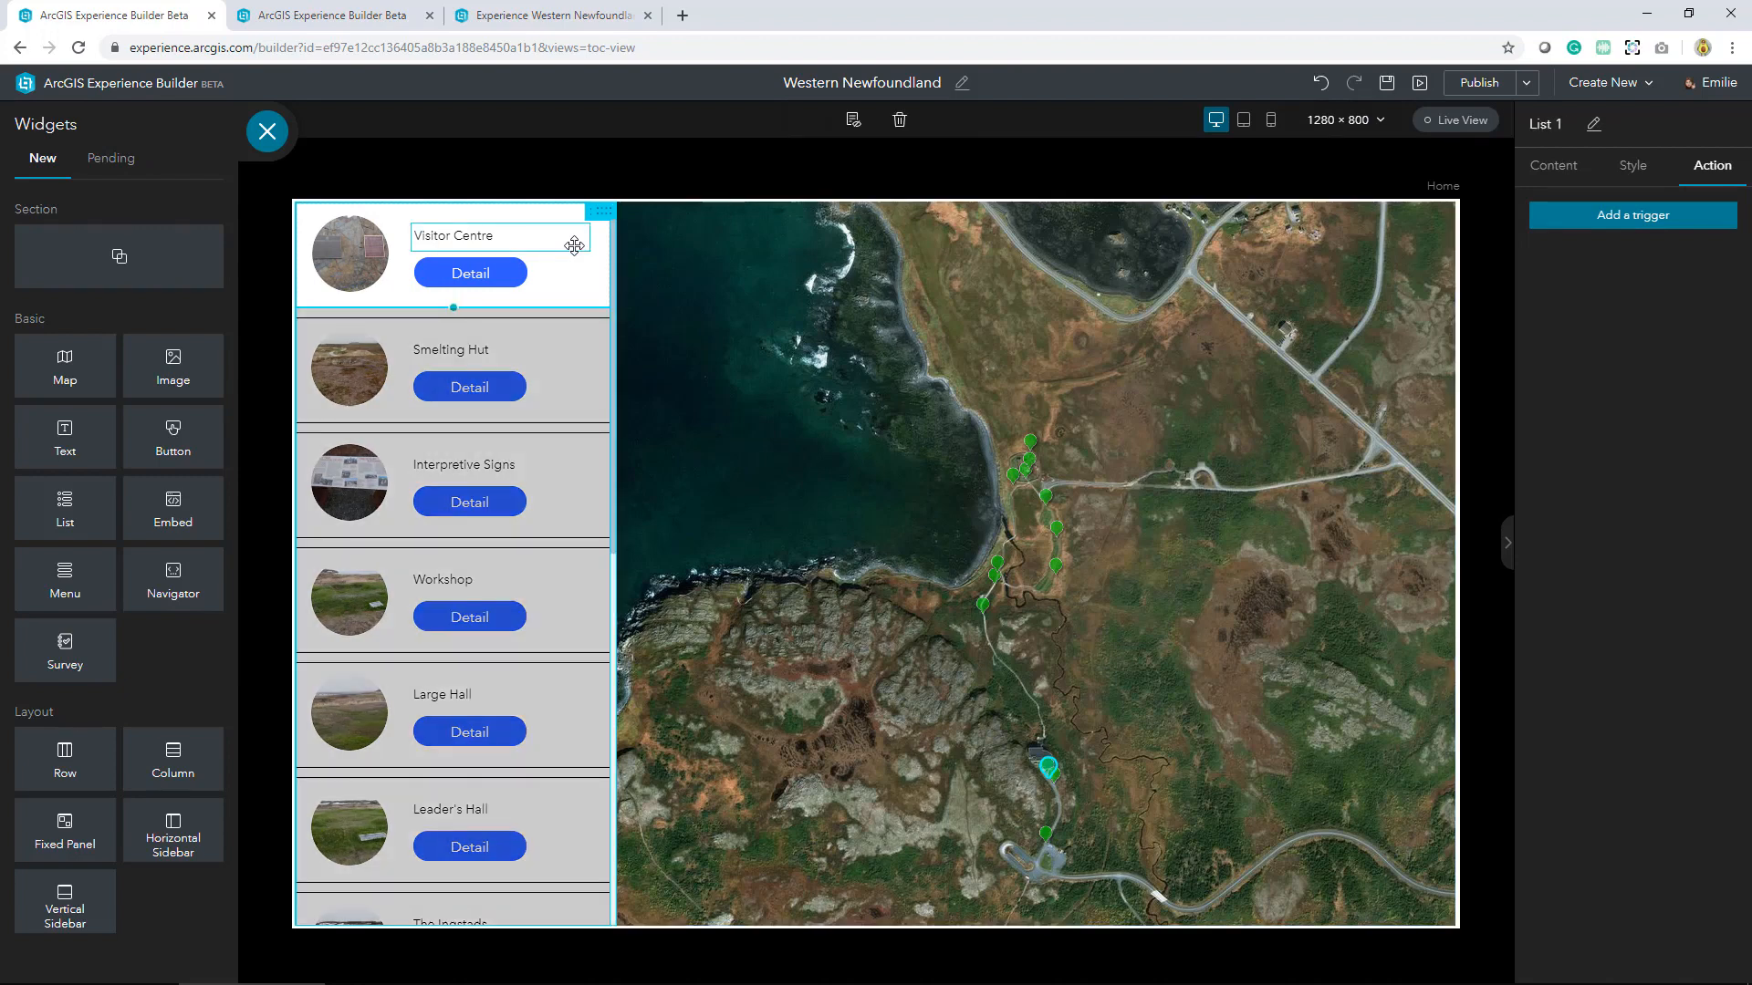
left_click(1632, 215)
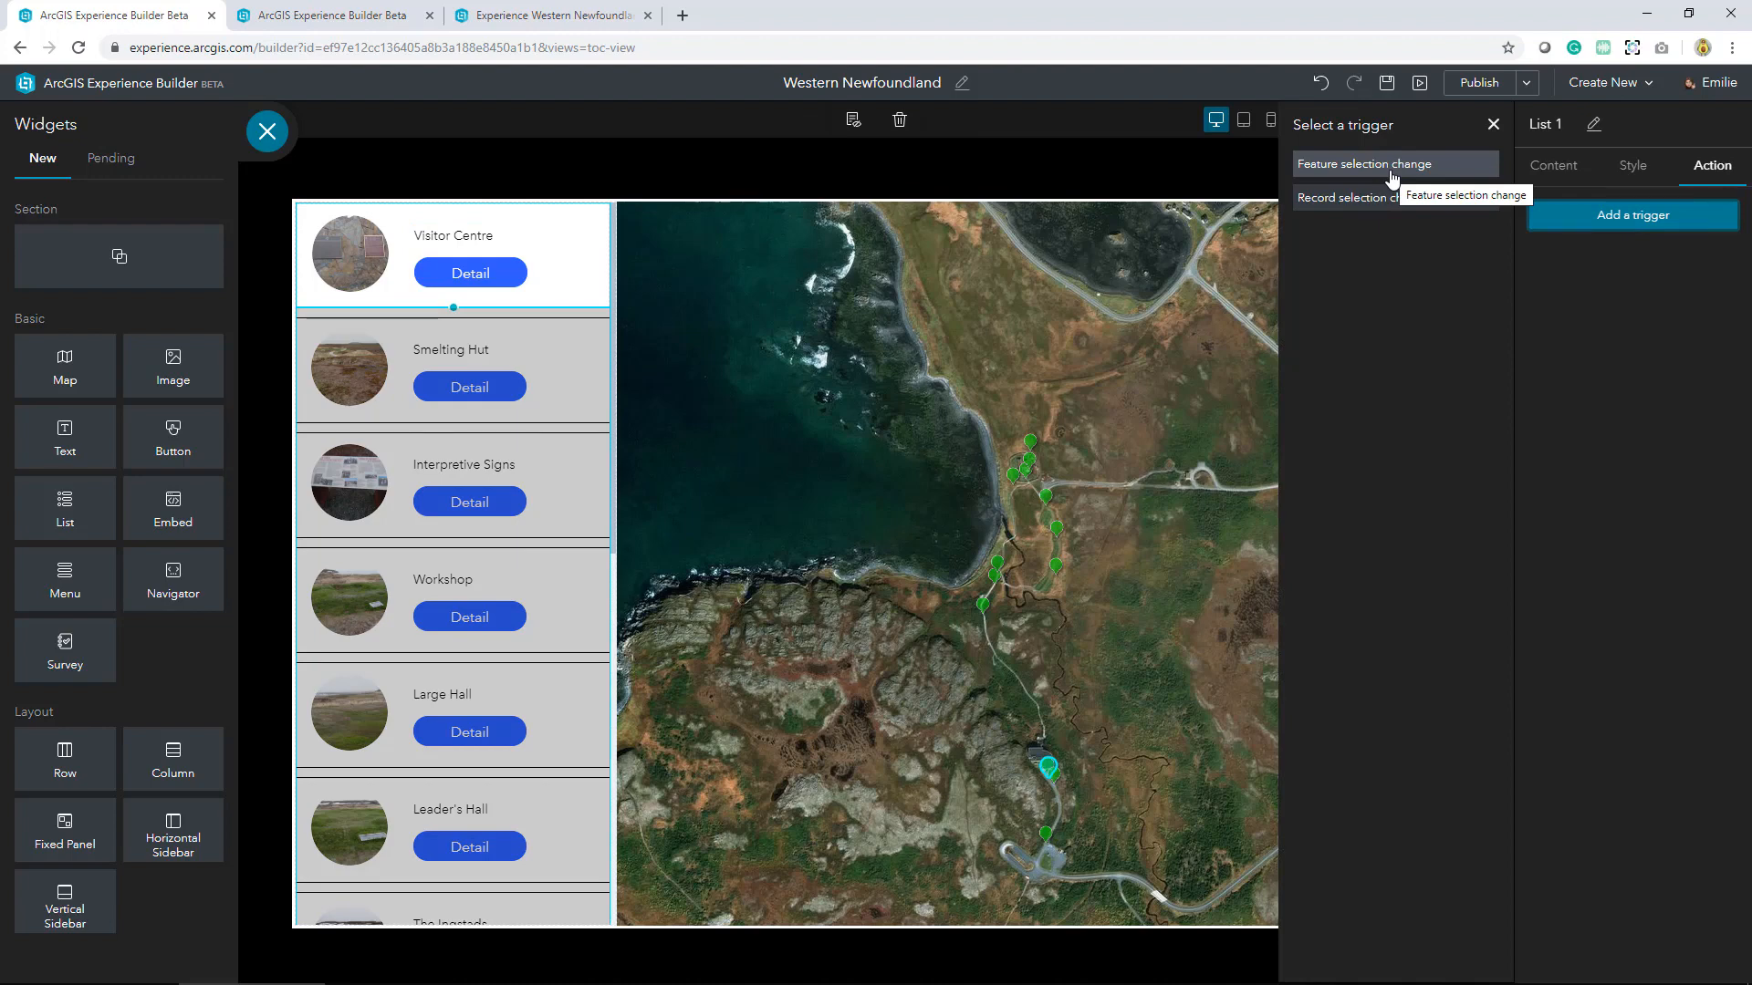
left_click(1387, 164)
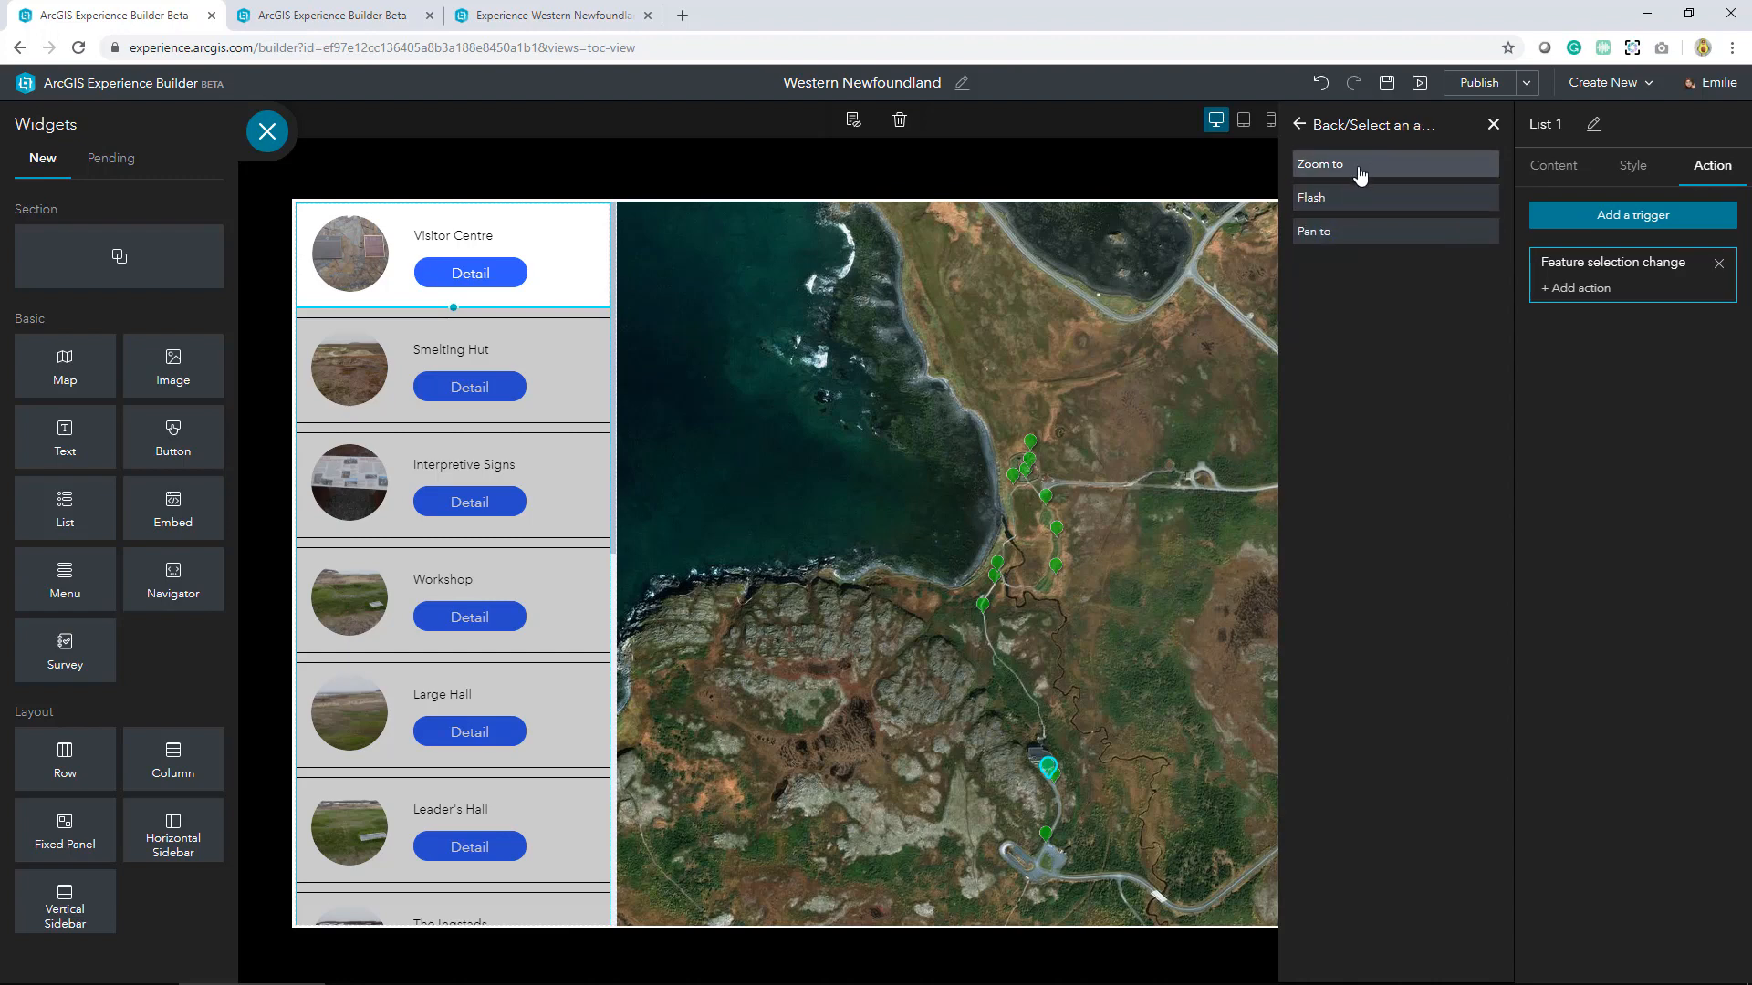
left_click(1322, 164)
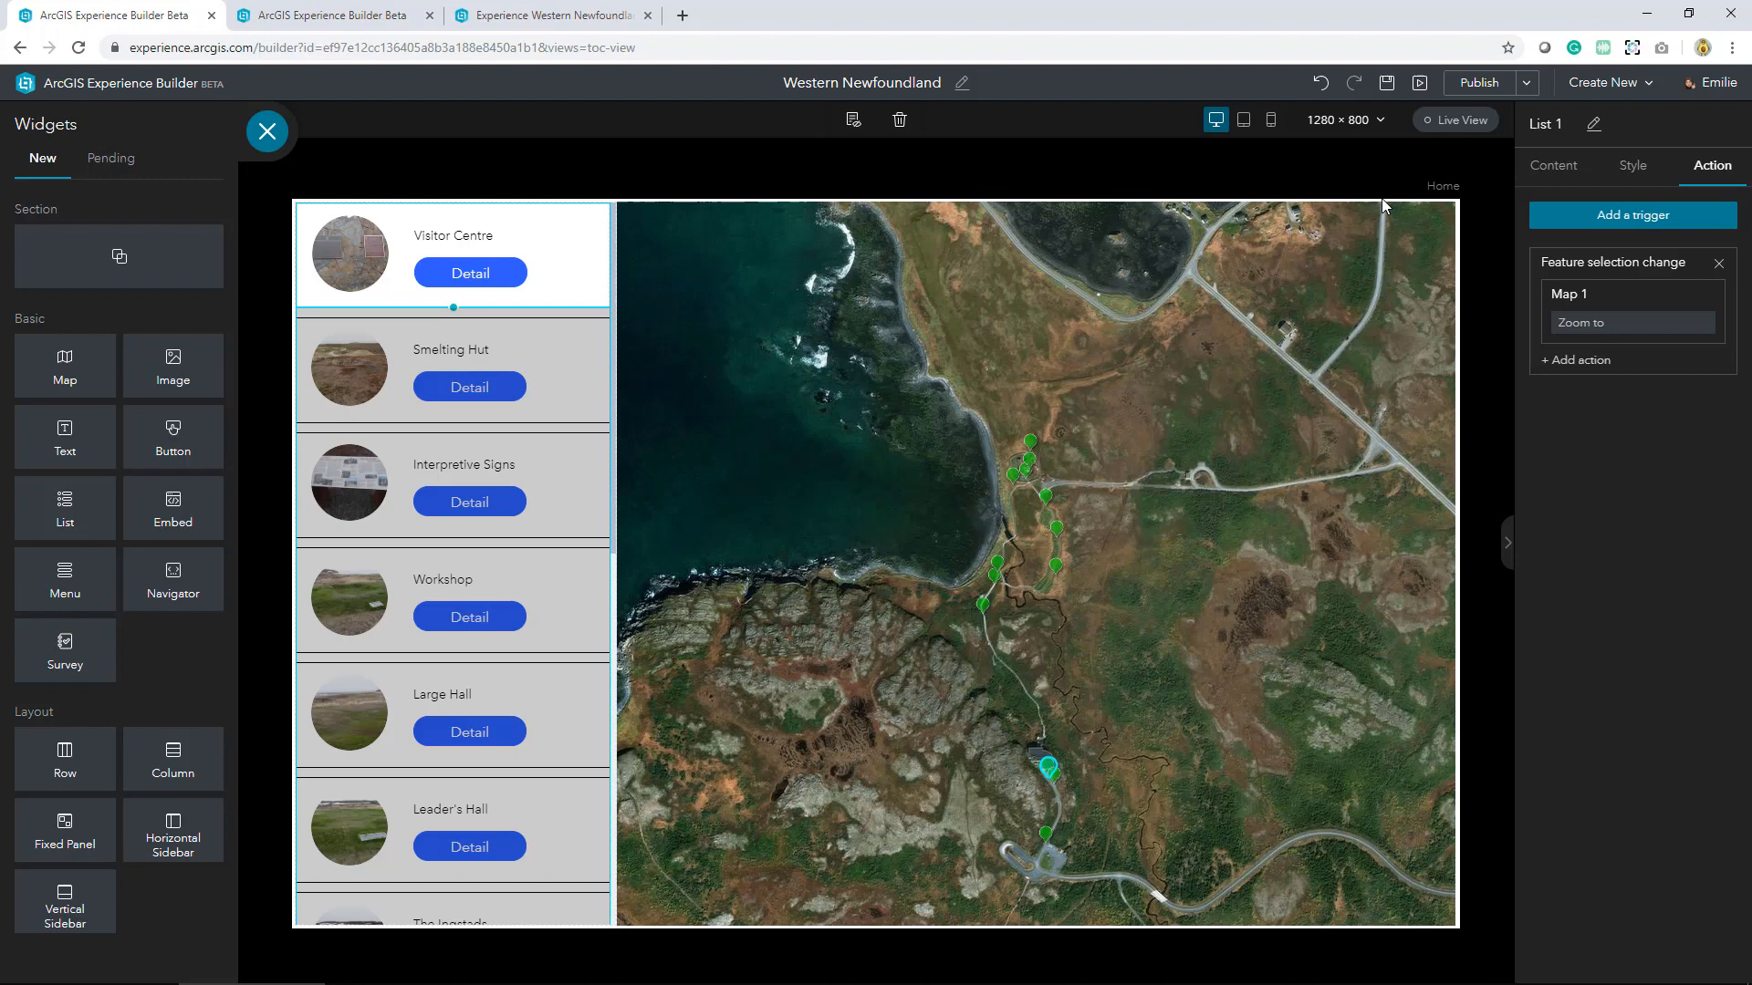
mouse_move(1387, 83)
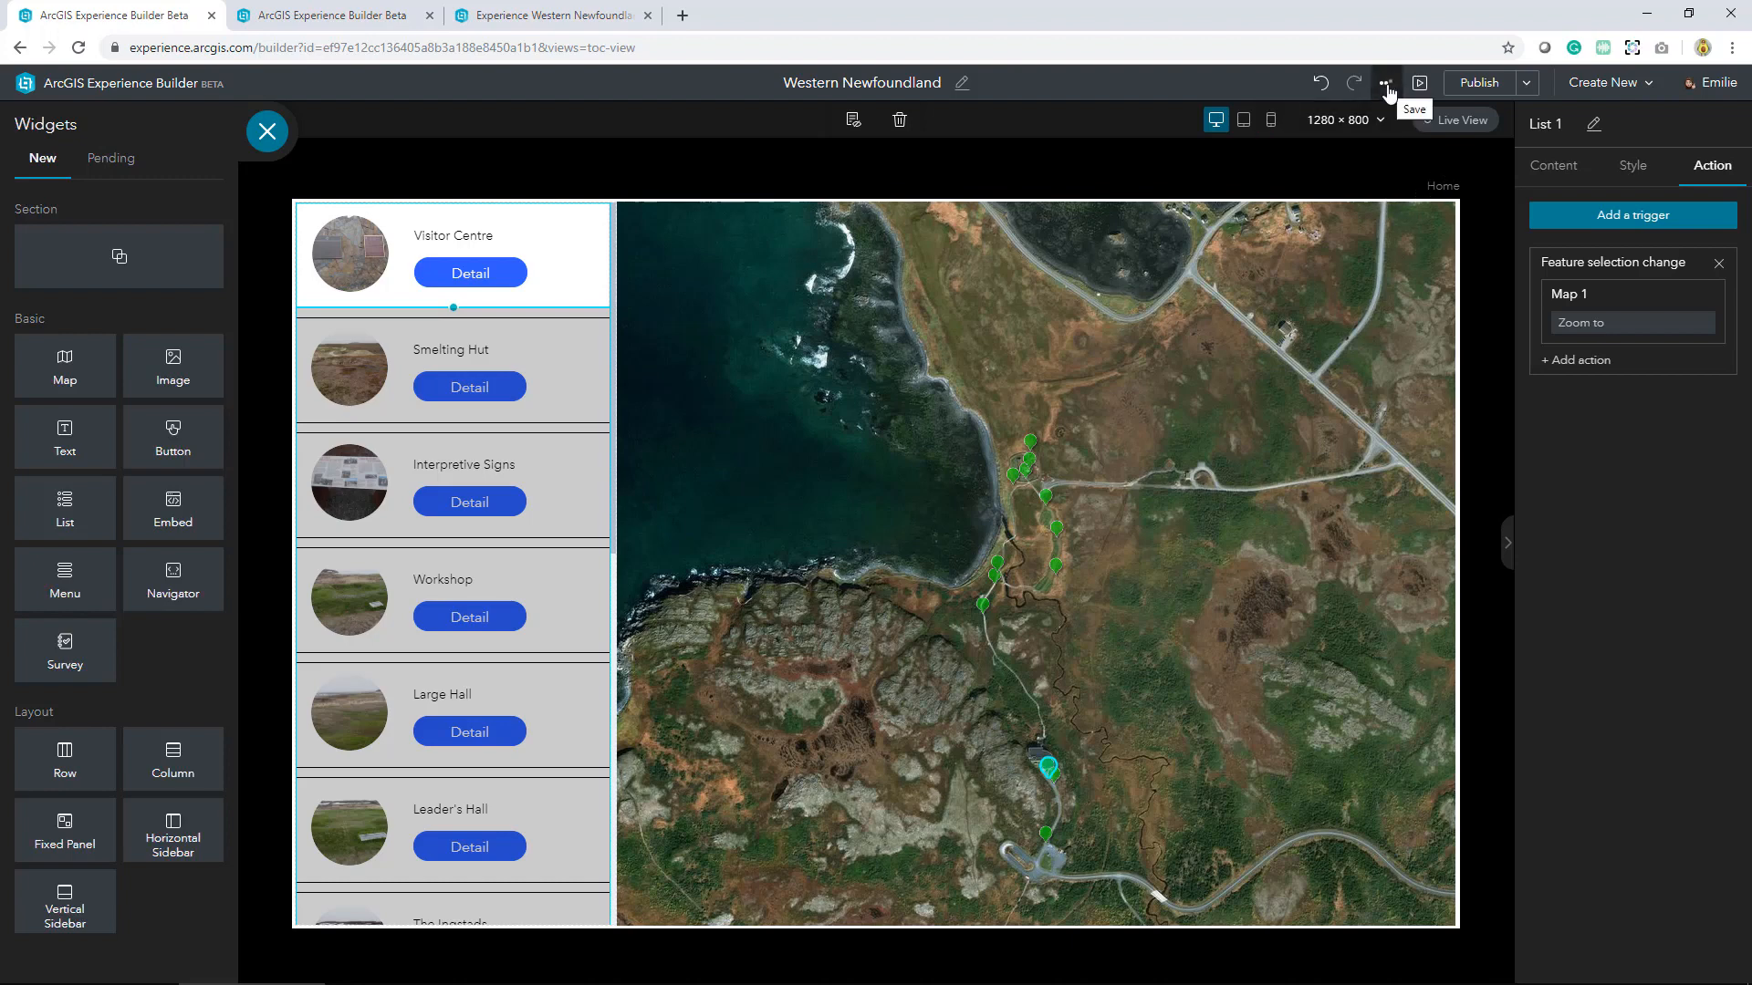
Save the experience and switch to Live View to test the list-to-map zoom
left_click(1387, 83)
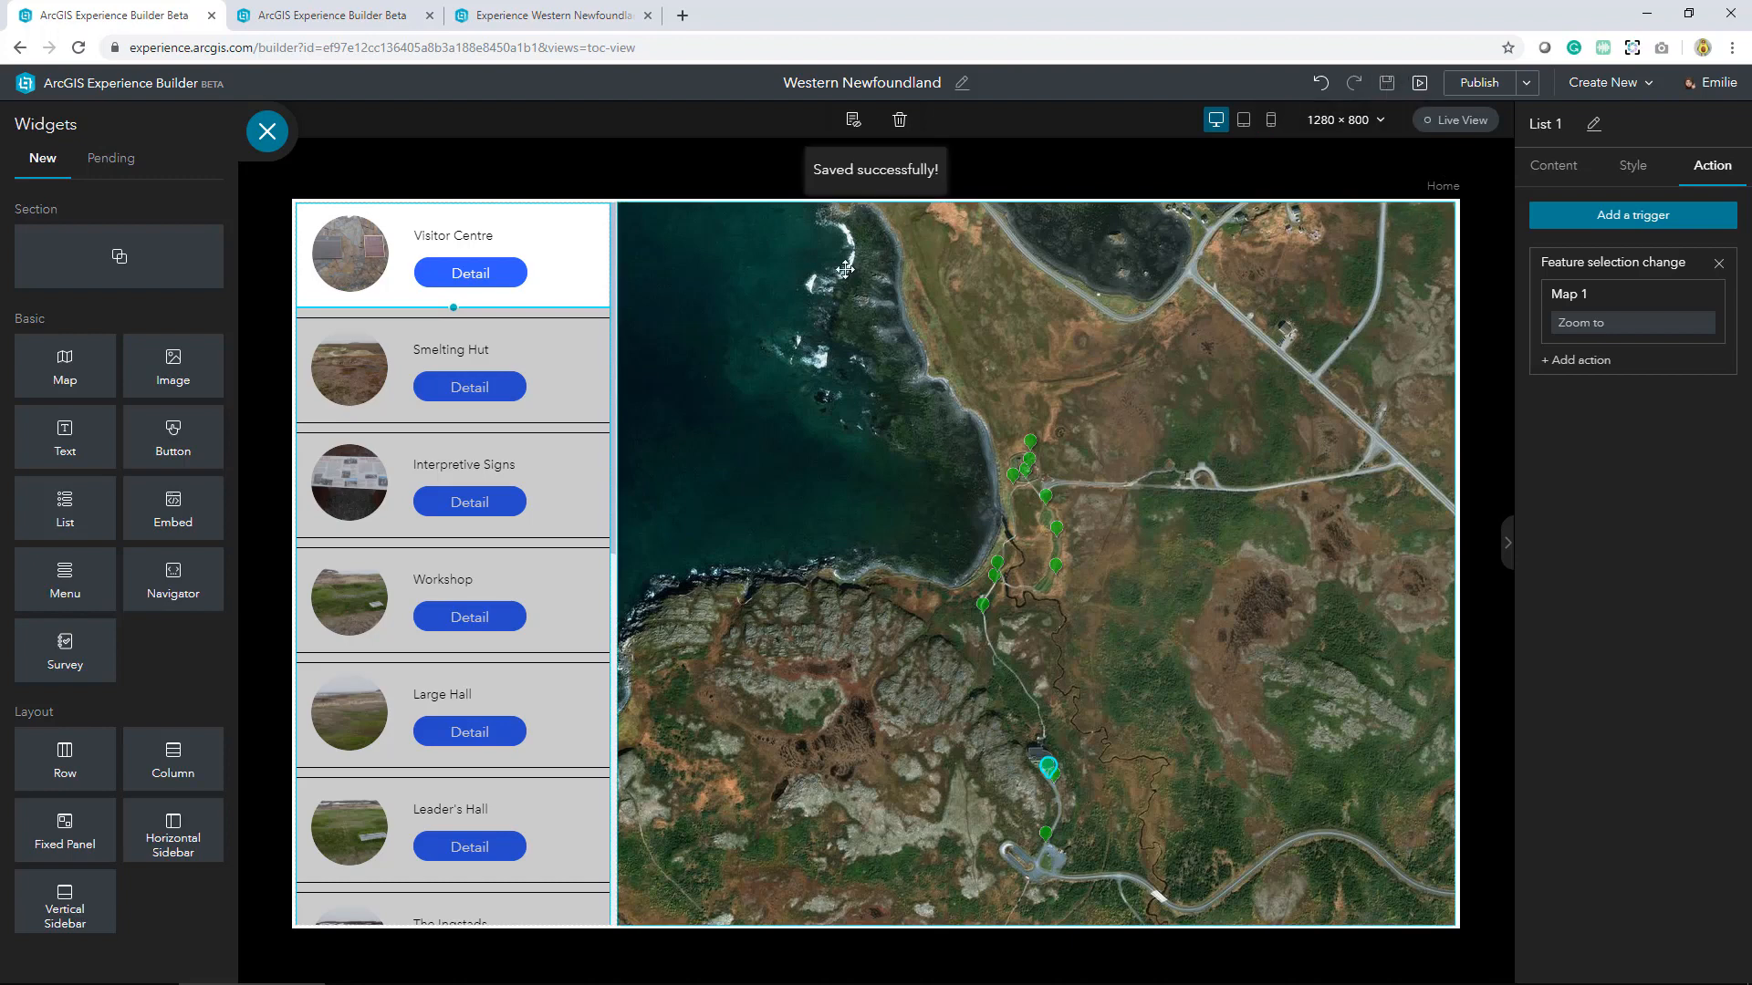
left_click(268, 130)
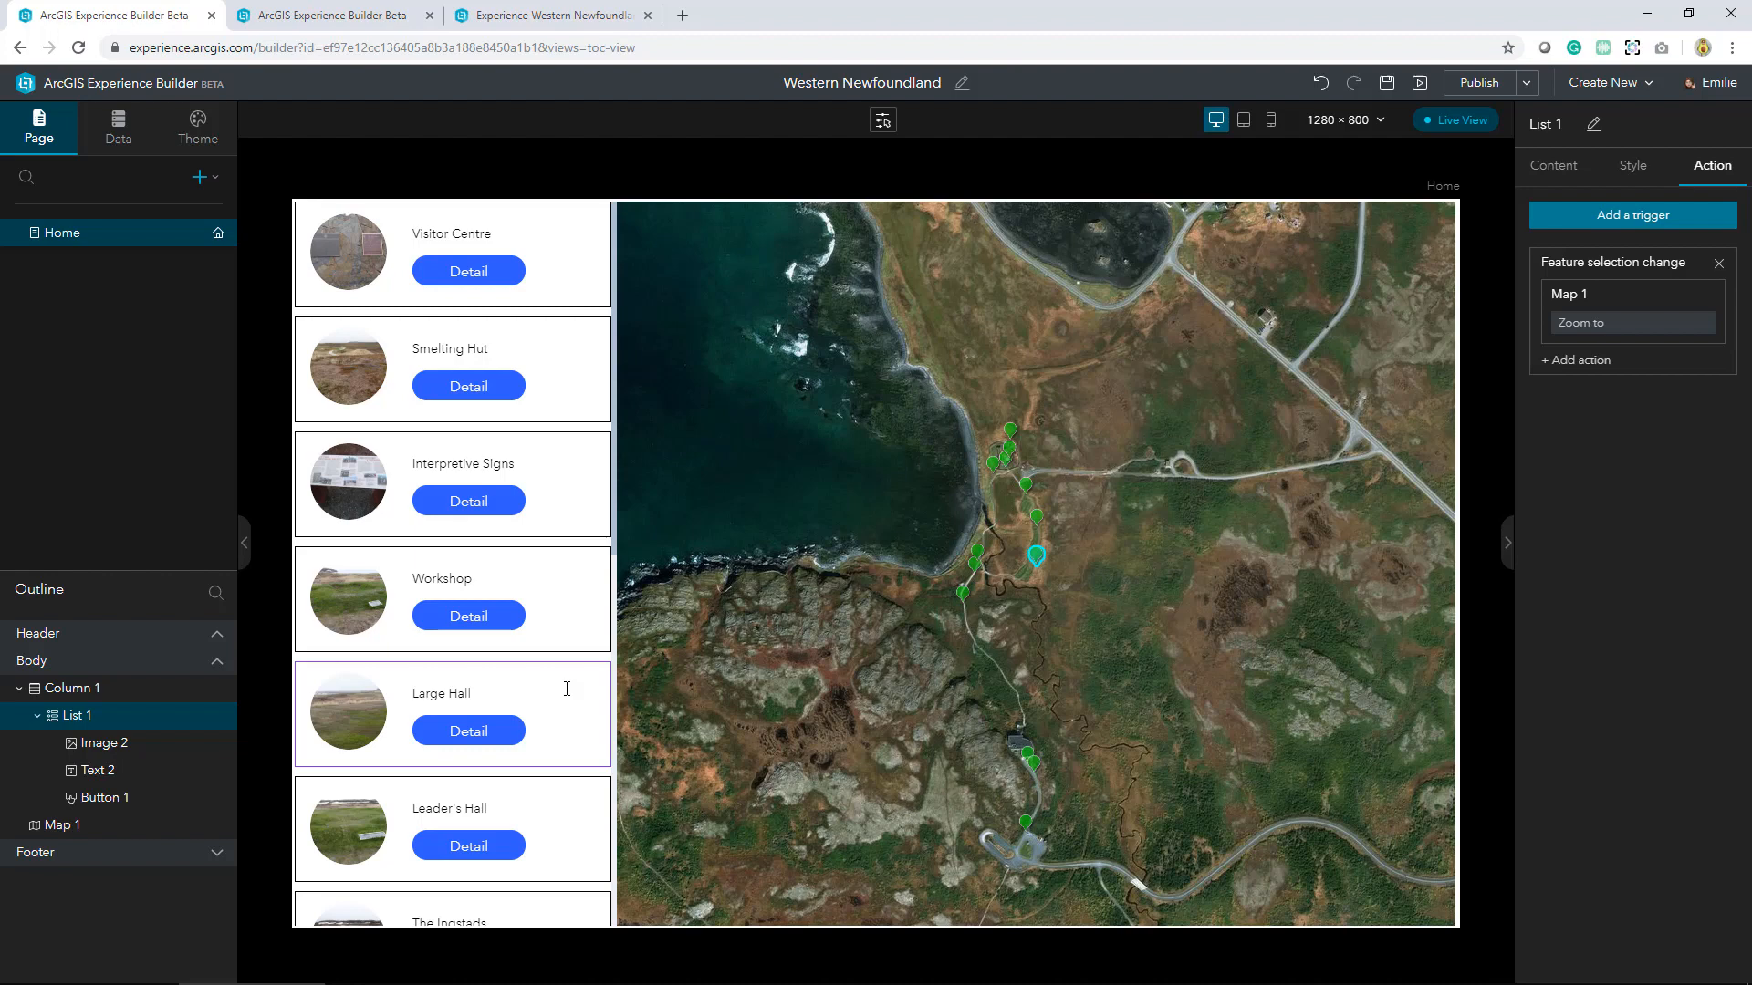
mouse_move(562, 455)
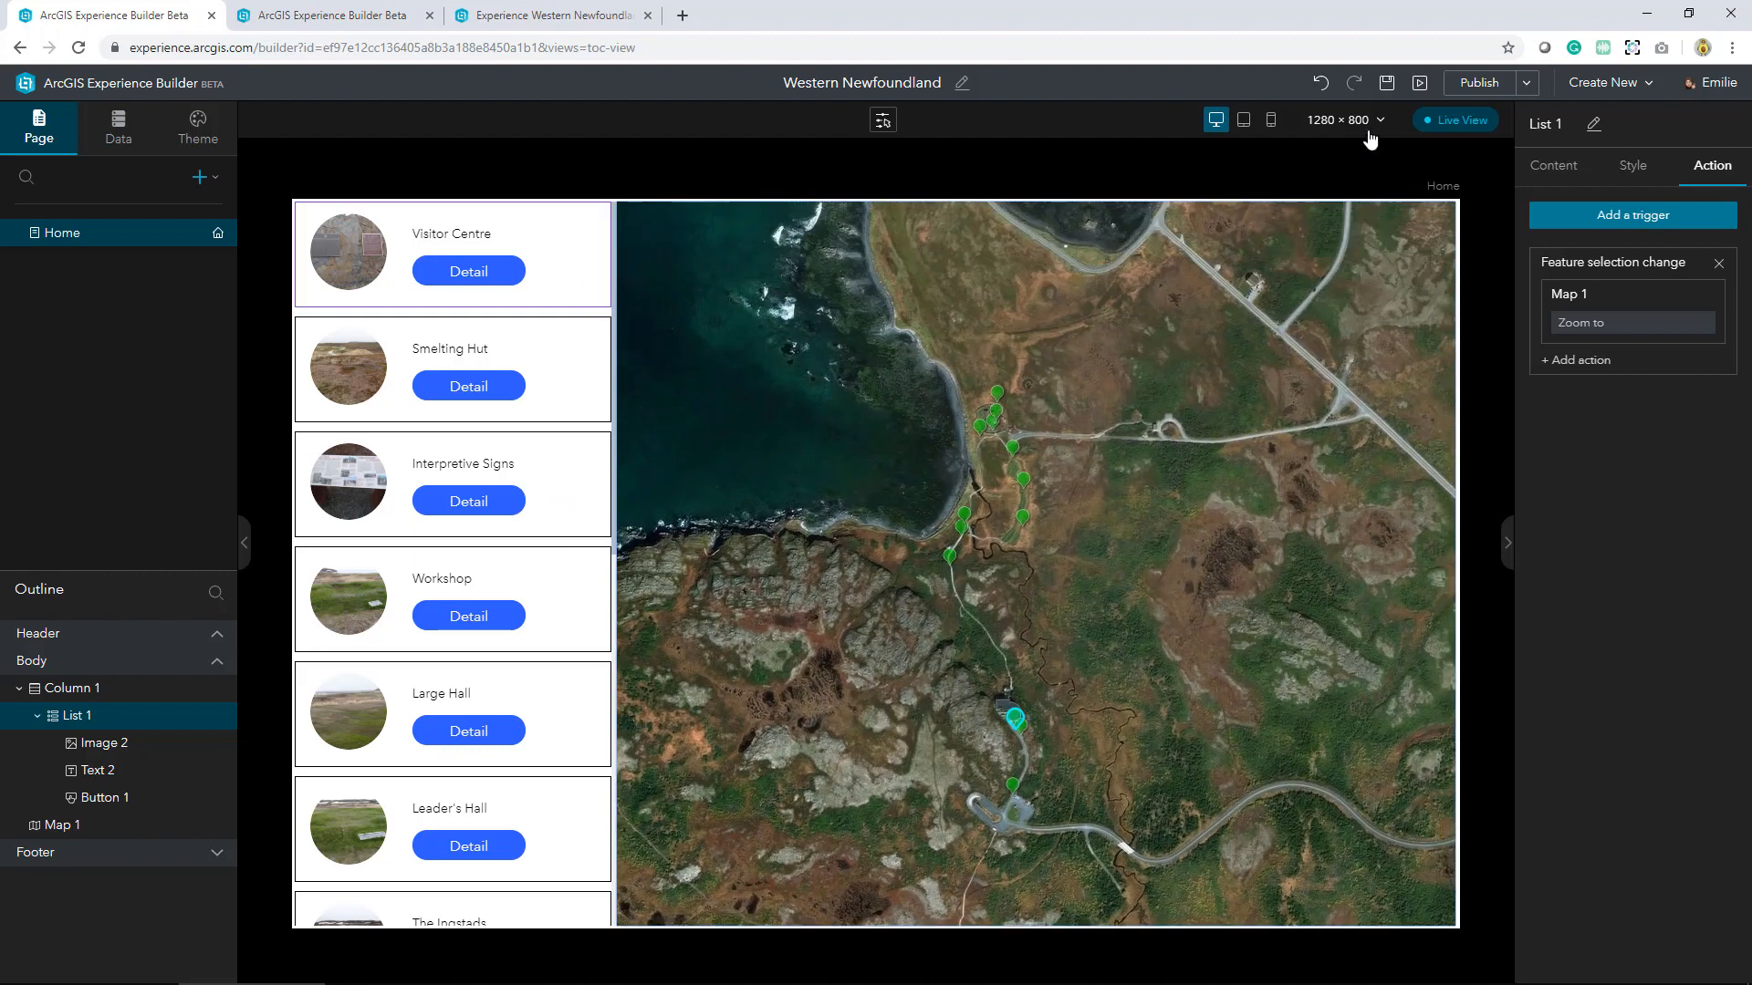
mouse_move(1456, 121)
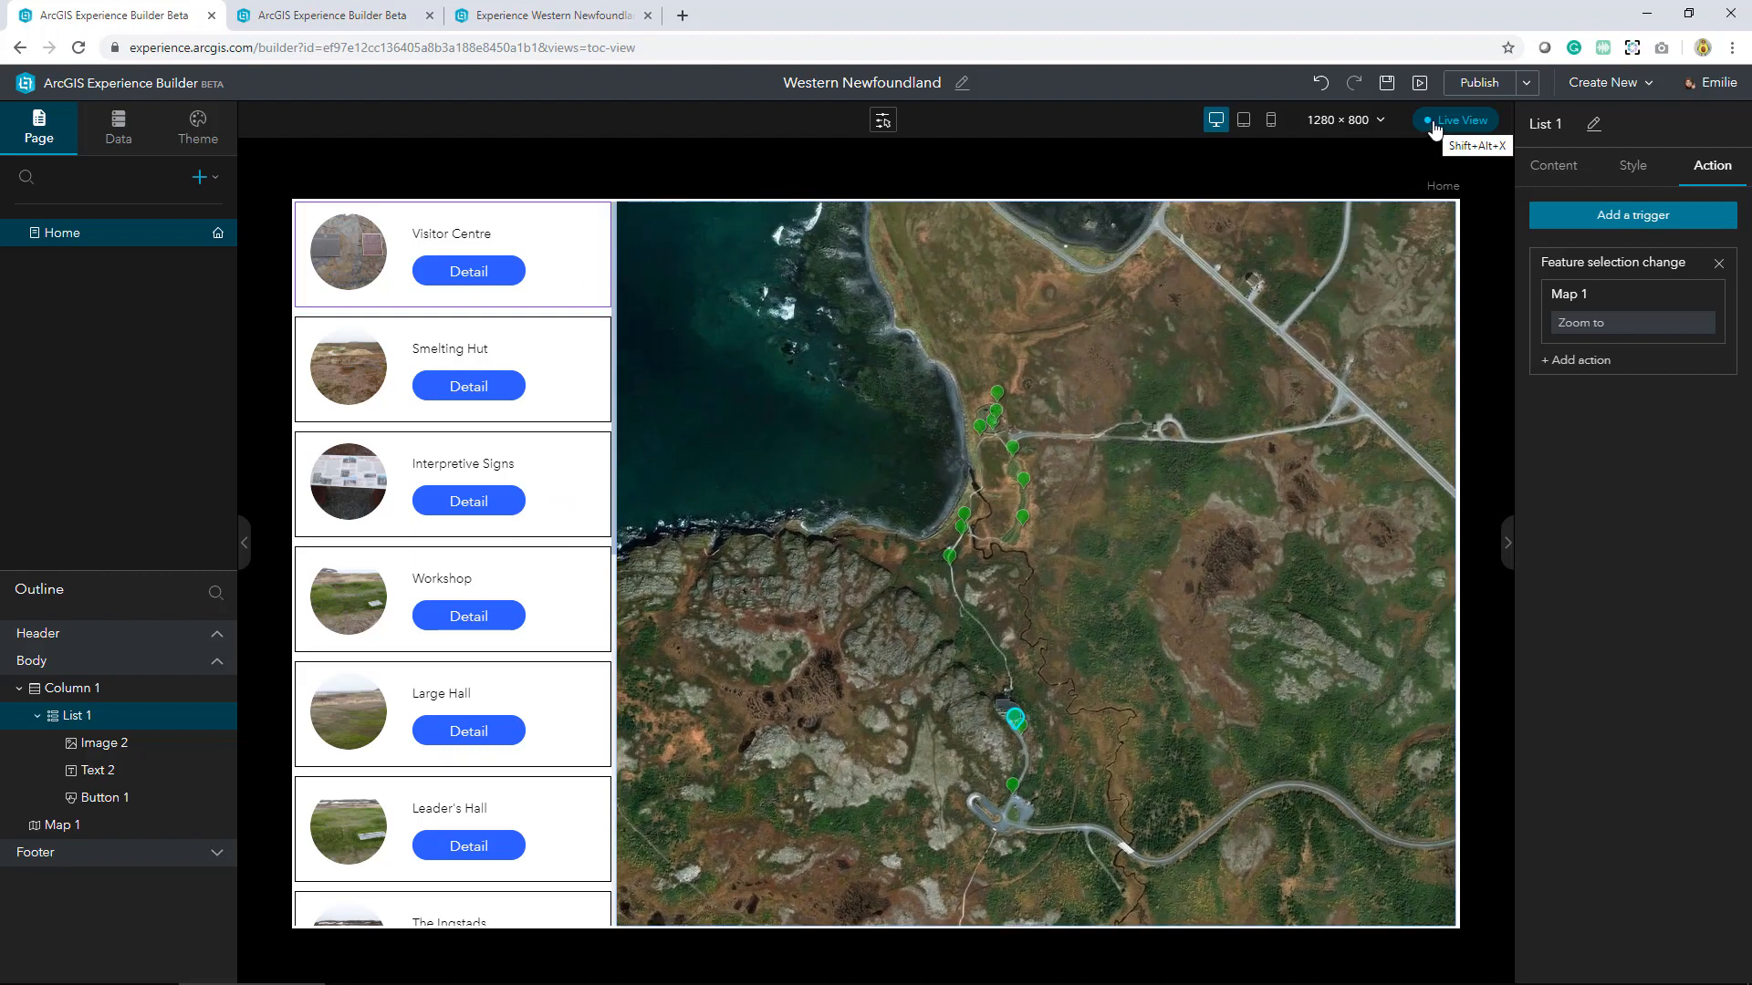
Leave the preview, add a link to the page list and rename it Plan Your Visit
left_click(452, 254)
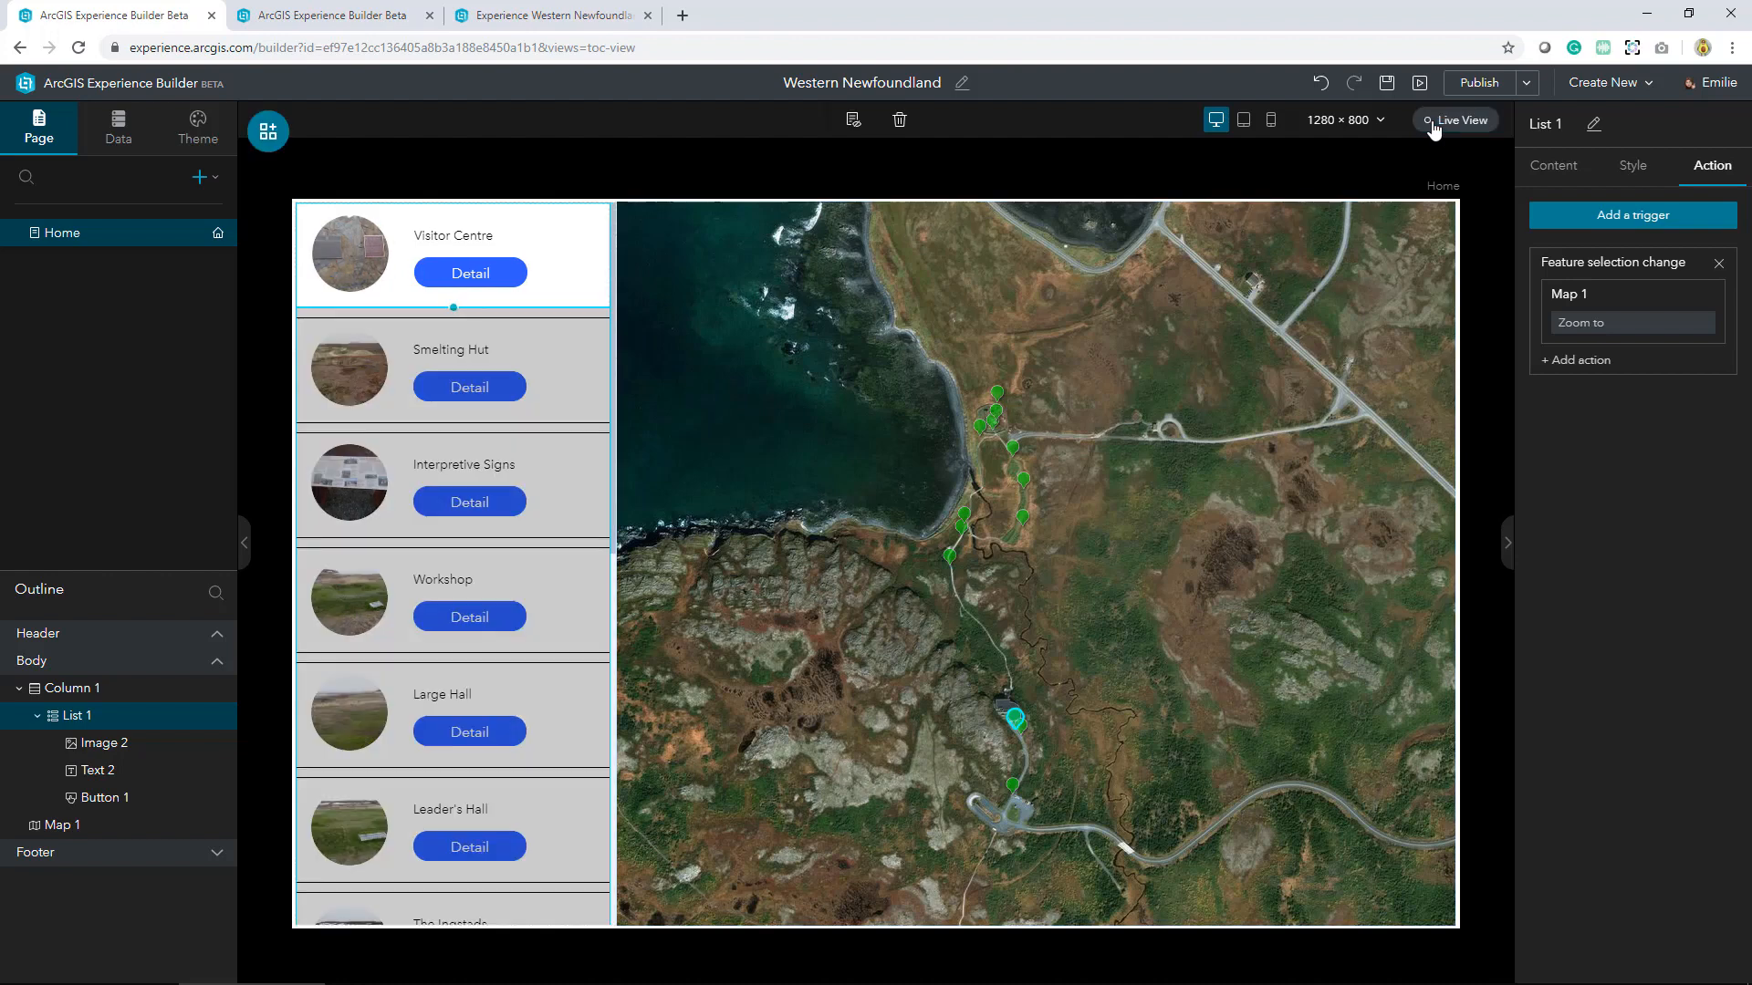
mouse_move(1405, 155)
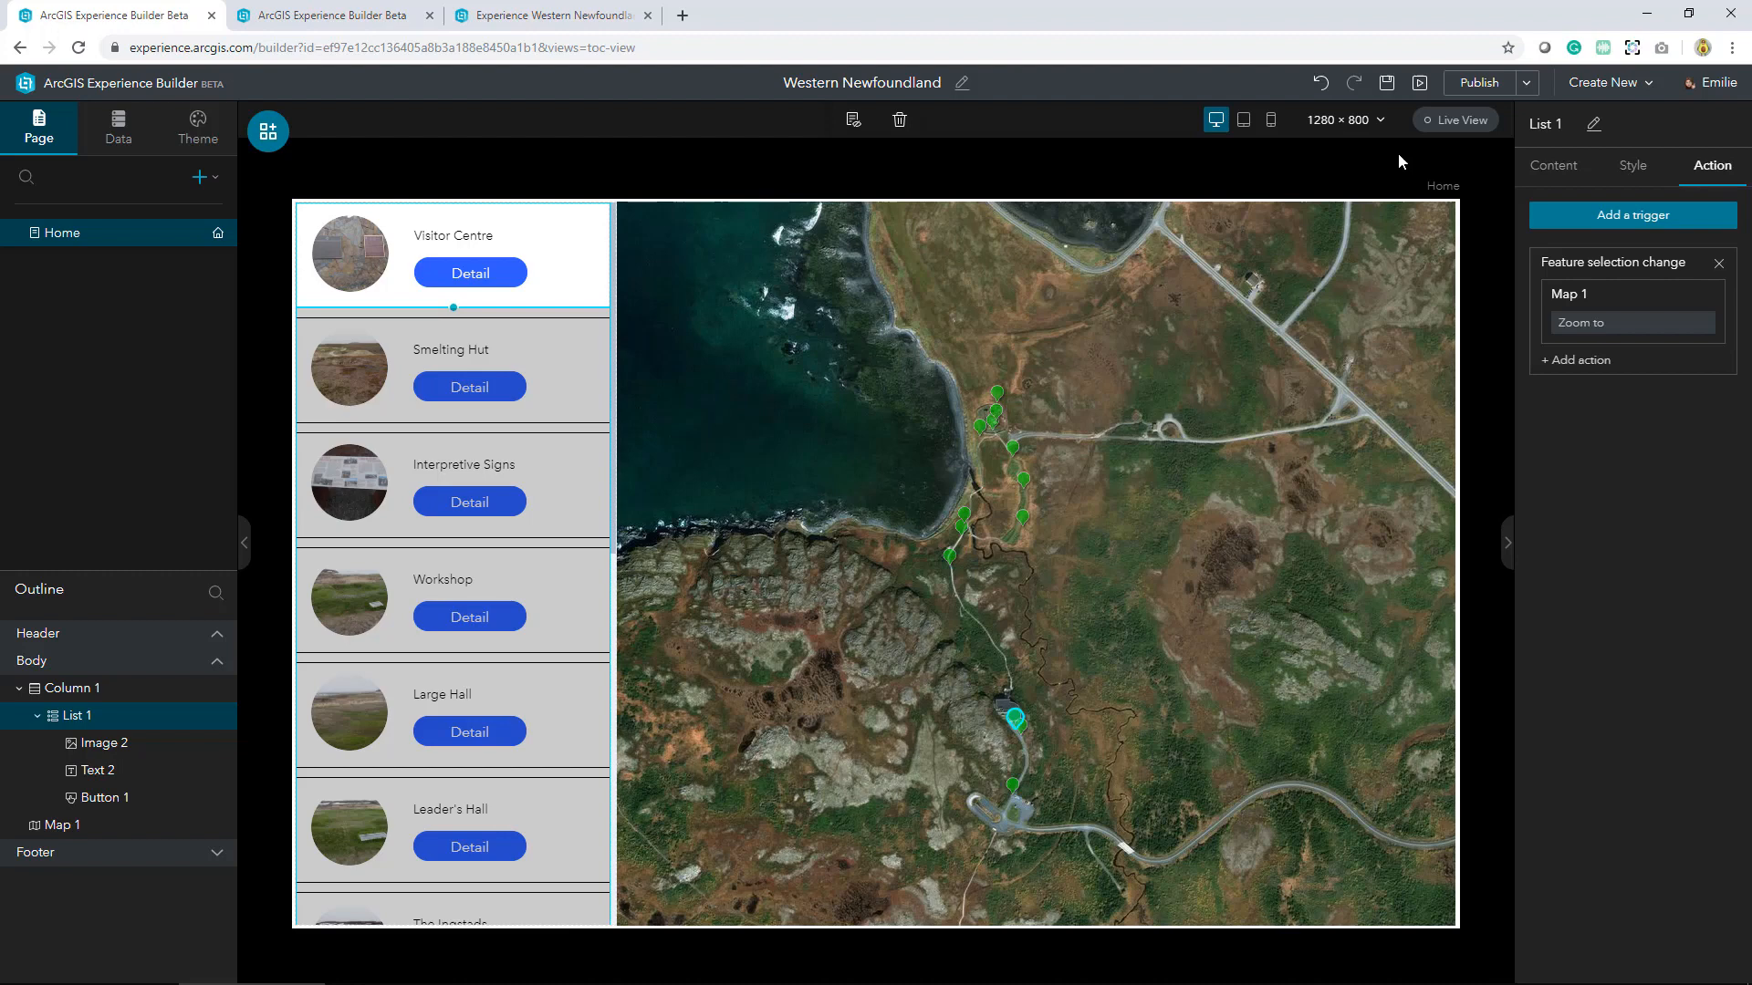
mouse_move(1548, 124)
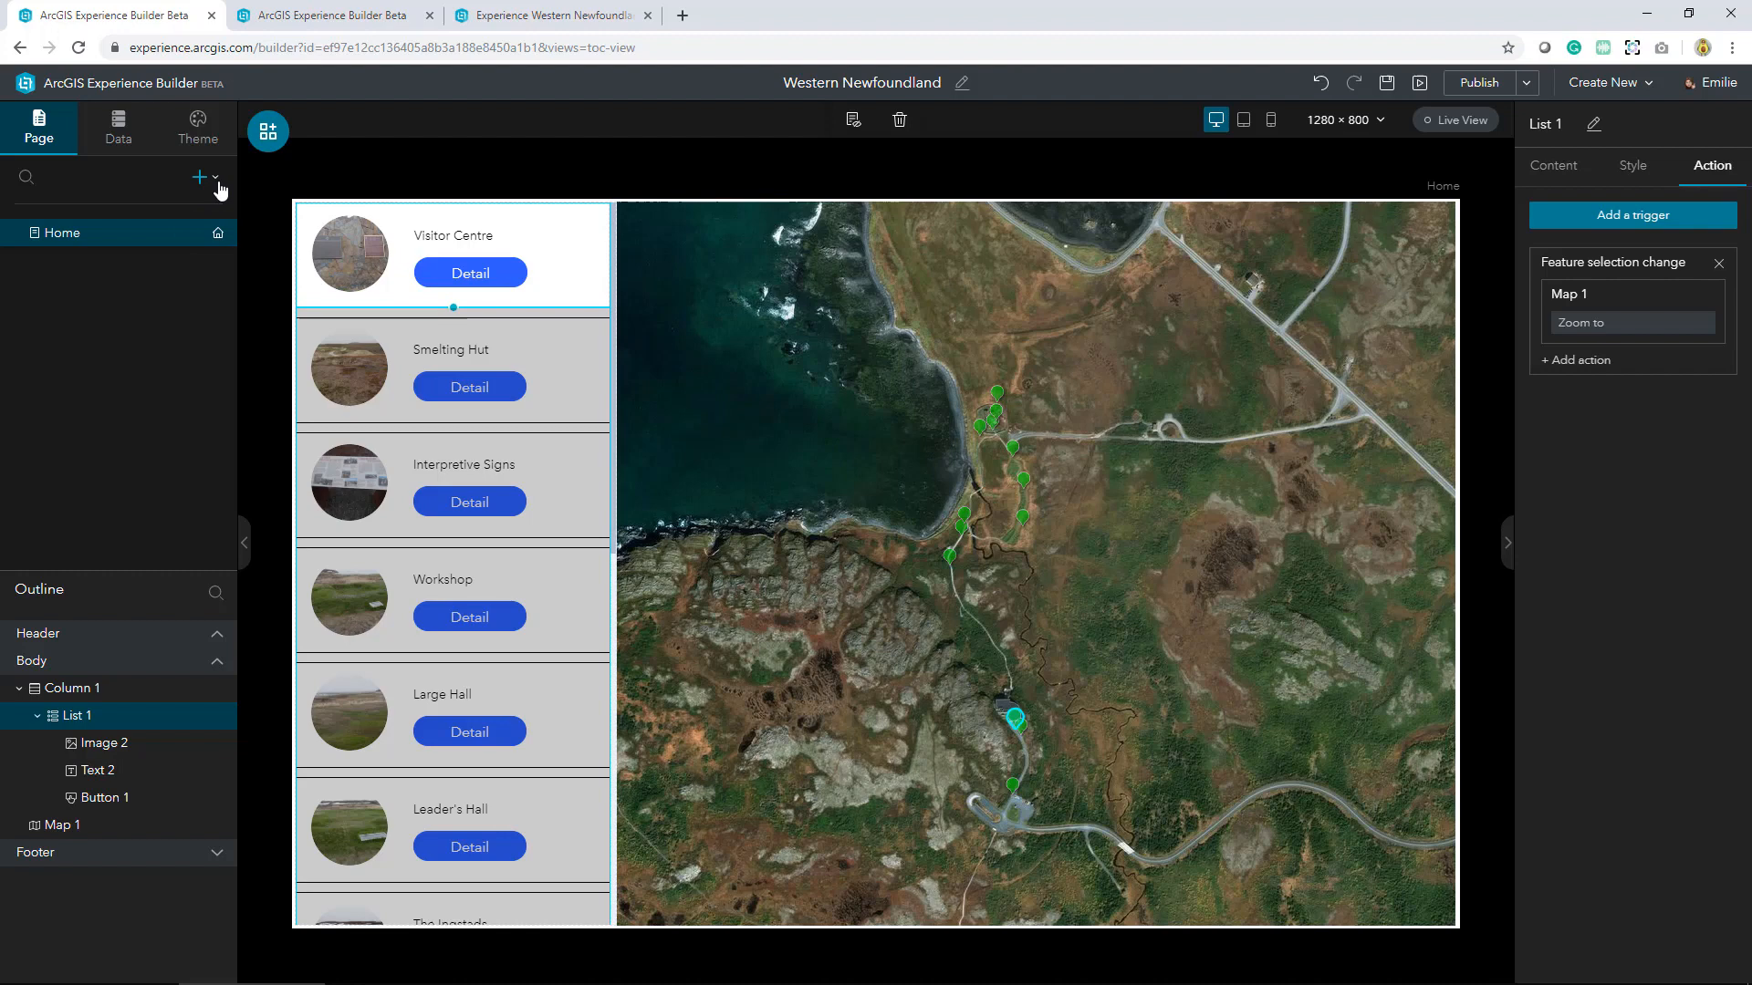
left_click(214, 176)
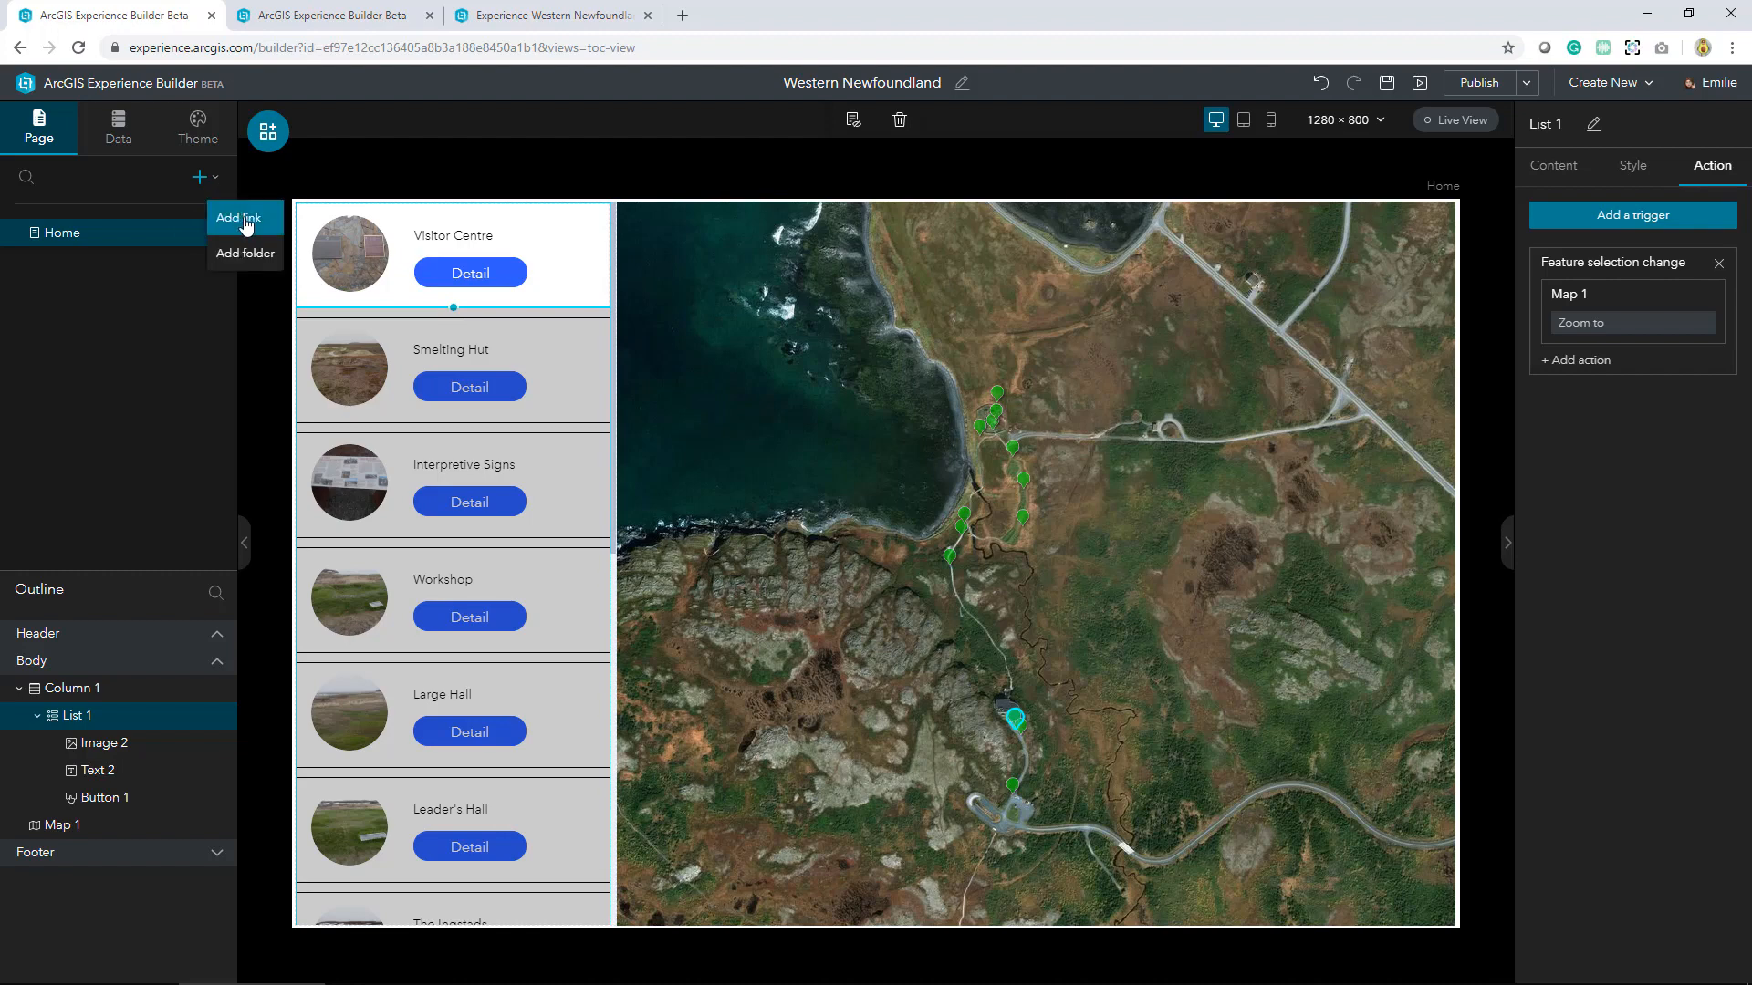
left_click(239, 218)
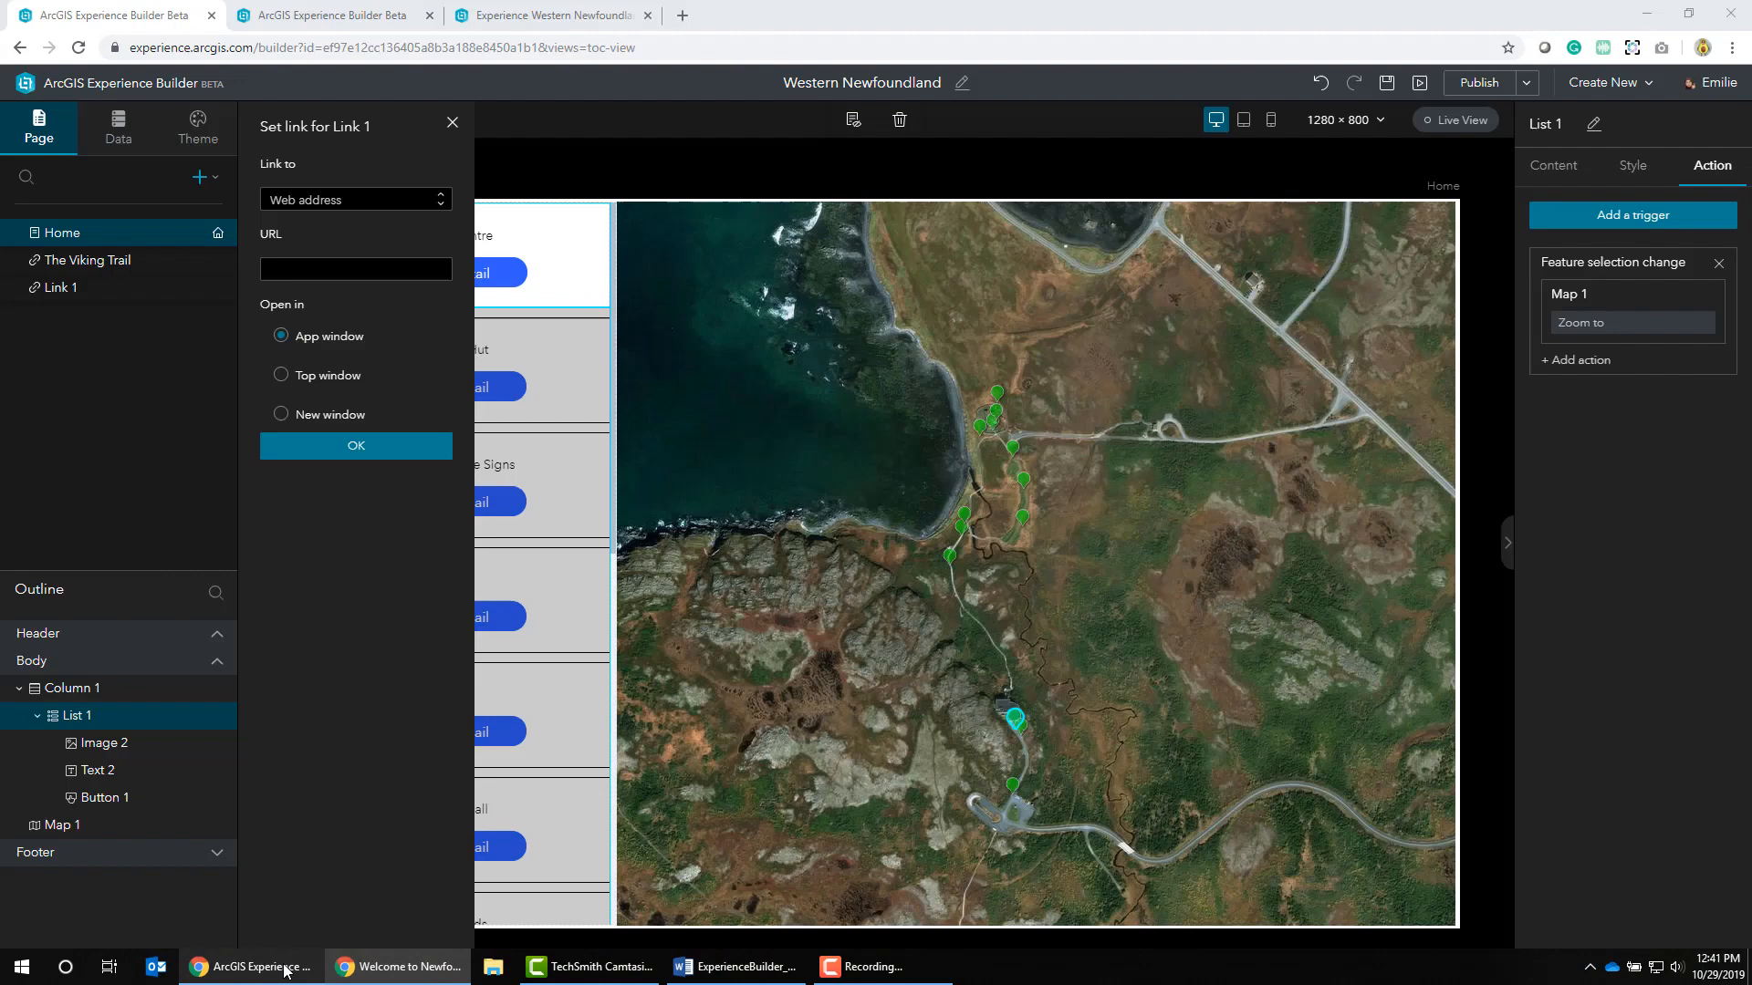
left_click(218, 293)
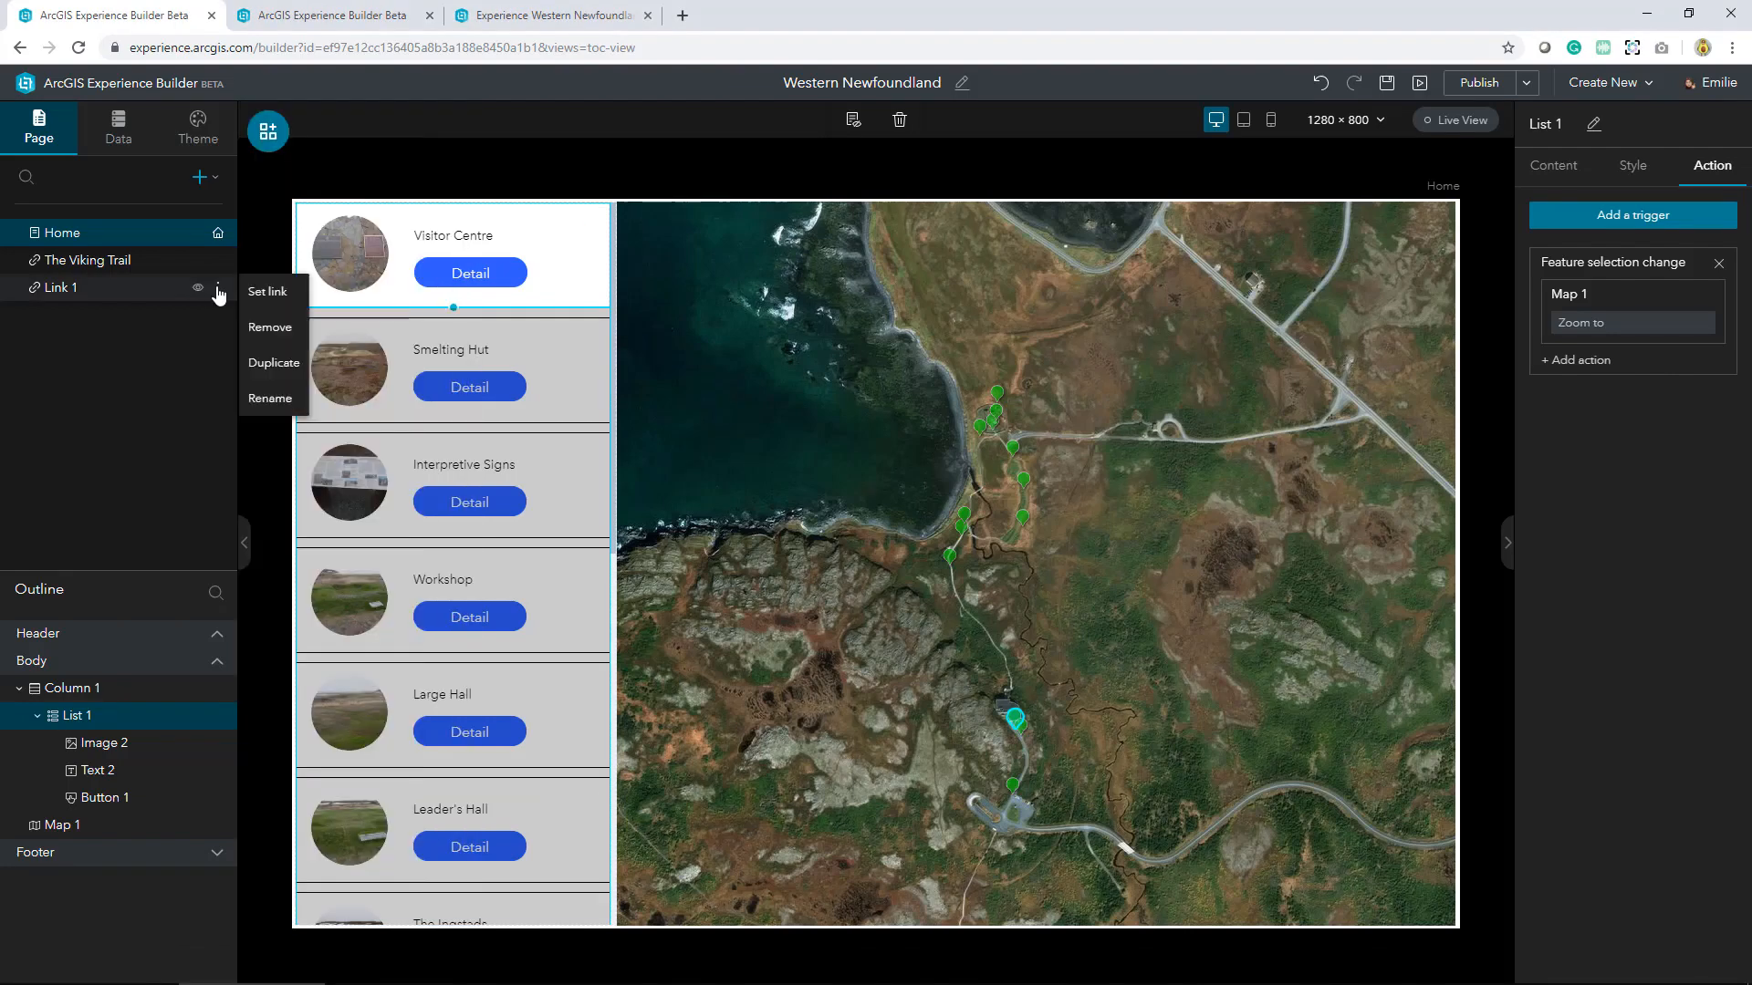
type("Plan Your Visit")
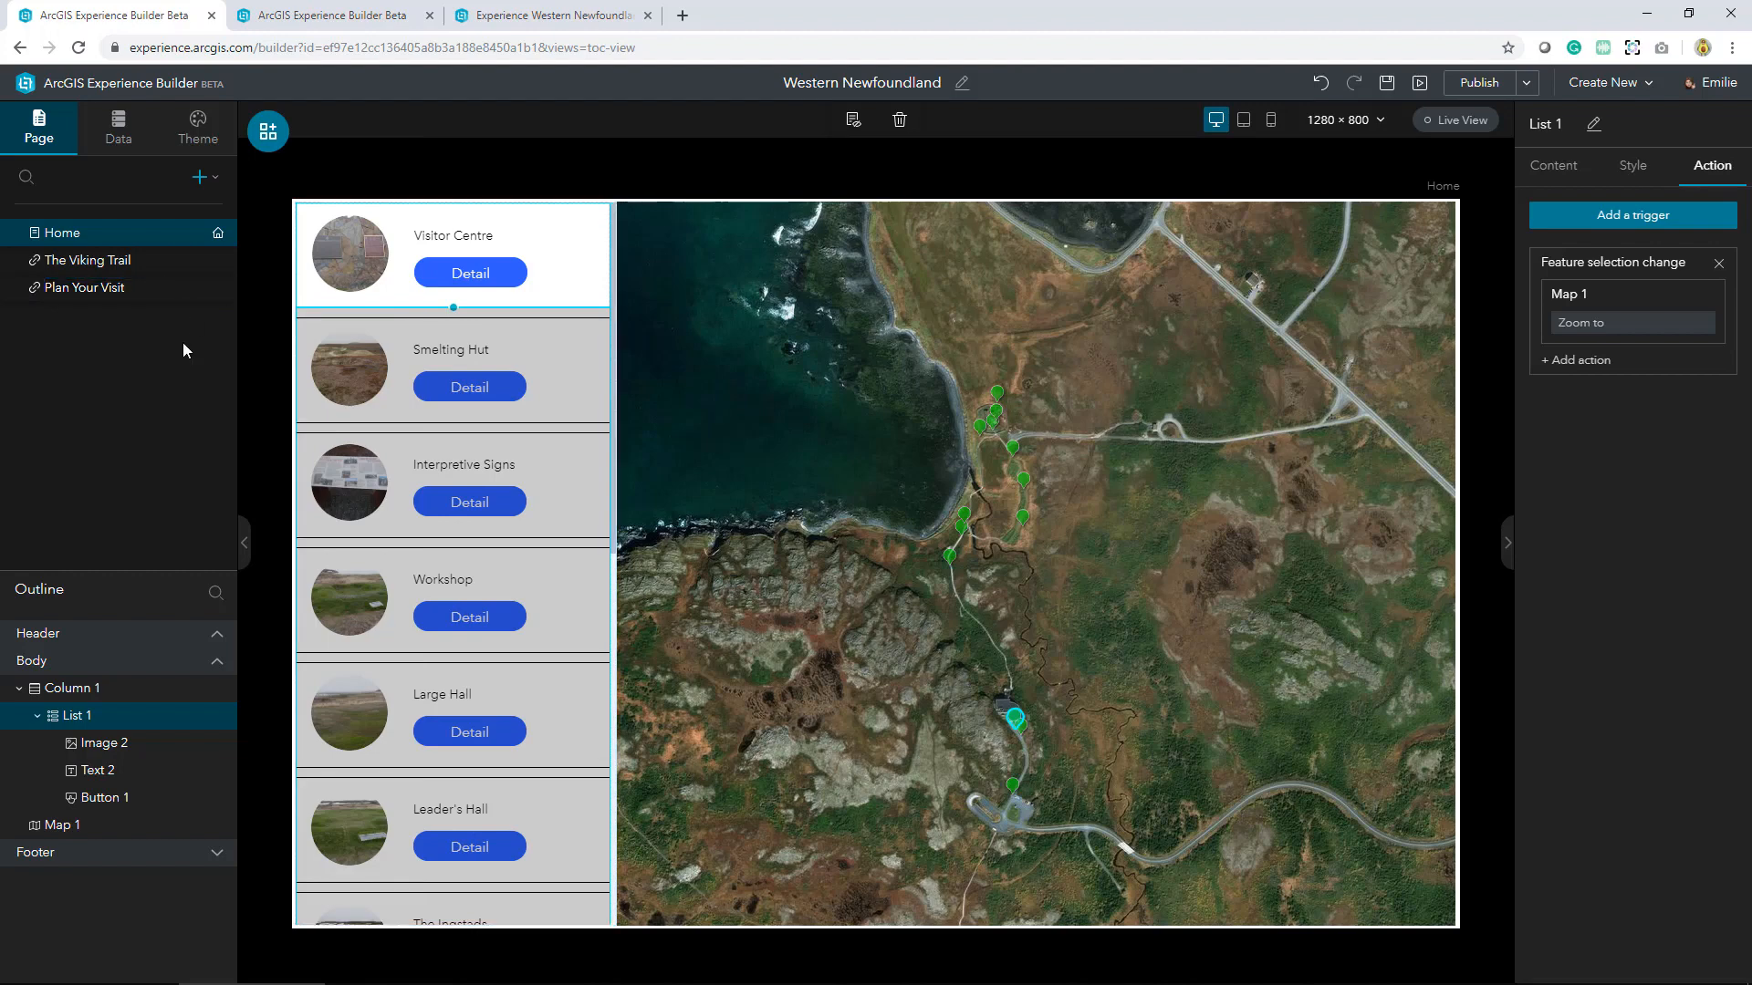
mouse_move(139, 247)
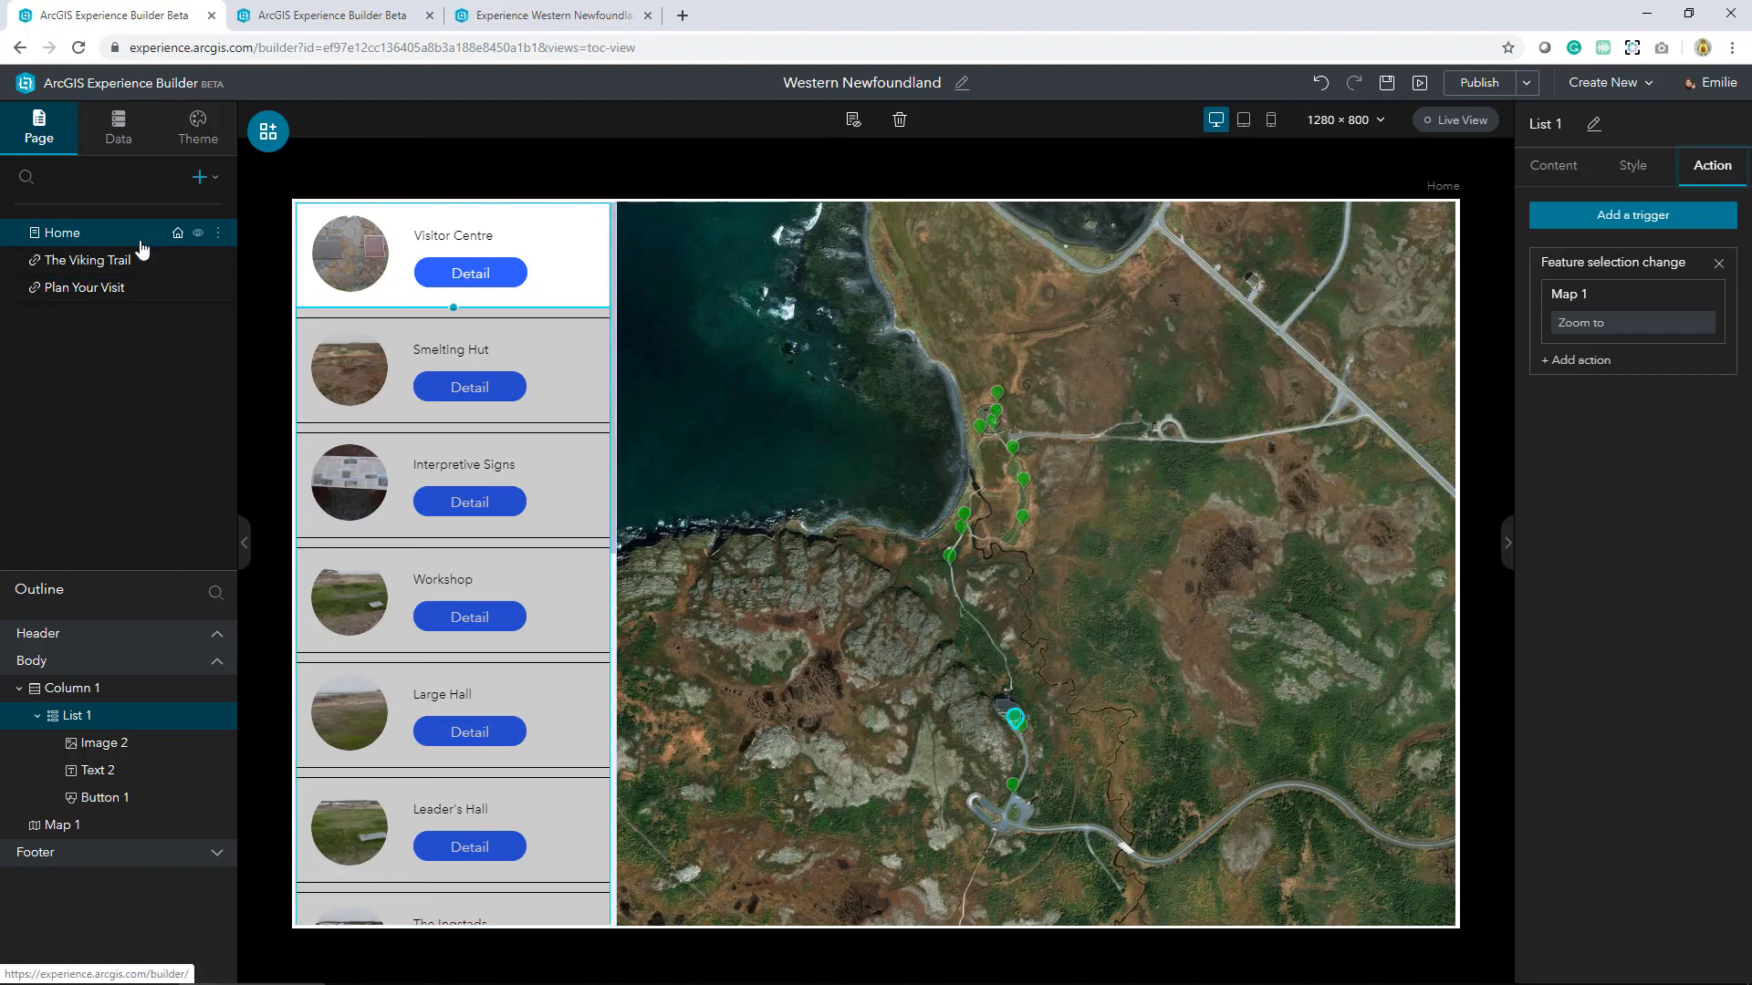
Give the Home page a header 68 px tall with an olive-green fill
left_click(63, 233)
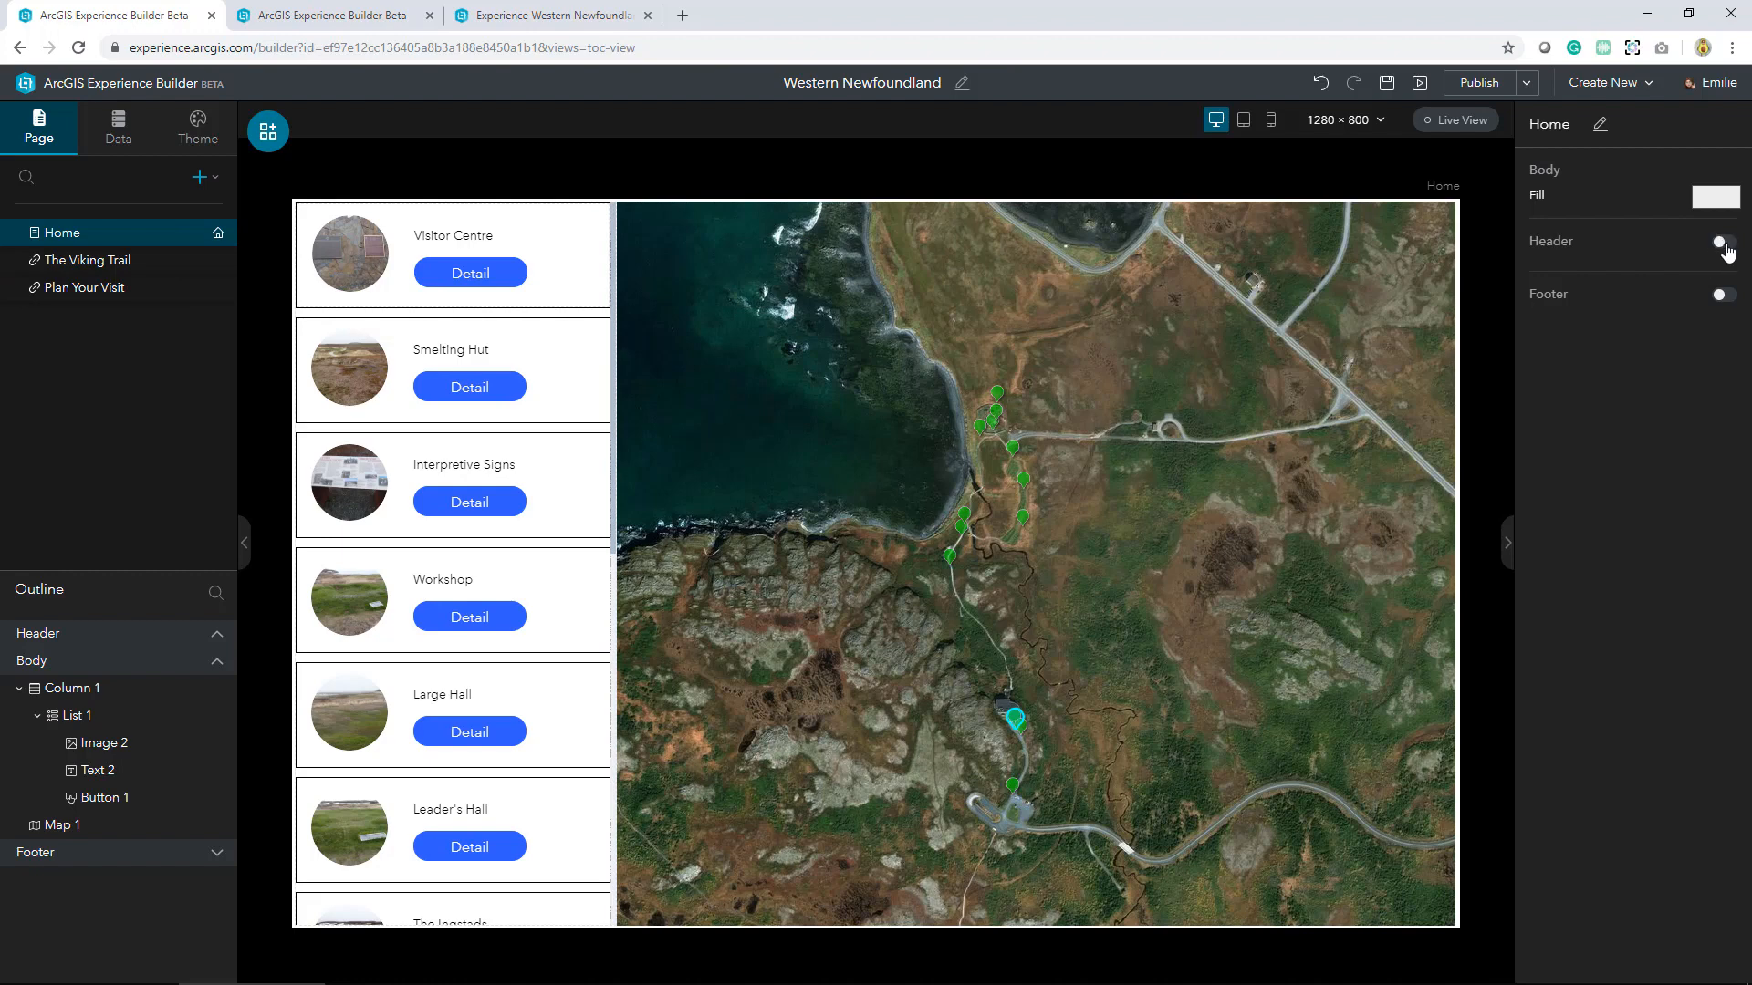
left_click(1721, 244)
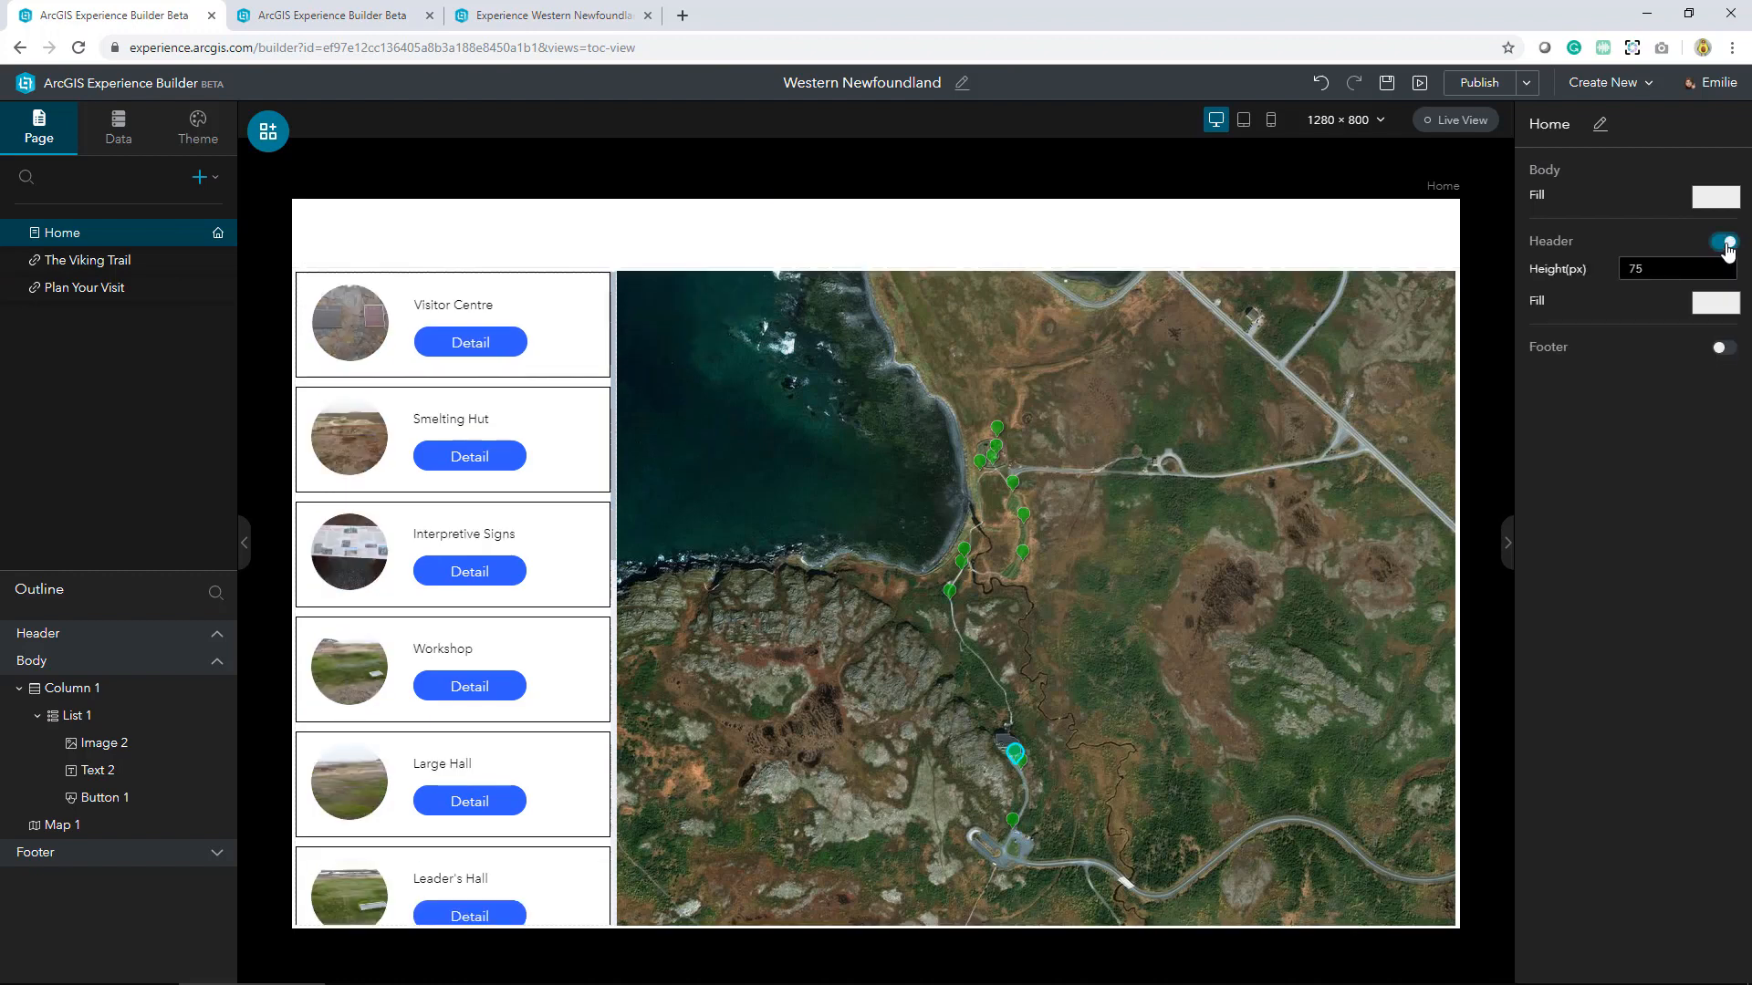
left_click(1722, 241)
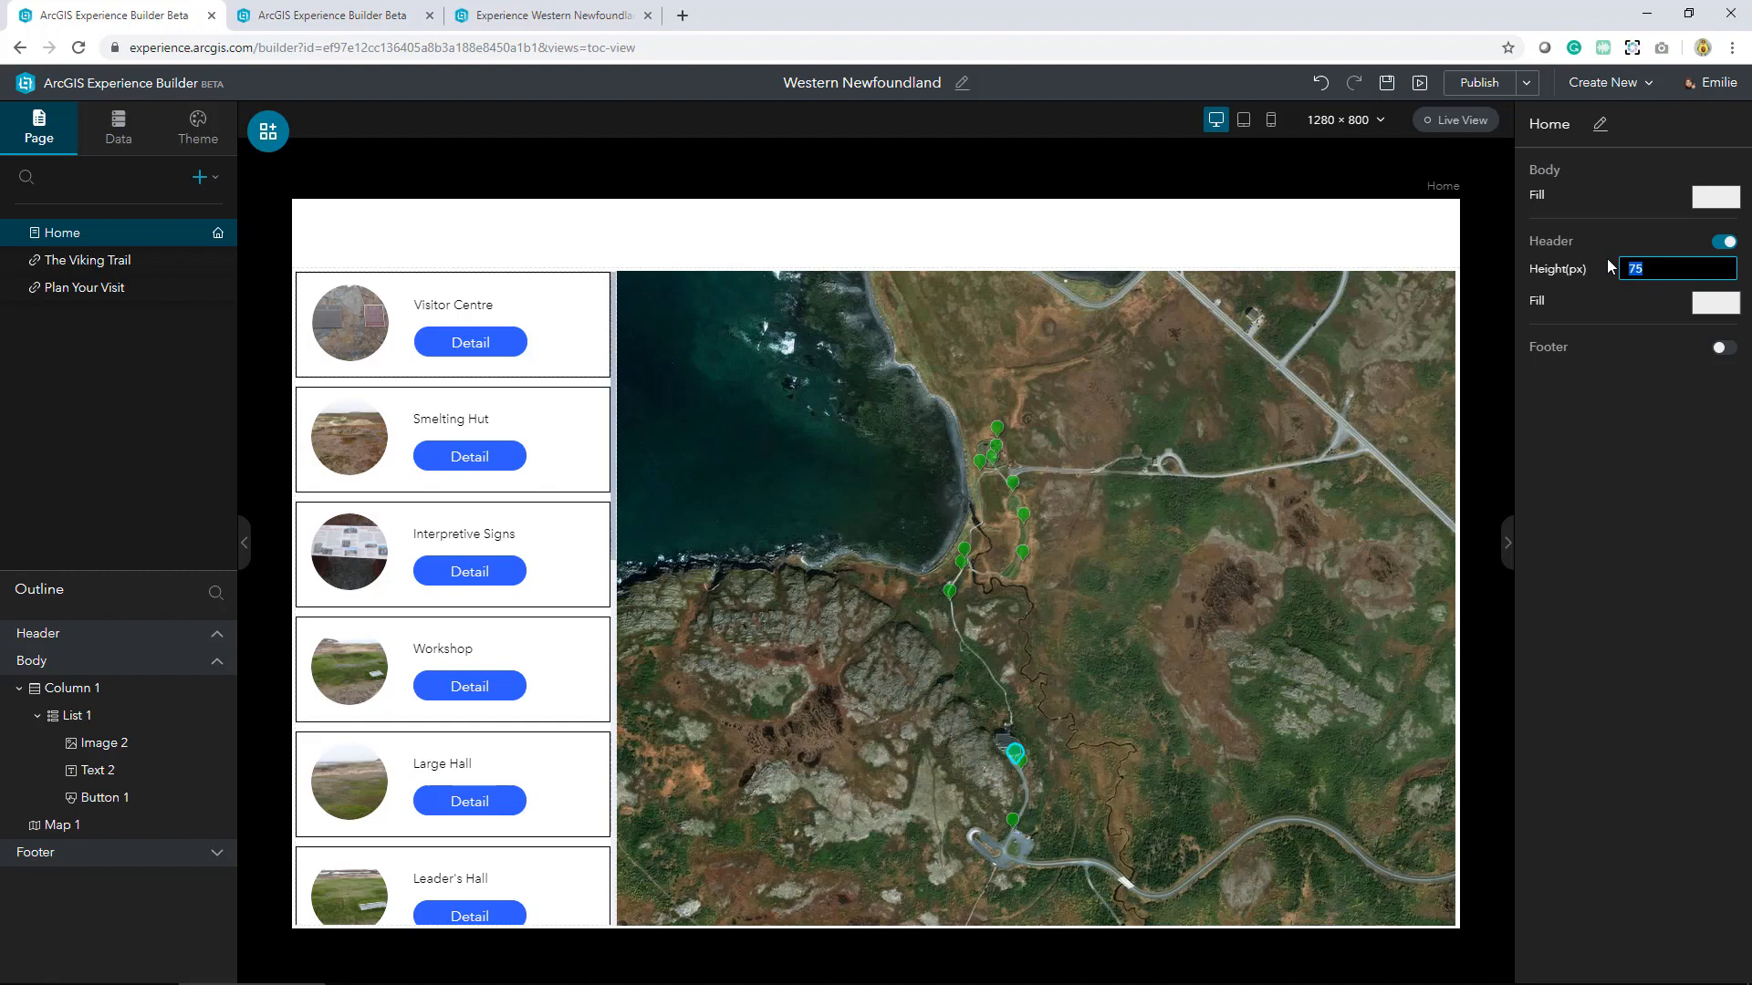
type("68")
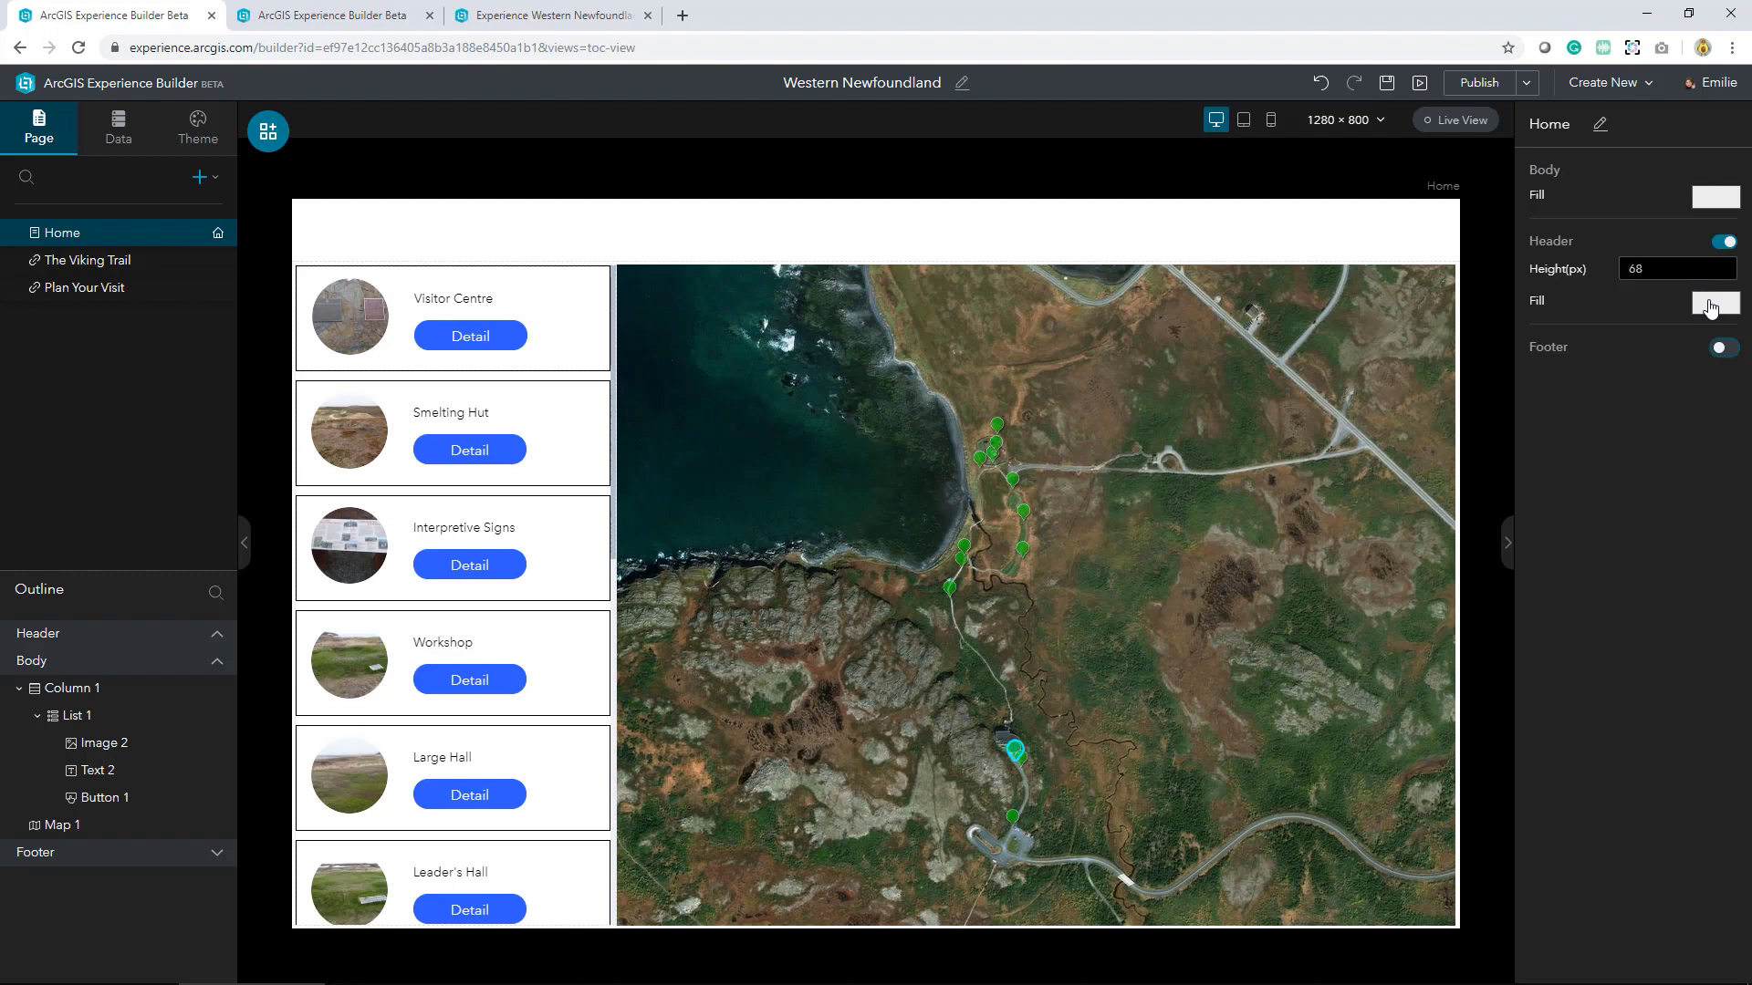
left_click(1713, 302)
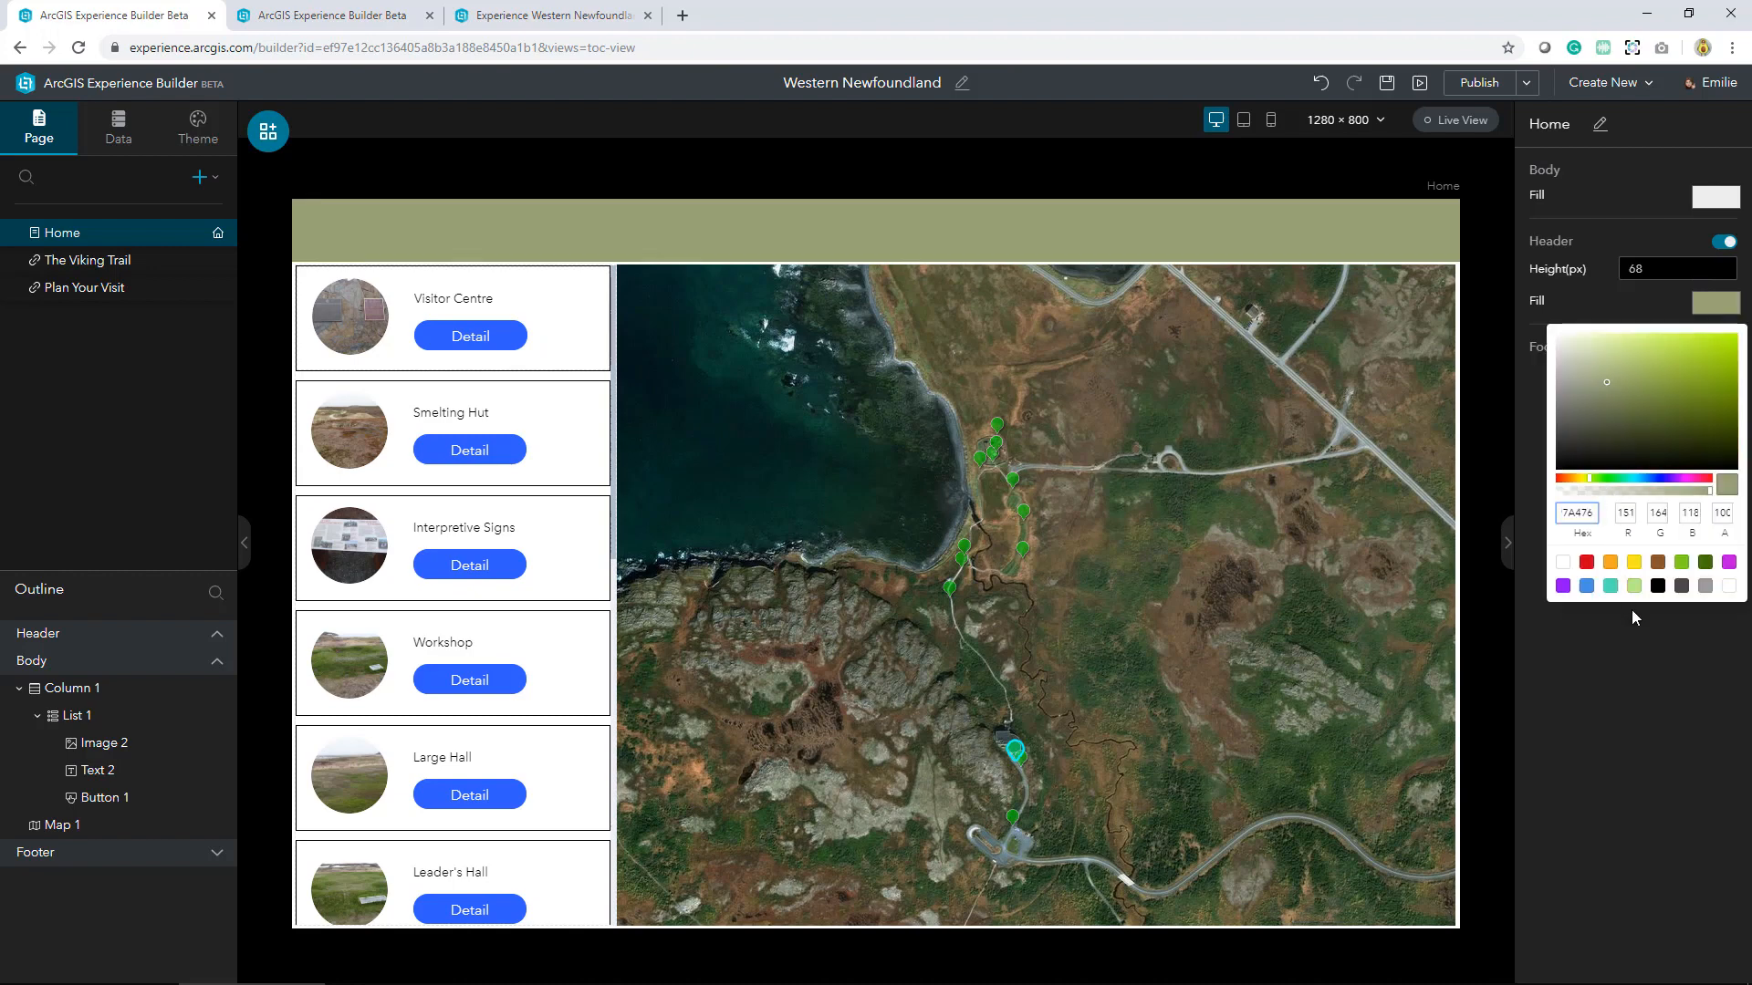
mouse_move(1667, 633)
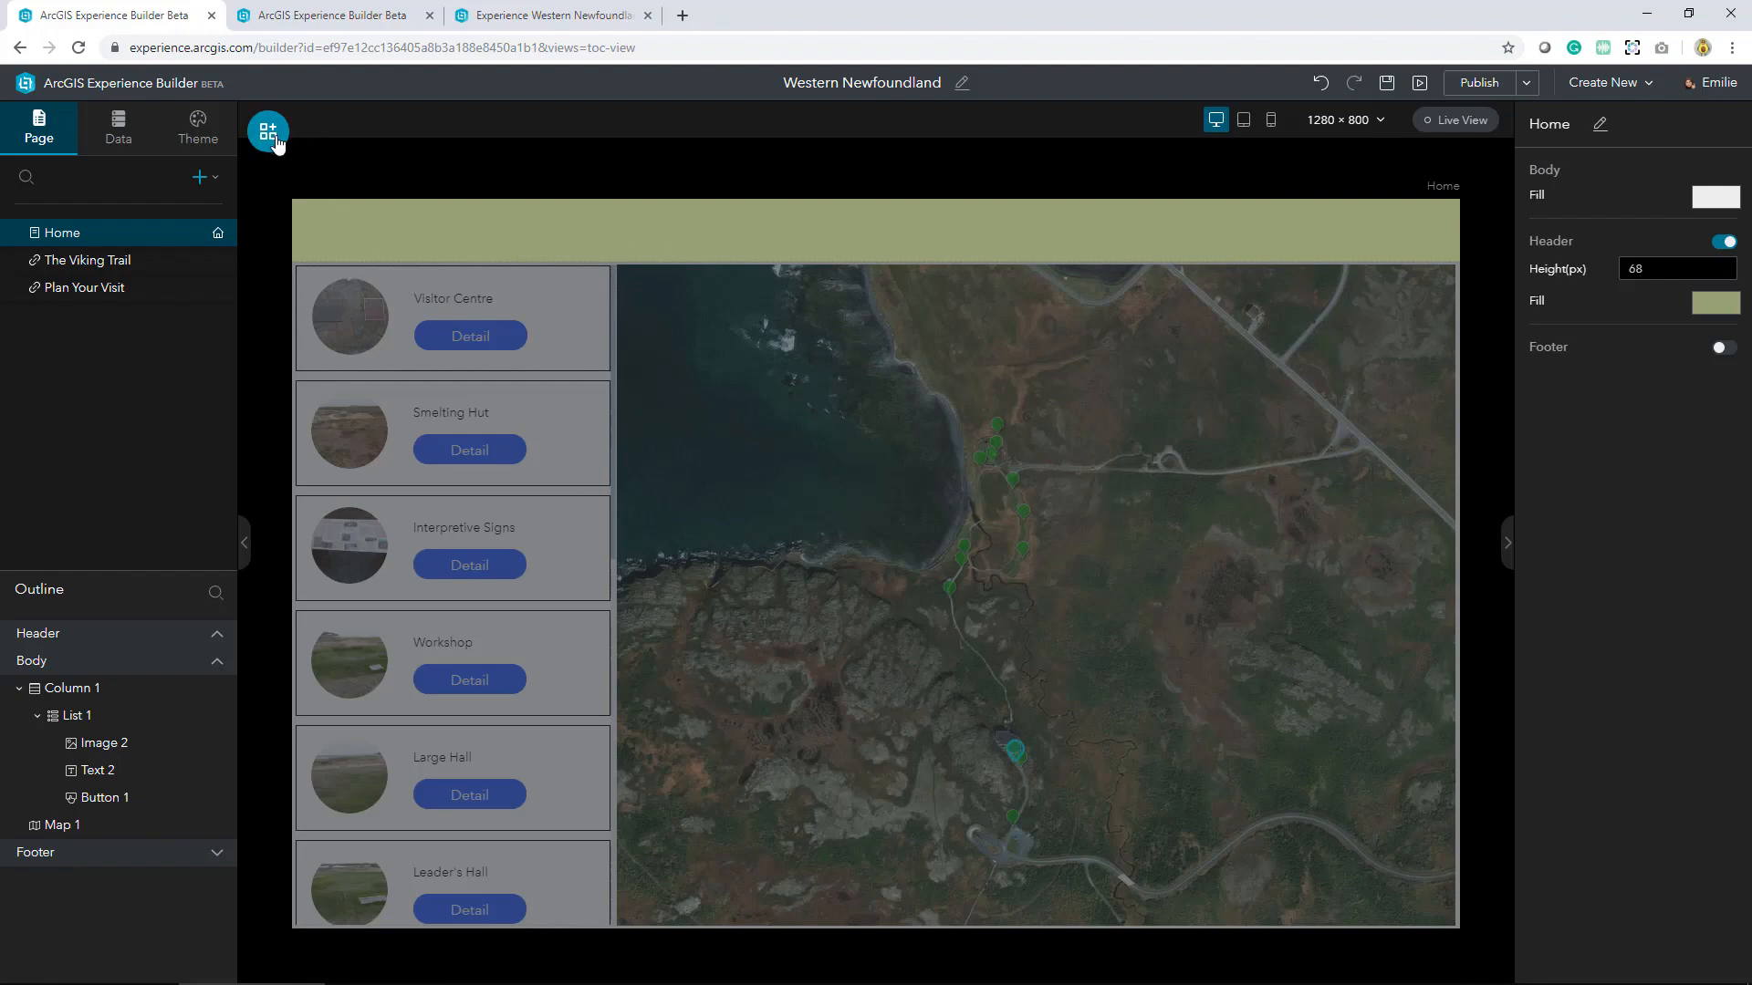
Place a Text widget in the header reading EXPERIENCE WESTERN NEWFOUNDLAND
left_click(267, 132)
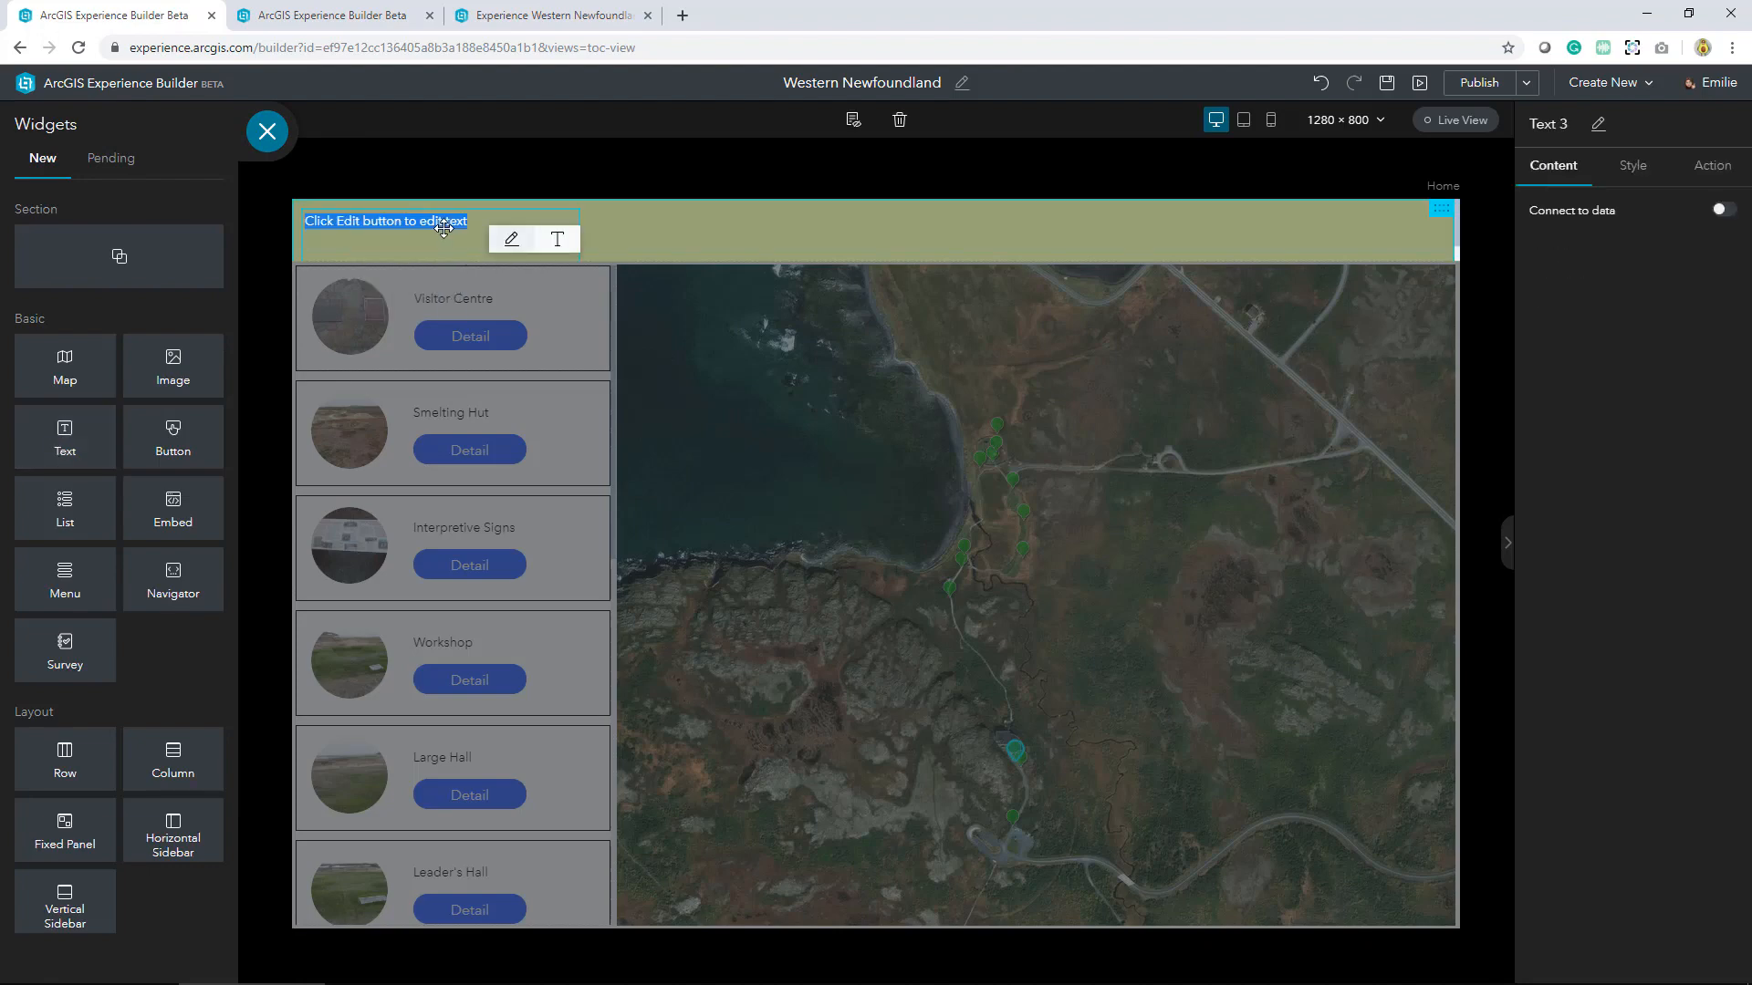
type("Expe")
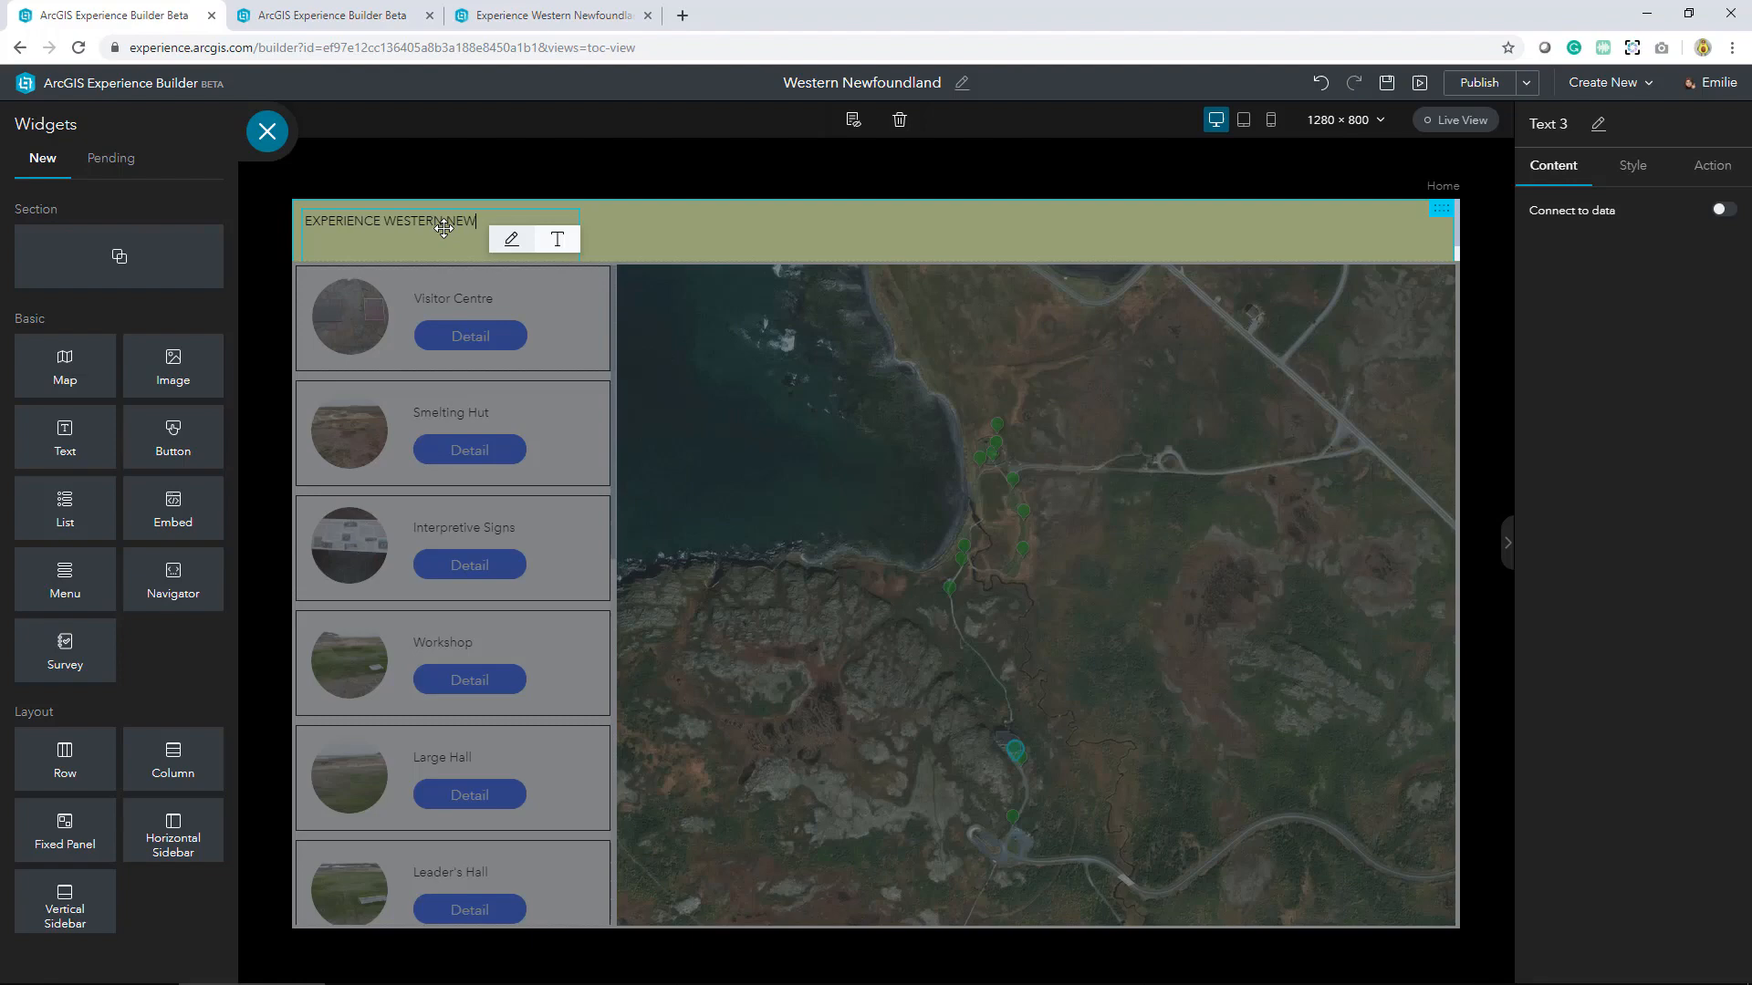
type("FOUNDLAND")
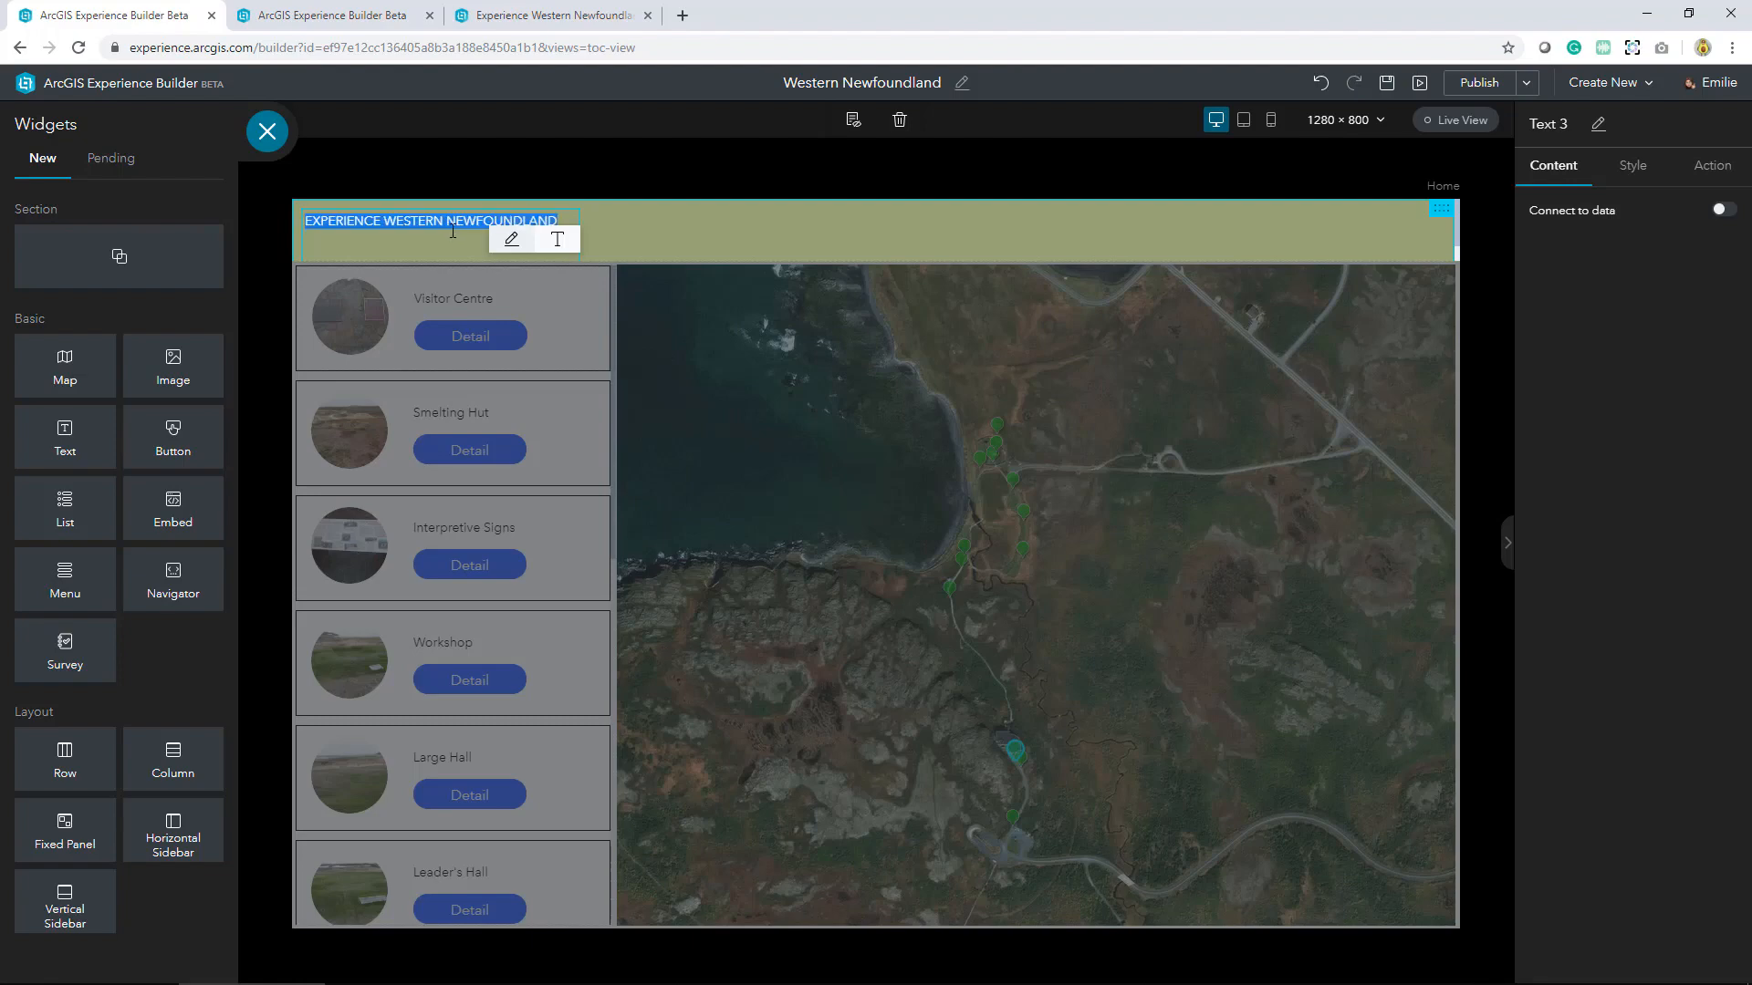
mouse_move(558, 240)
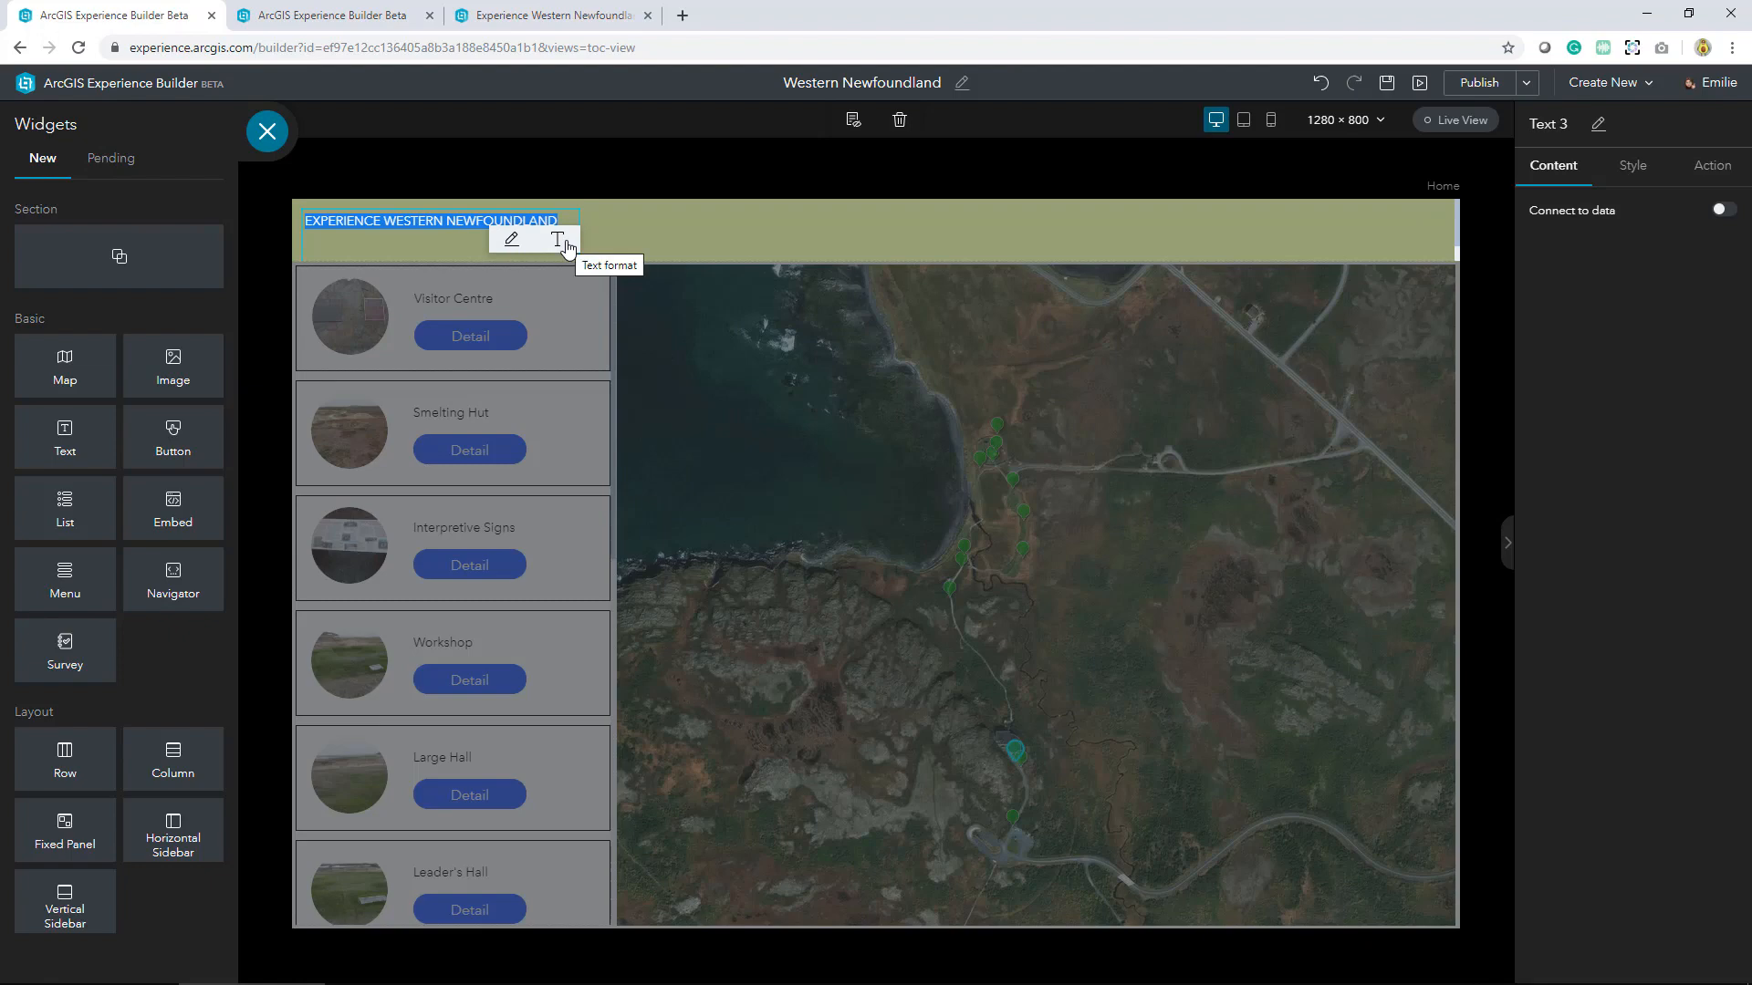
Format the title as bold white text at size 20
left_click(557, 239)
type("2")
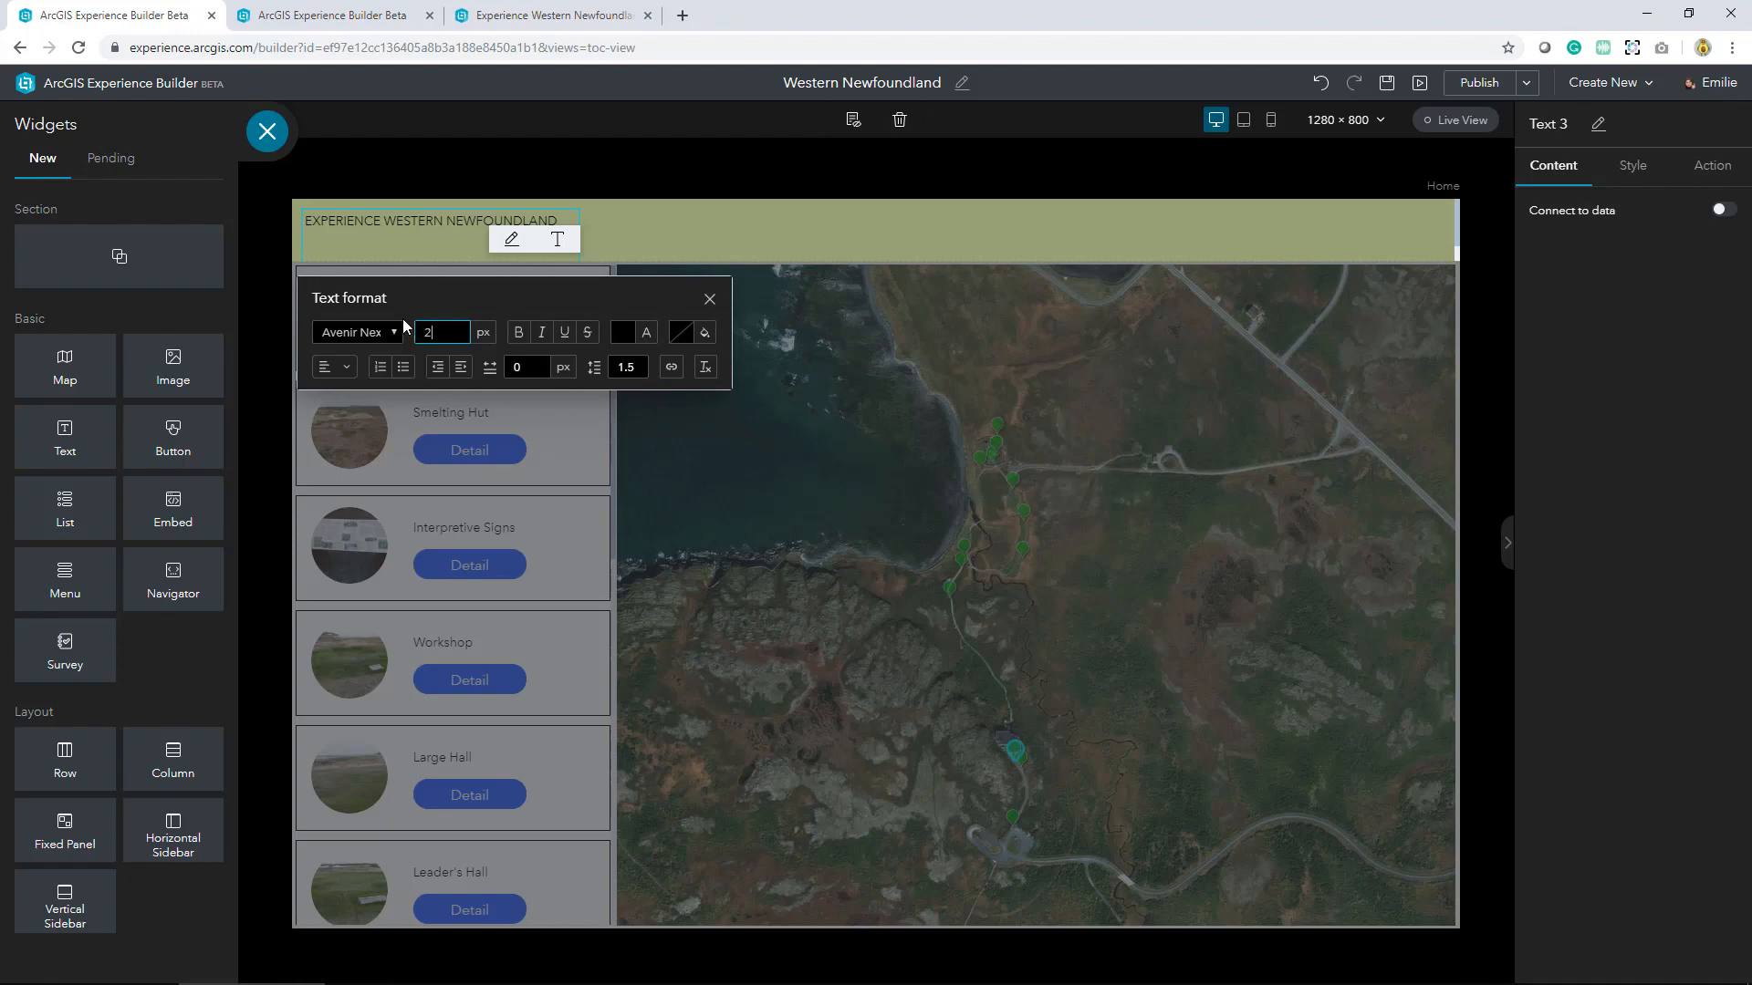
type("0")
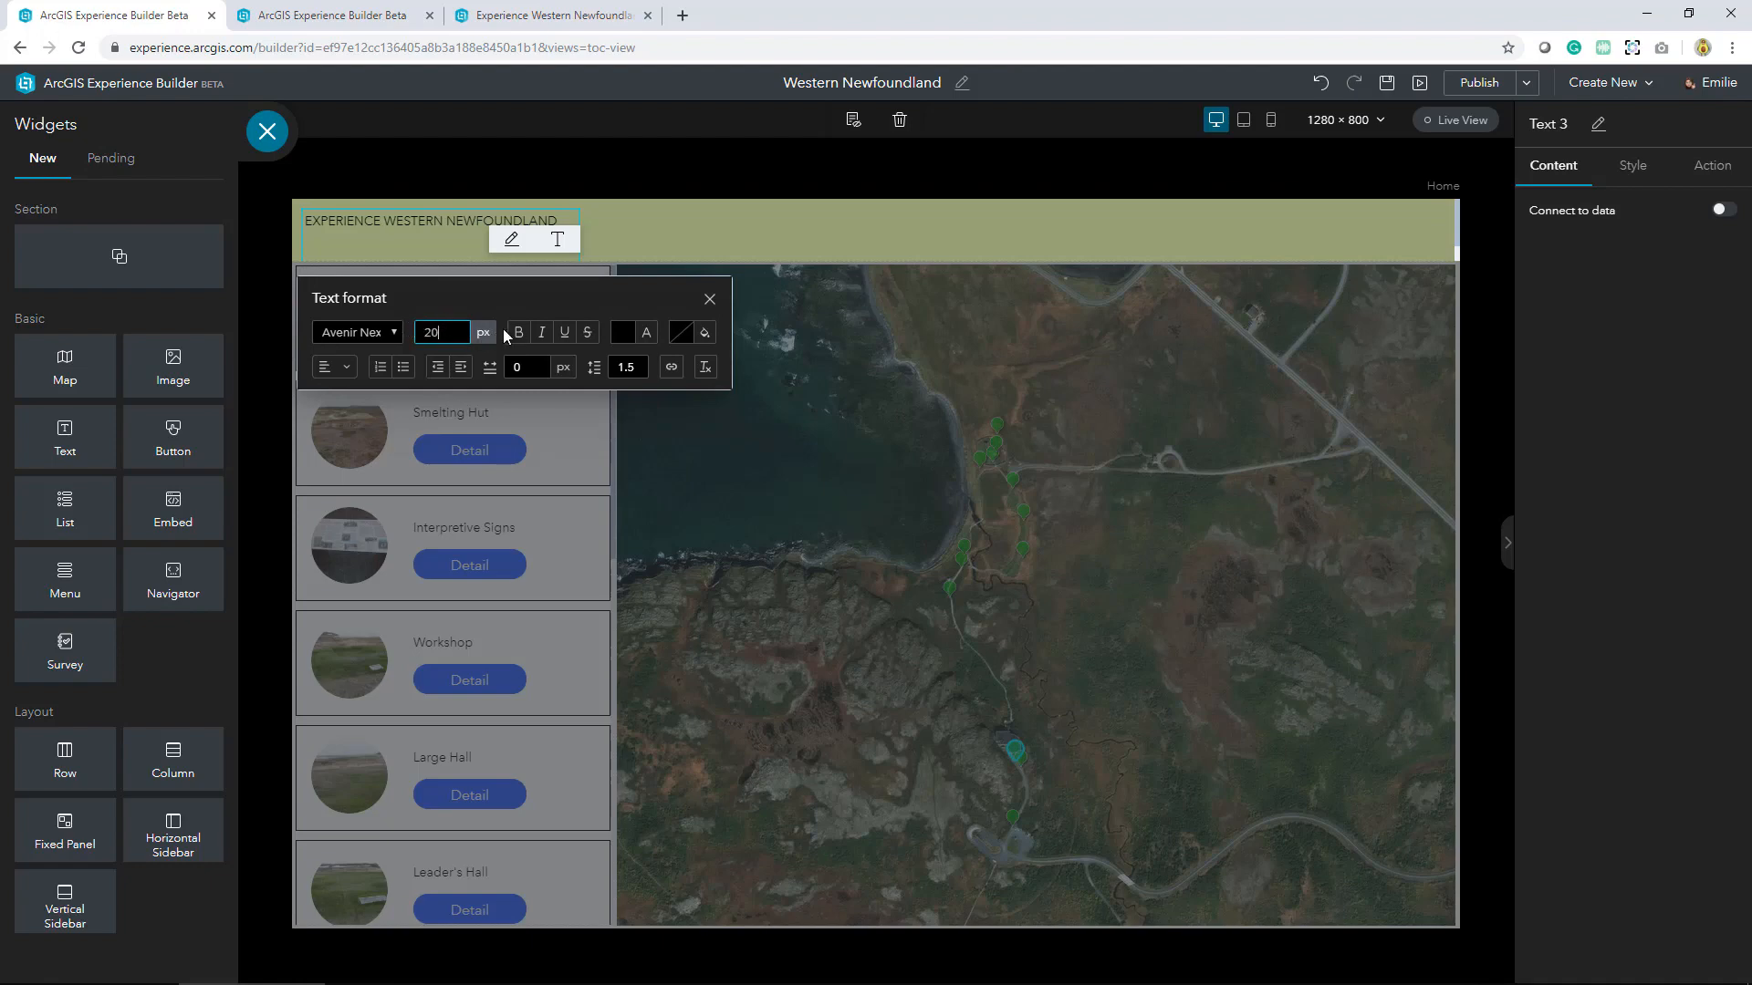
left_click(623, 332)
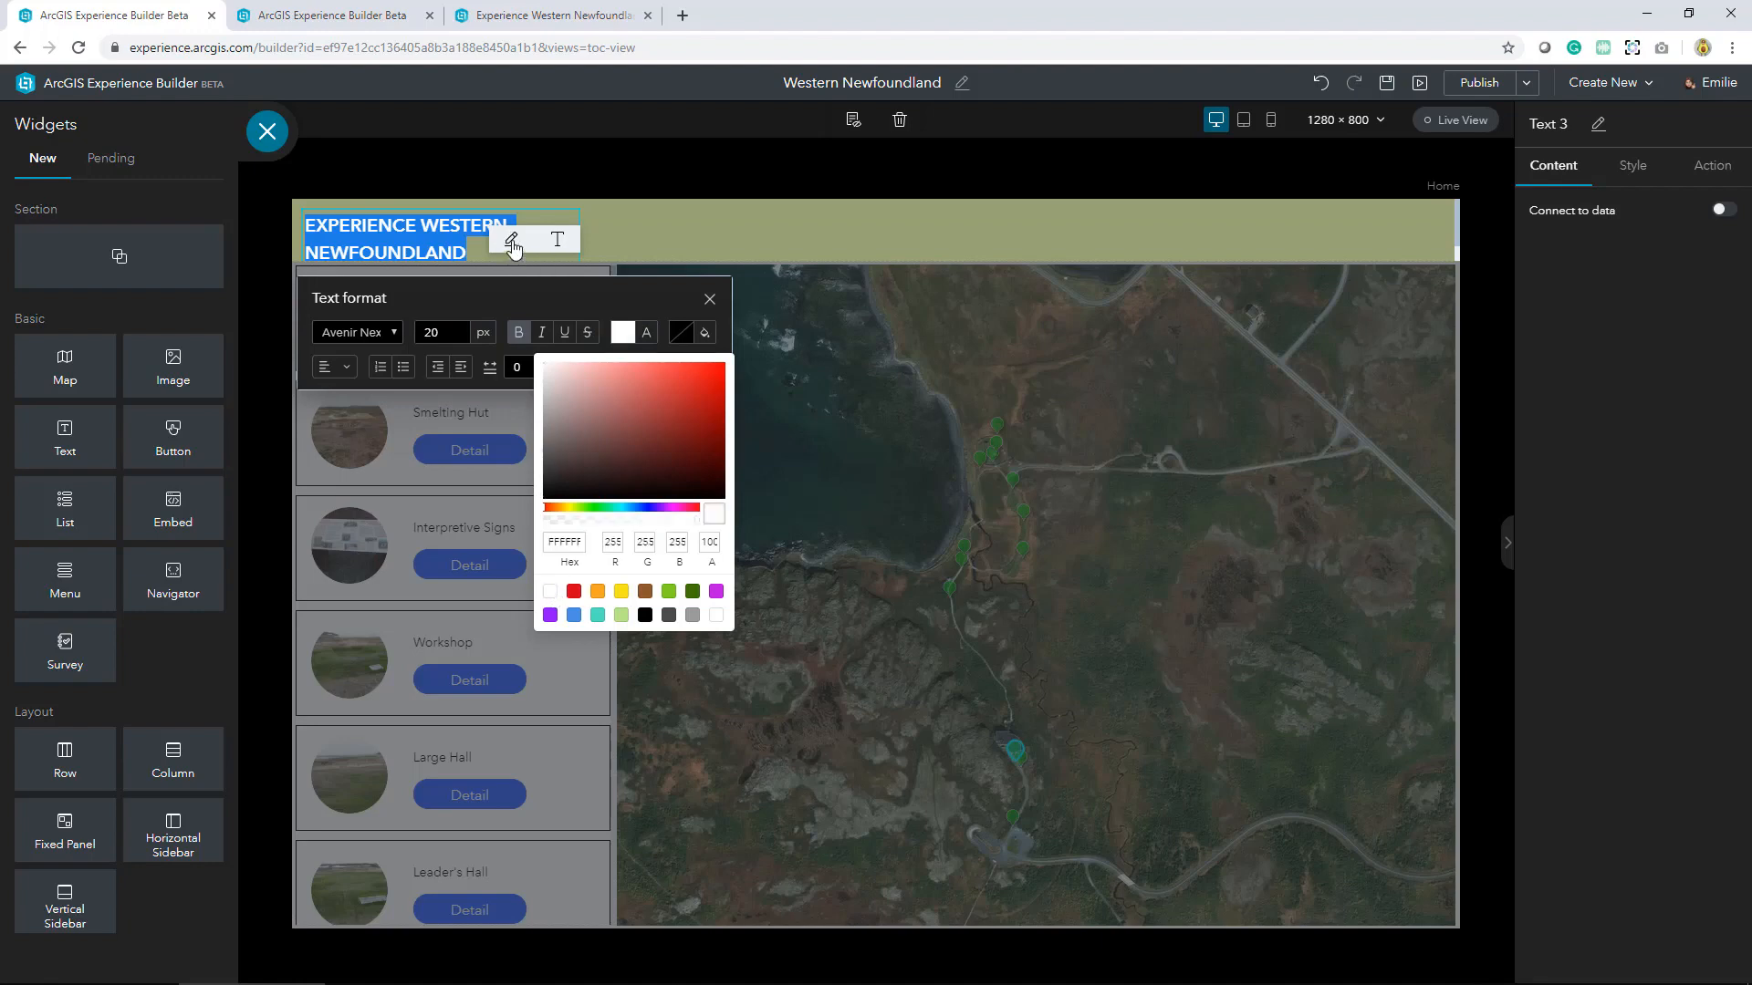
left_click(708, 298)
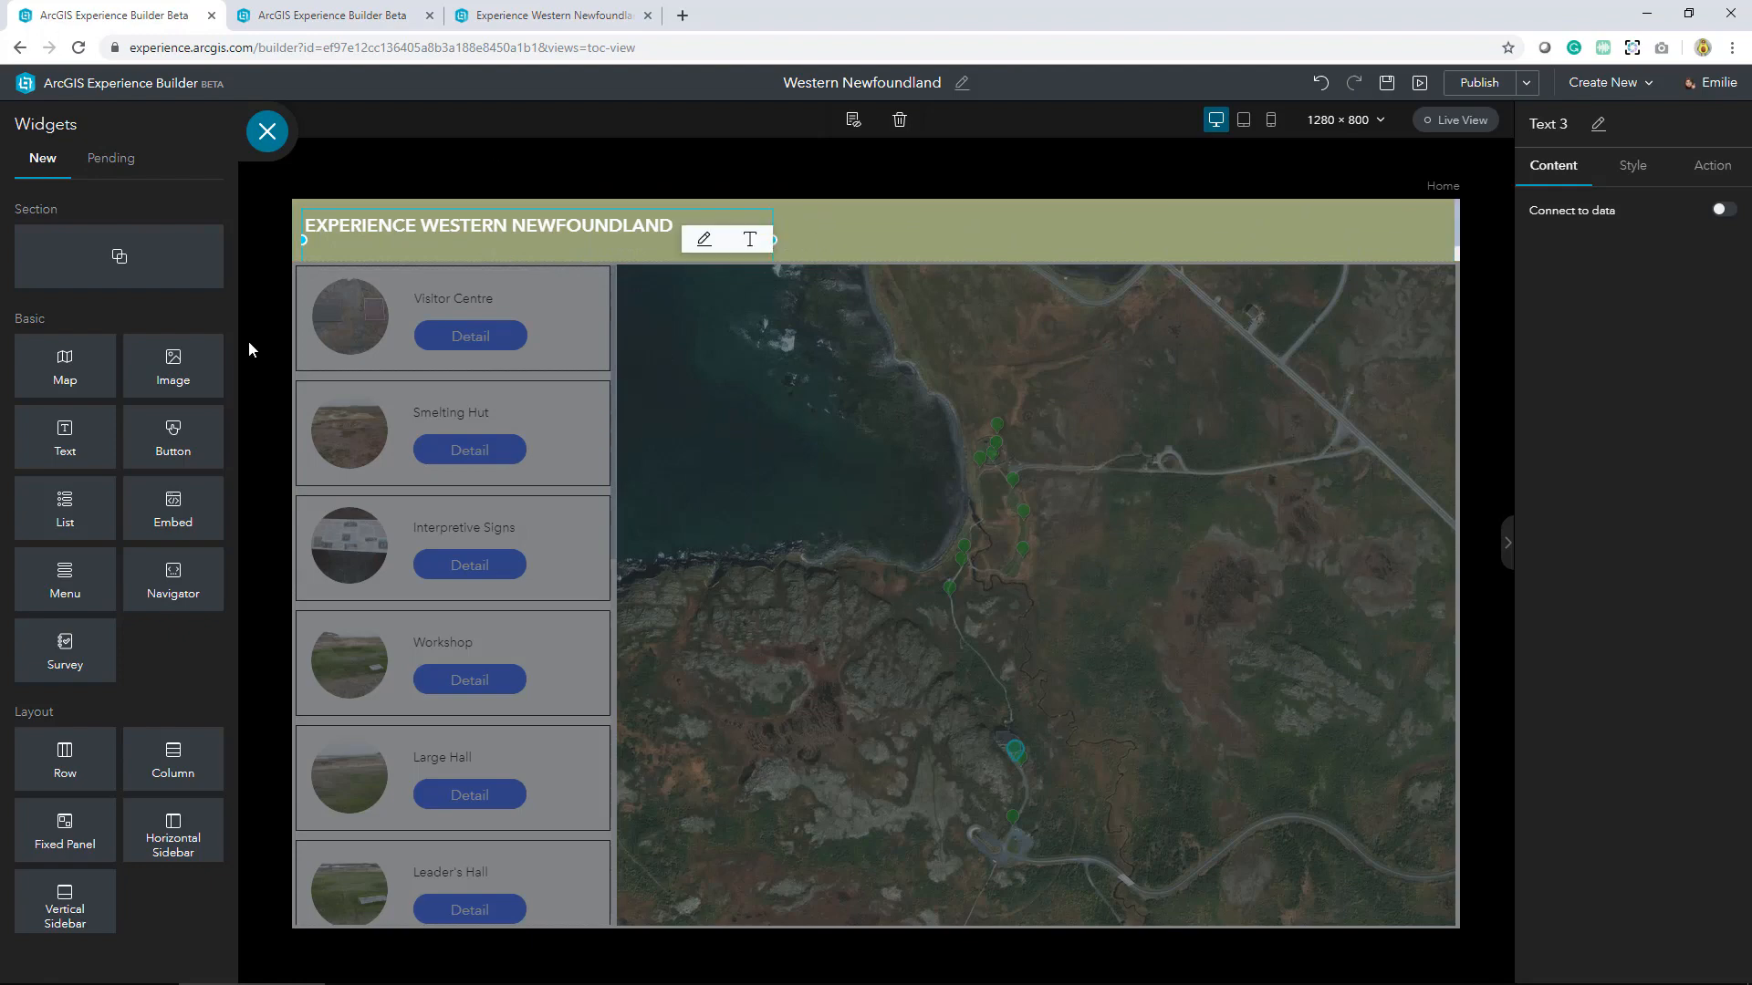
mouse_move(64, 579)
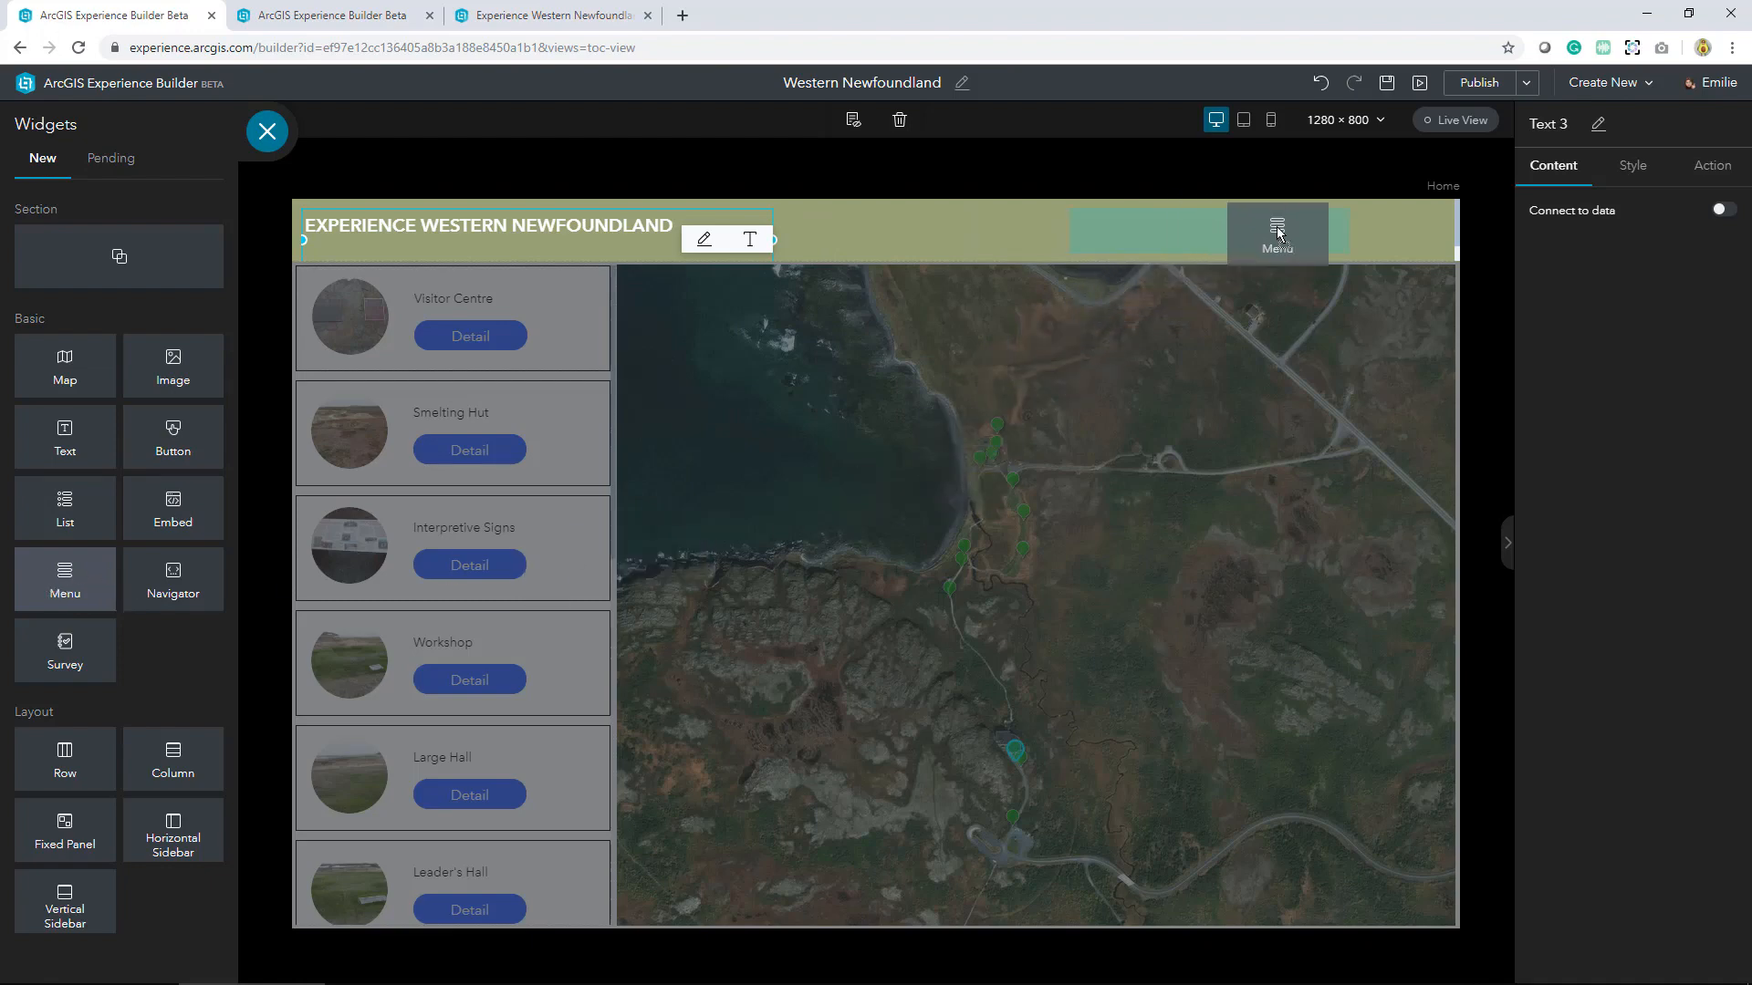
Add a page menu at the header's right with a transparent background and white selected-link colour
left_click(1277, 234)
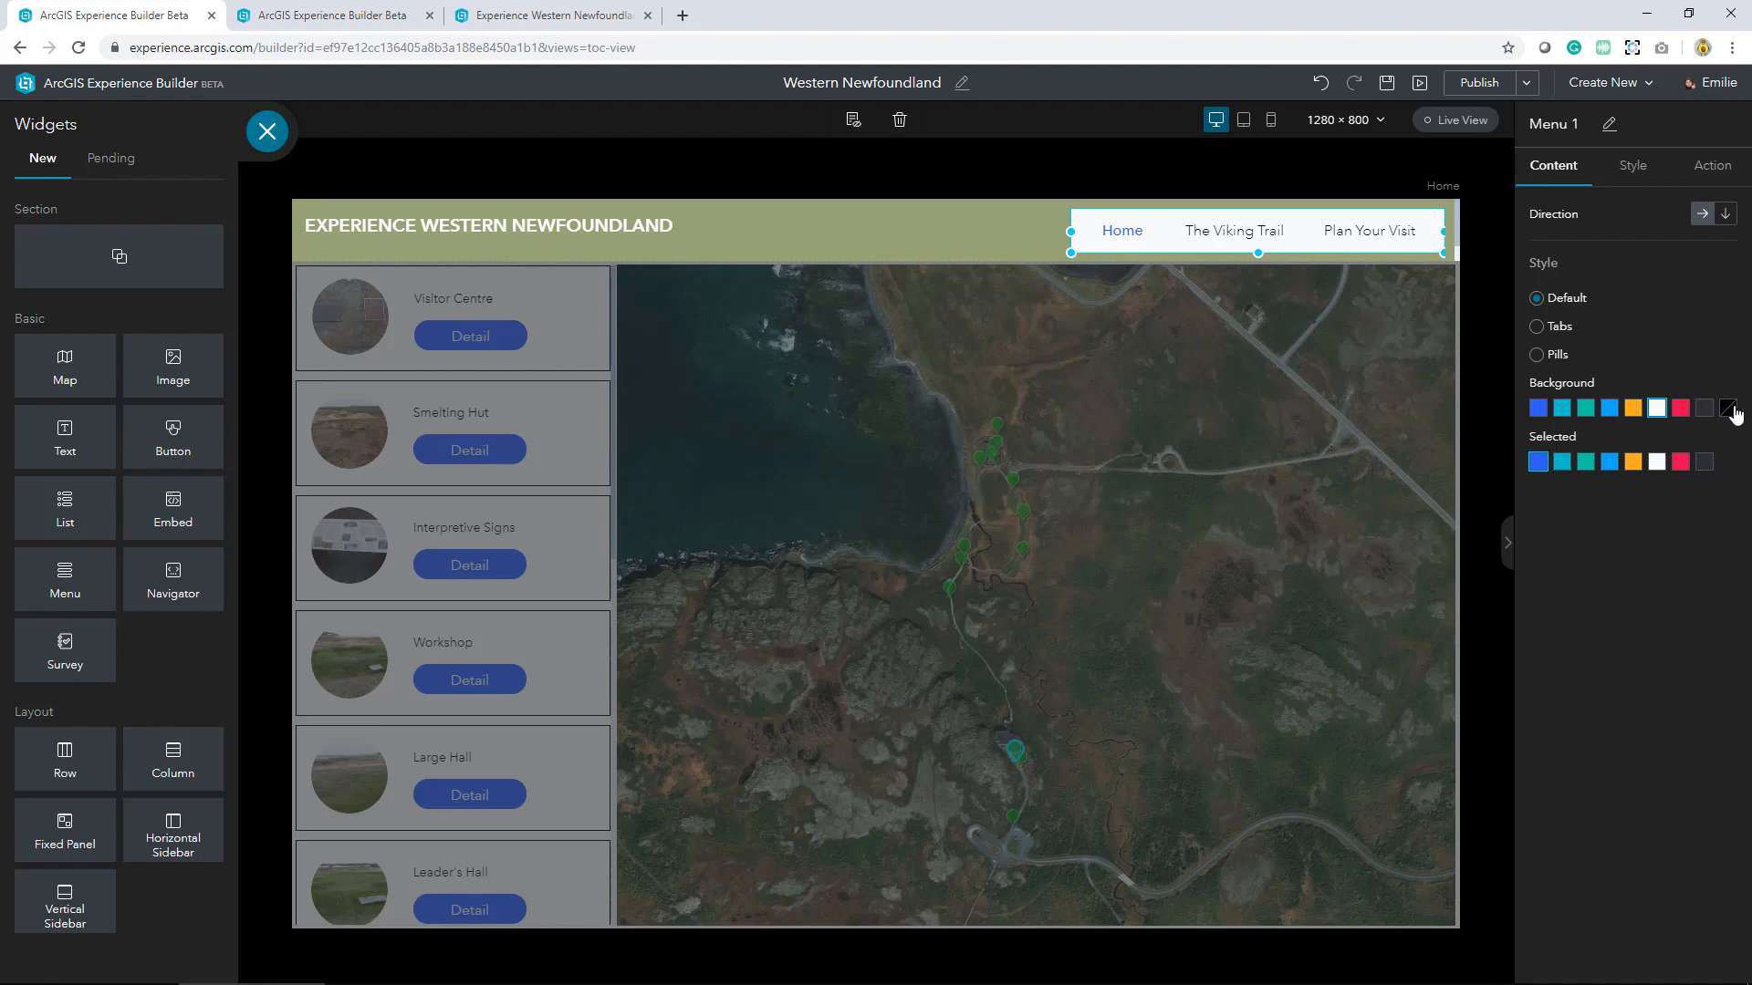
left_click(1727, 407)
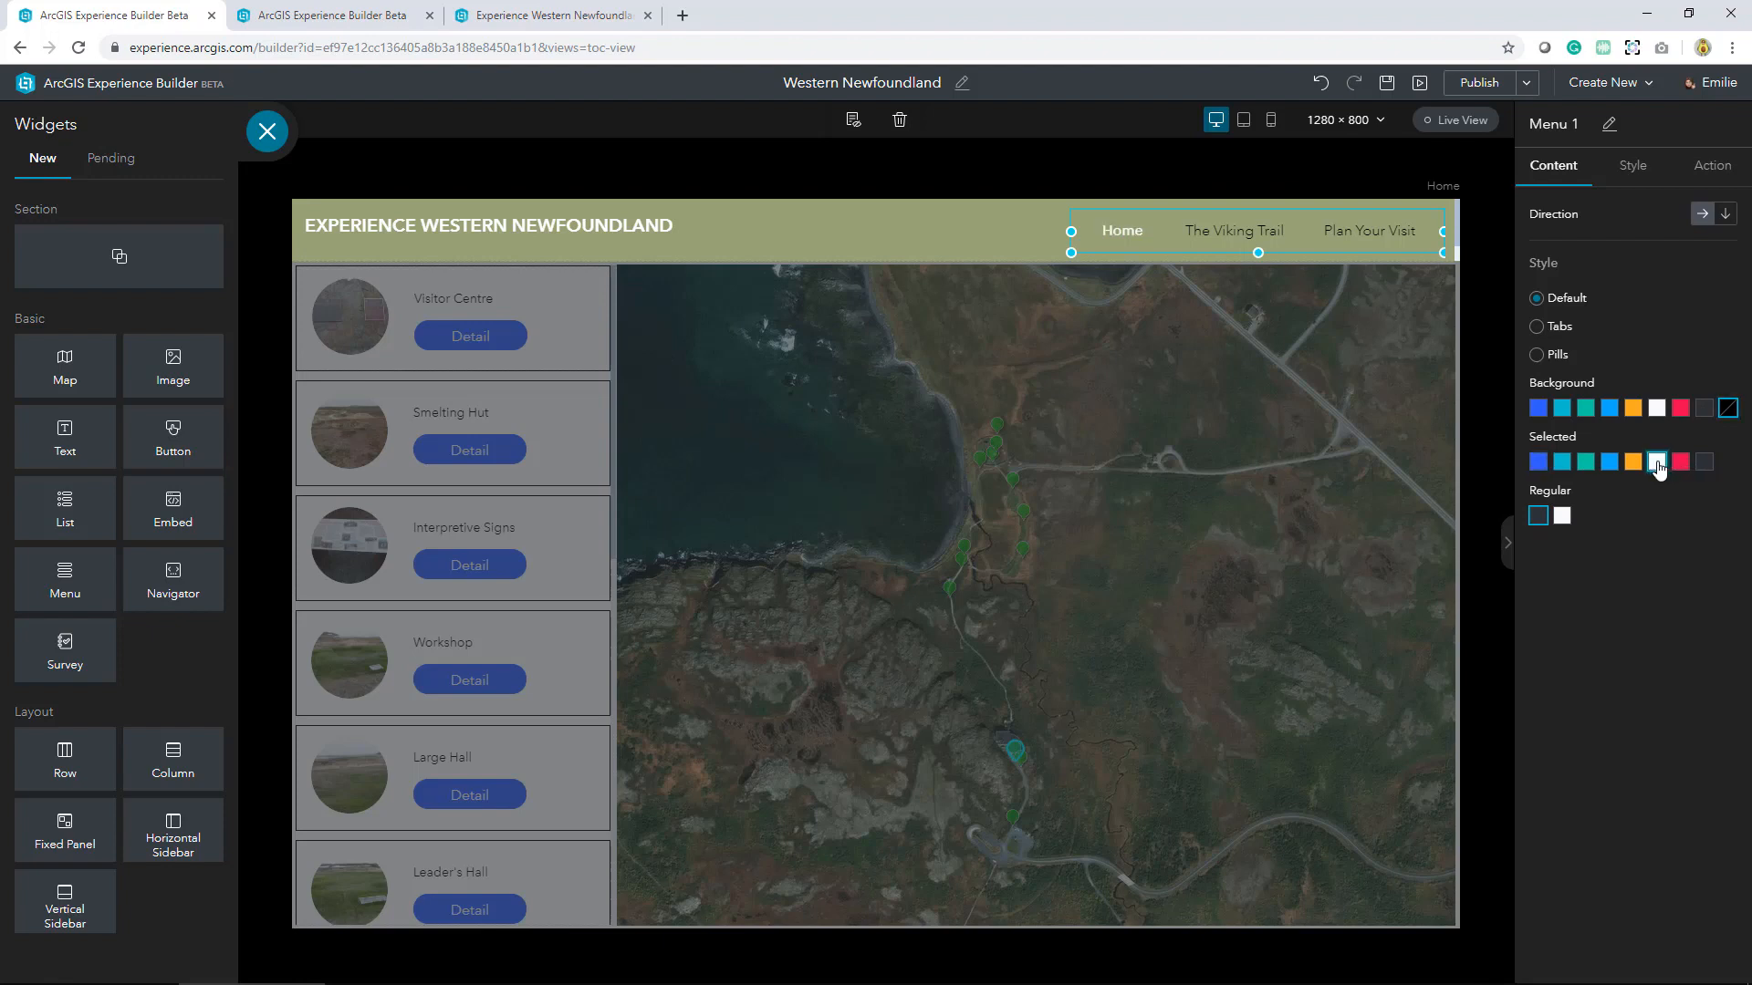
left_click(1657, 462)
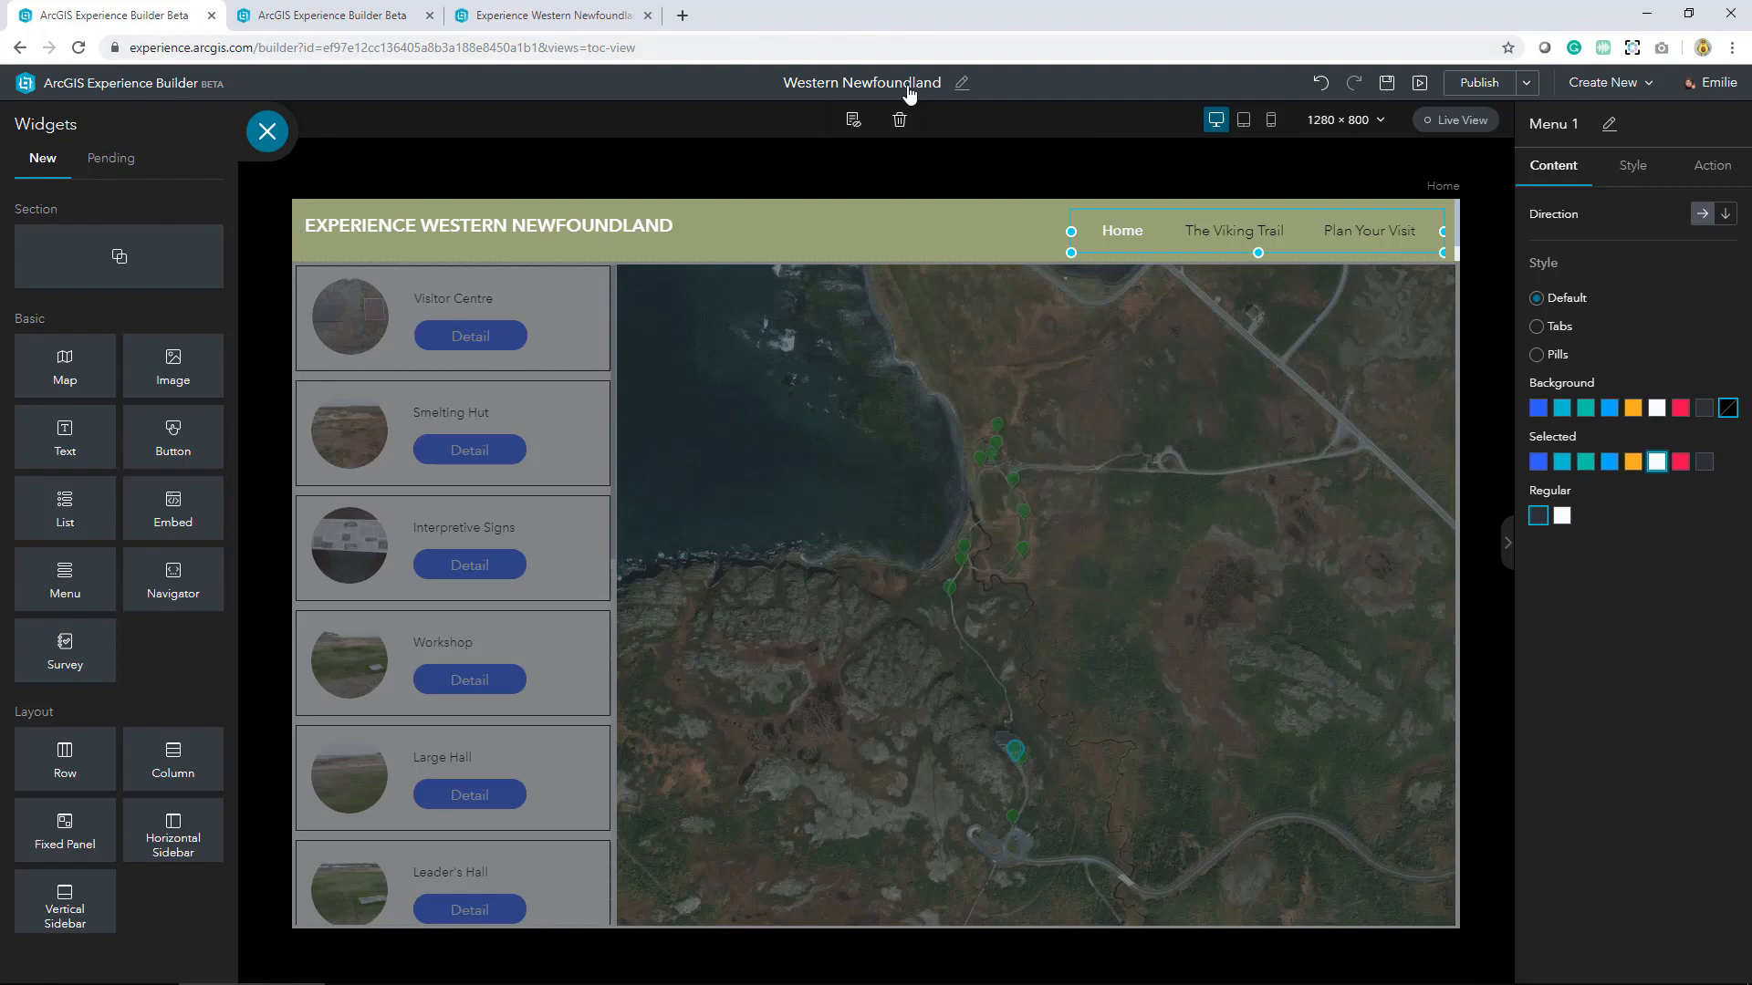
left_click(1385, 83)
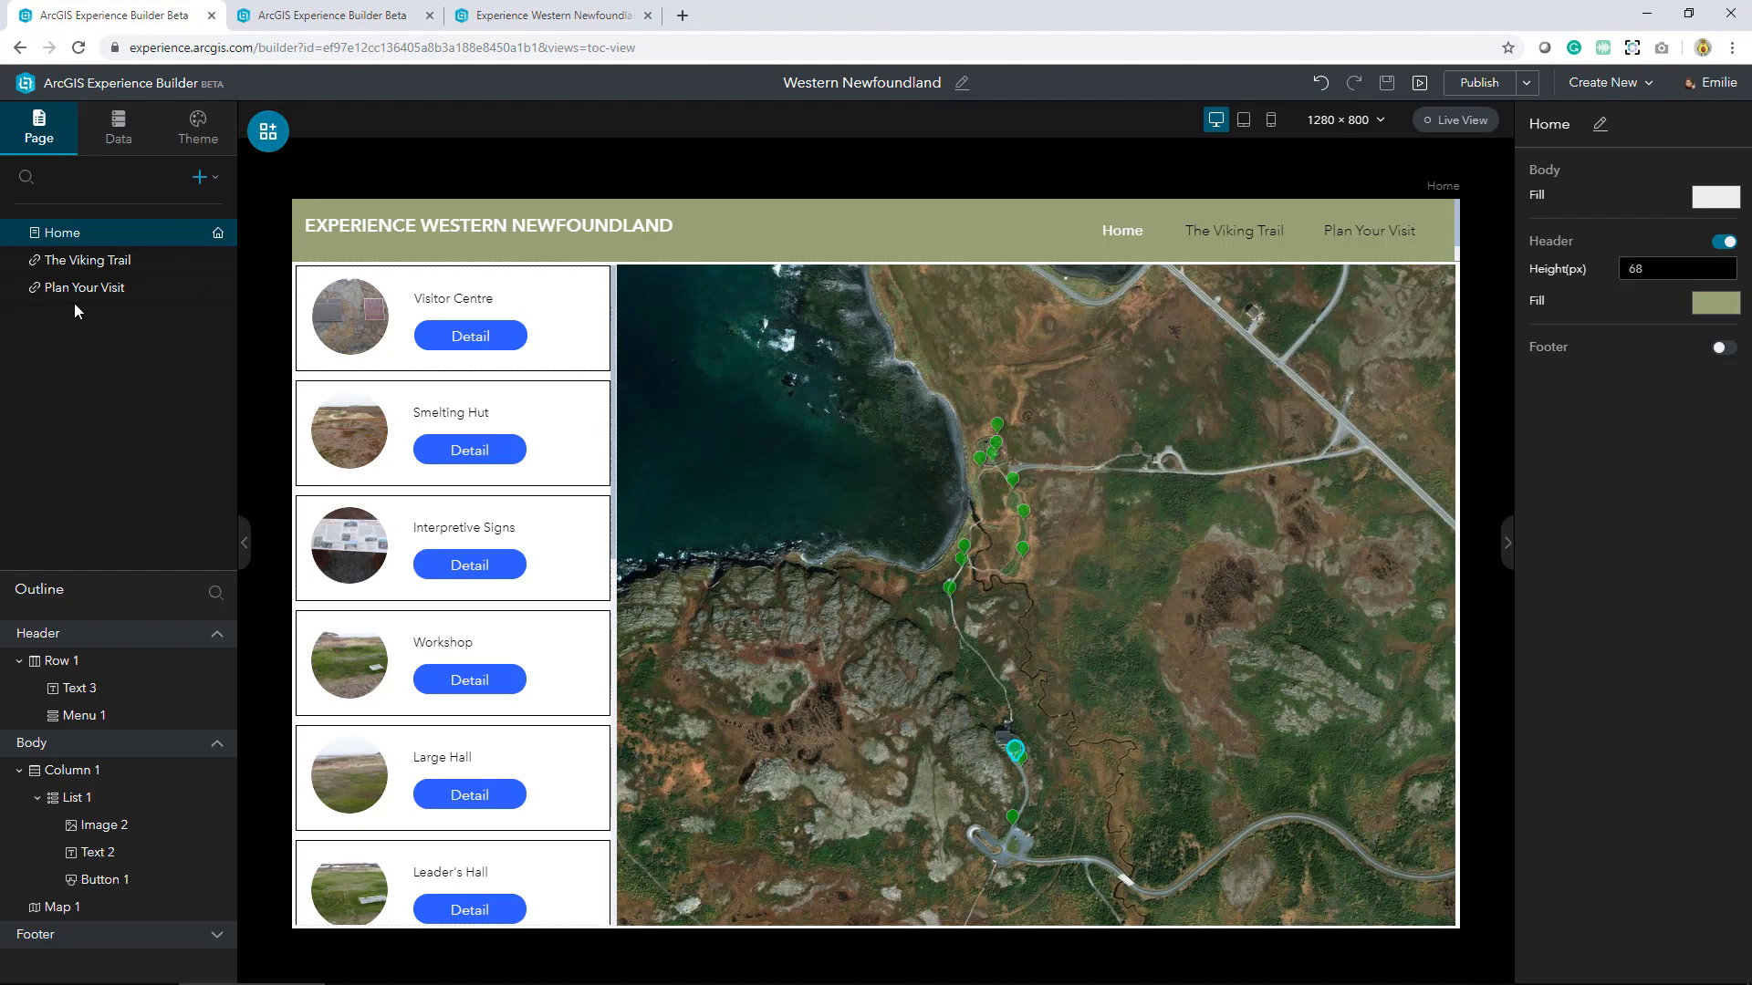
left_click(118, 126)
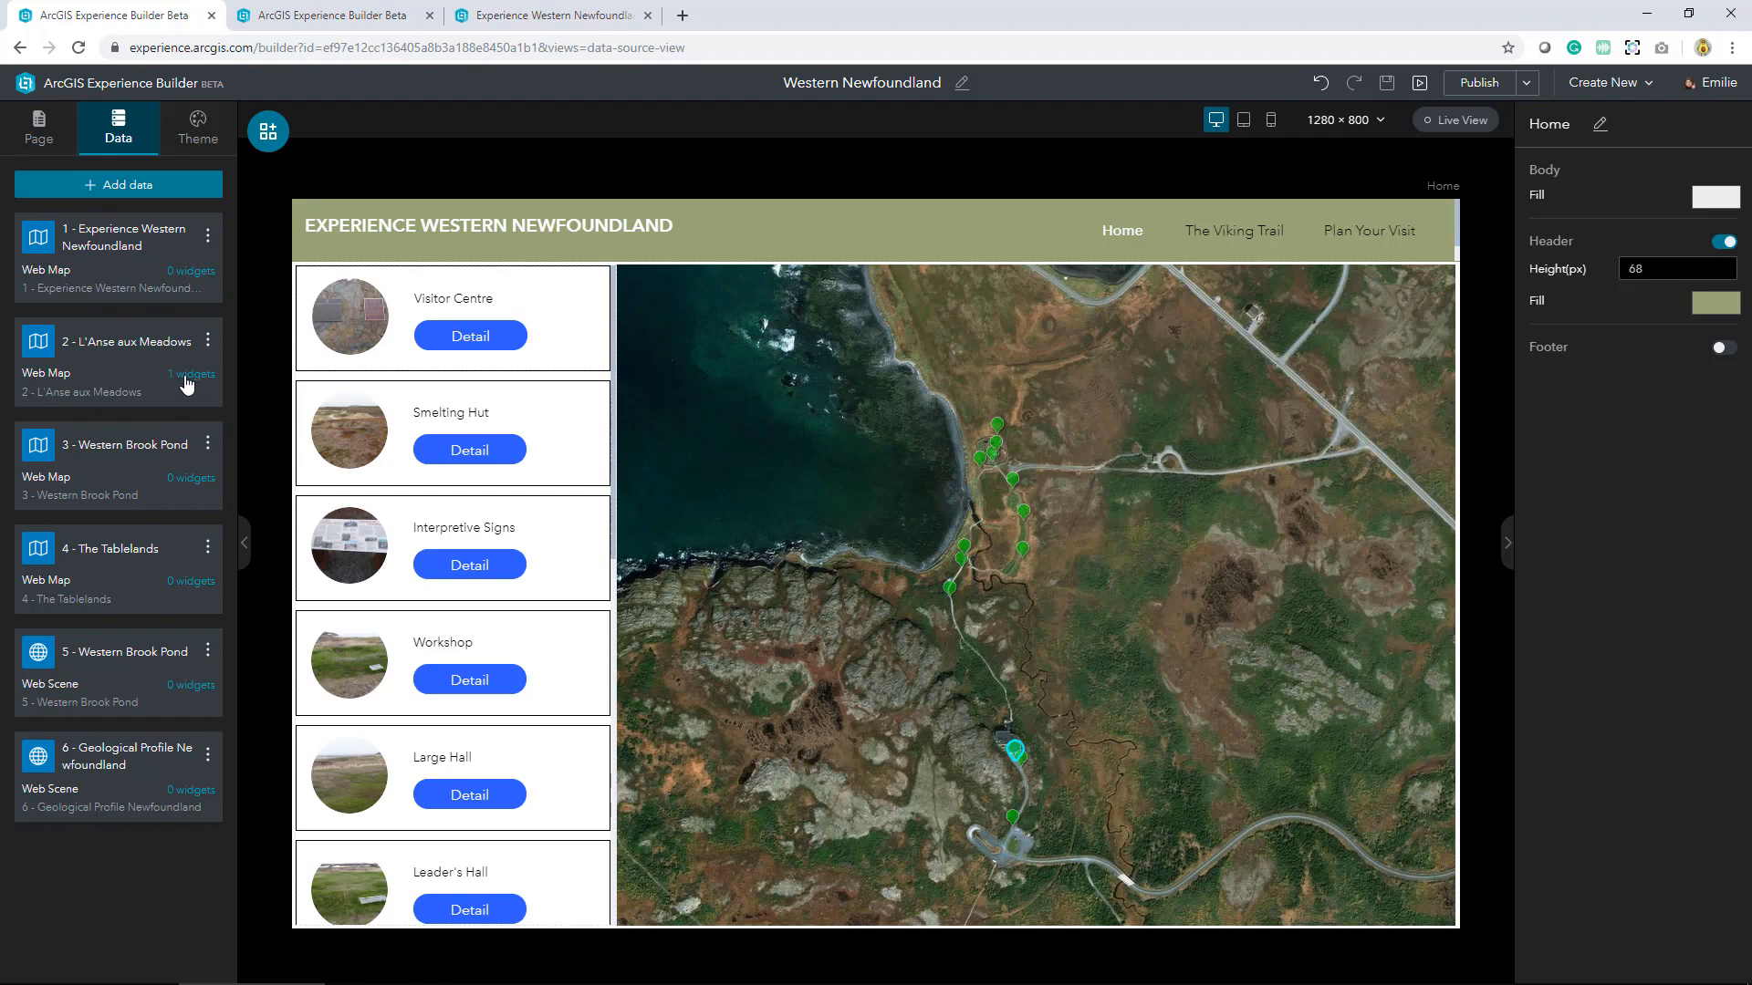
left_click(117, 340)
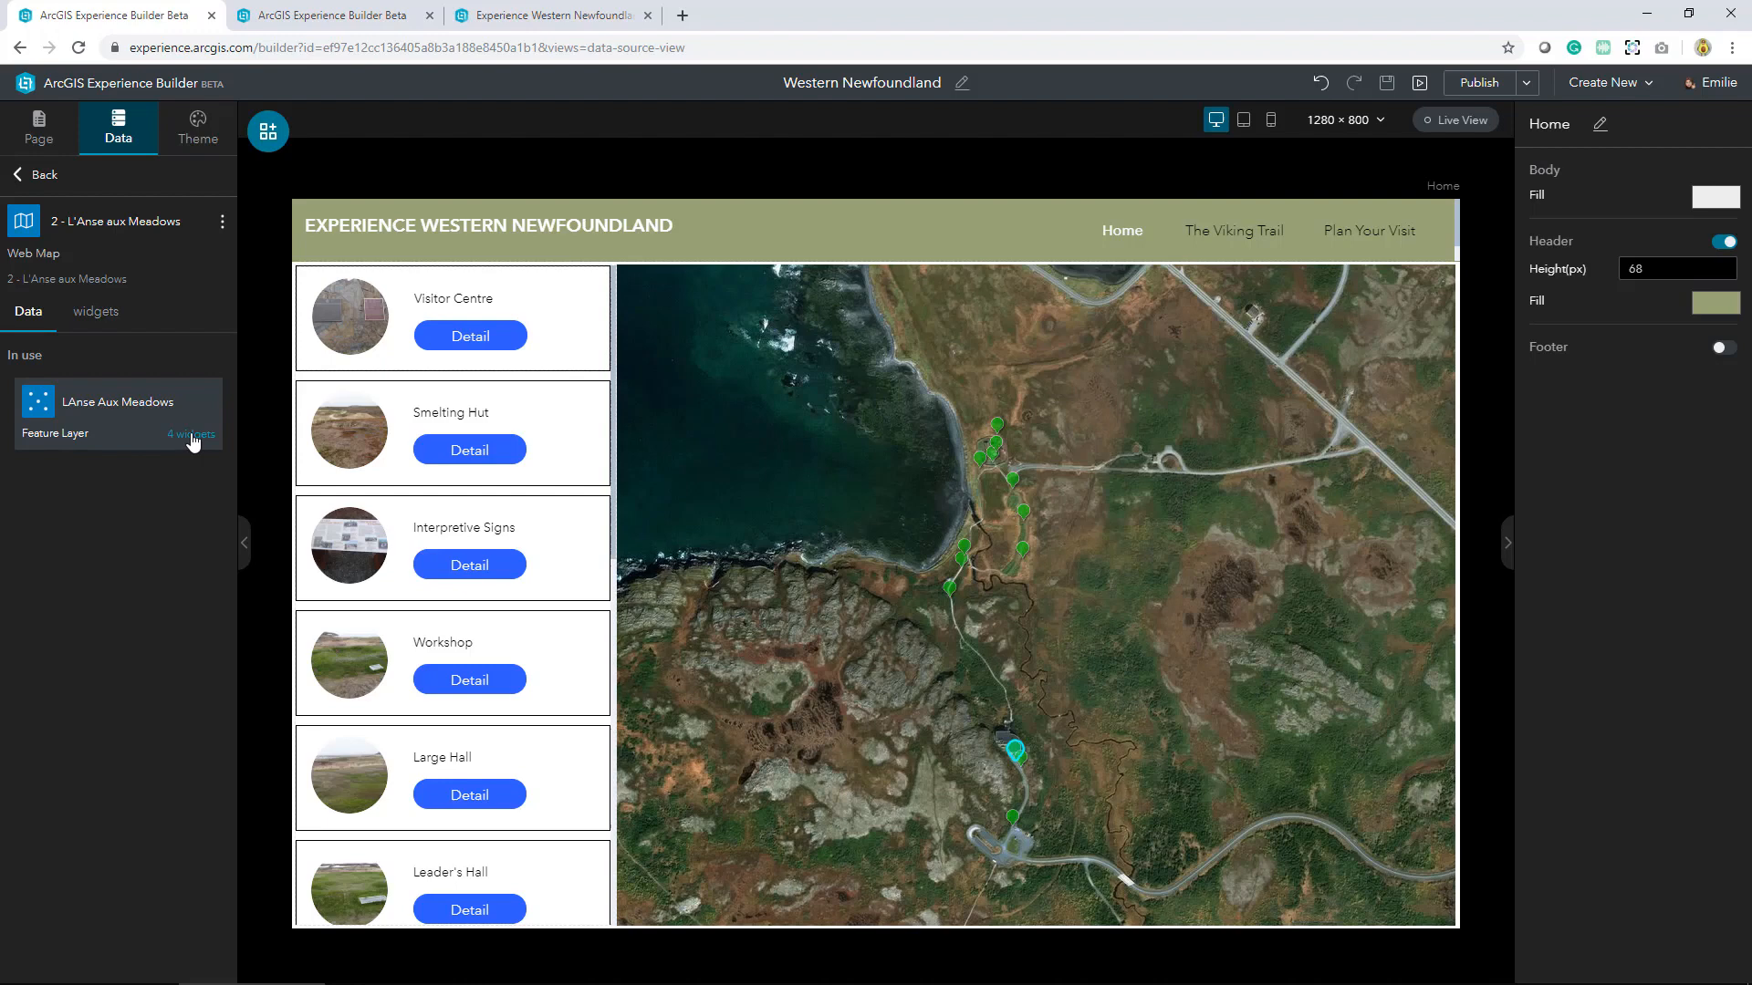
mouse_move(220, 229)
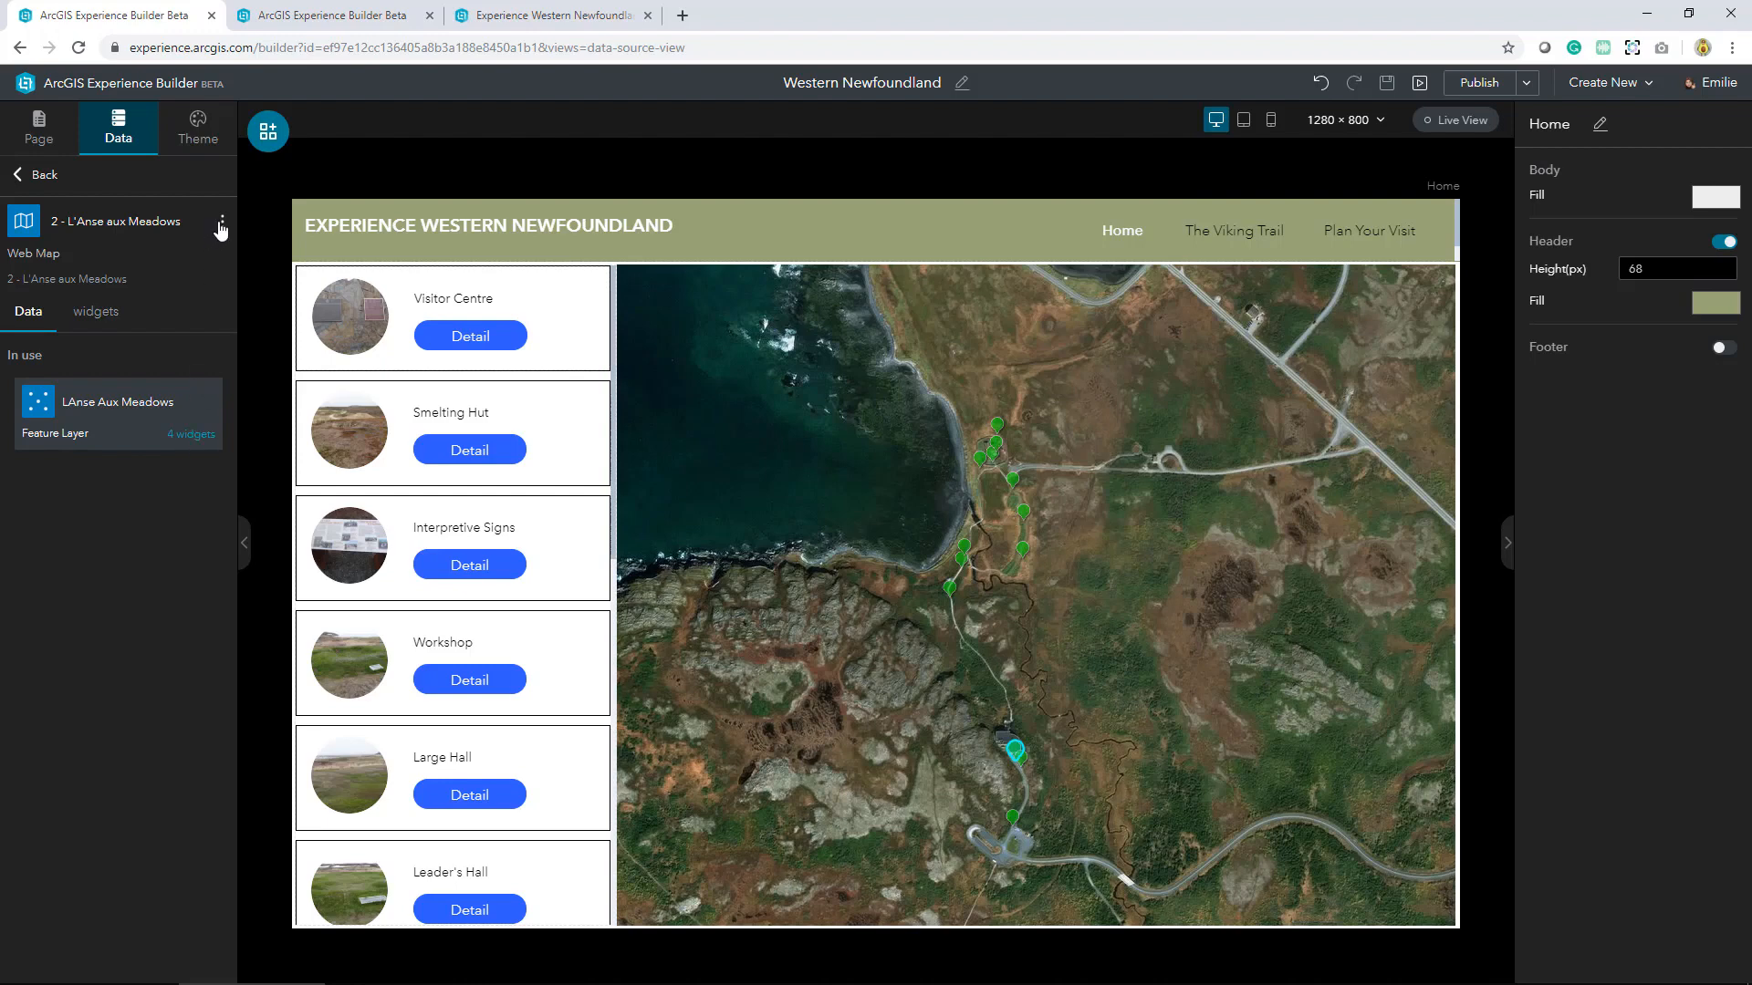
left_click(221, 220)
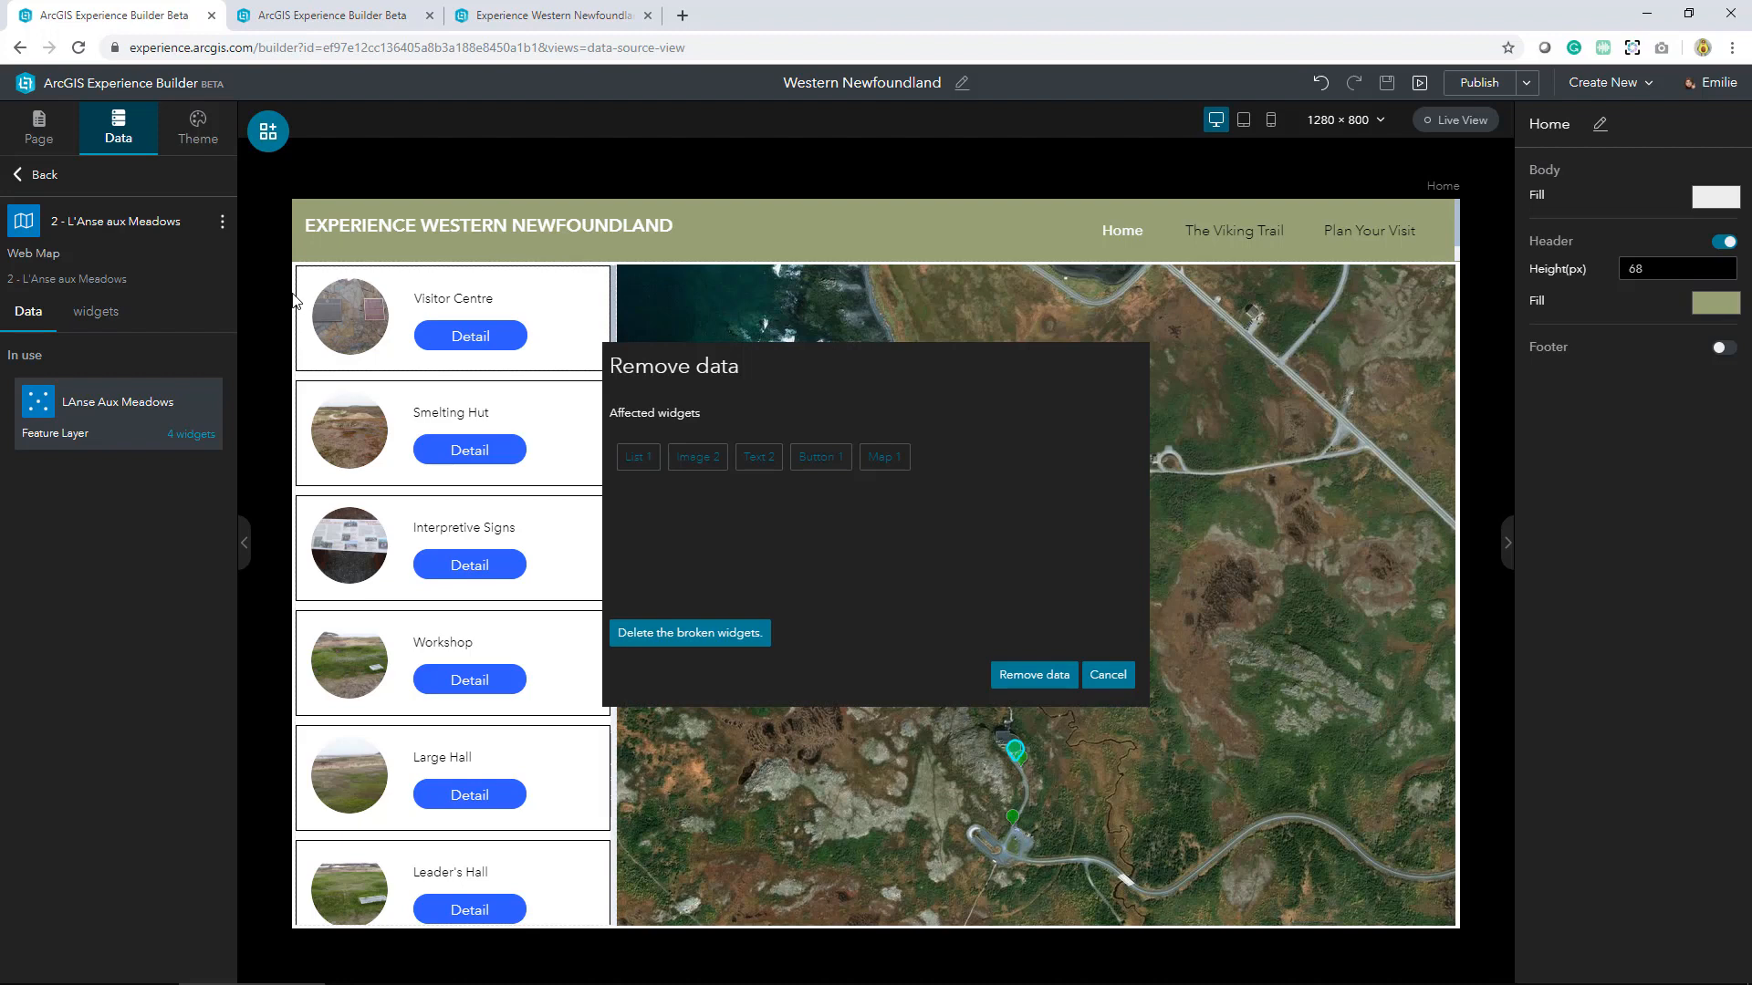
mouse_move(307, 302)
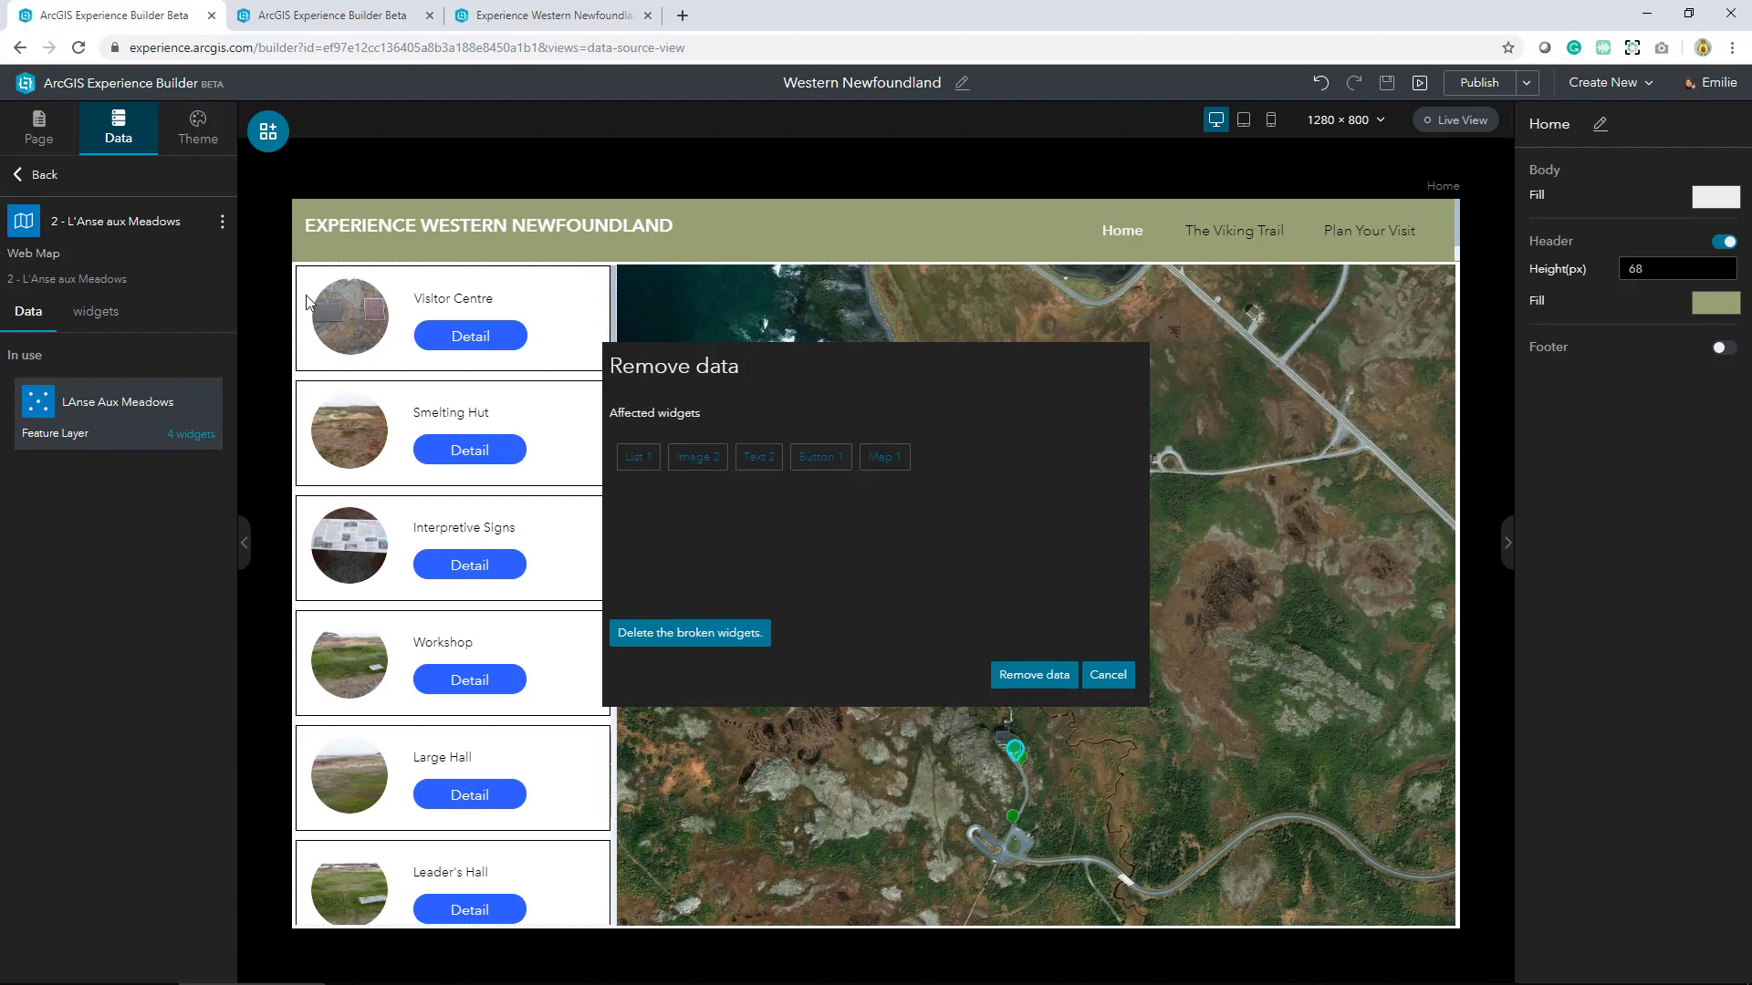
mouse_move(1107, 675)
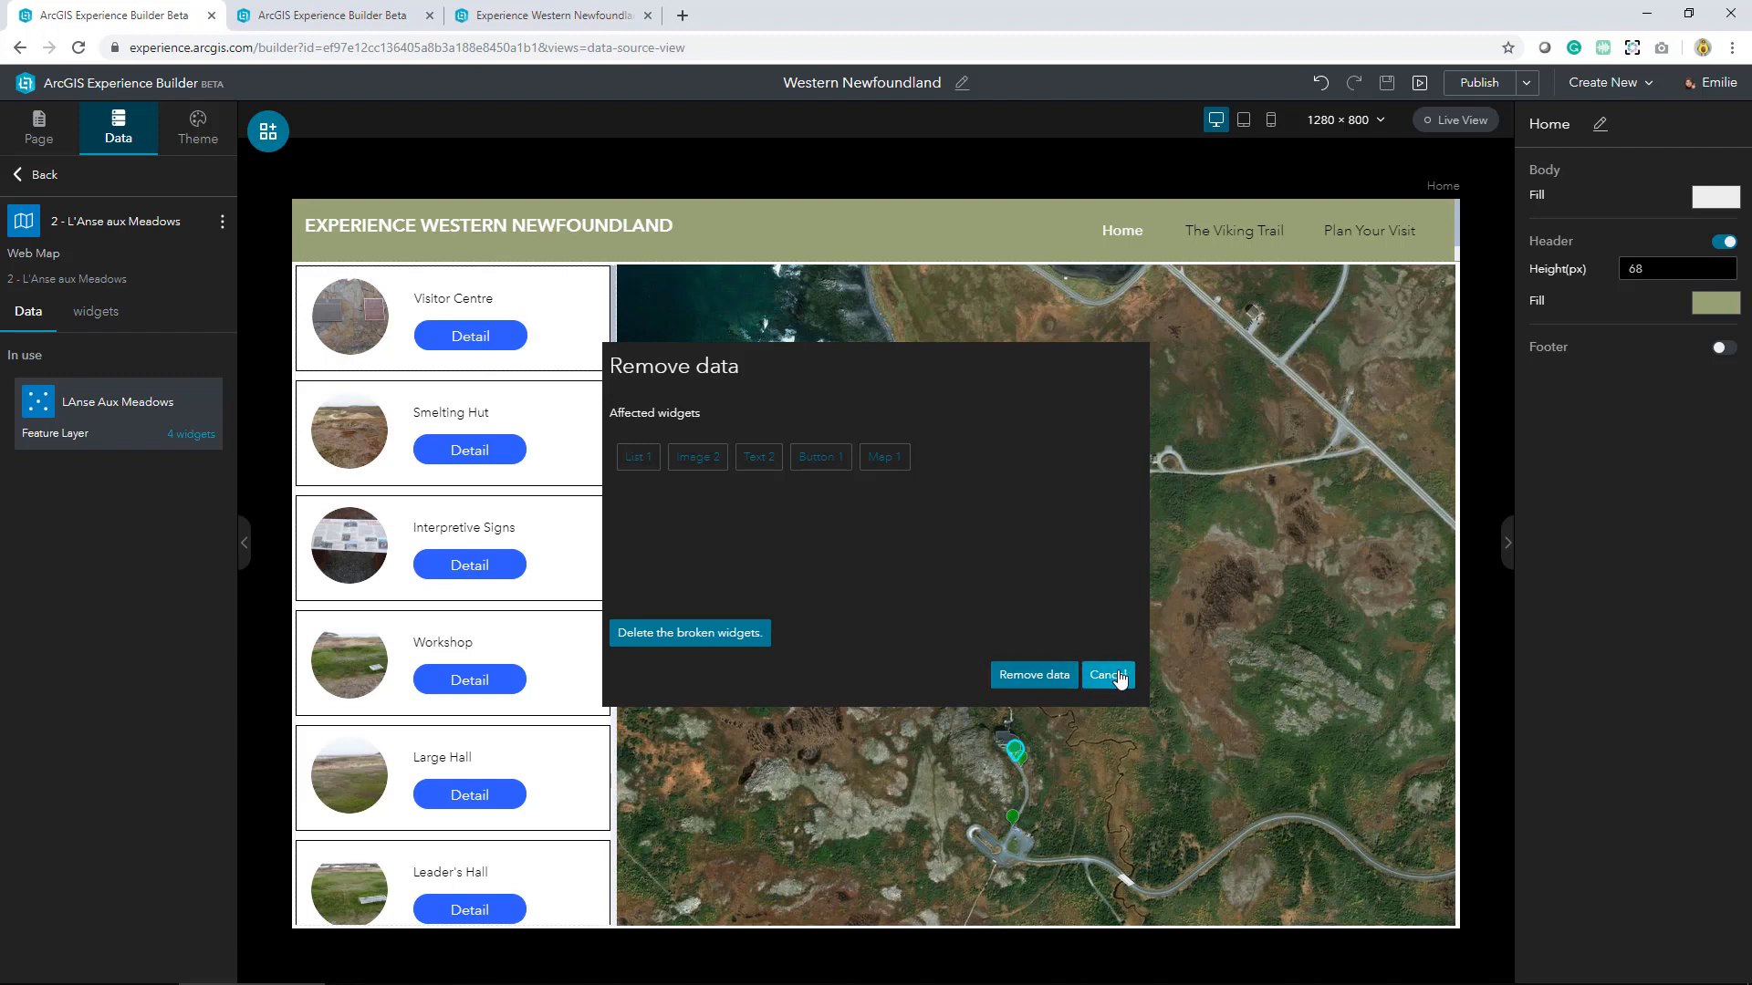
left_click(1106, 675)
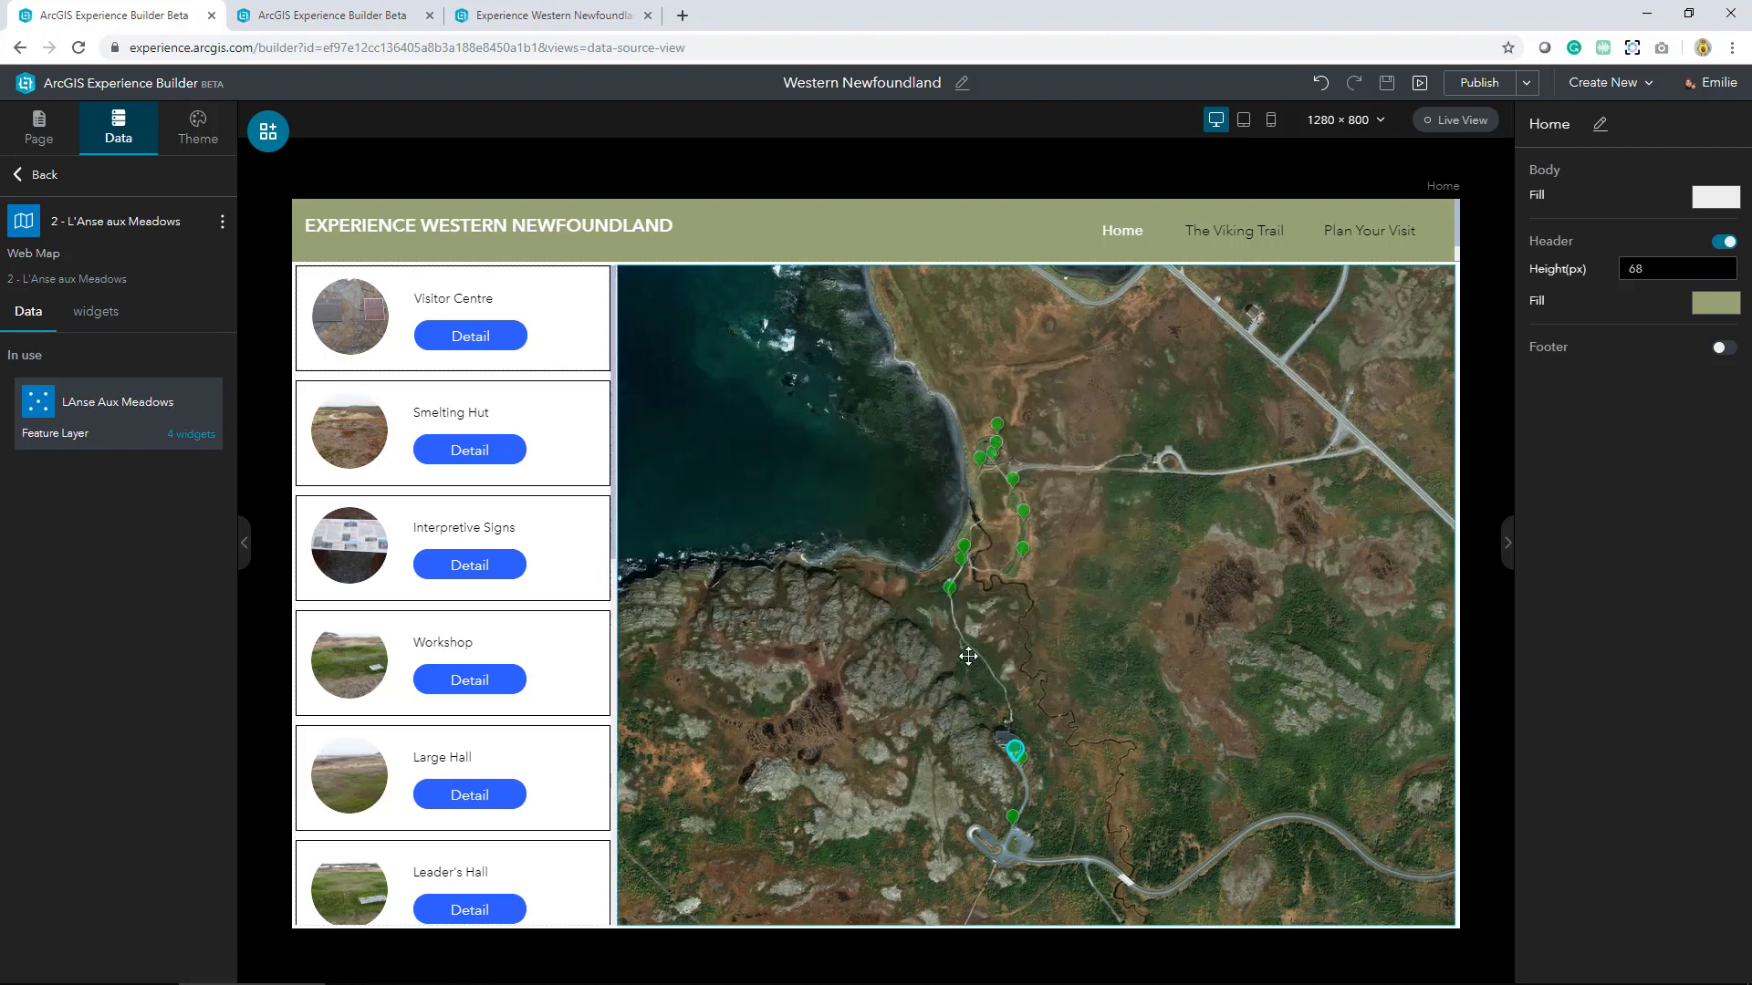
left_click(41, 174)
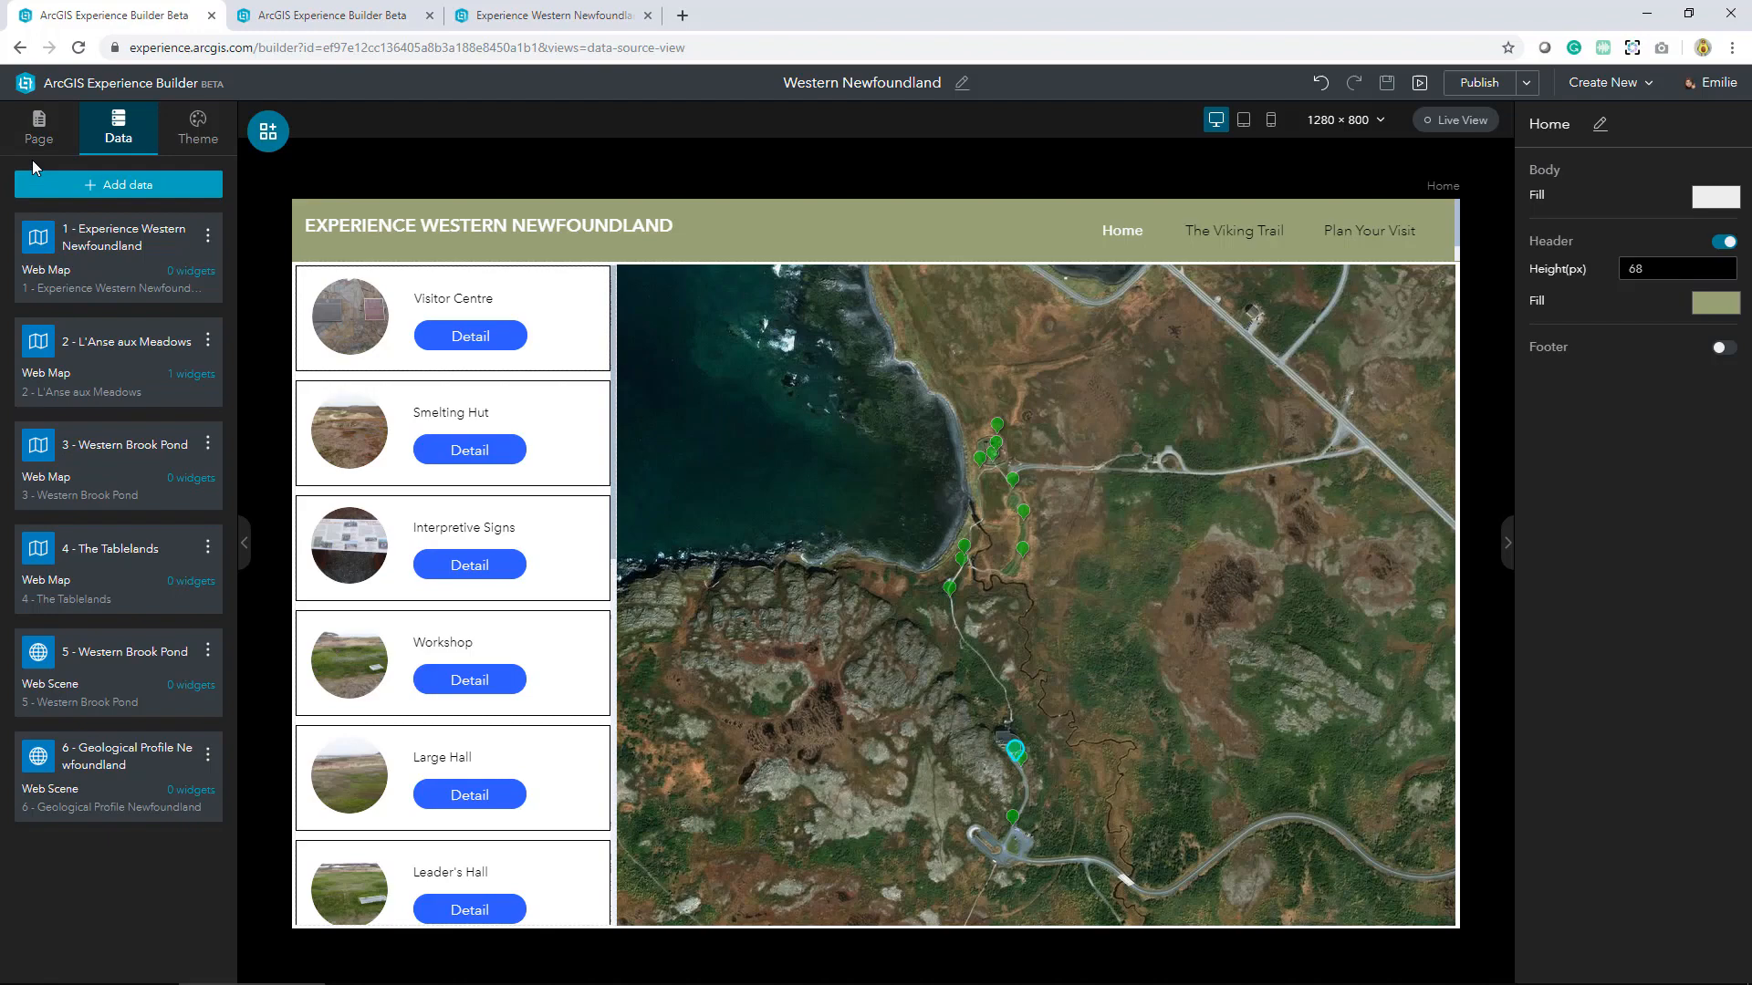
left_click(38, 126)
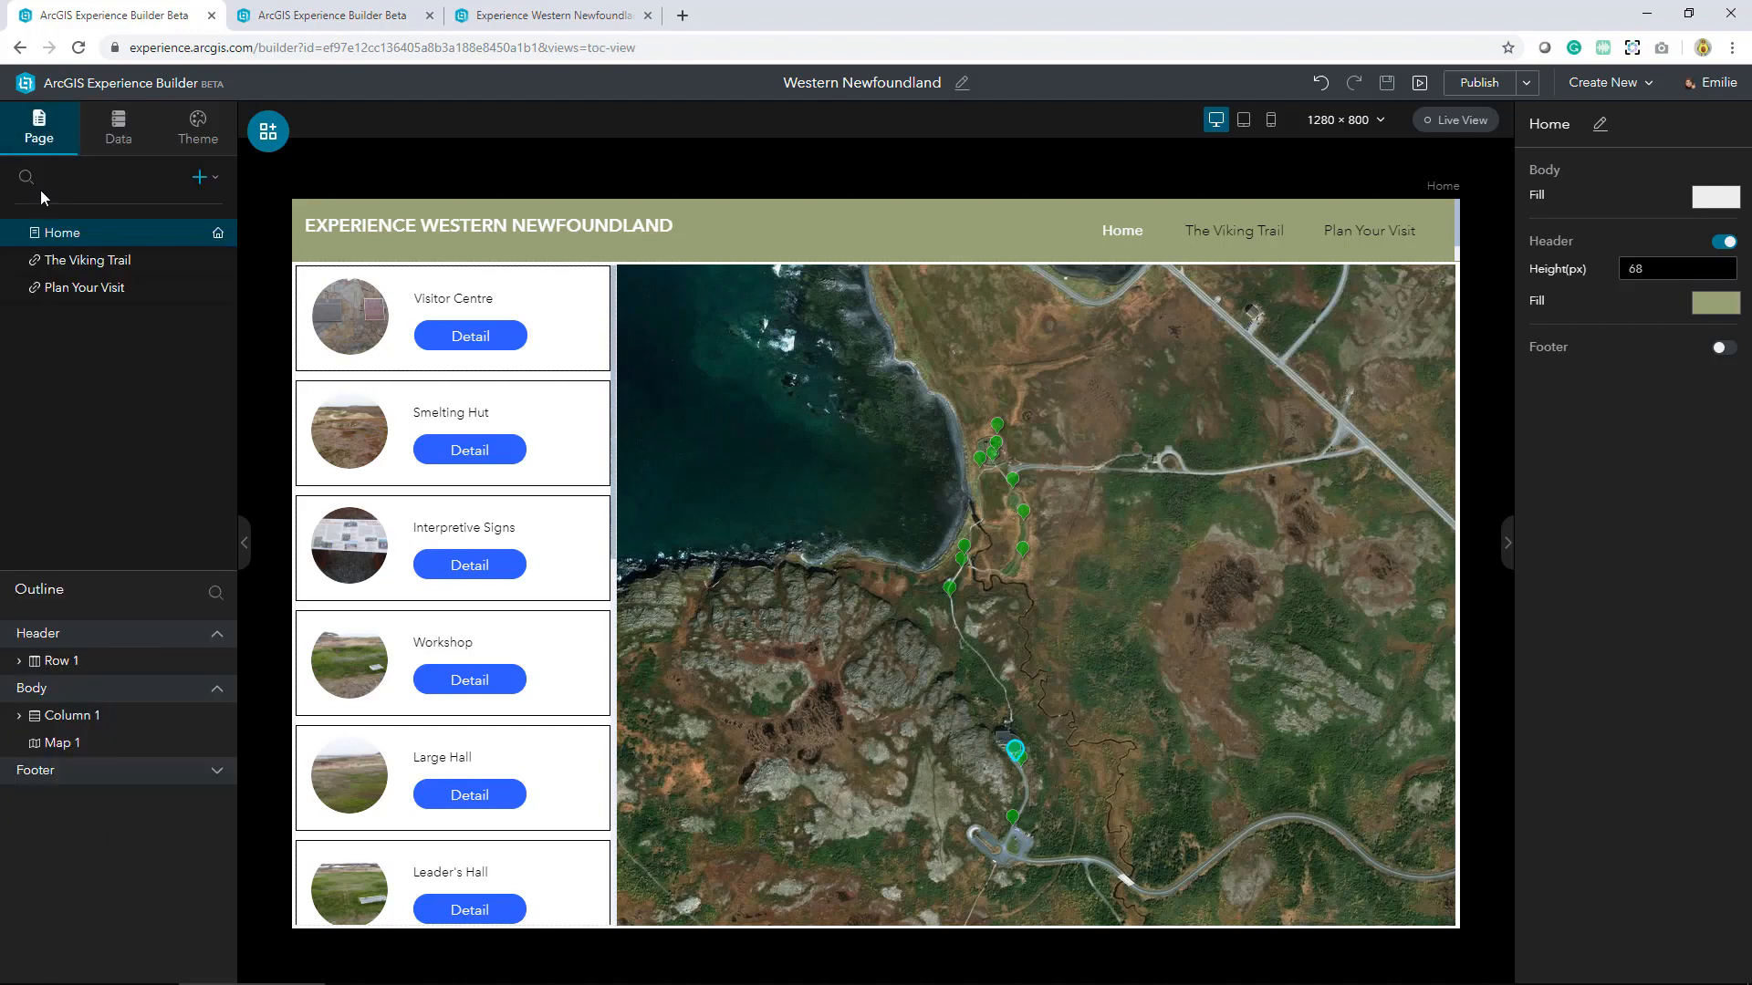